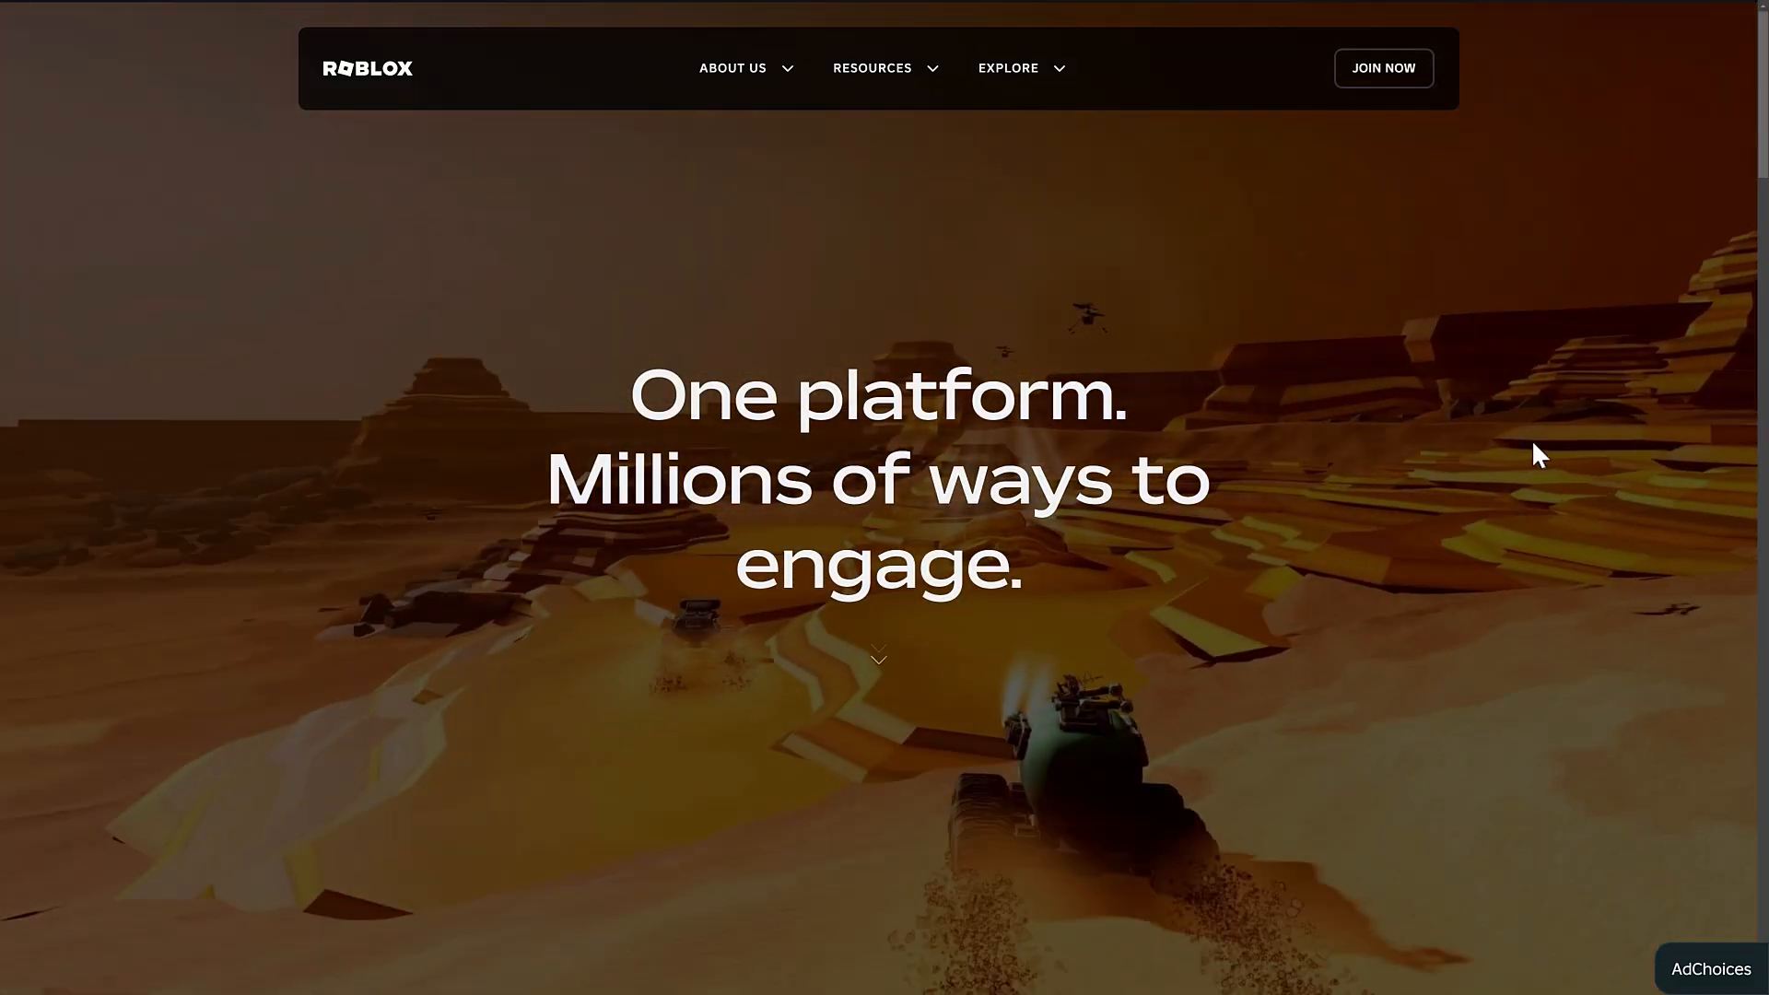
Step: Scroll through the Garry's Mod Steam Store page's description, reviews, release date and tags
scroll(down, 3)
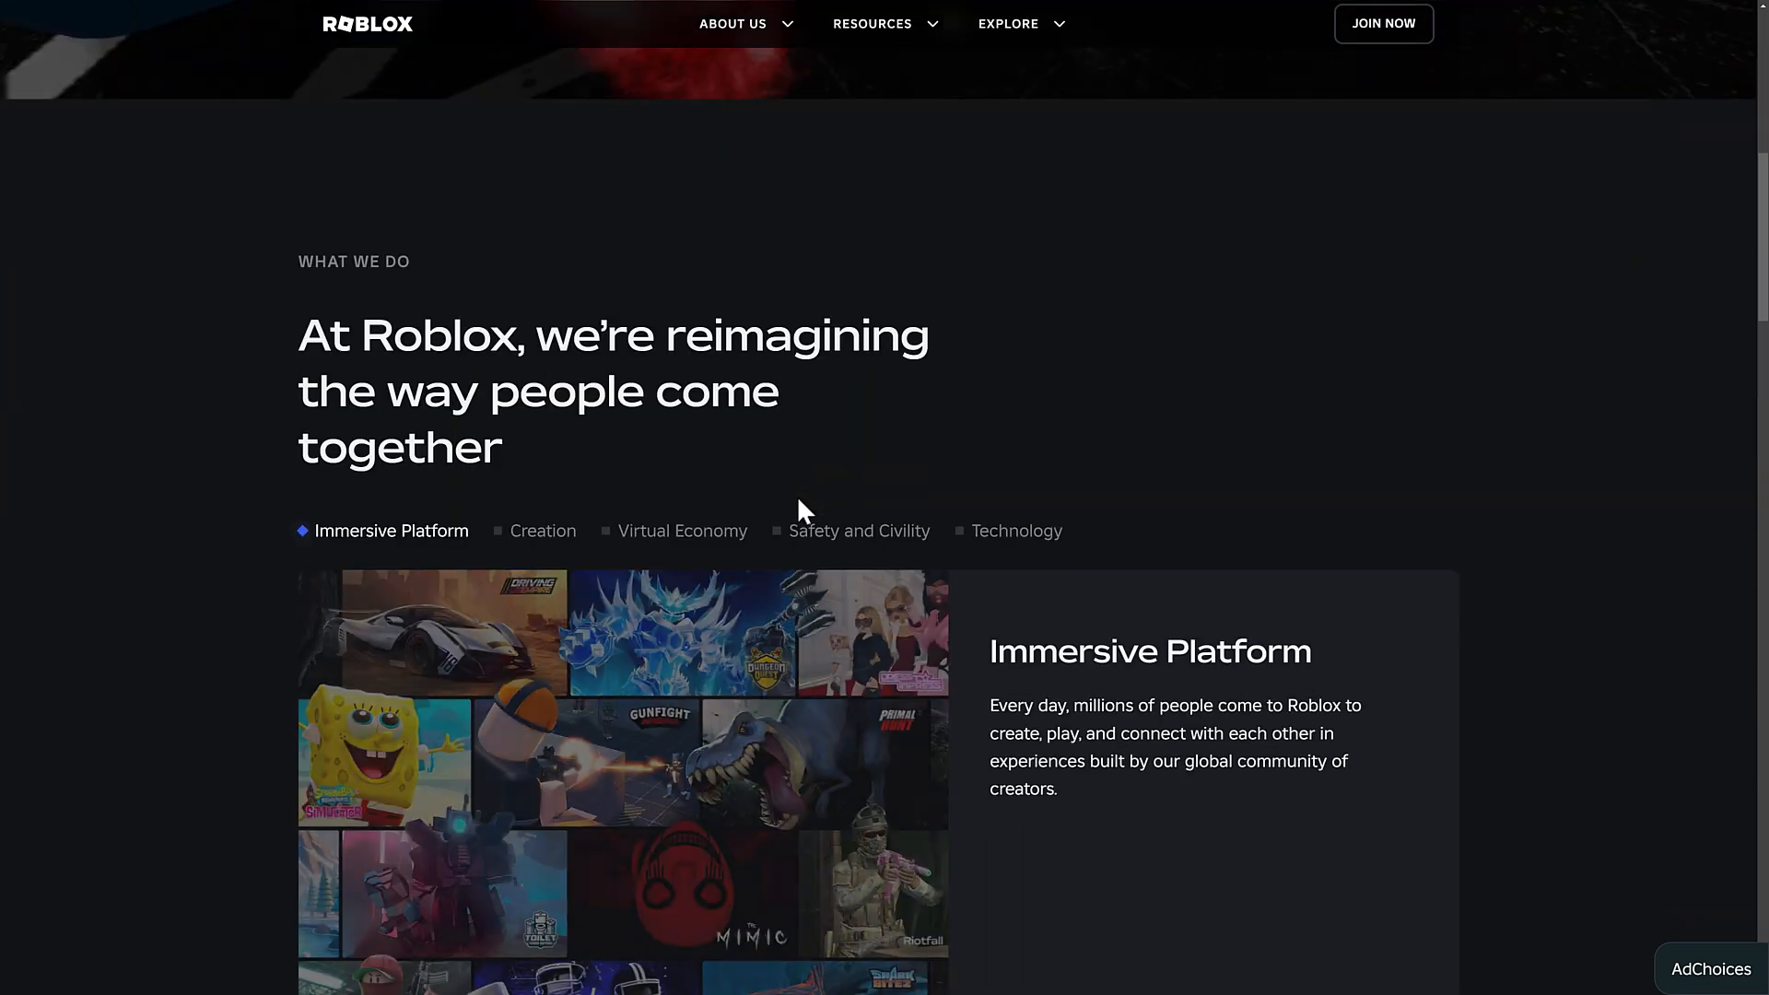
scroll(down, 3)
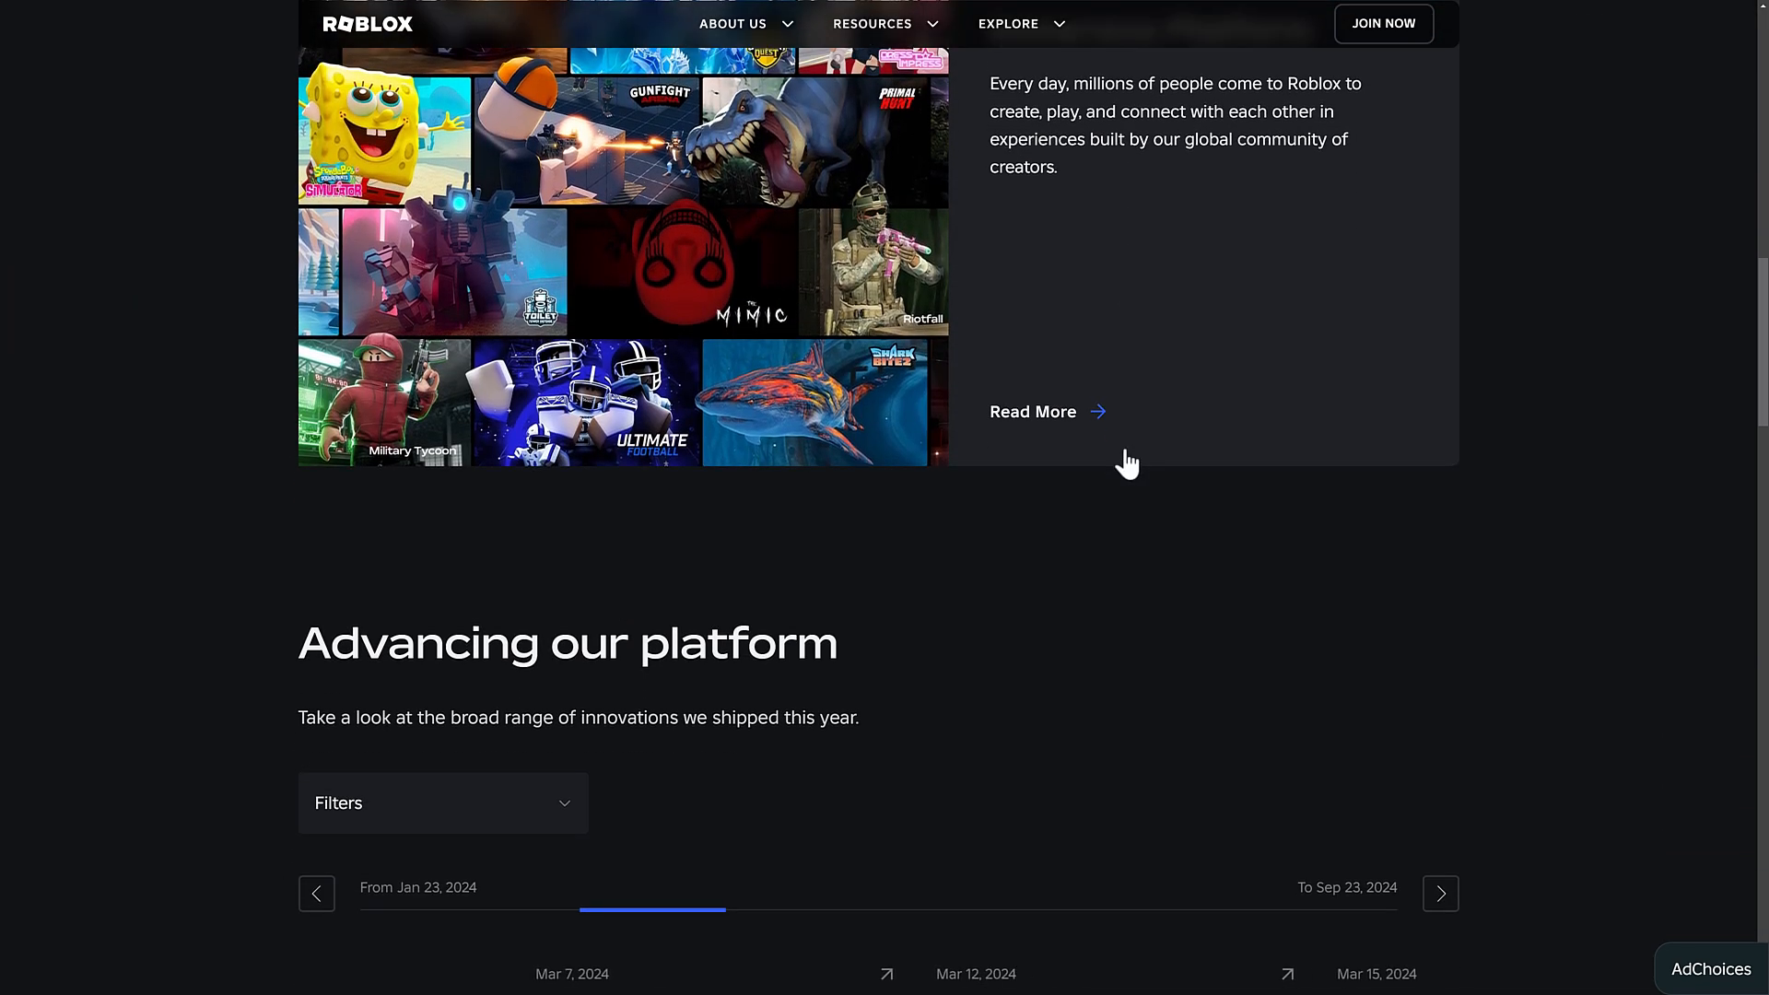
scroll(down, 3)
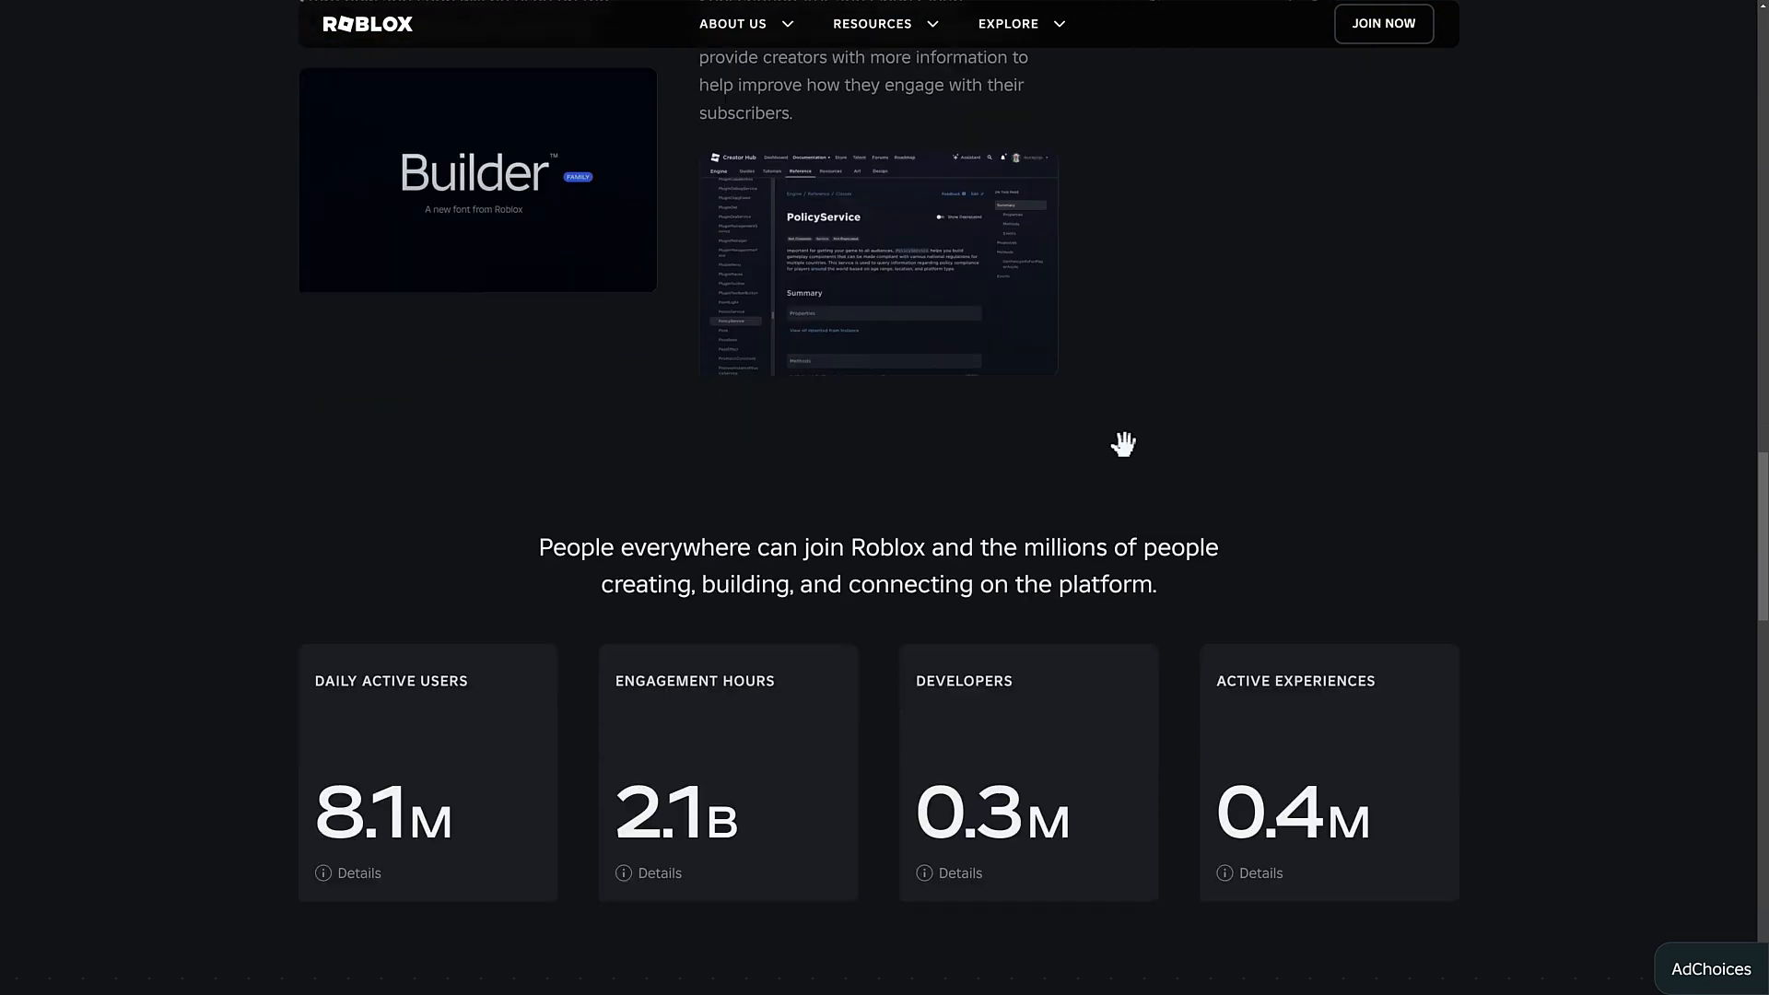
scroll(down, 3)
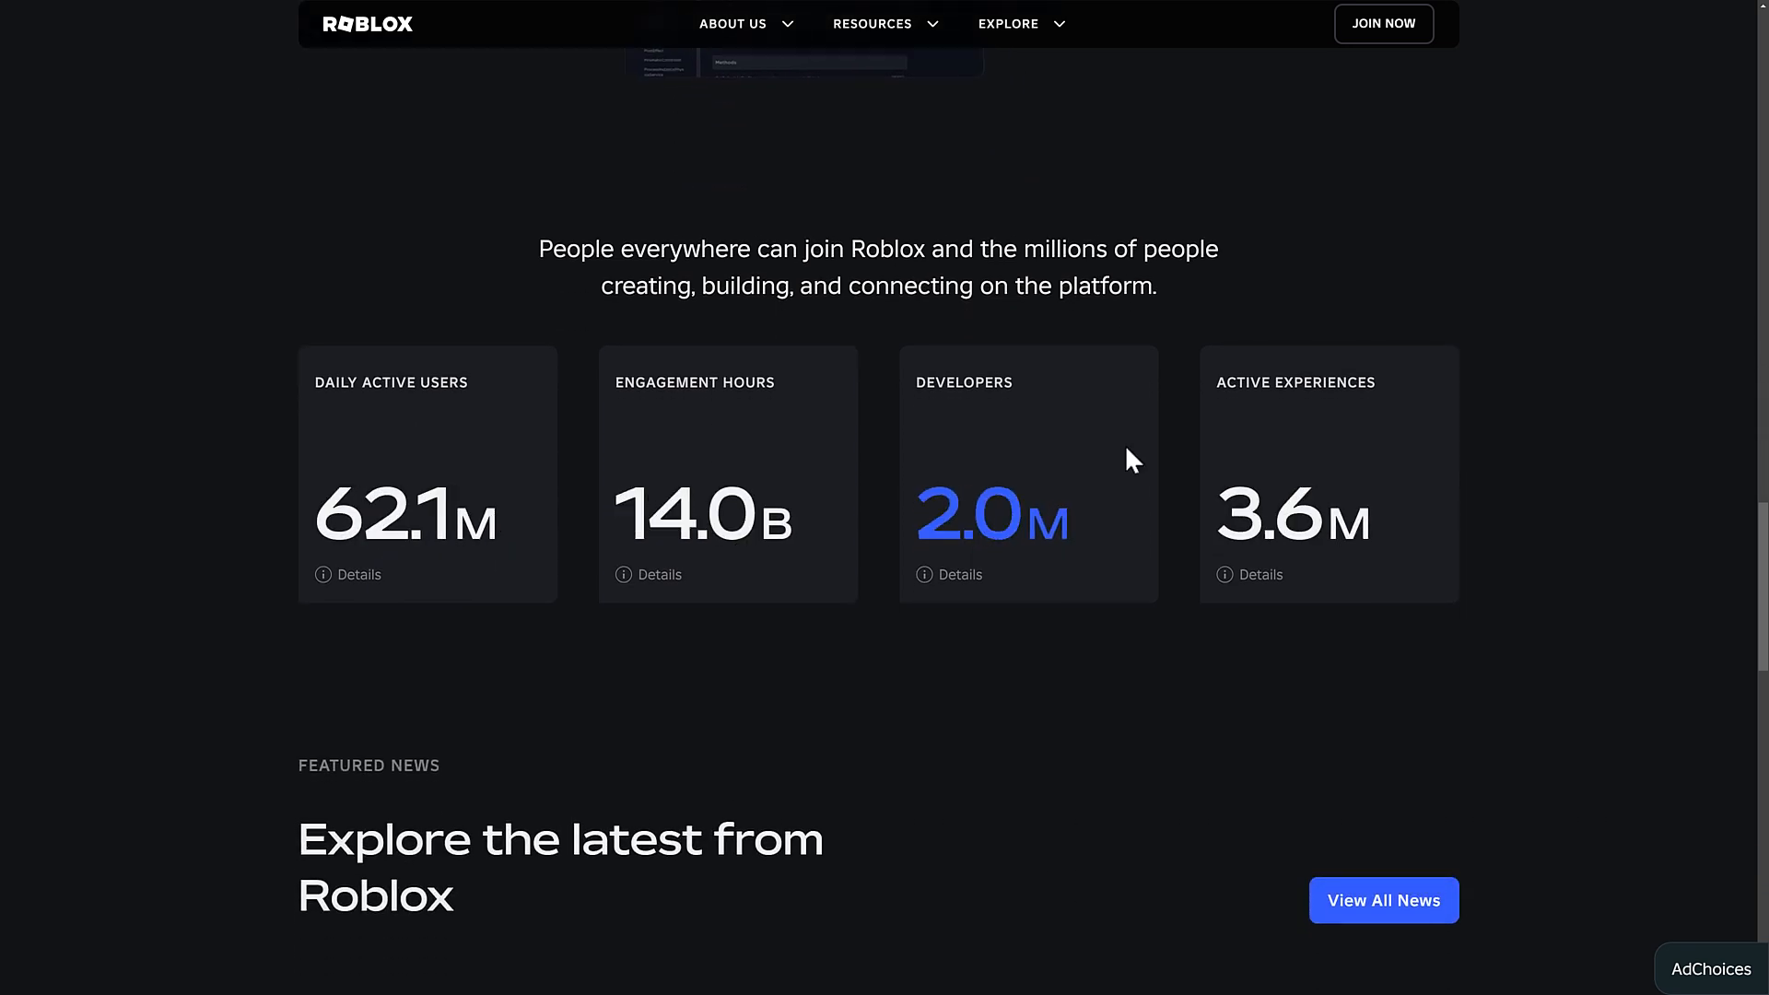
scroll(down, 3)
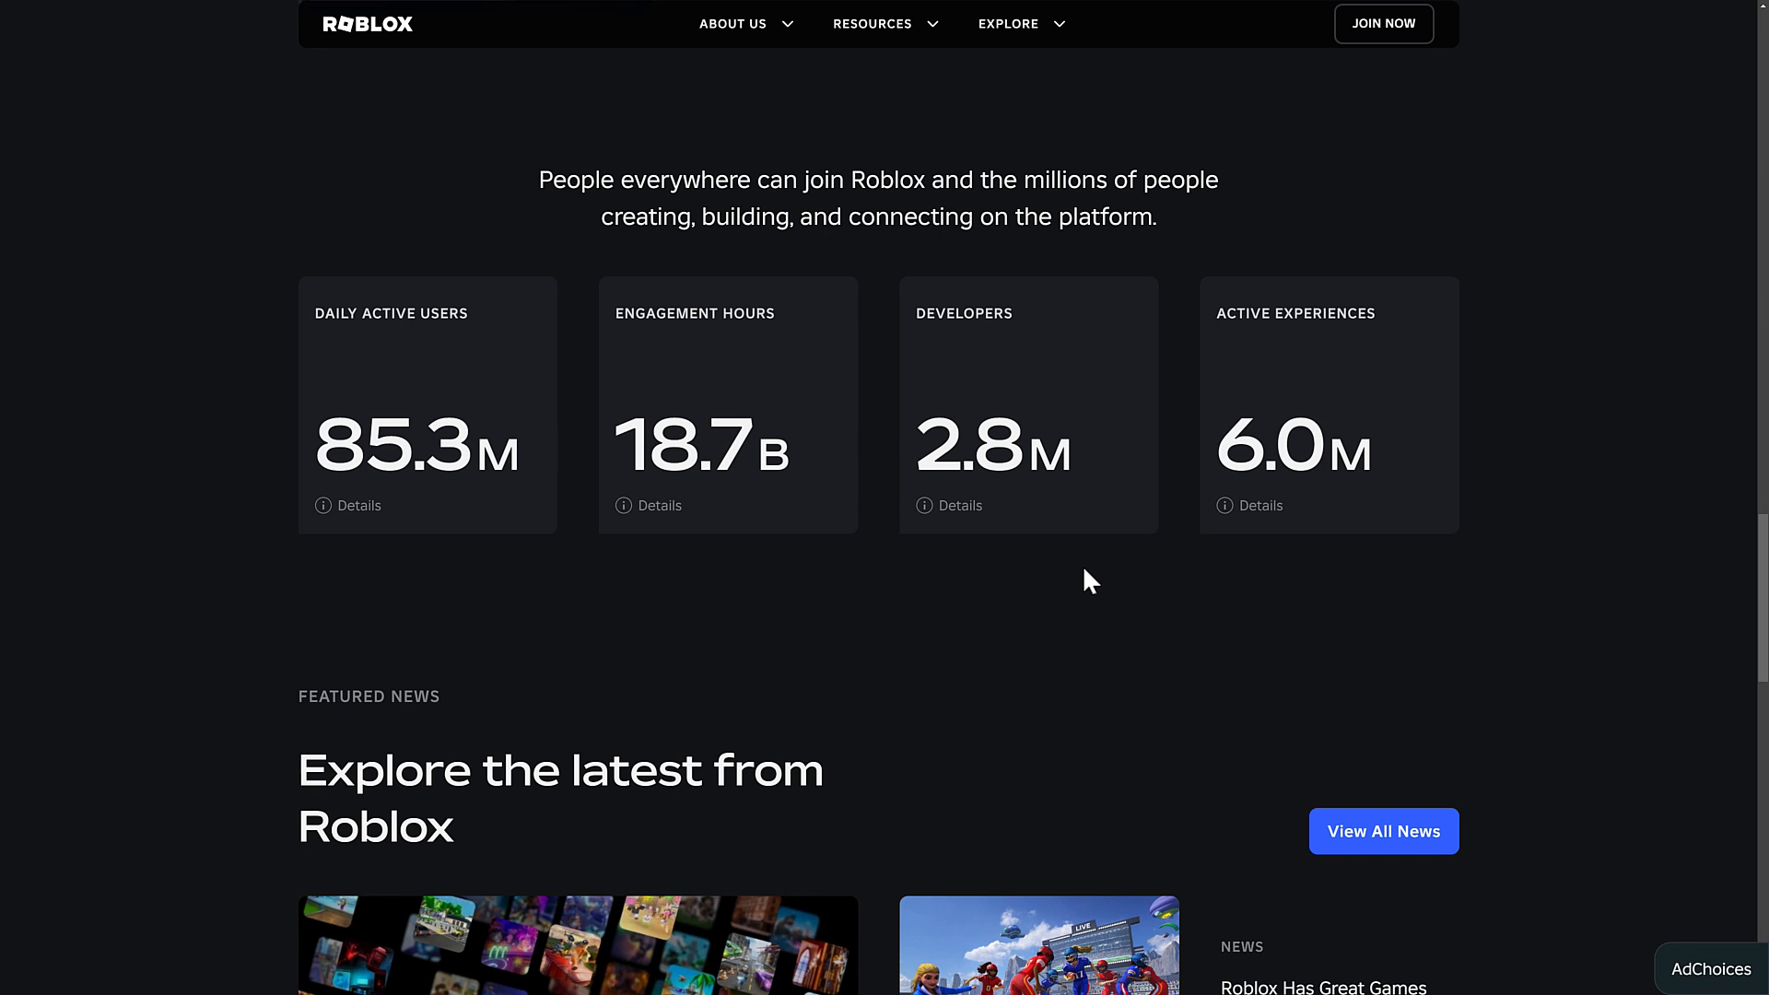
mouse_move(959, 521)
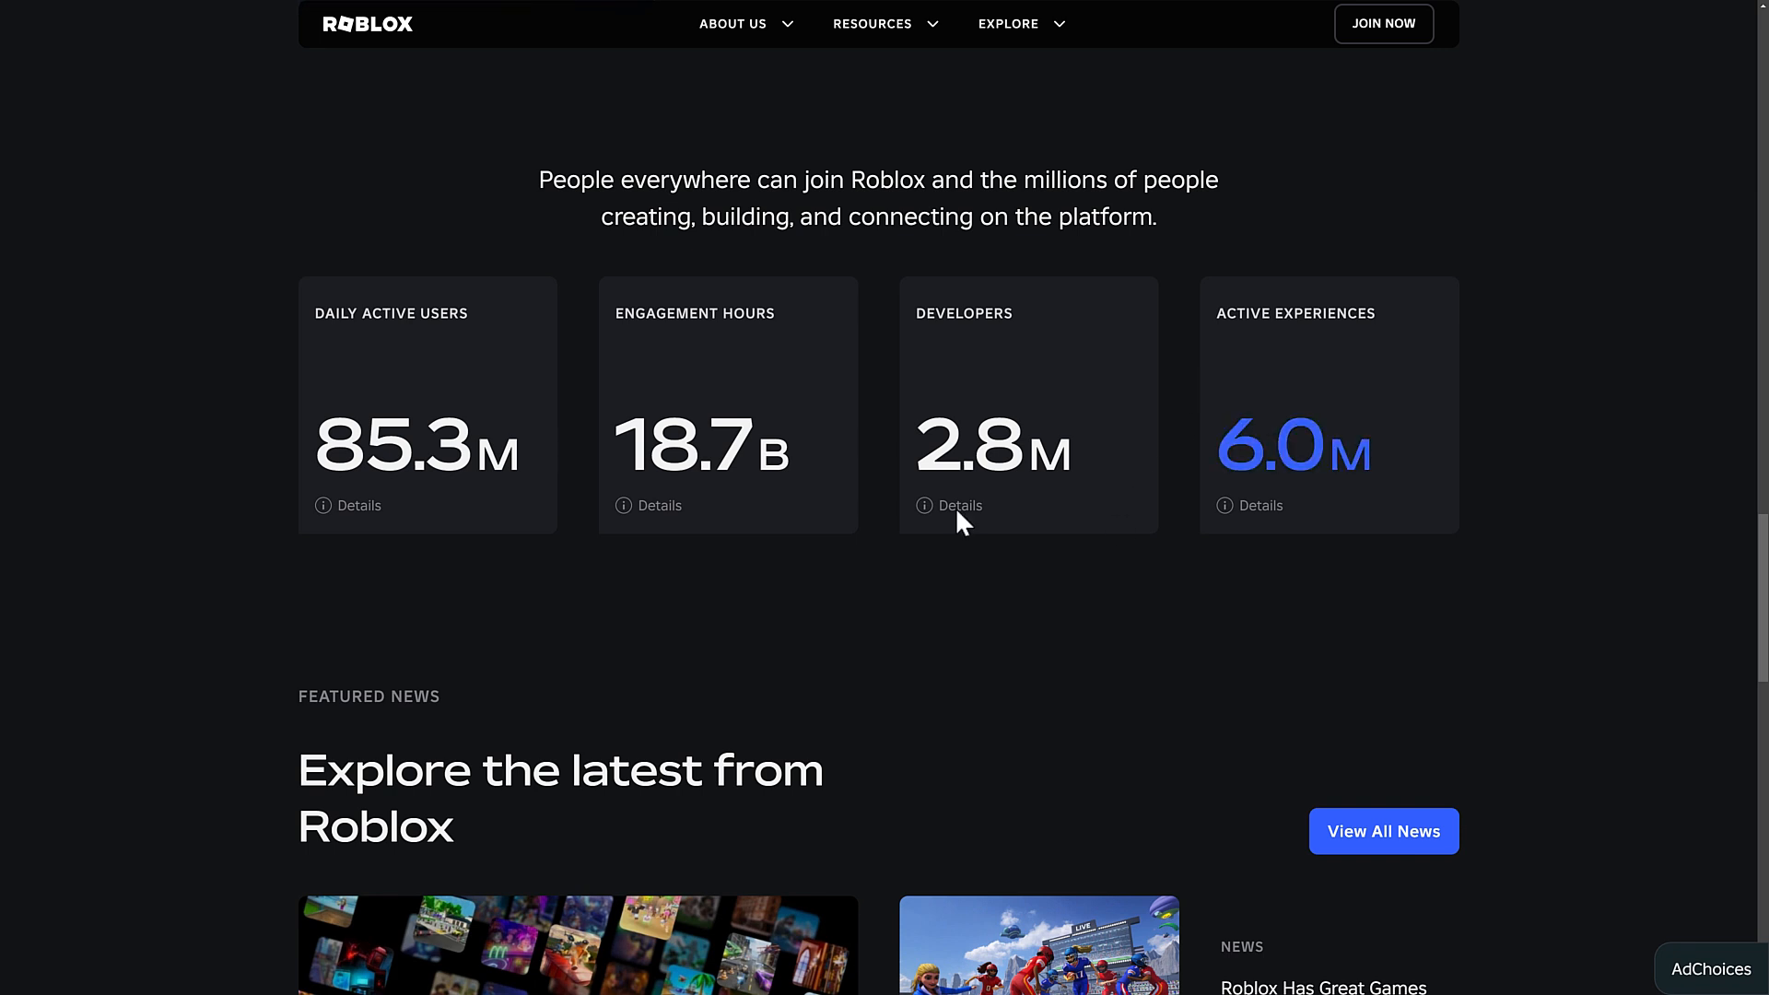
mouse_move(697, 440)
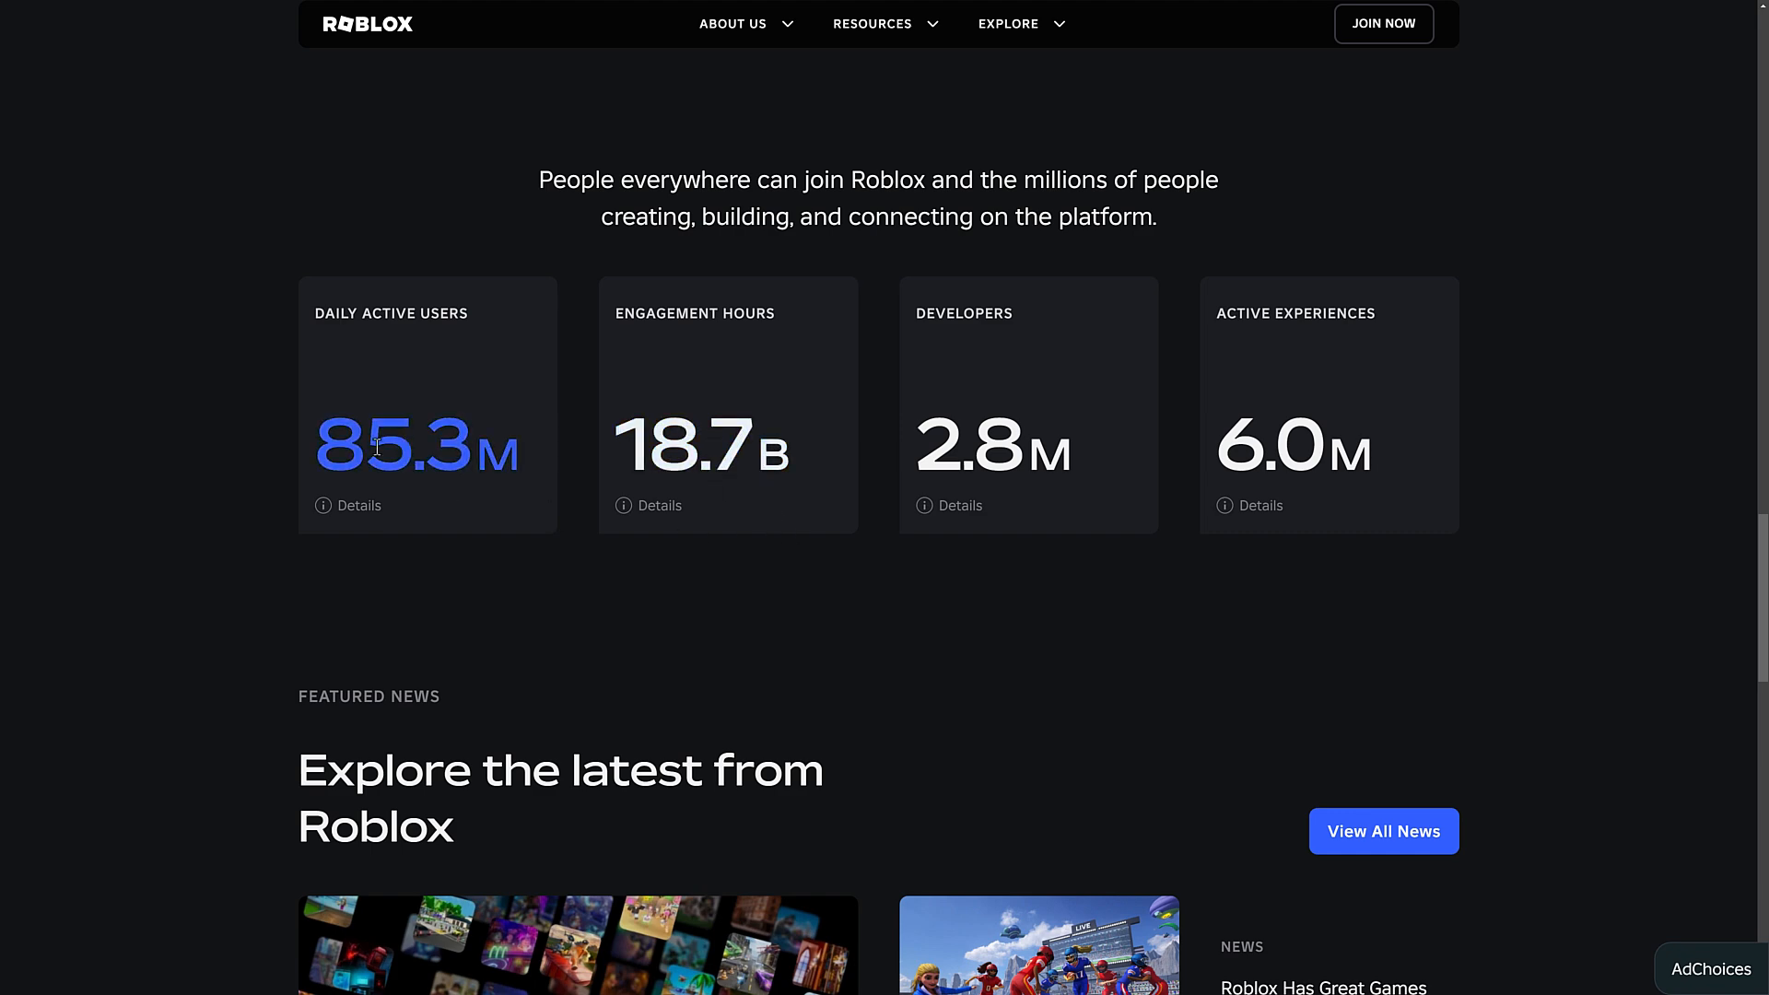
scroll(down, 3)
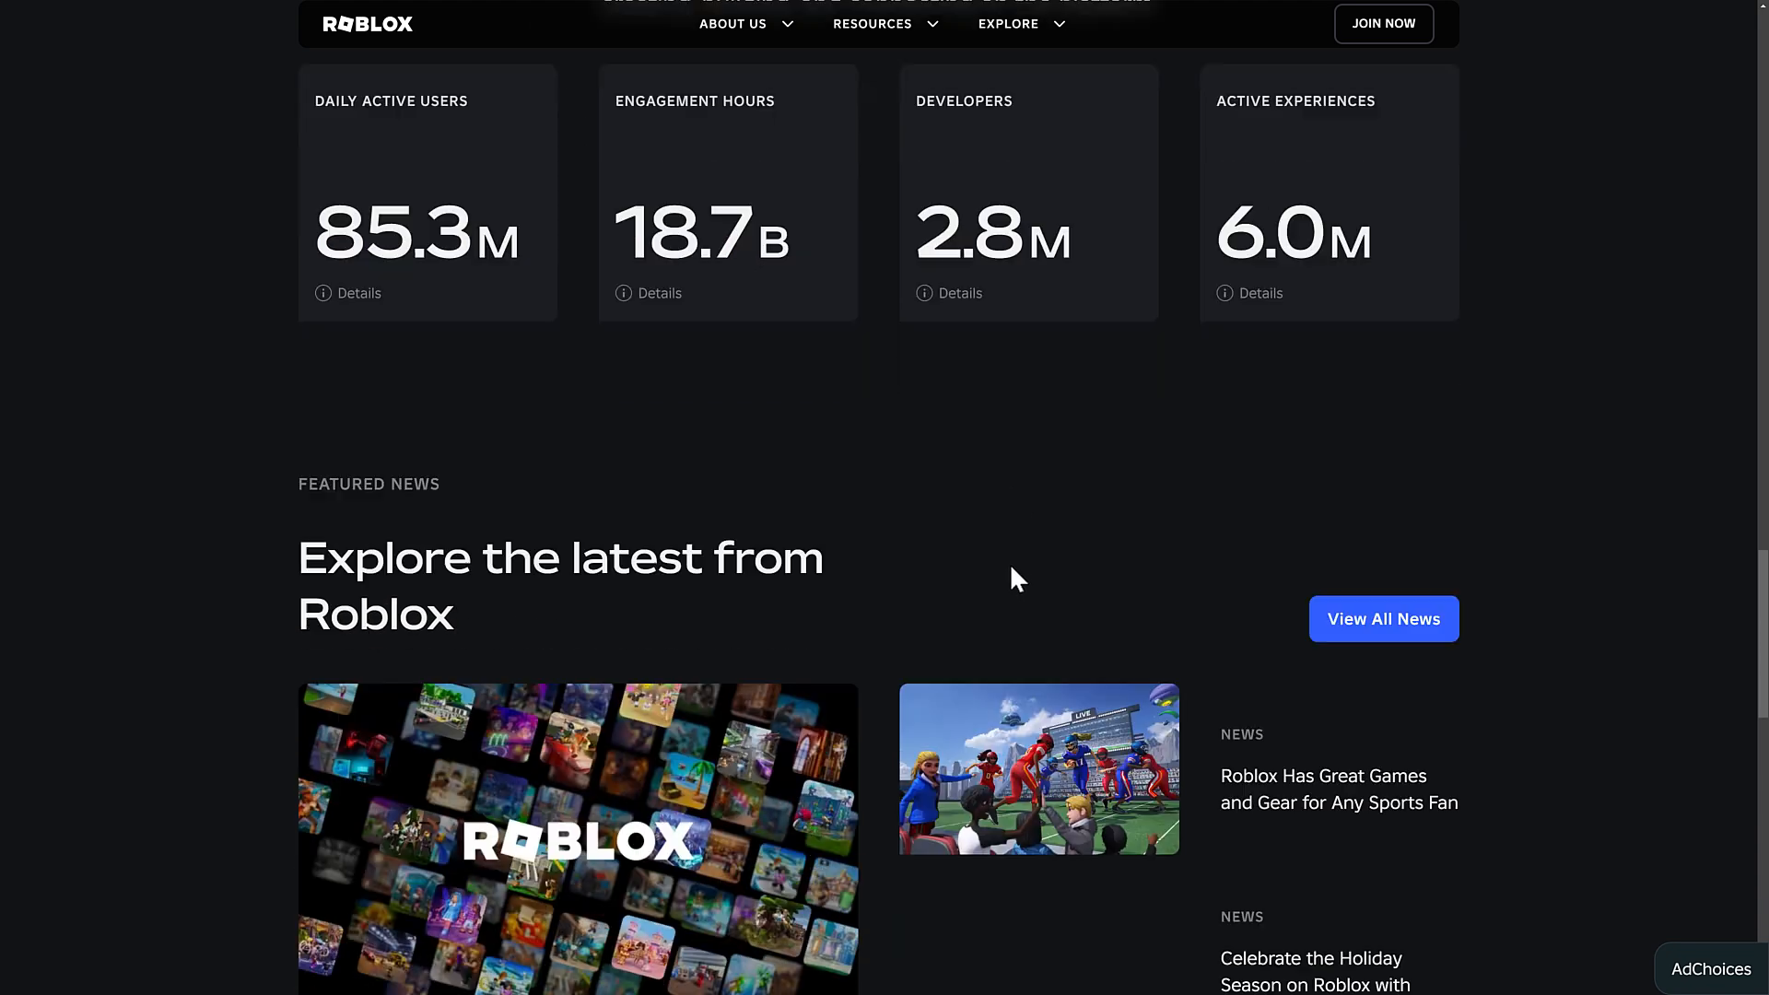
scroll(down, 3)
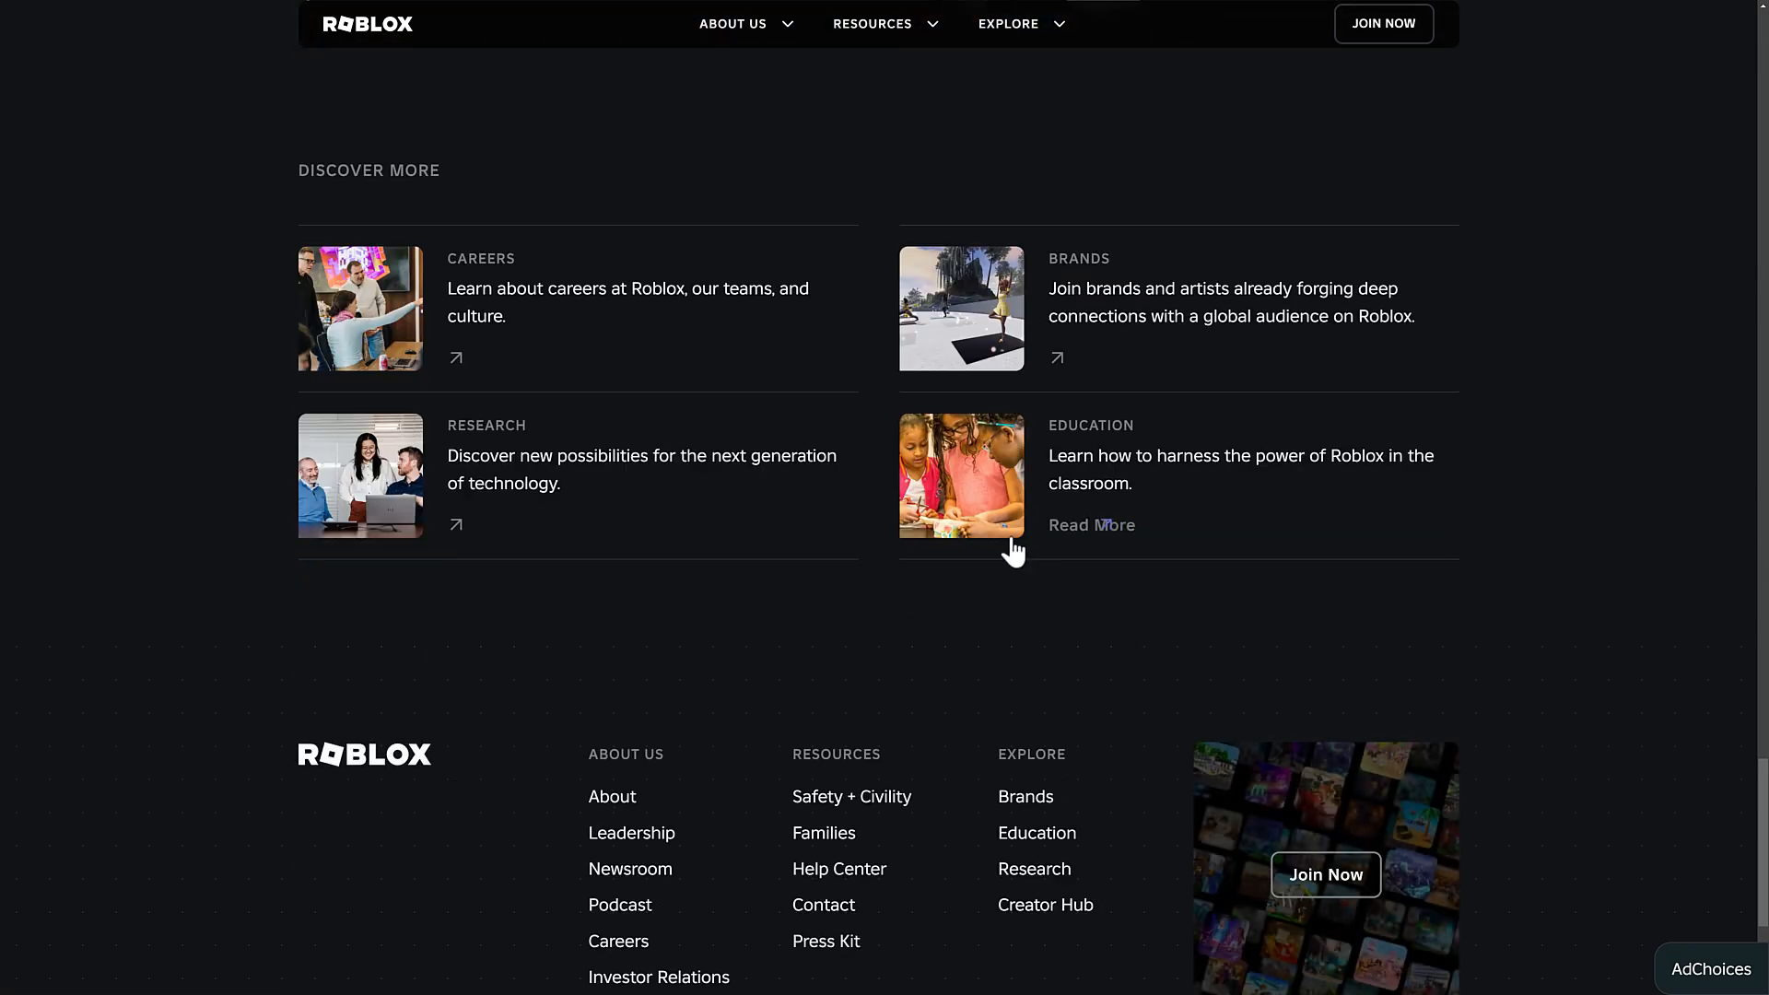
scroll(up, 3)
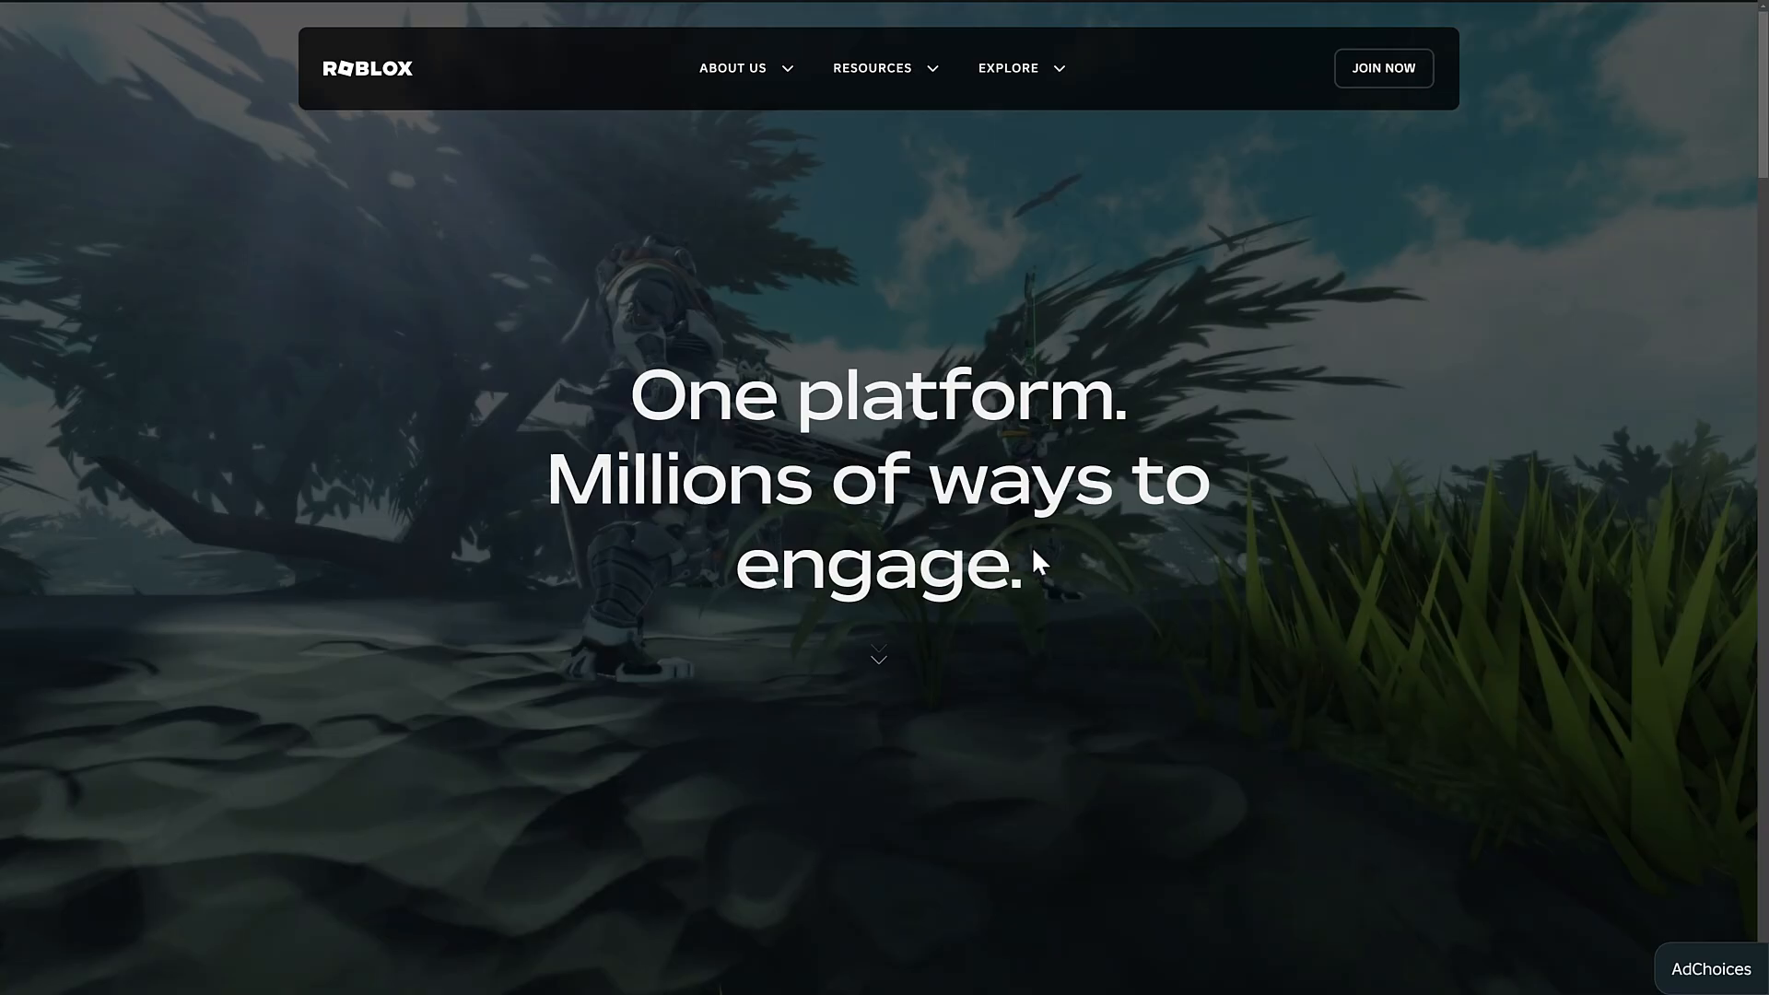
mouse_move(1517, 596)
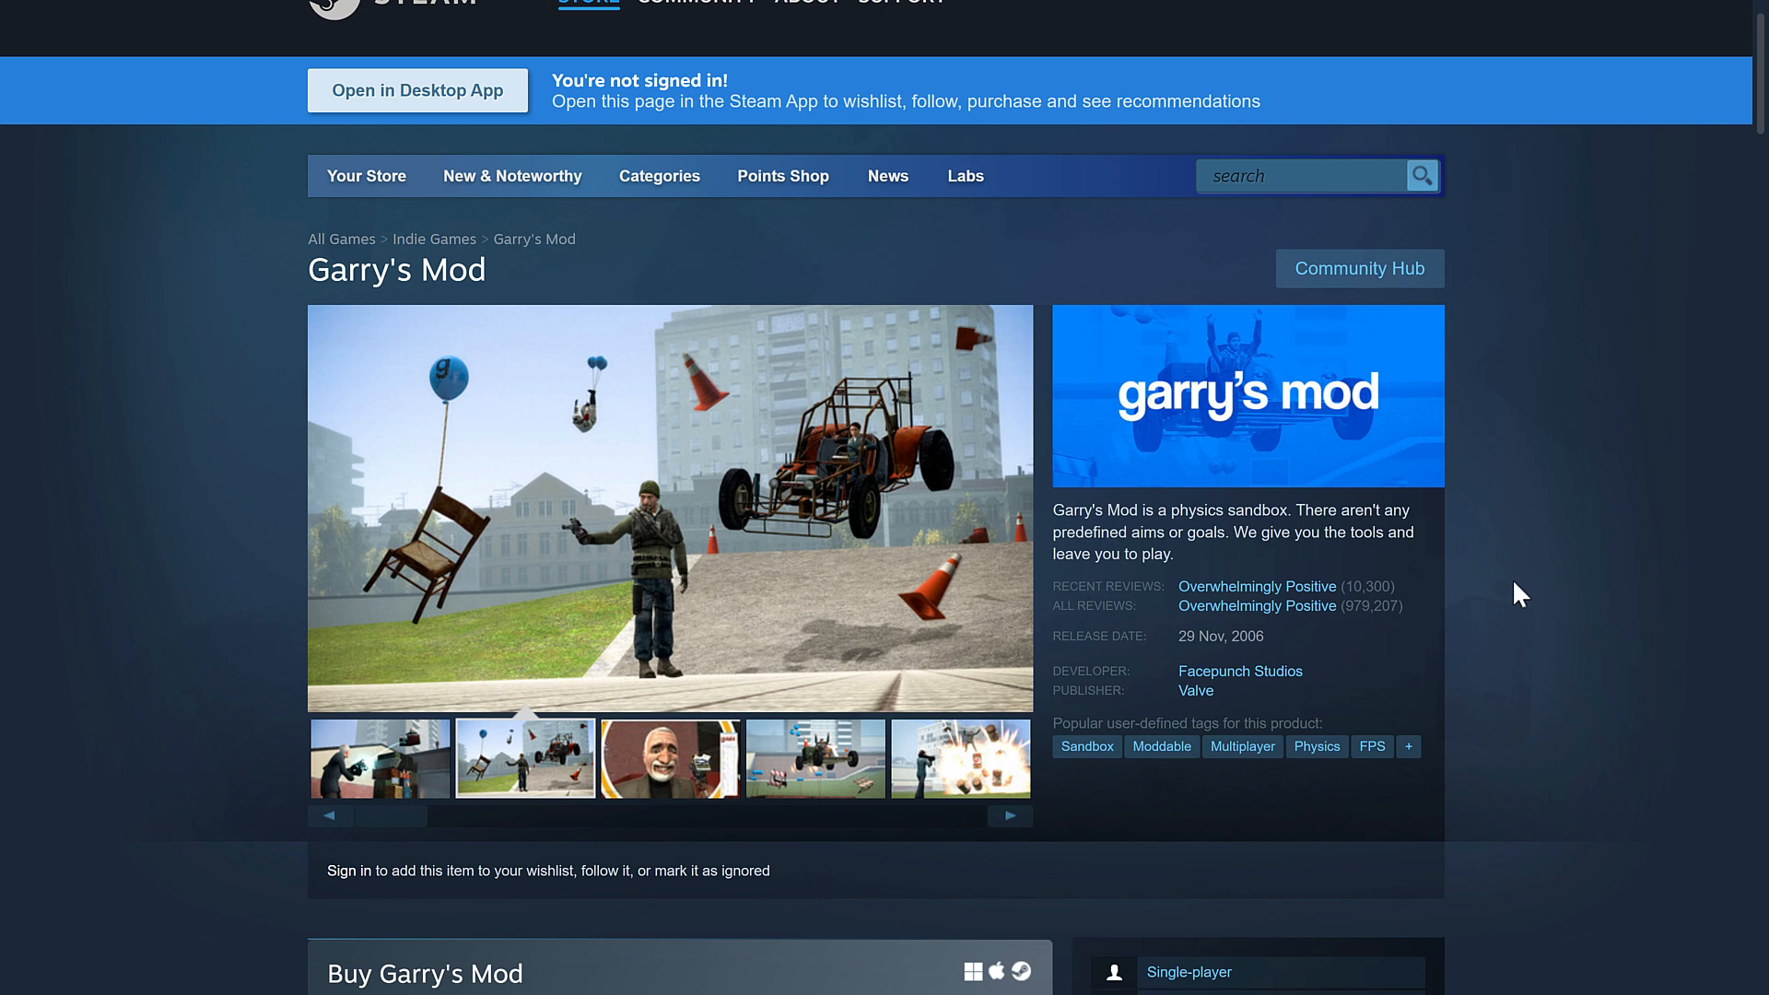
Step: Enlarge Garry's Mod screenshots: grinning old man, floating balloons, red couch, dark room ragdoll
click(670, 758)
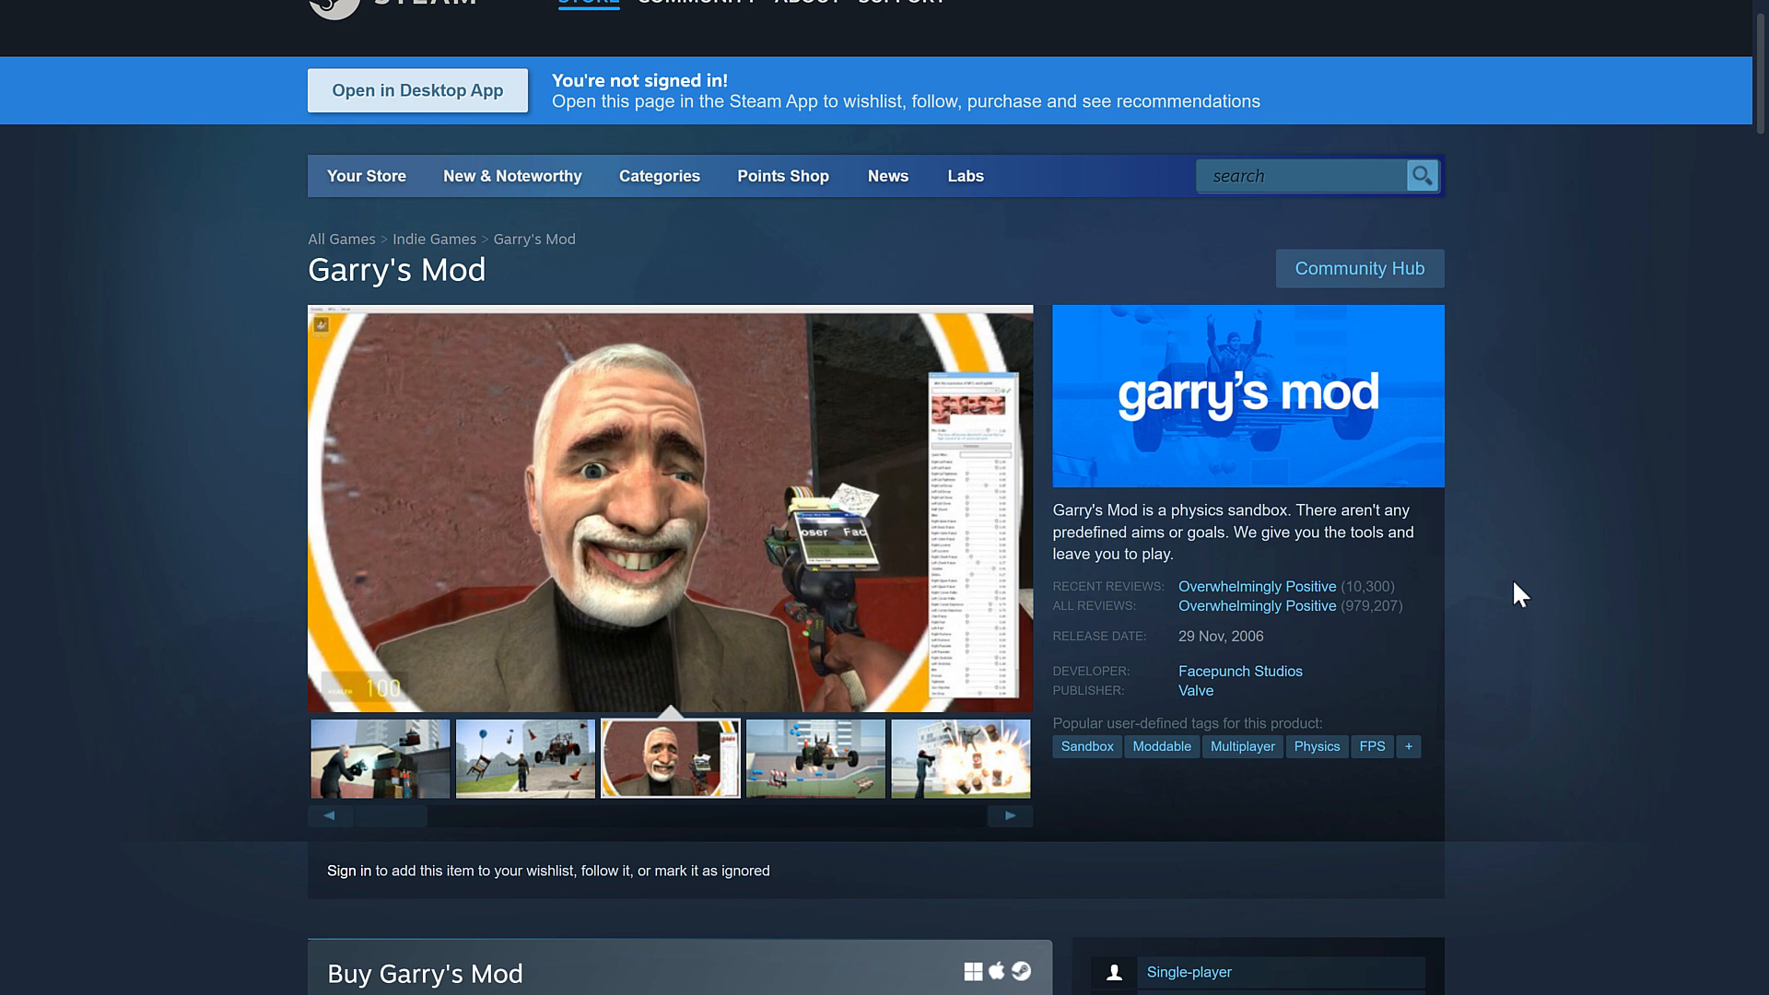
click(814, 759)
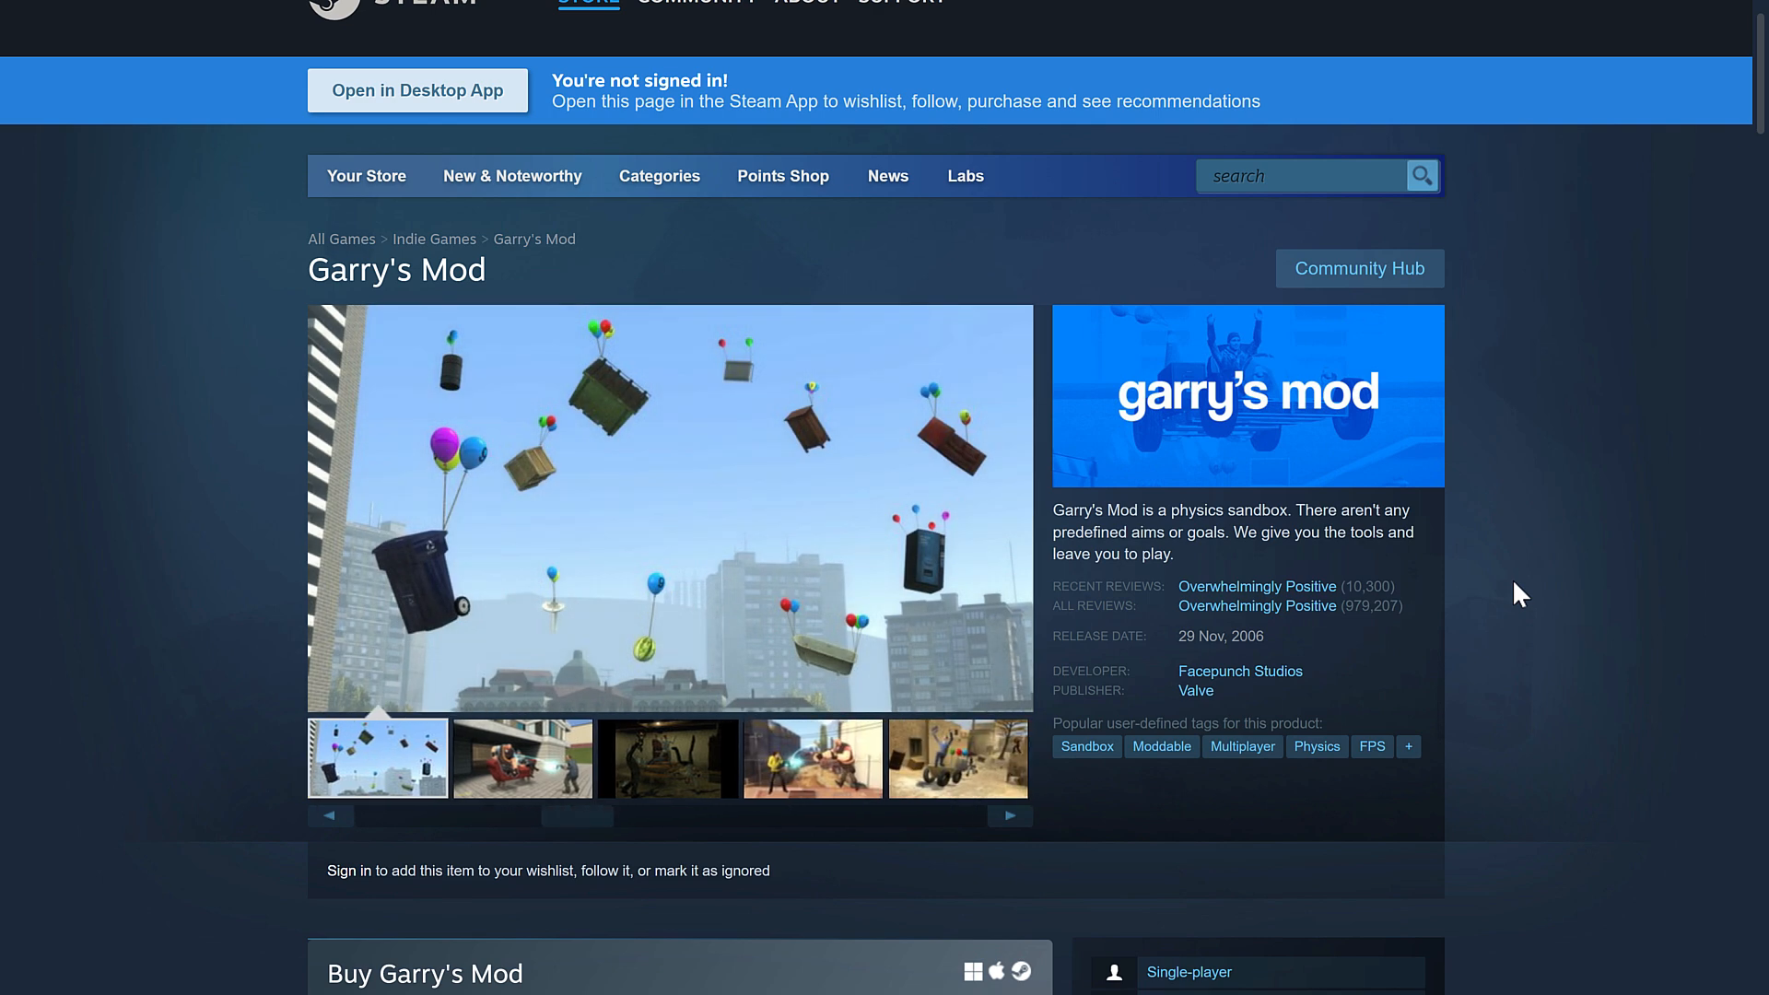
click(522, 758)
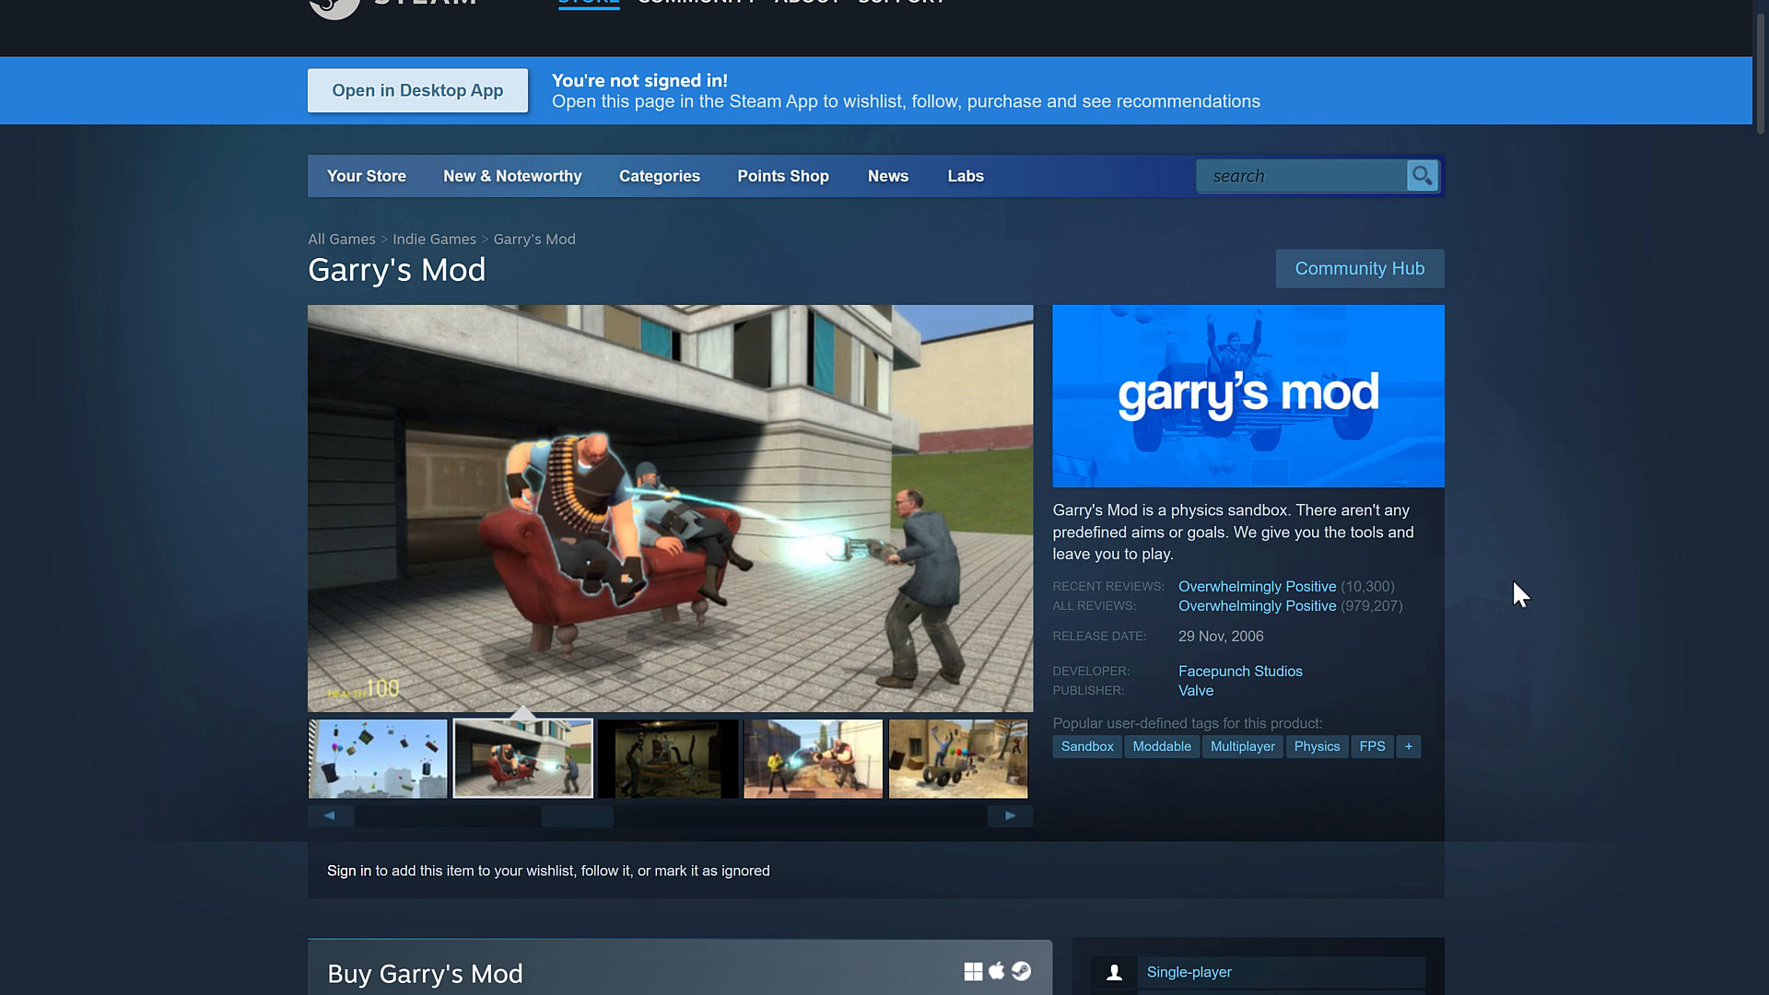
click(667, 758)
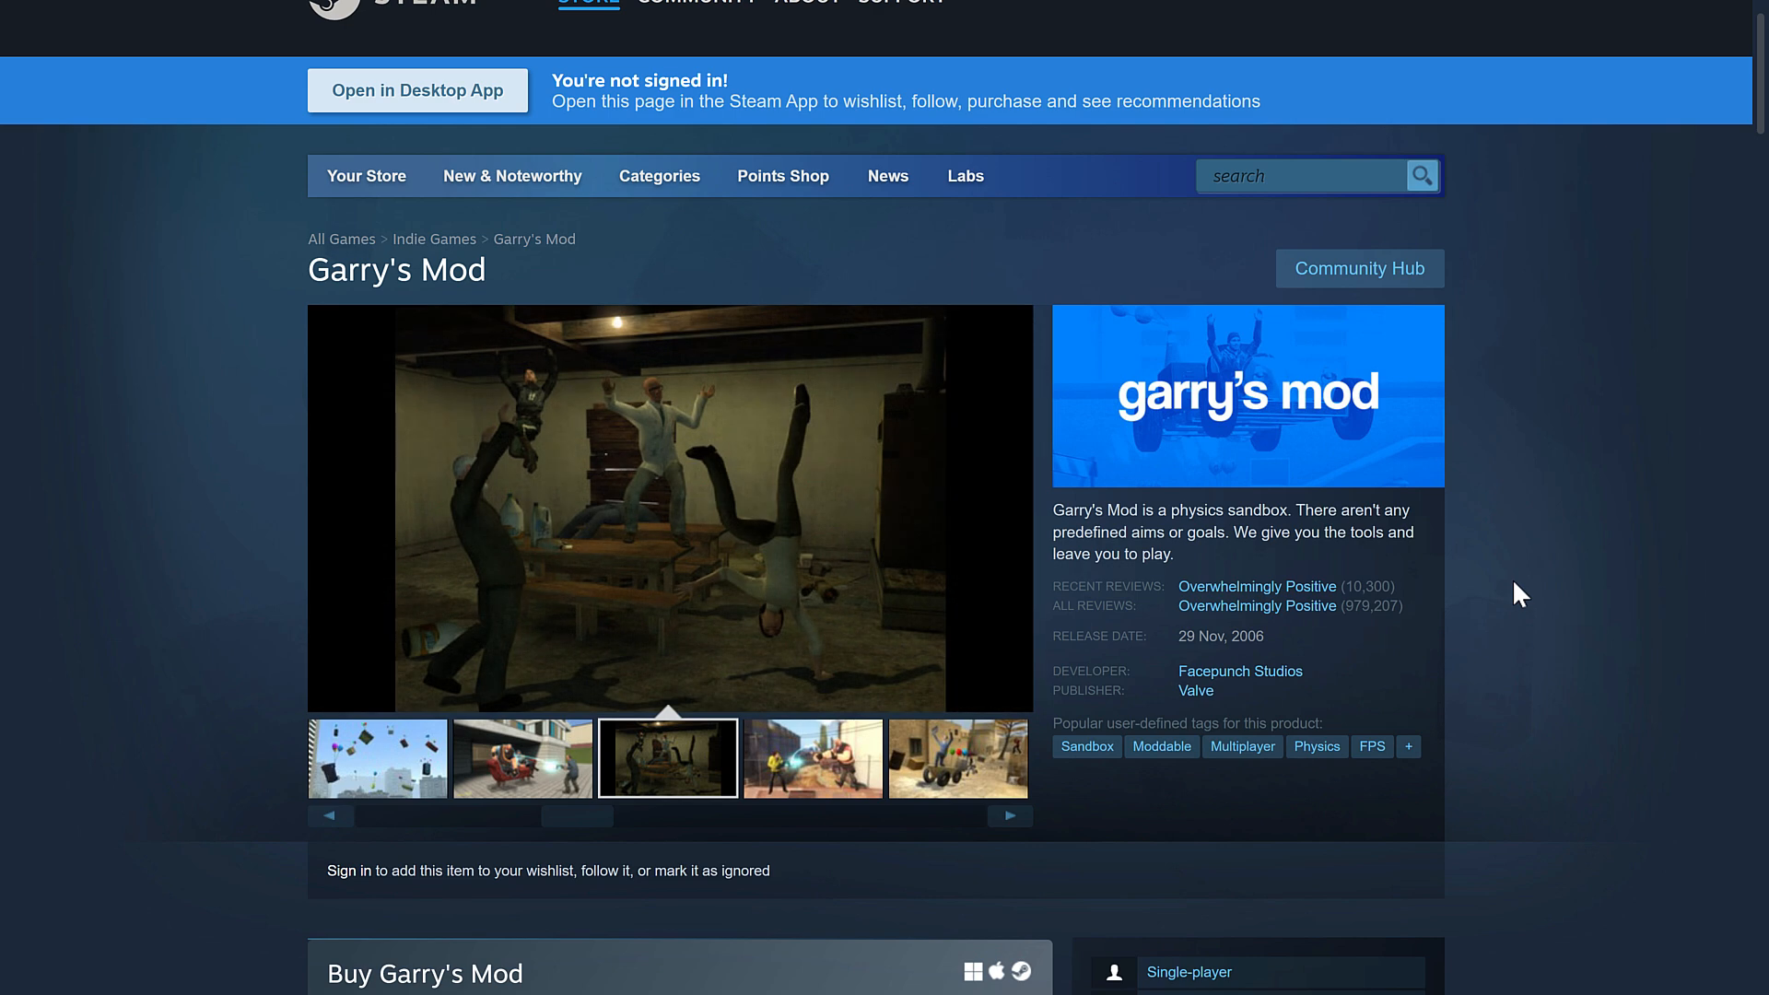
click(812, 758)
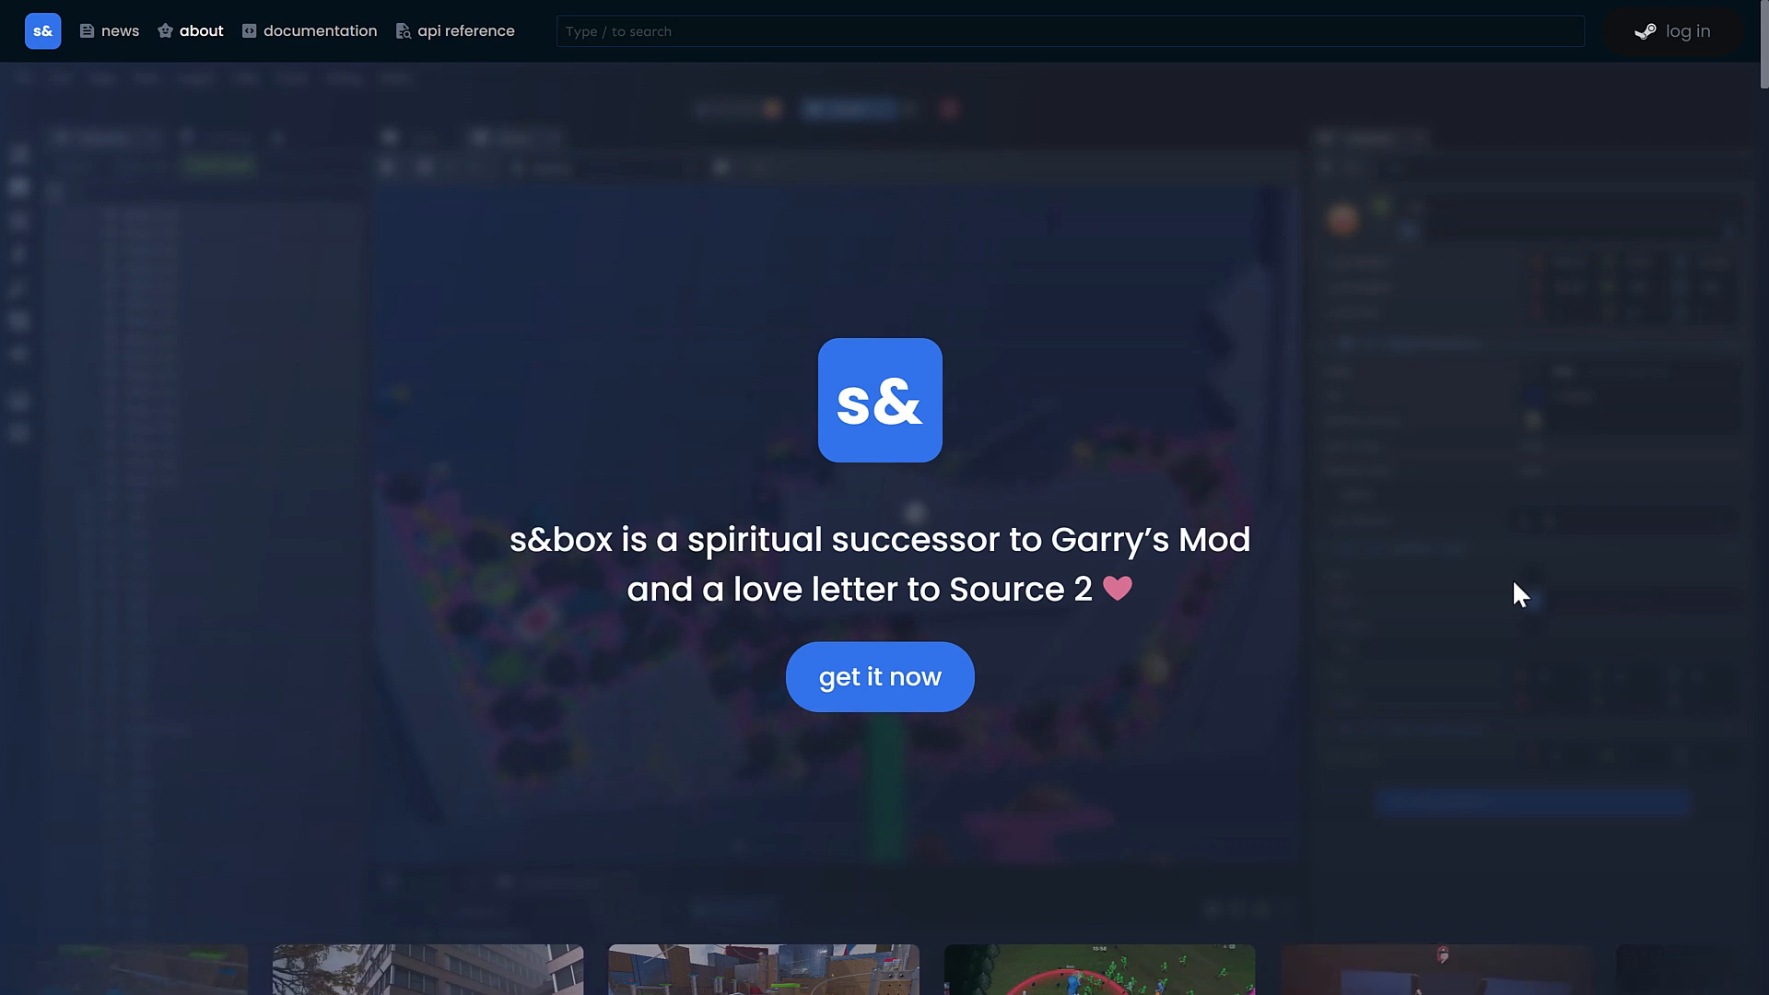
Step: Scroll past the s&box screenshot gallery to the 'What's s&box?' description
scroll(down, 3)
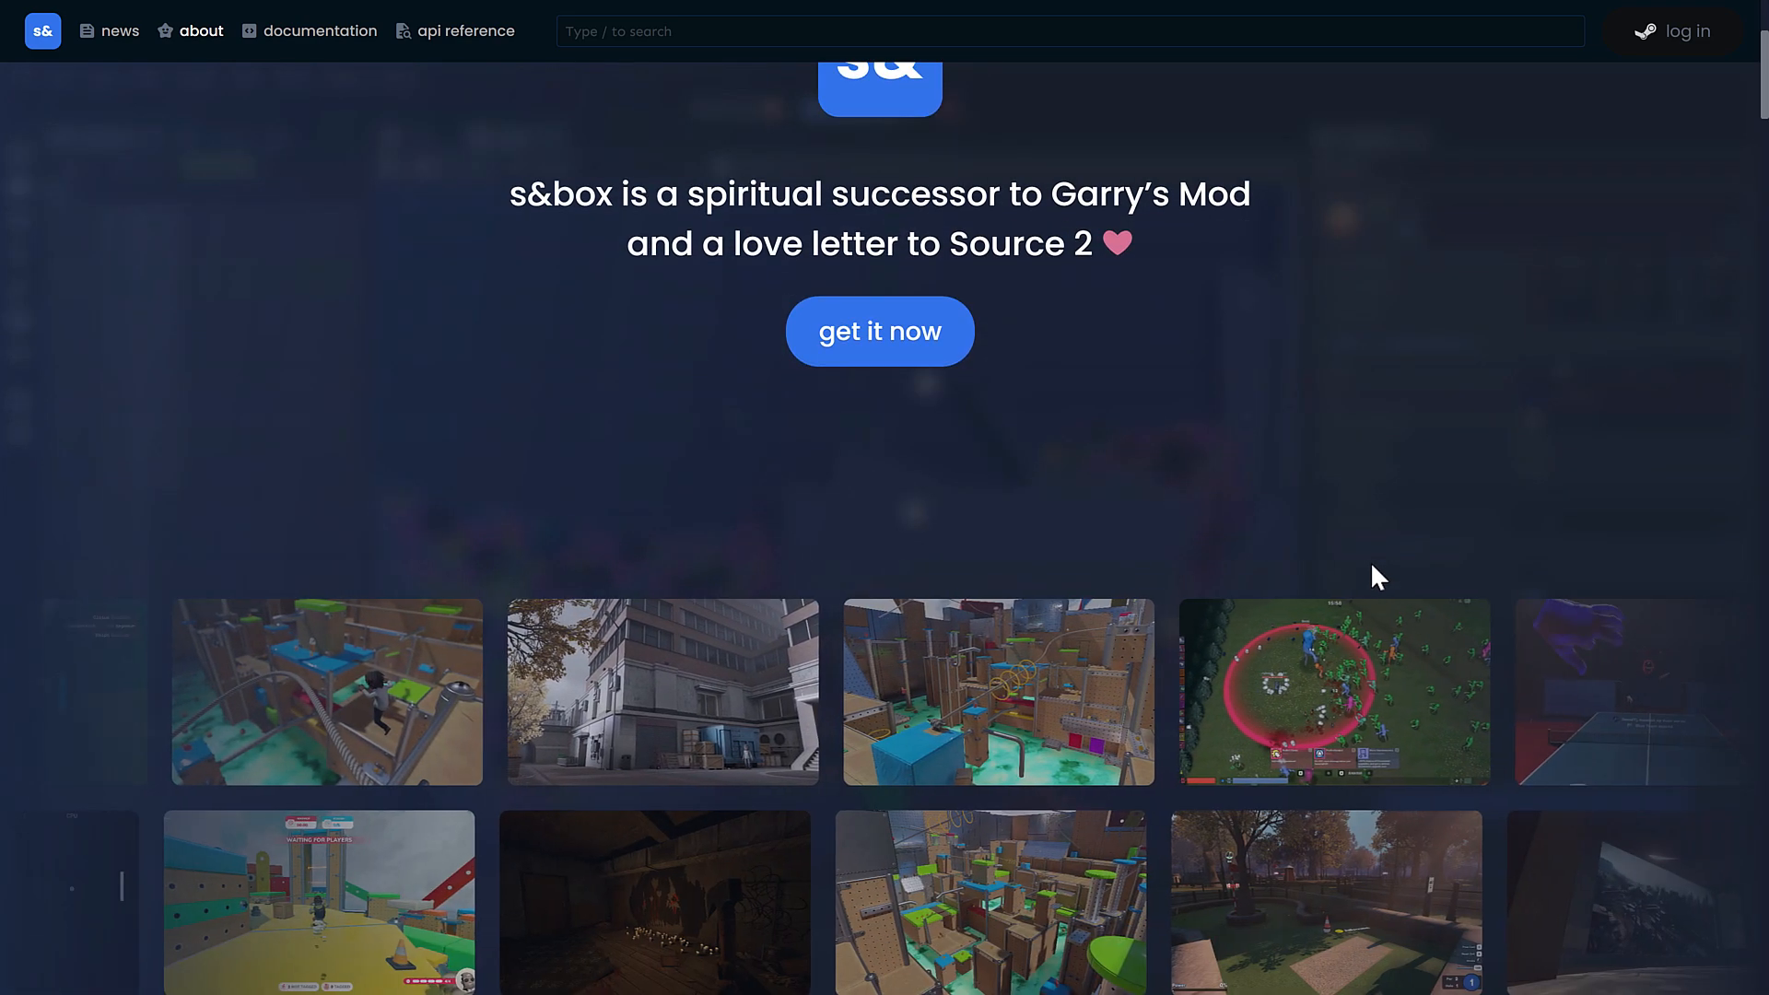
scroll(down, 3)
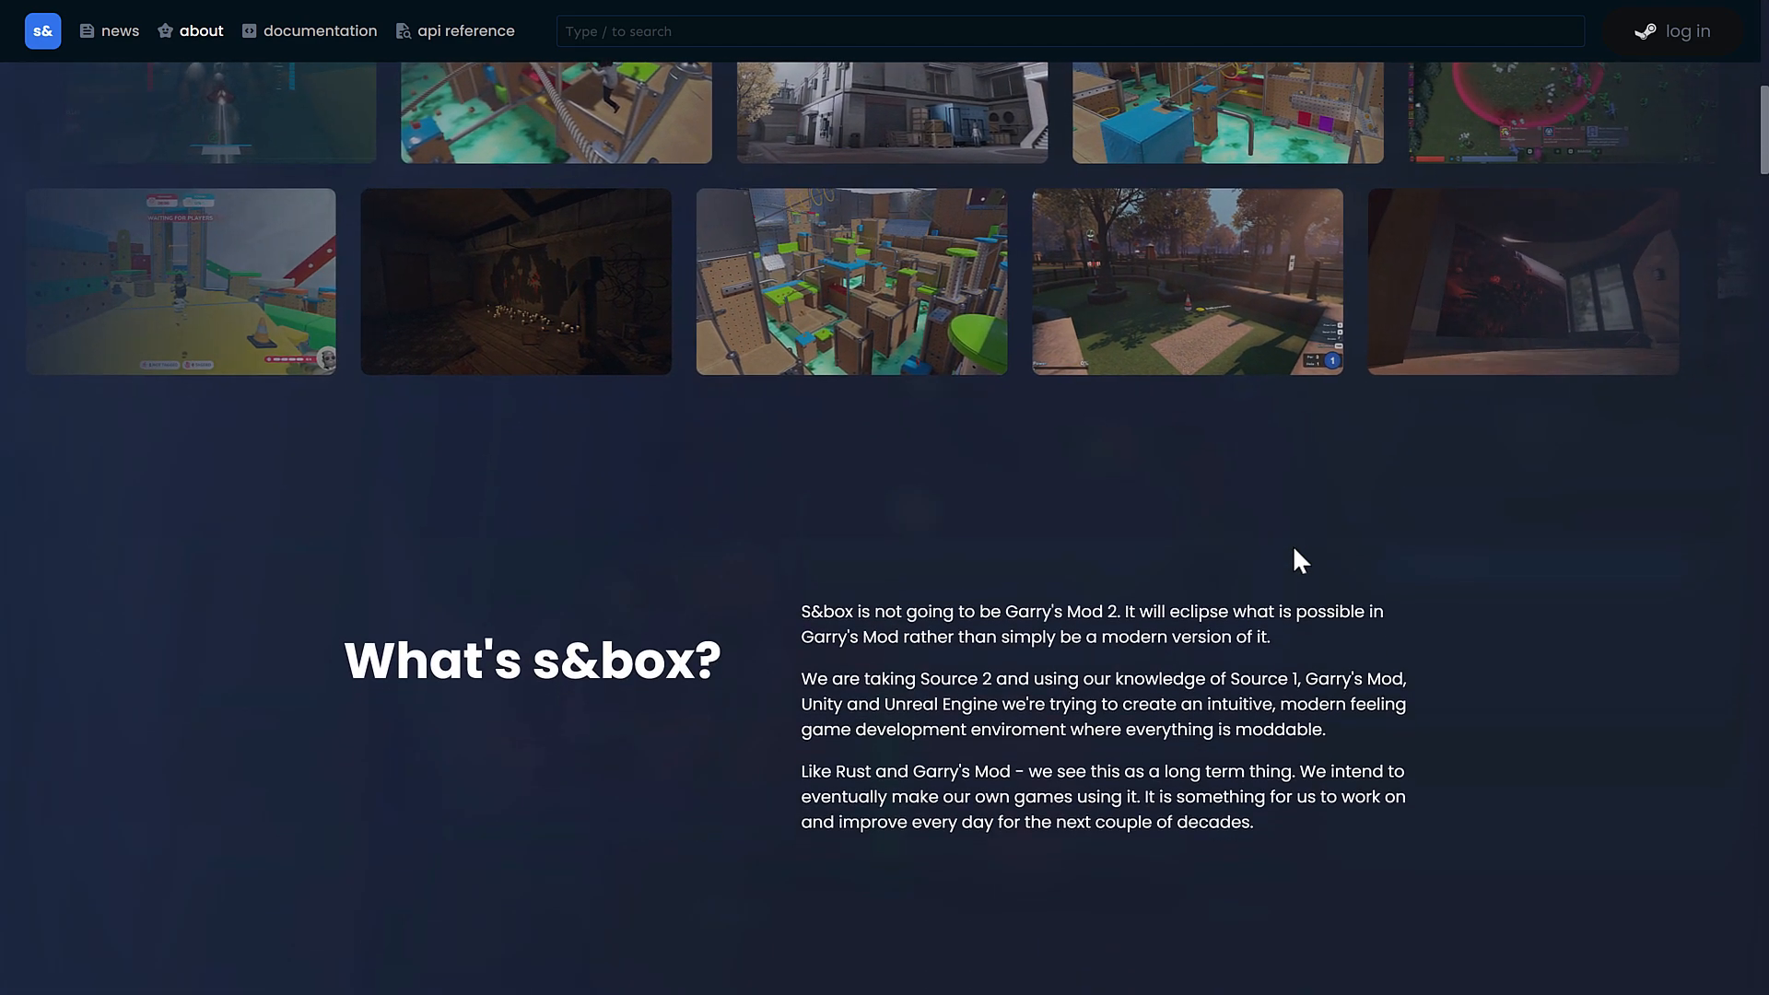
scroll(down, 3)
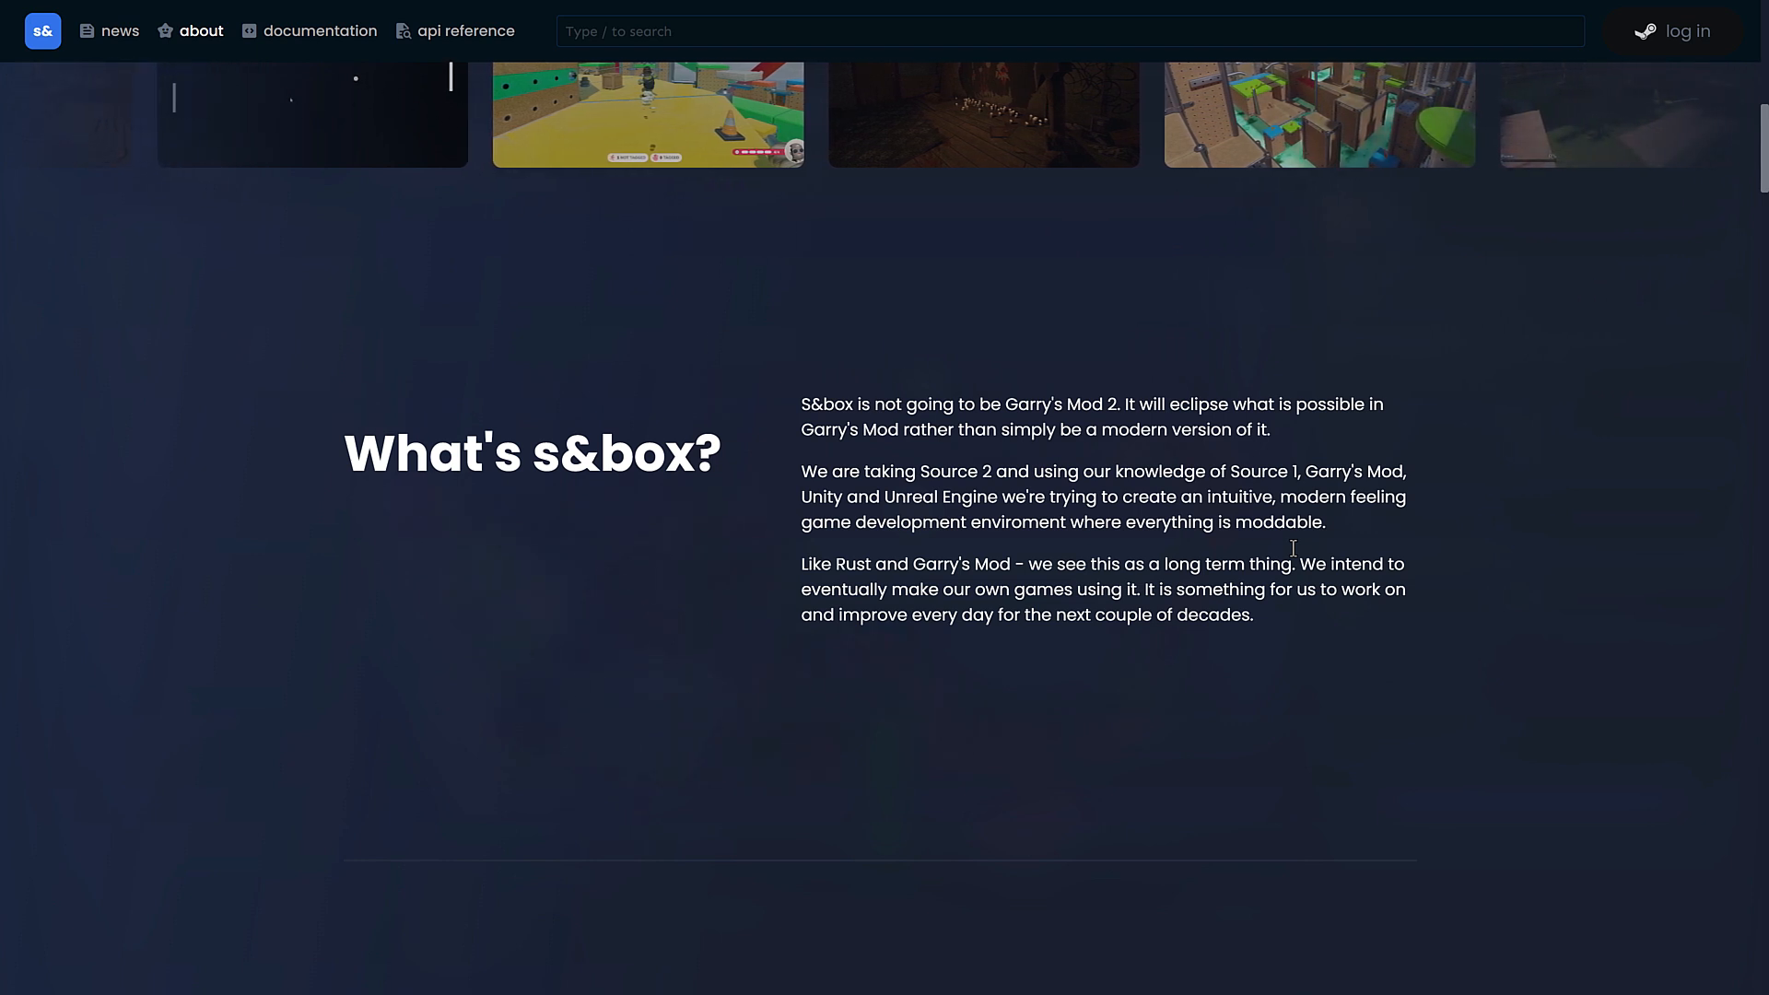
scroll(right, 3)
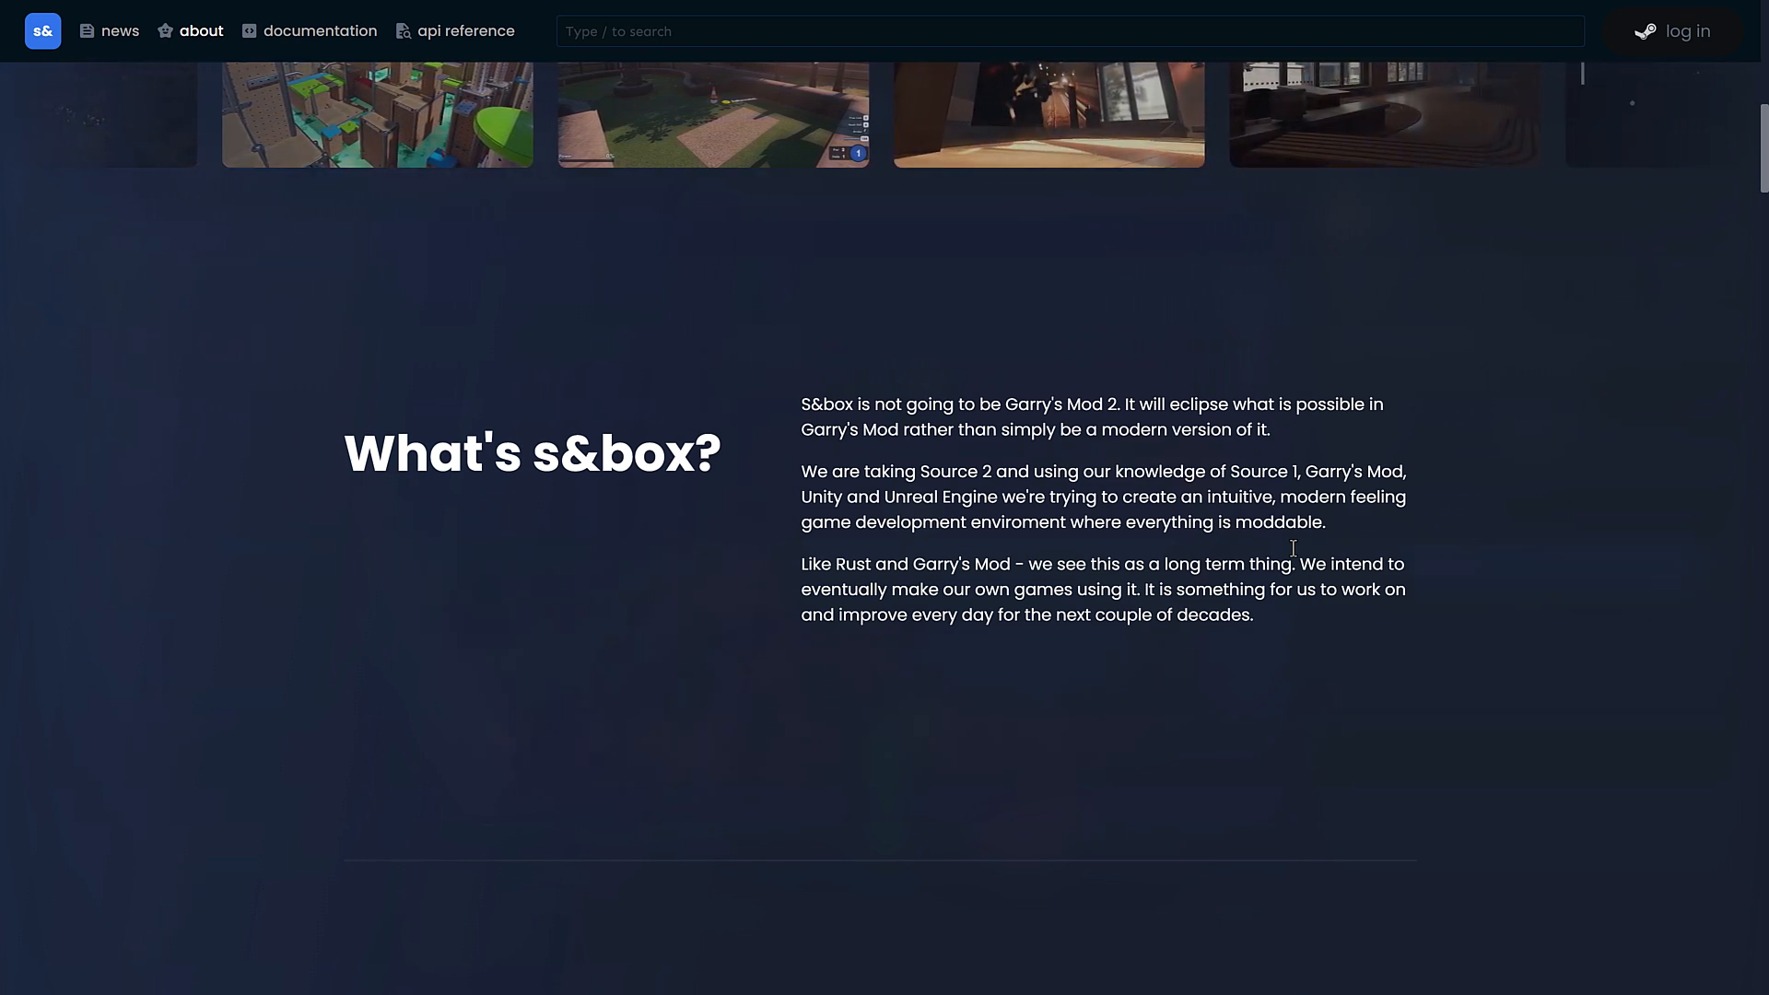
scroll(left, 3)
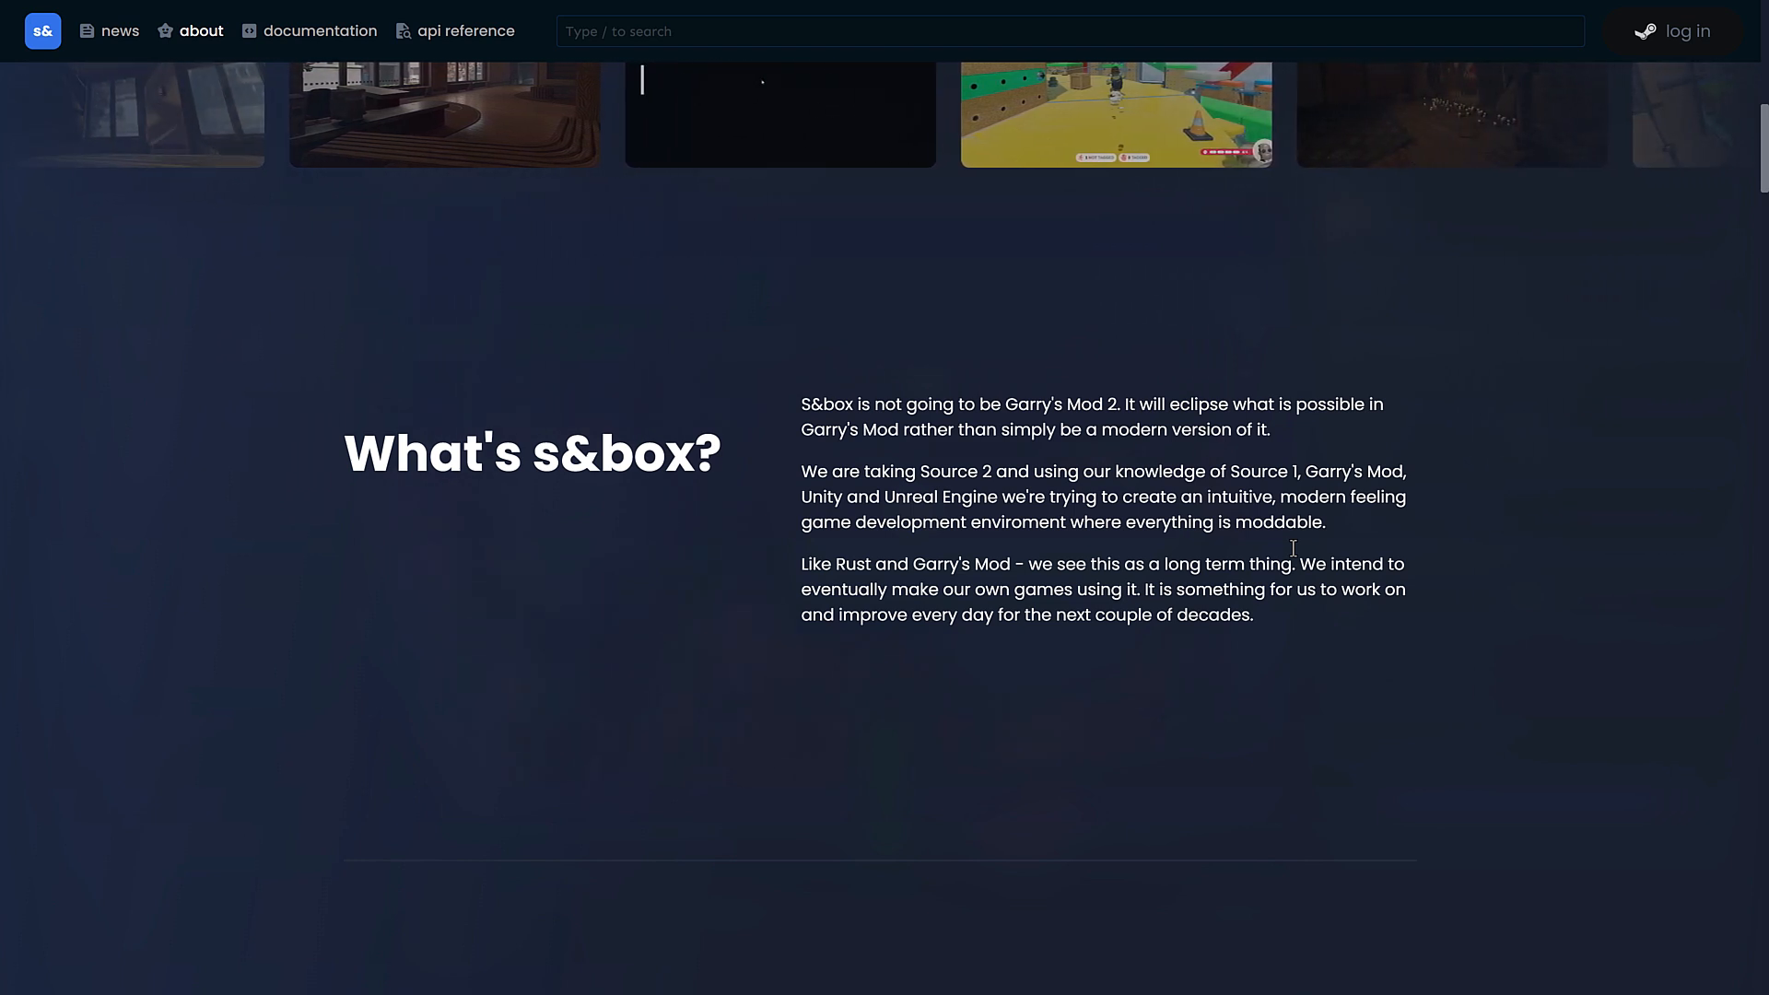
scroll(left, 3)
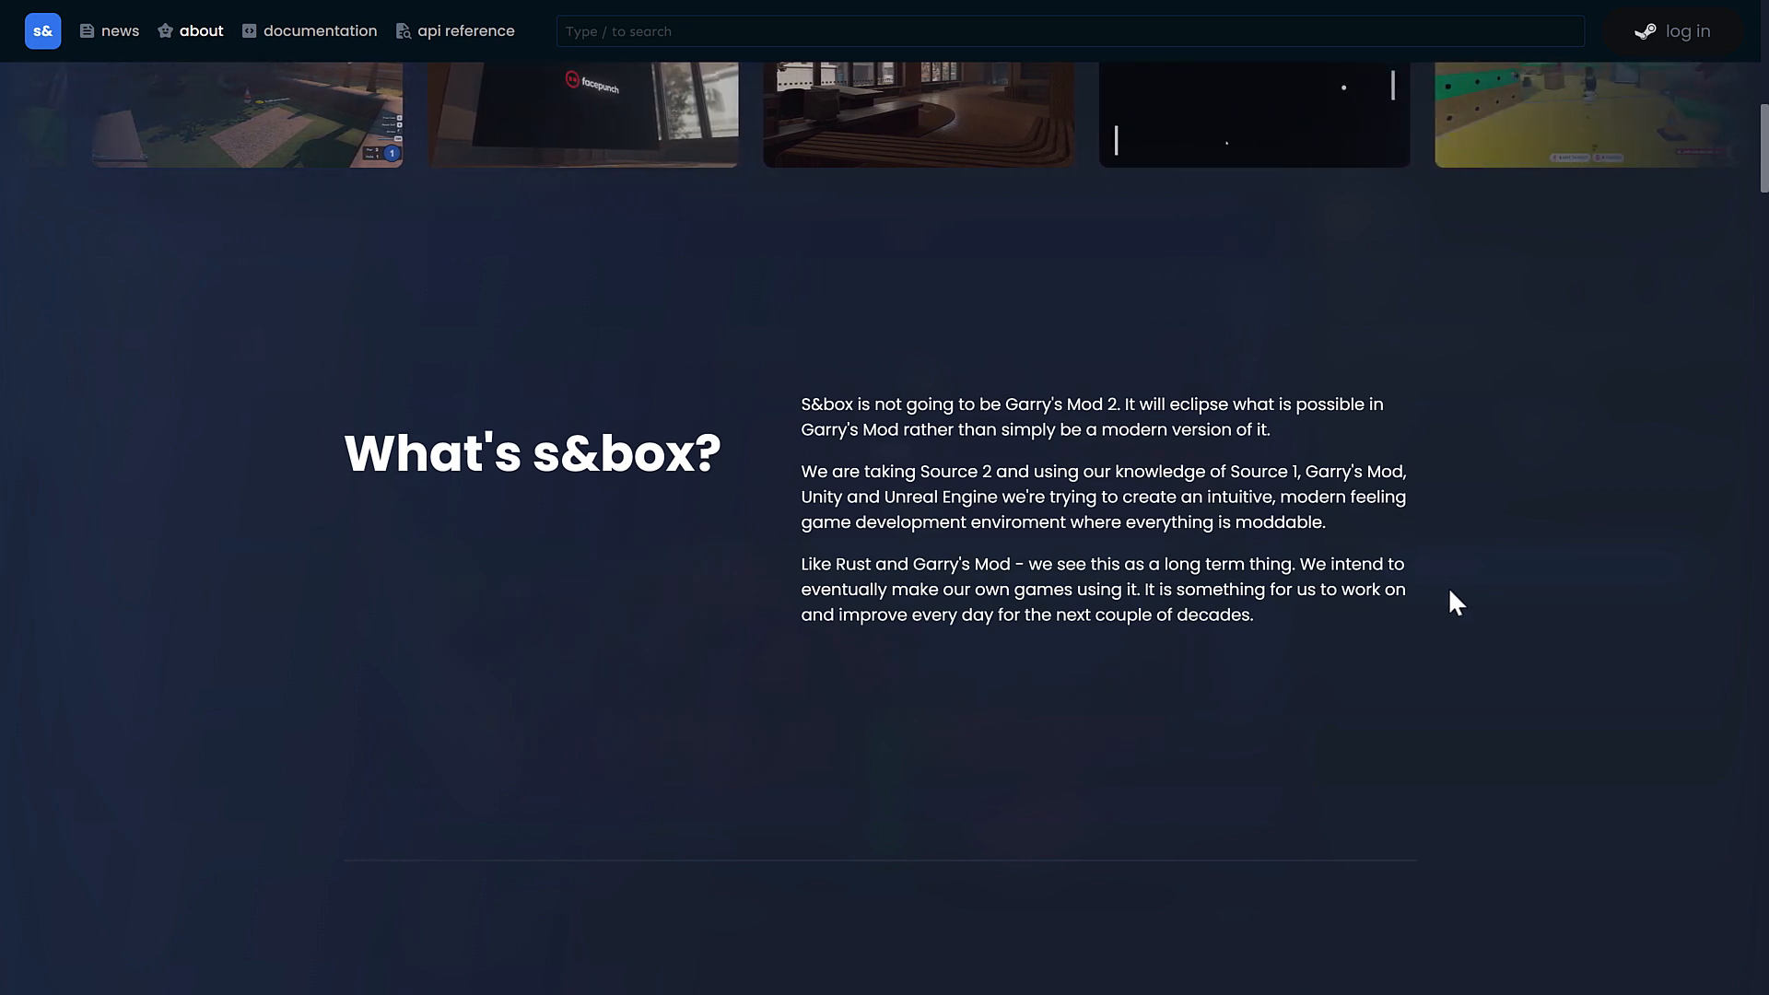
Step: Scroll past the Play section to the Create section's C# editor screenshot
scroll(down, 3)
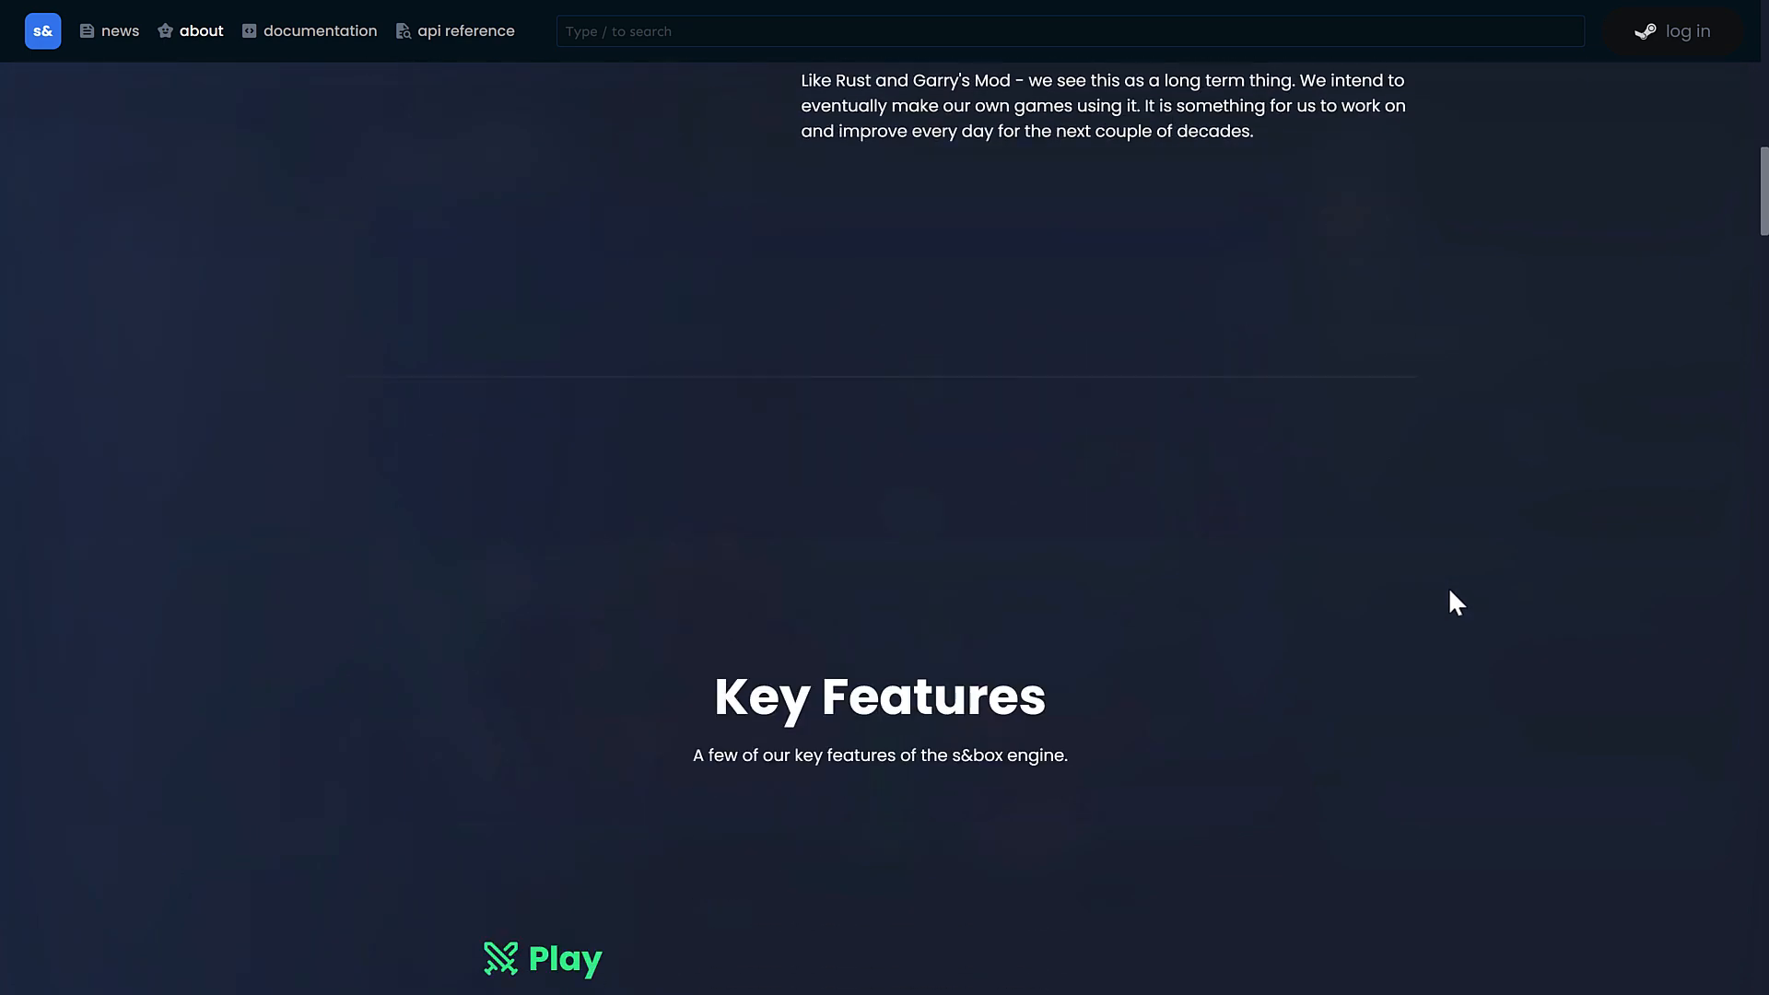
scroll(down, 3)
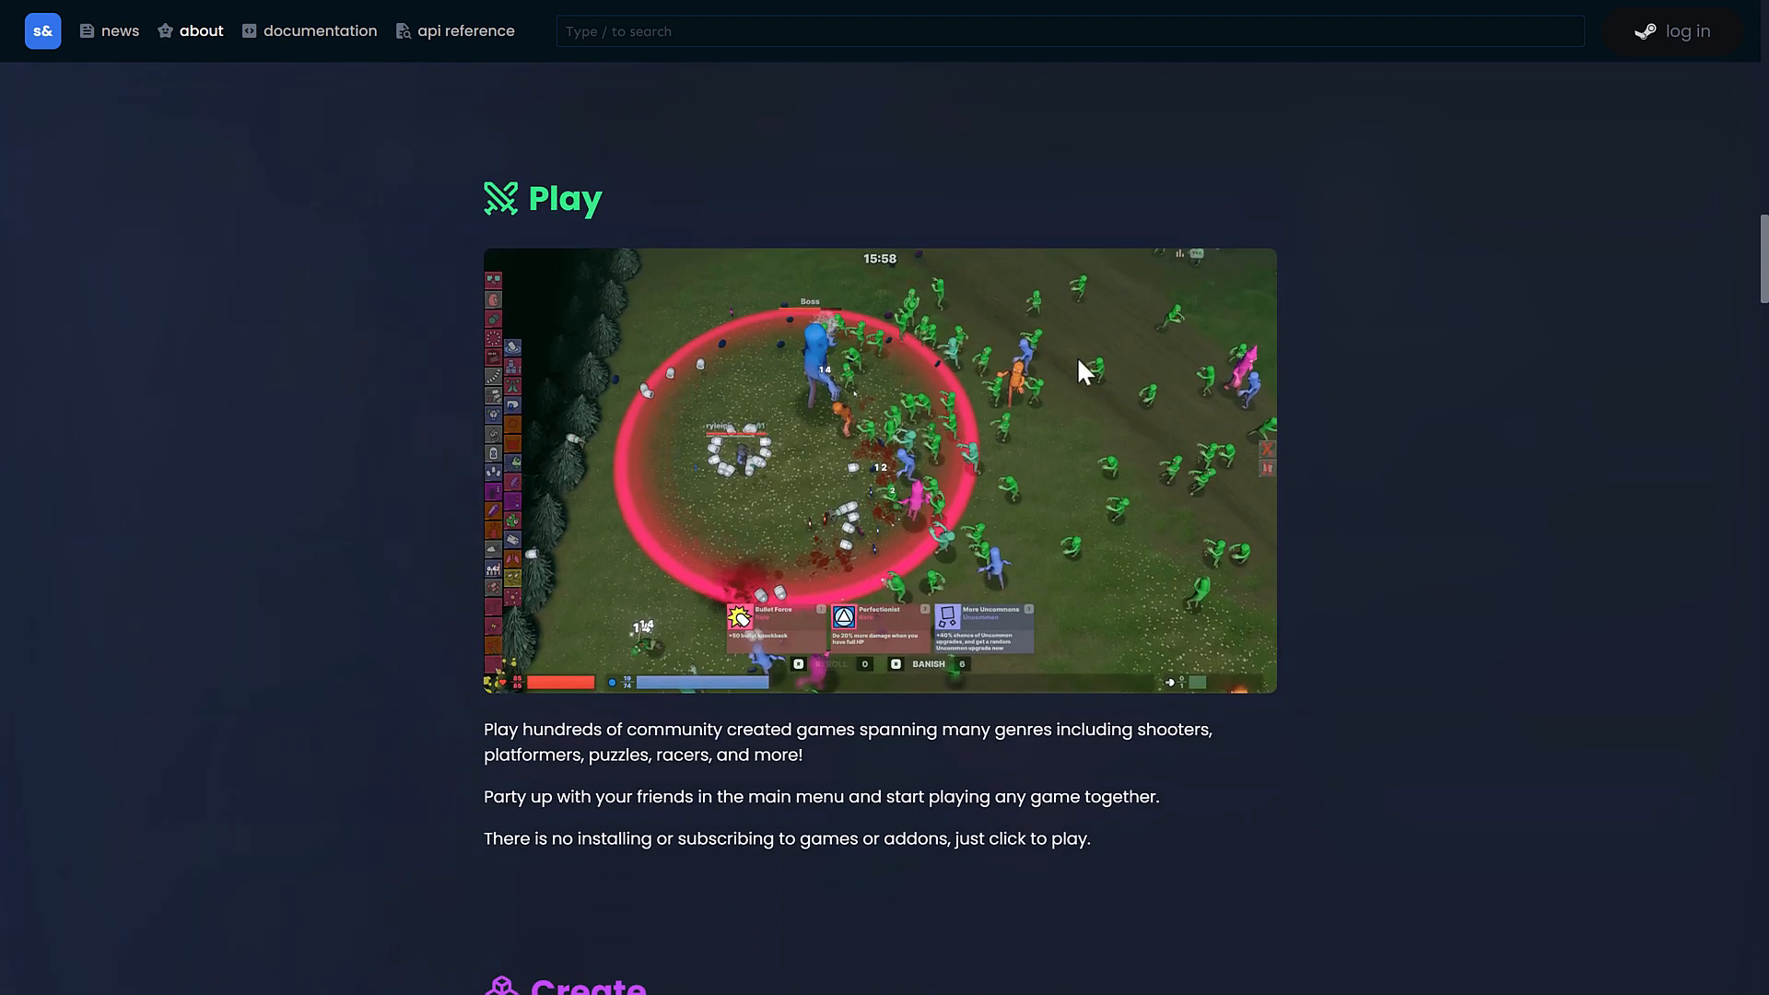
mouse_move(504, 784)
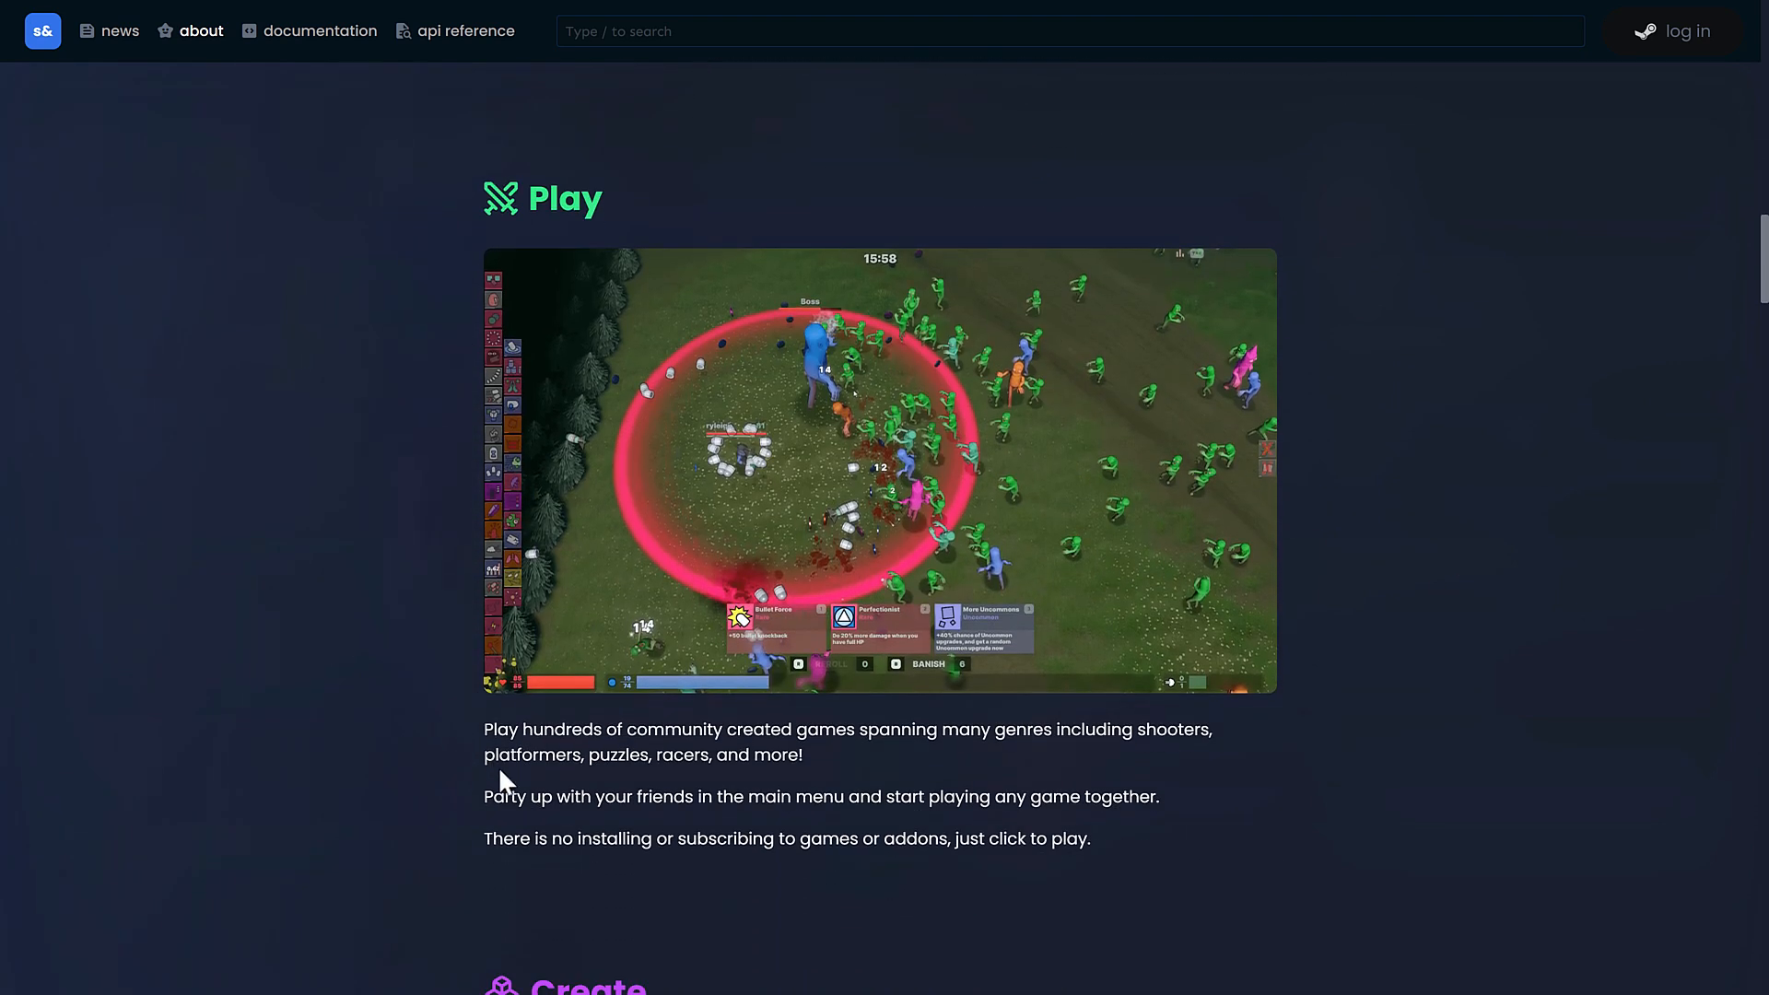
mouse_move(94, 674)
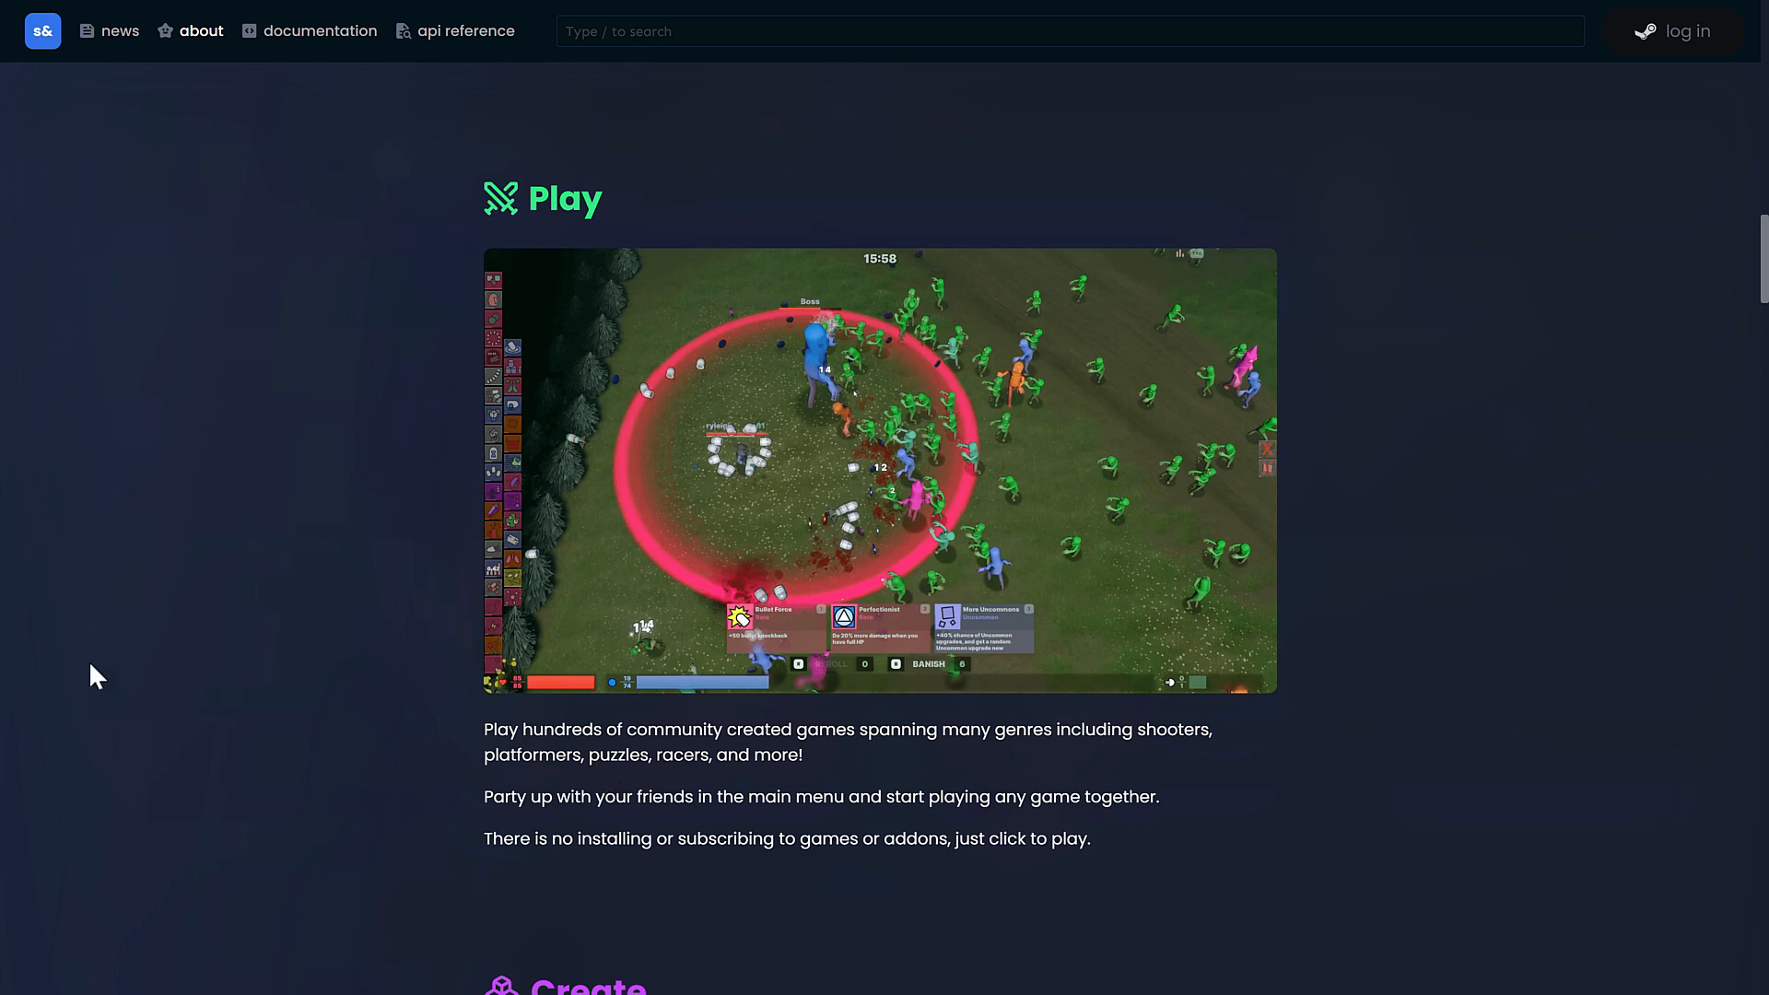
mouse_move(127, 680)
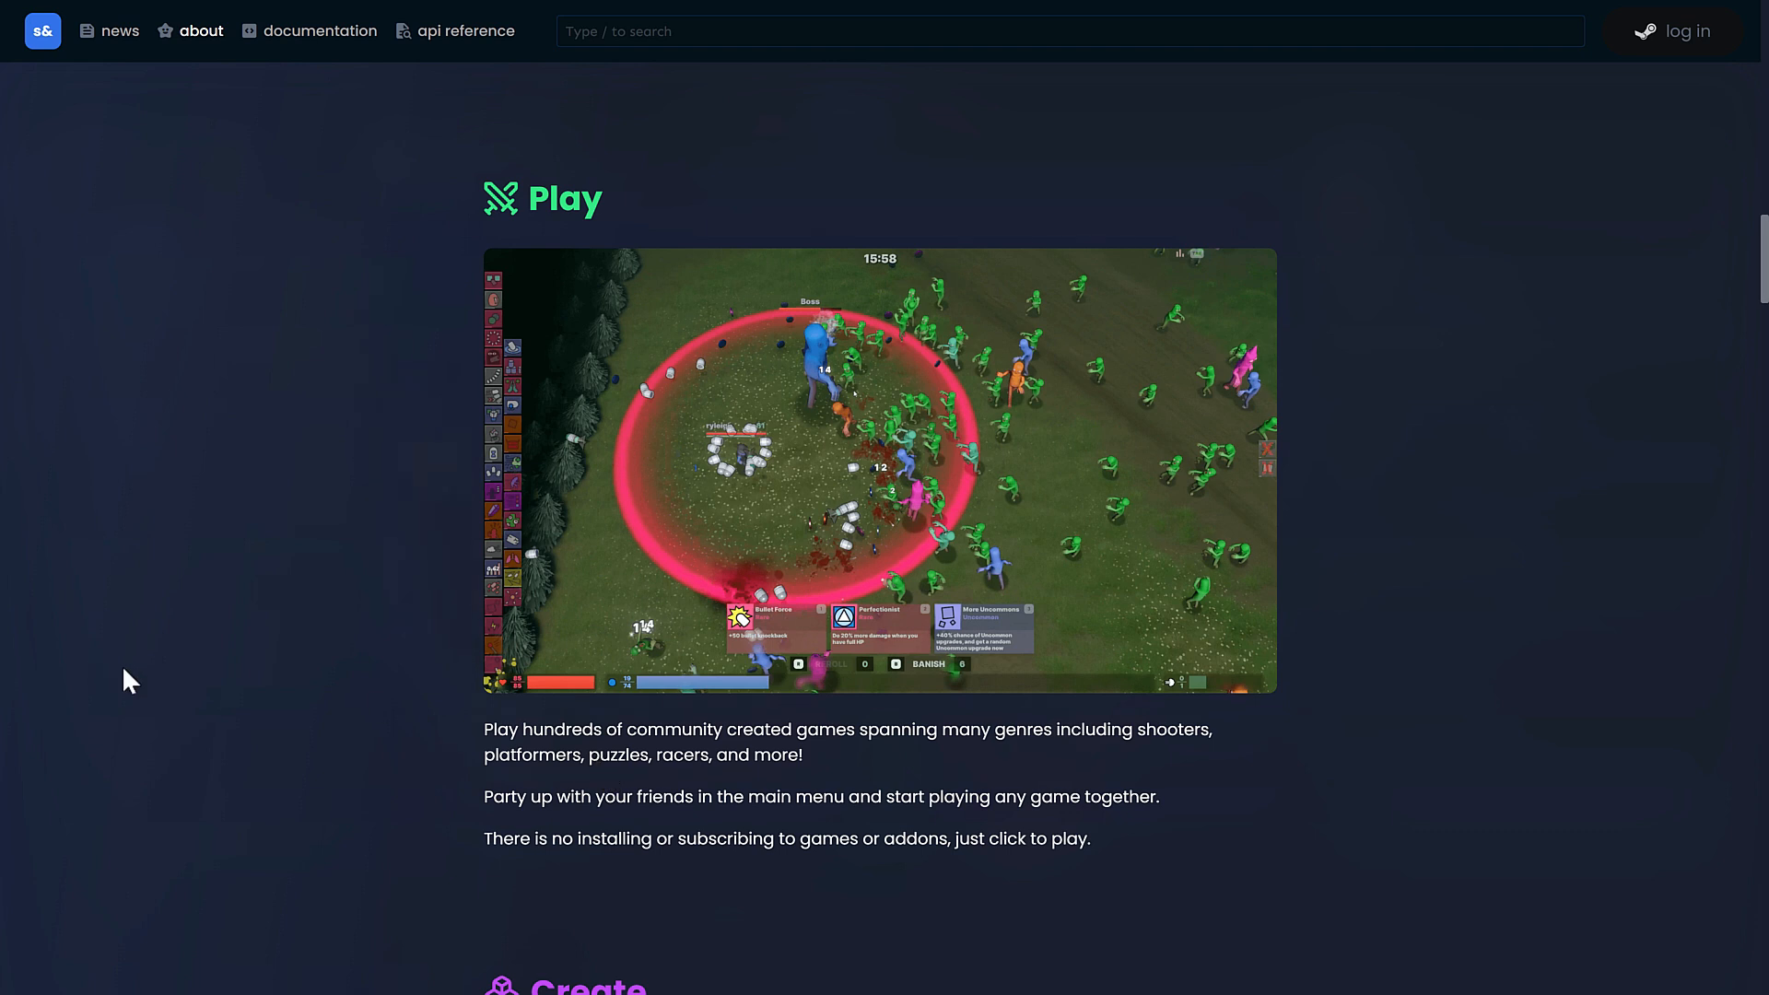
scroll(down, 3)
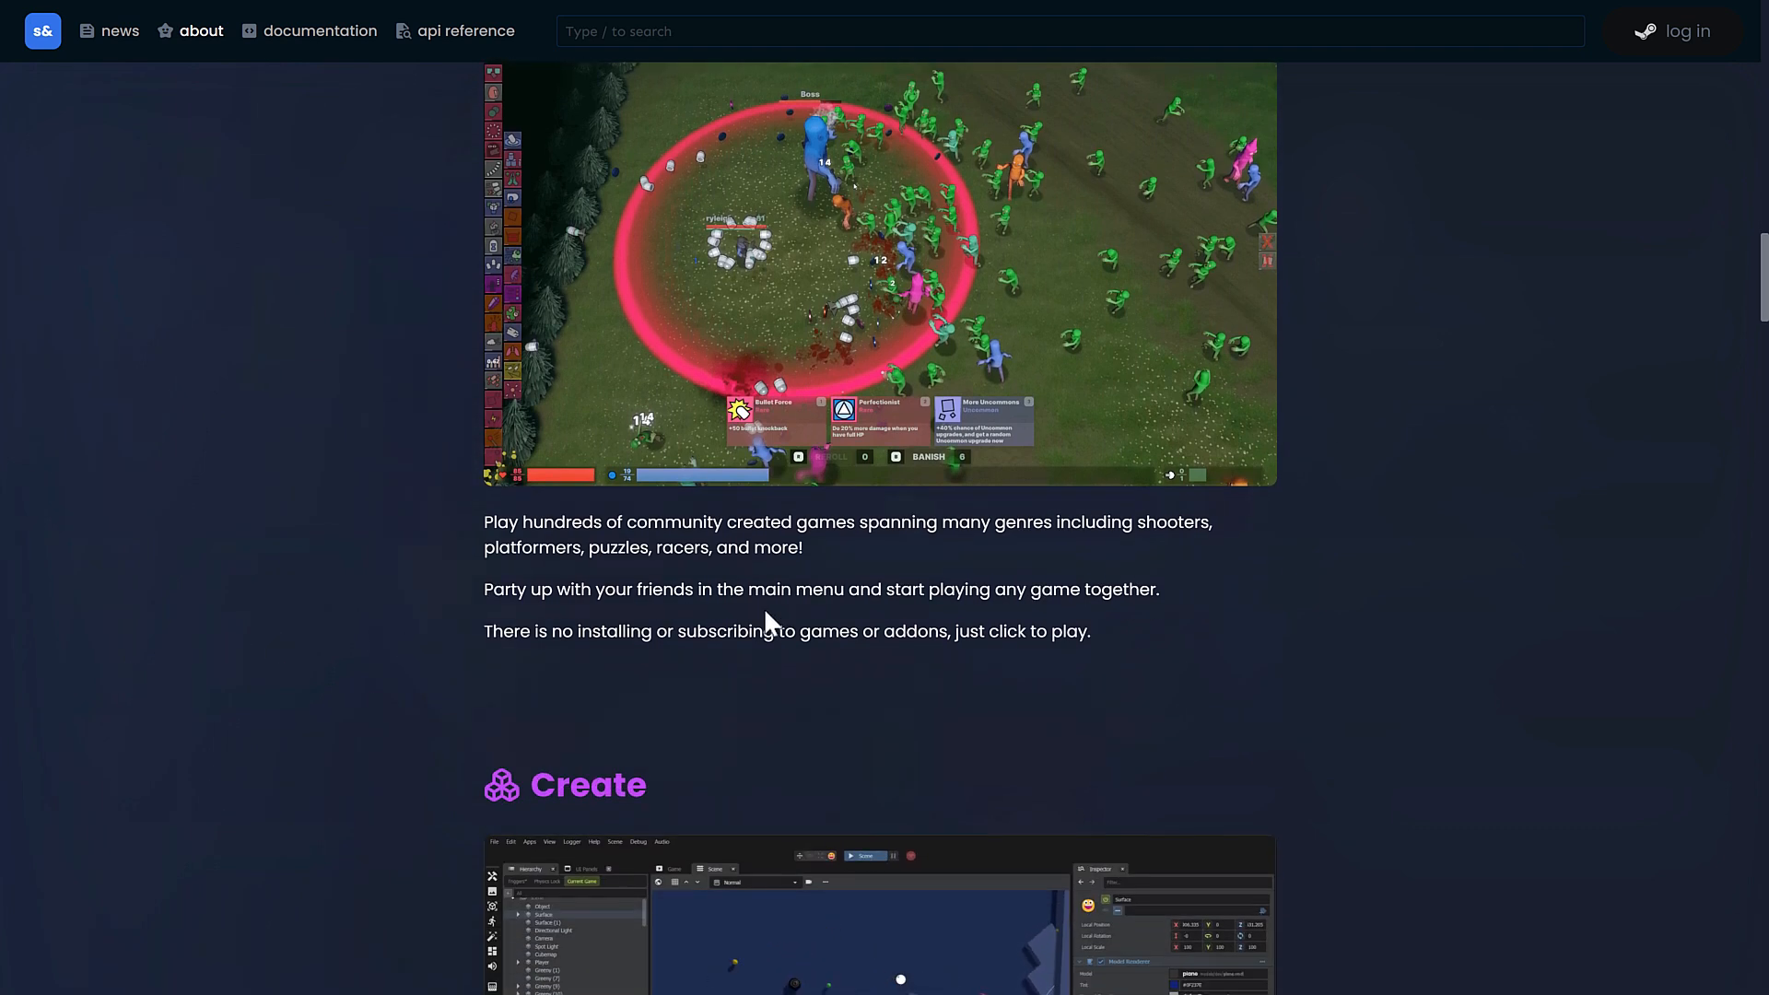
mouse_move(422, 643)
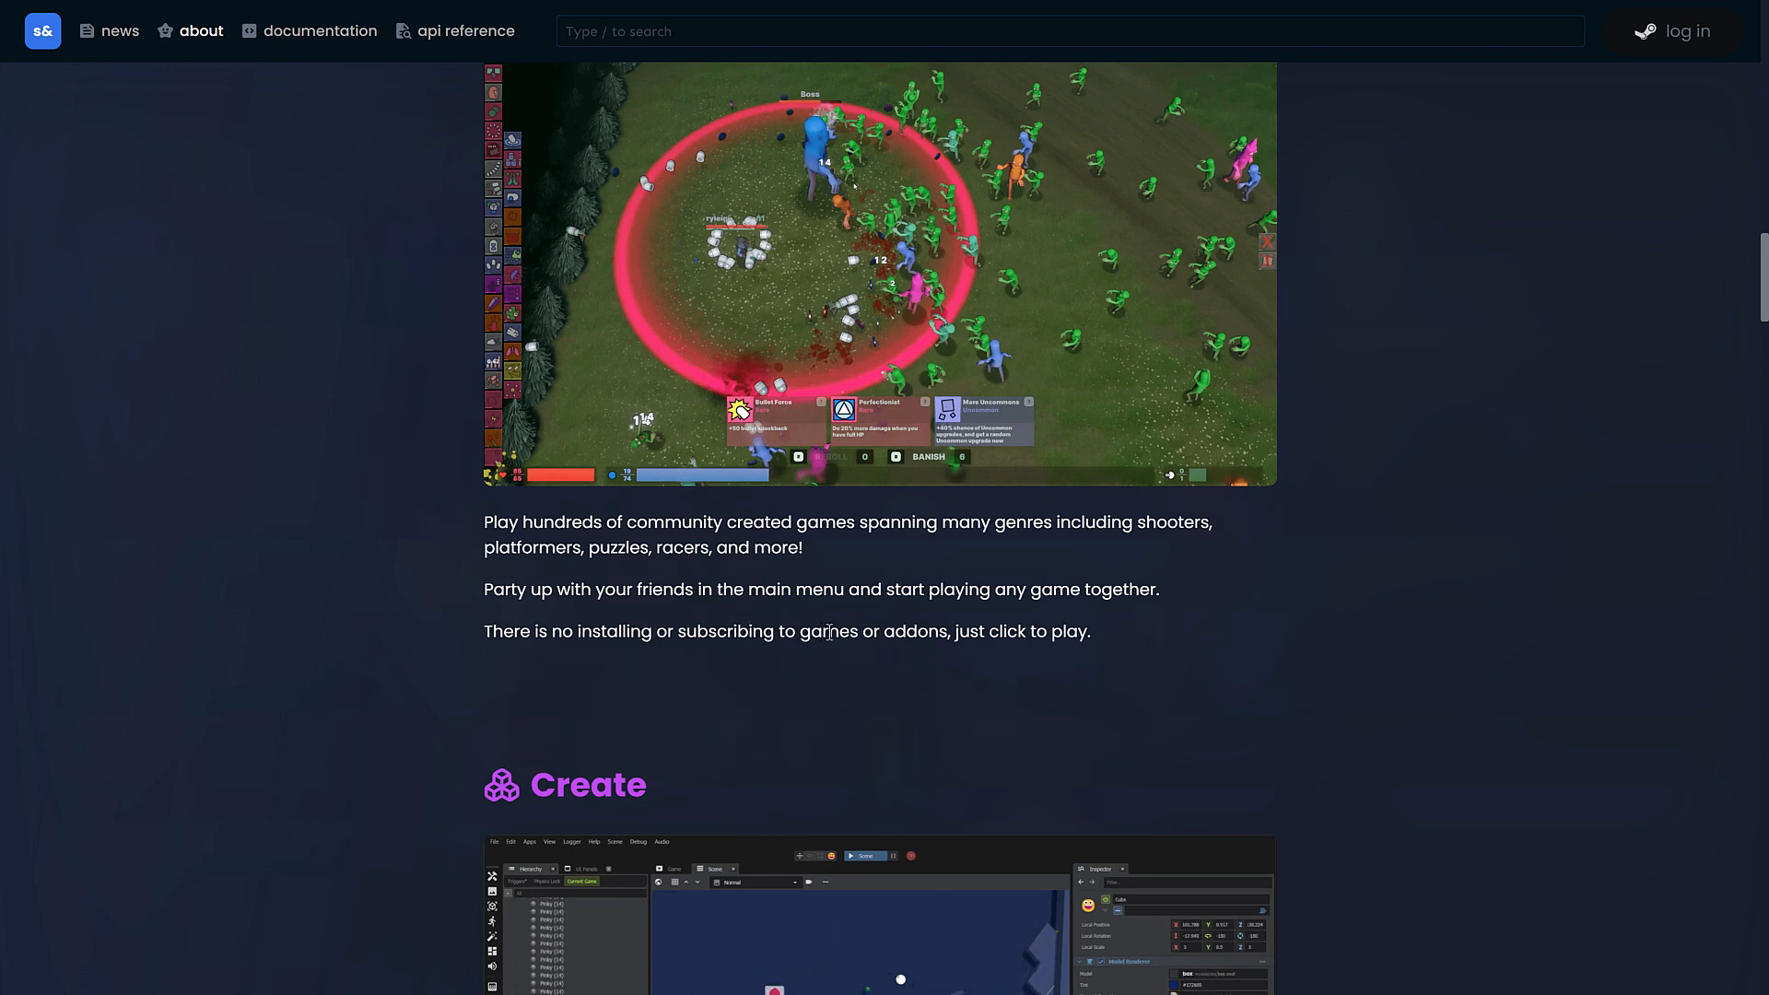
scroll(down, 3)
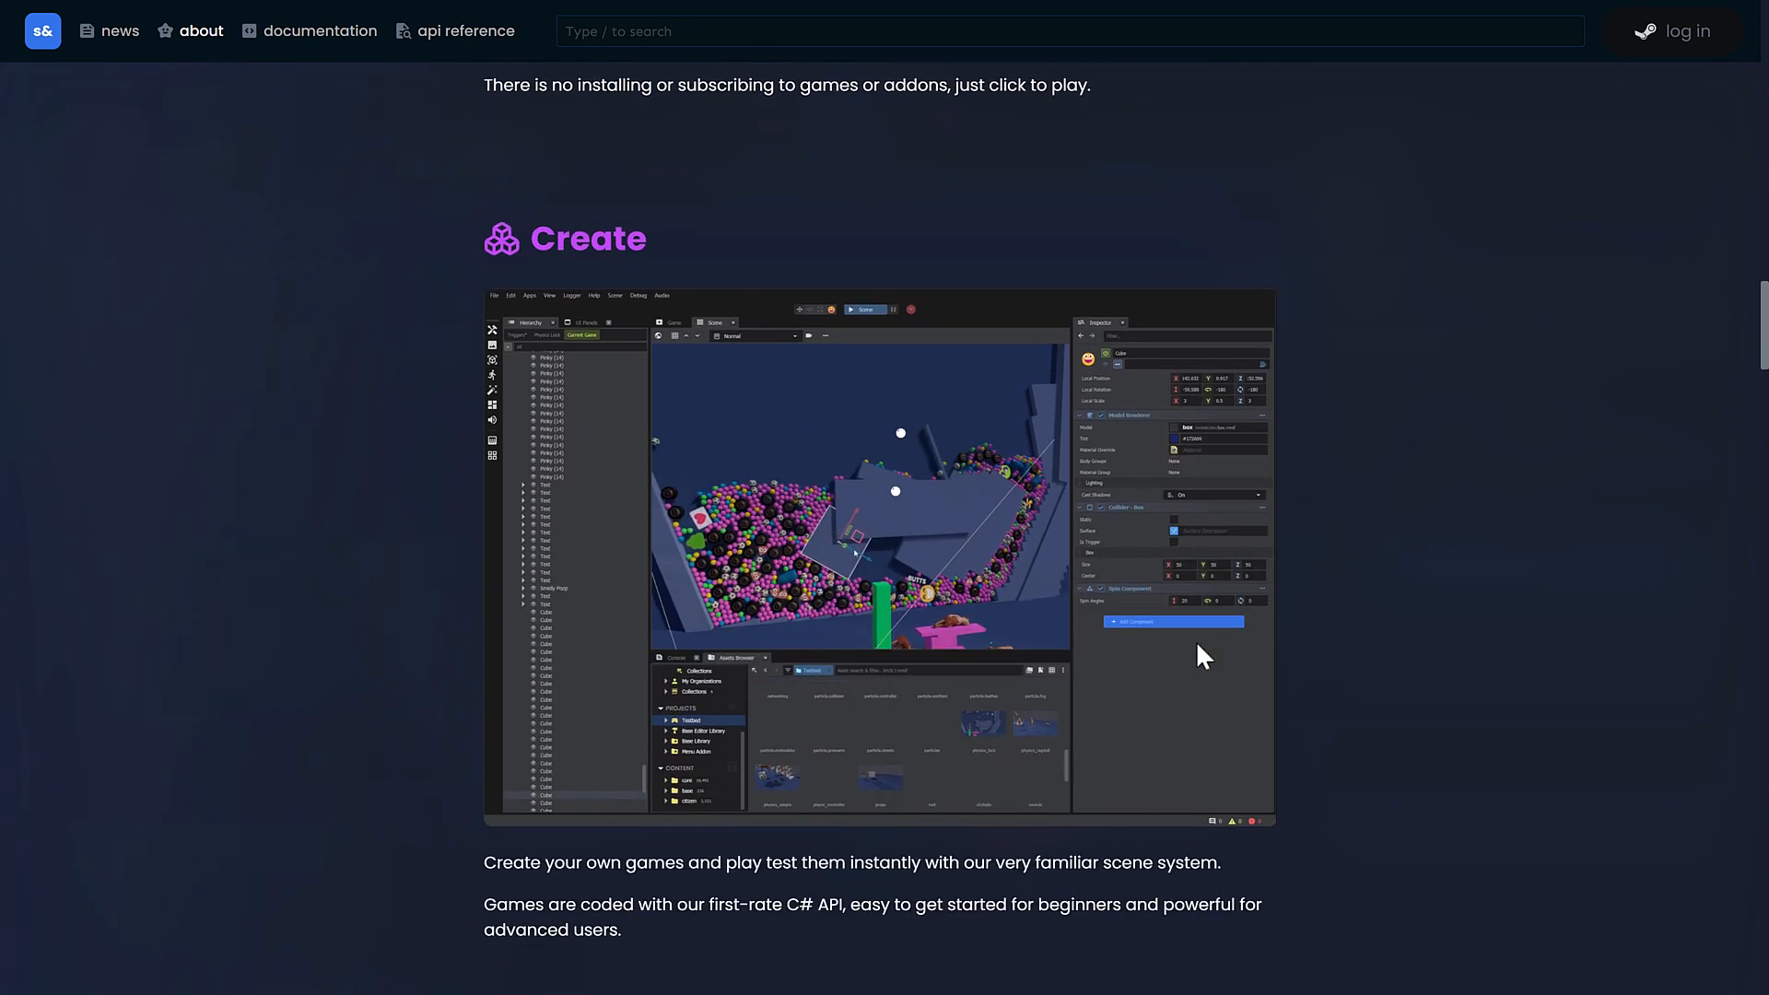
scroll(down, 3)
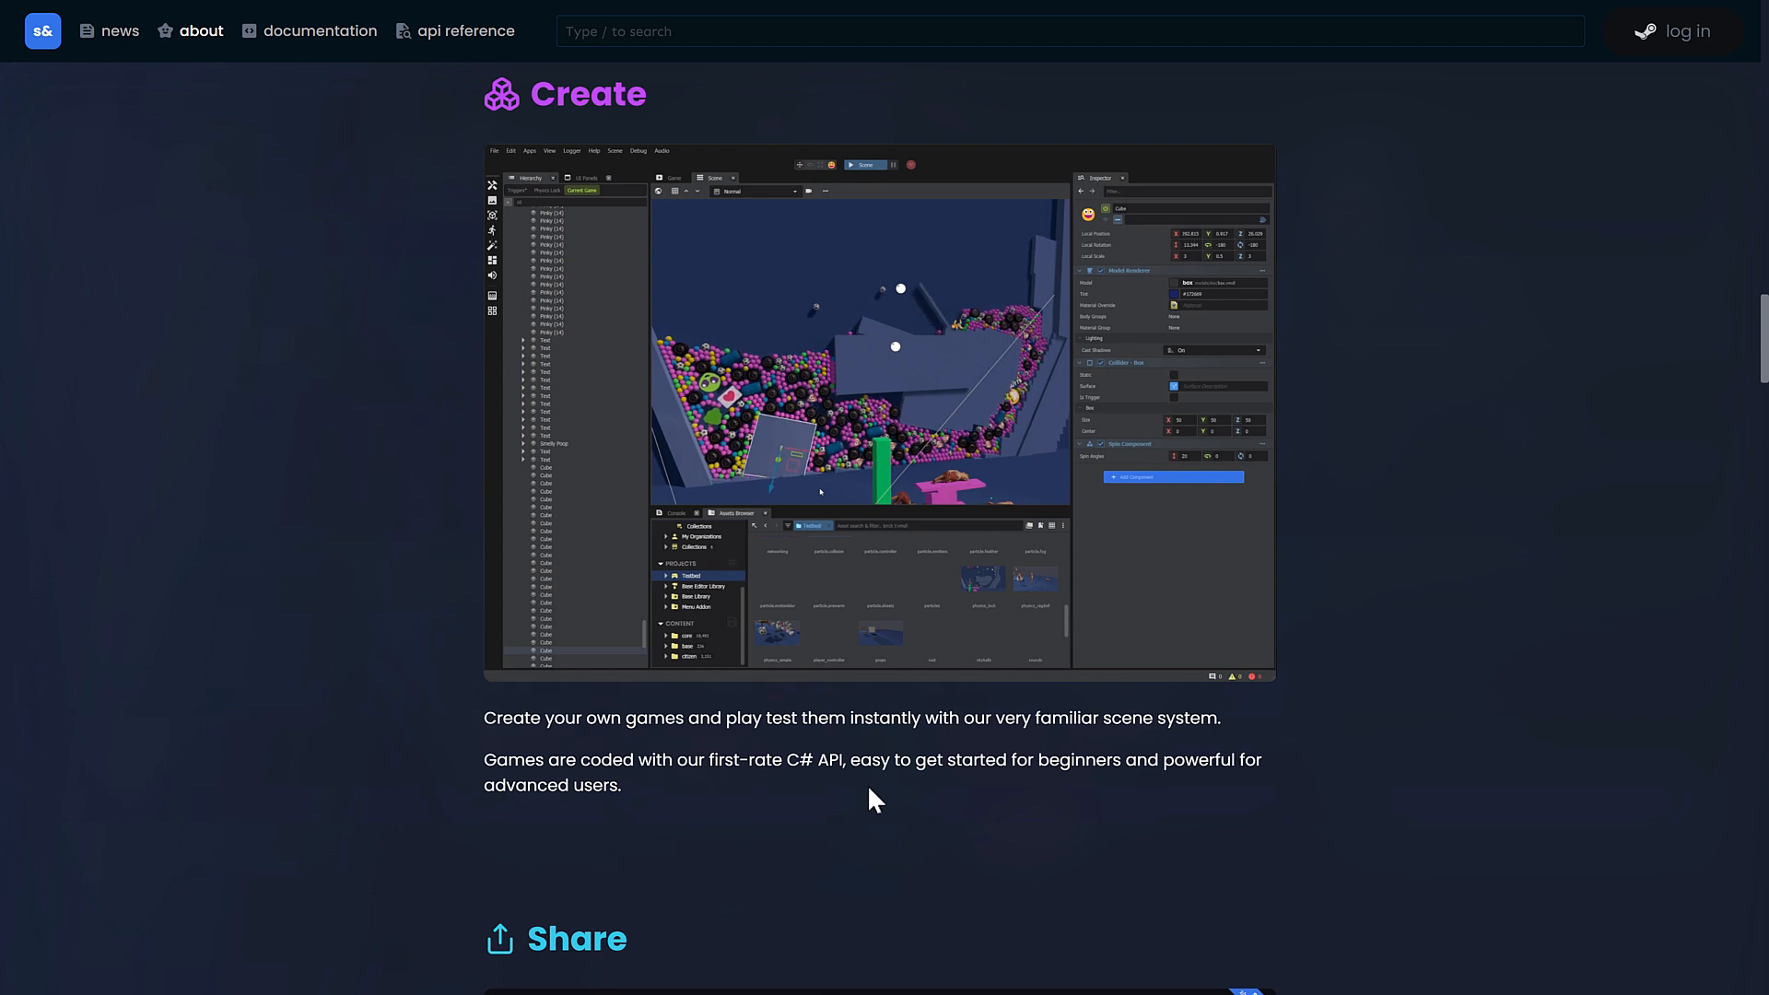
mouse_move(604, 723)
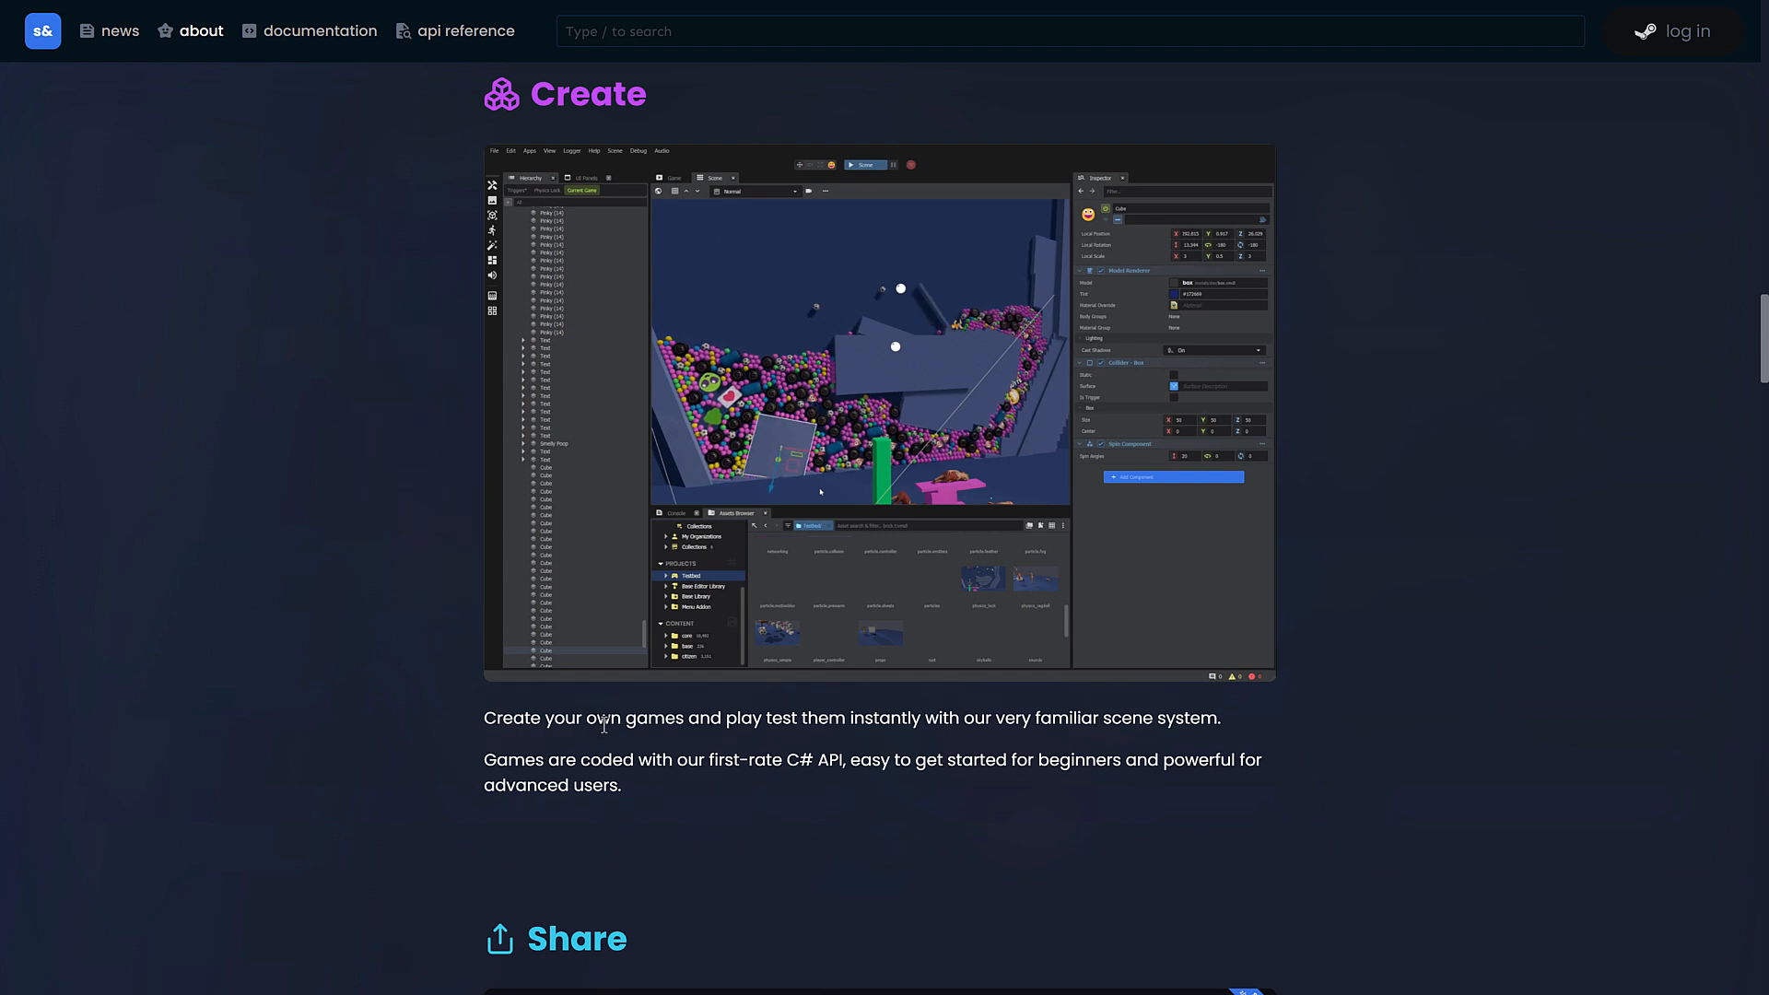
mouse_move(914, 728)
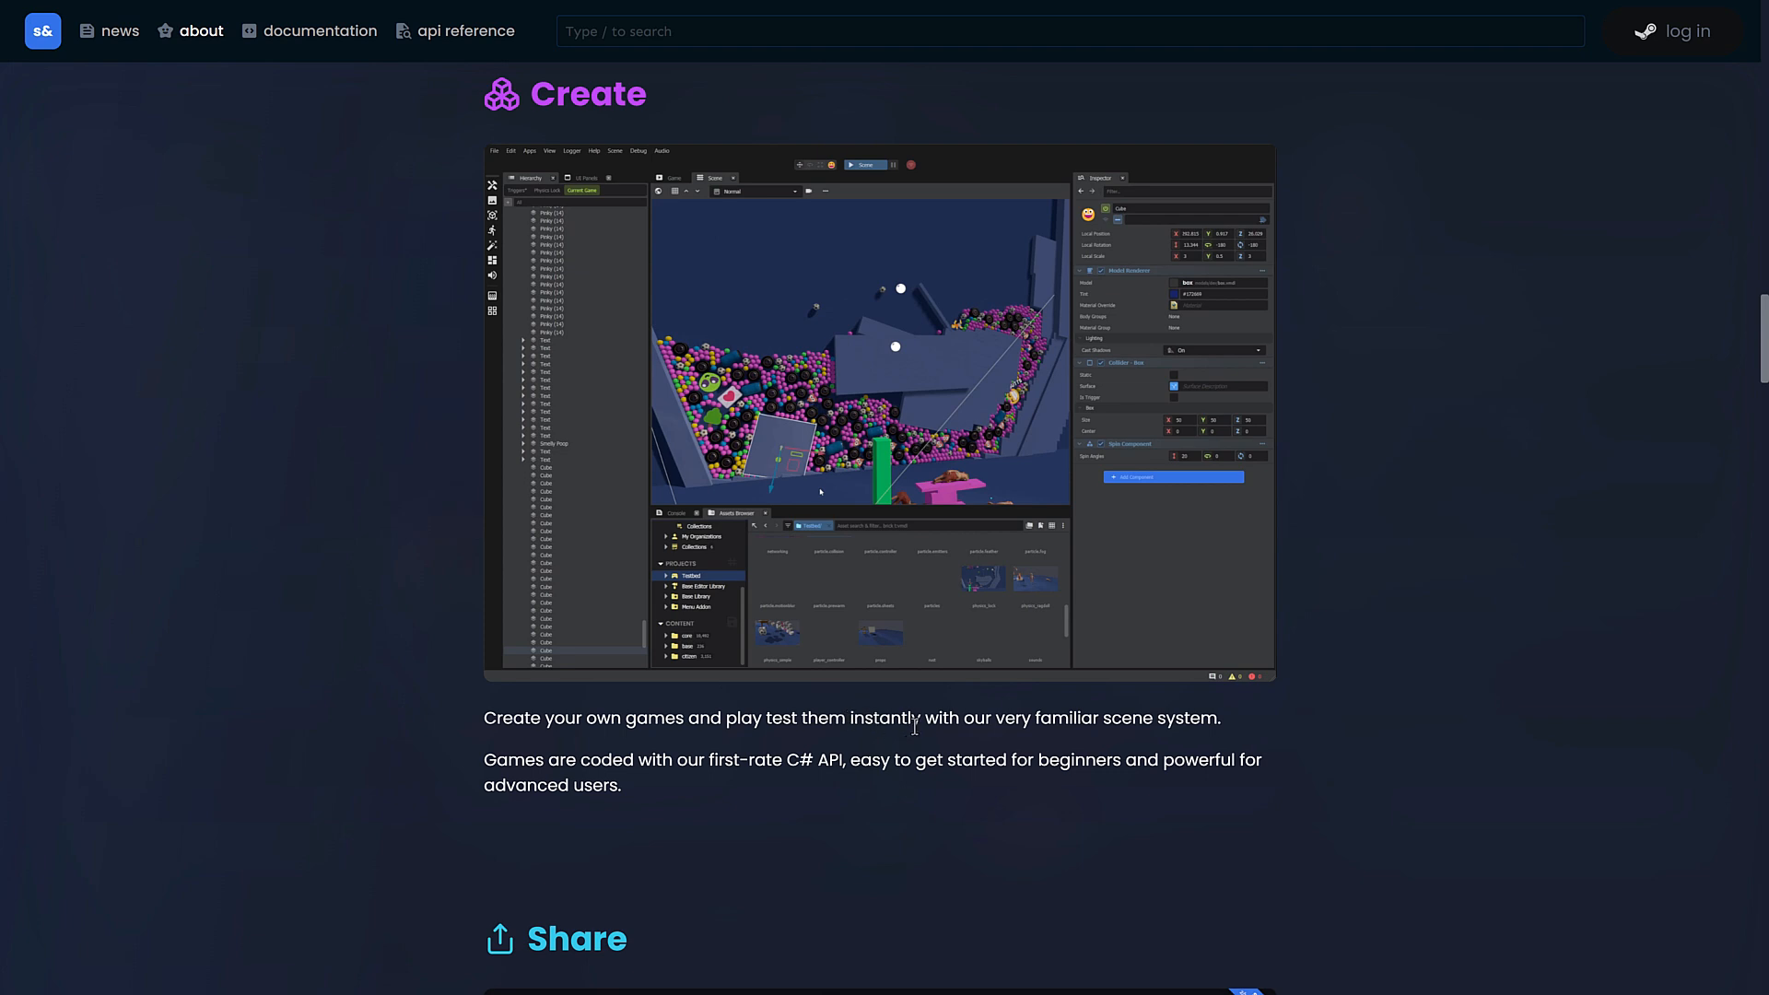
Step: Read the Visual Scripting, Shader Graph and Virtual Reality sections down to the footer
scroll(down, 3)
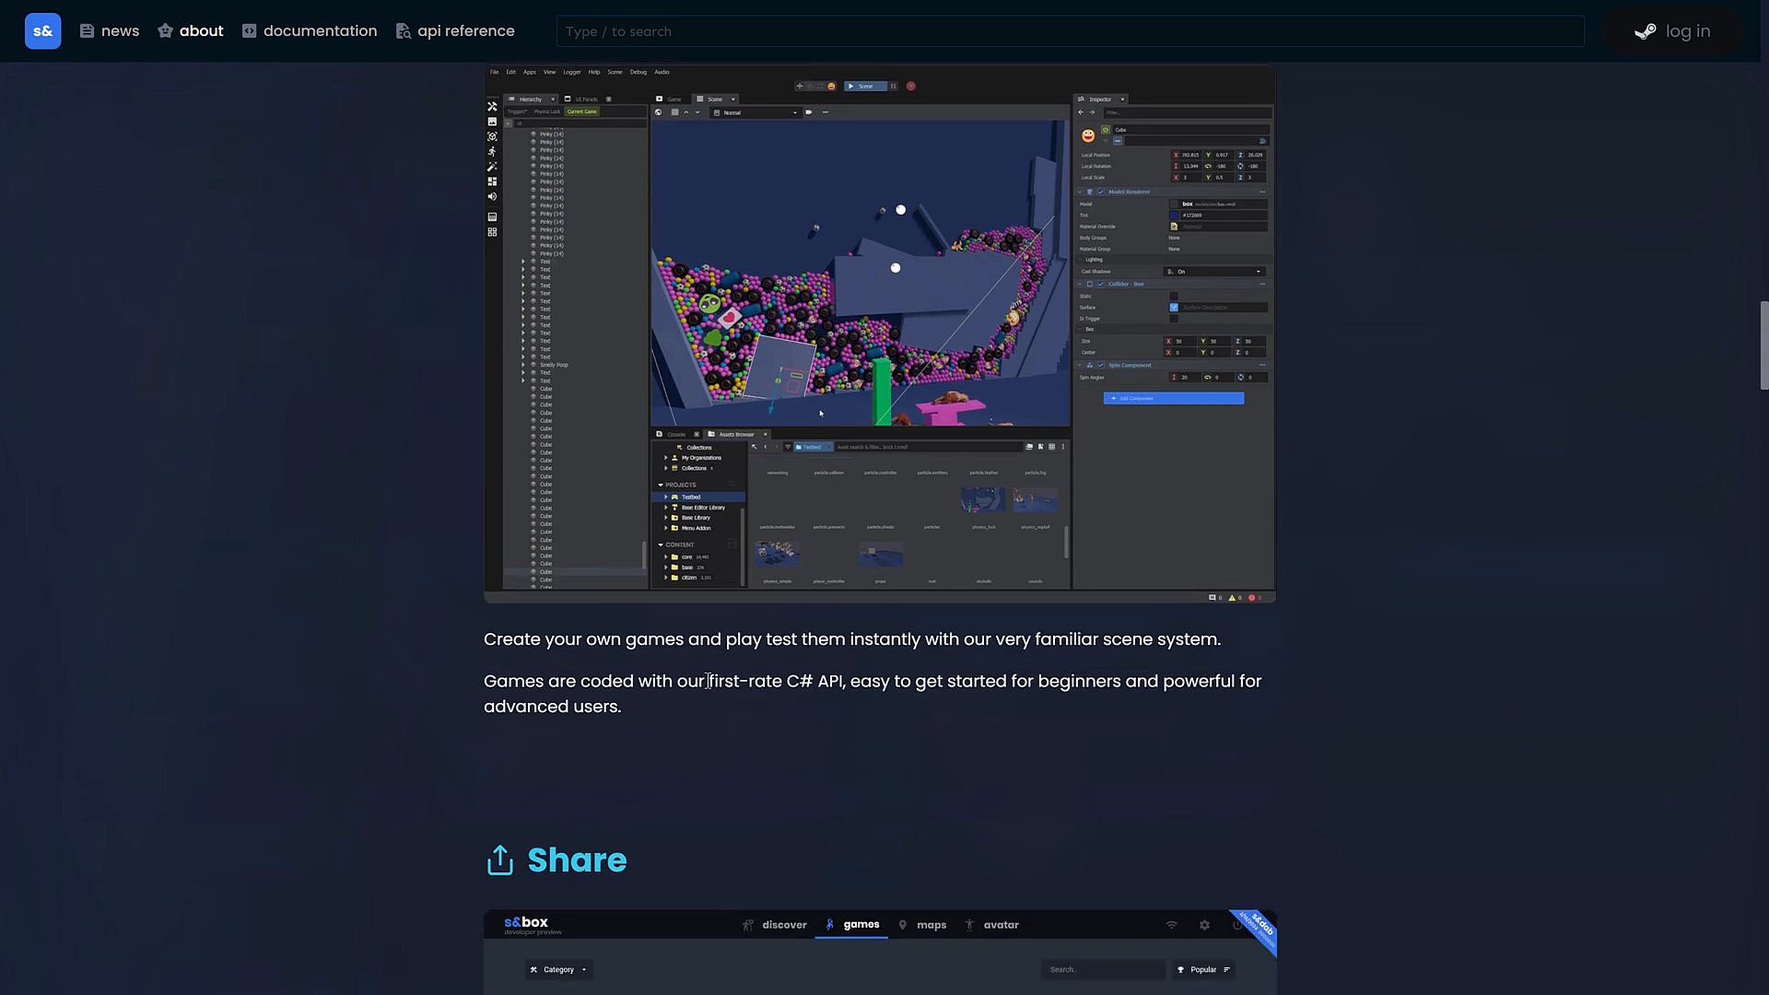
scroll(down, 3)
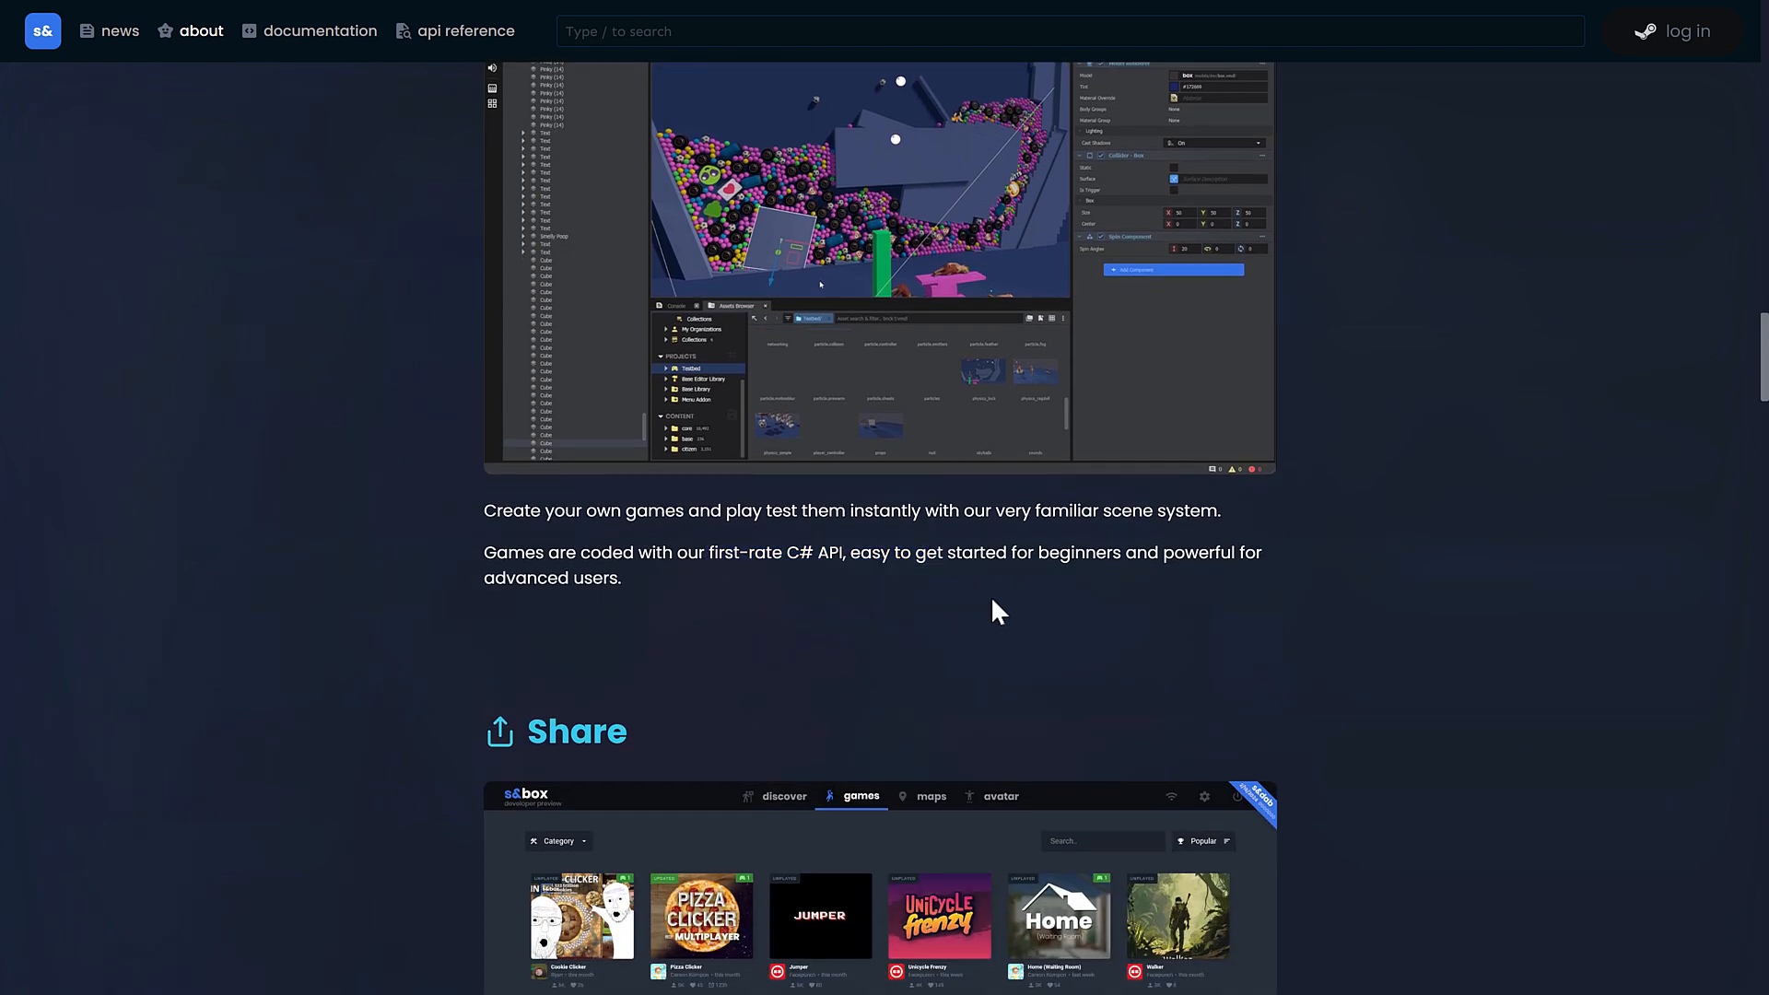
scroll(down, 3)
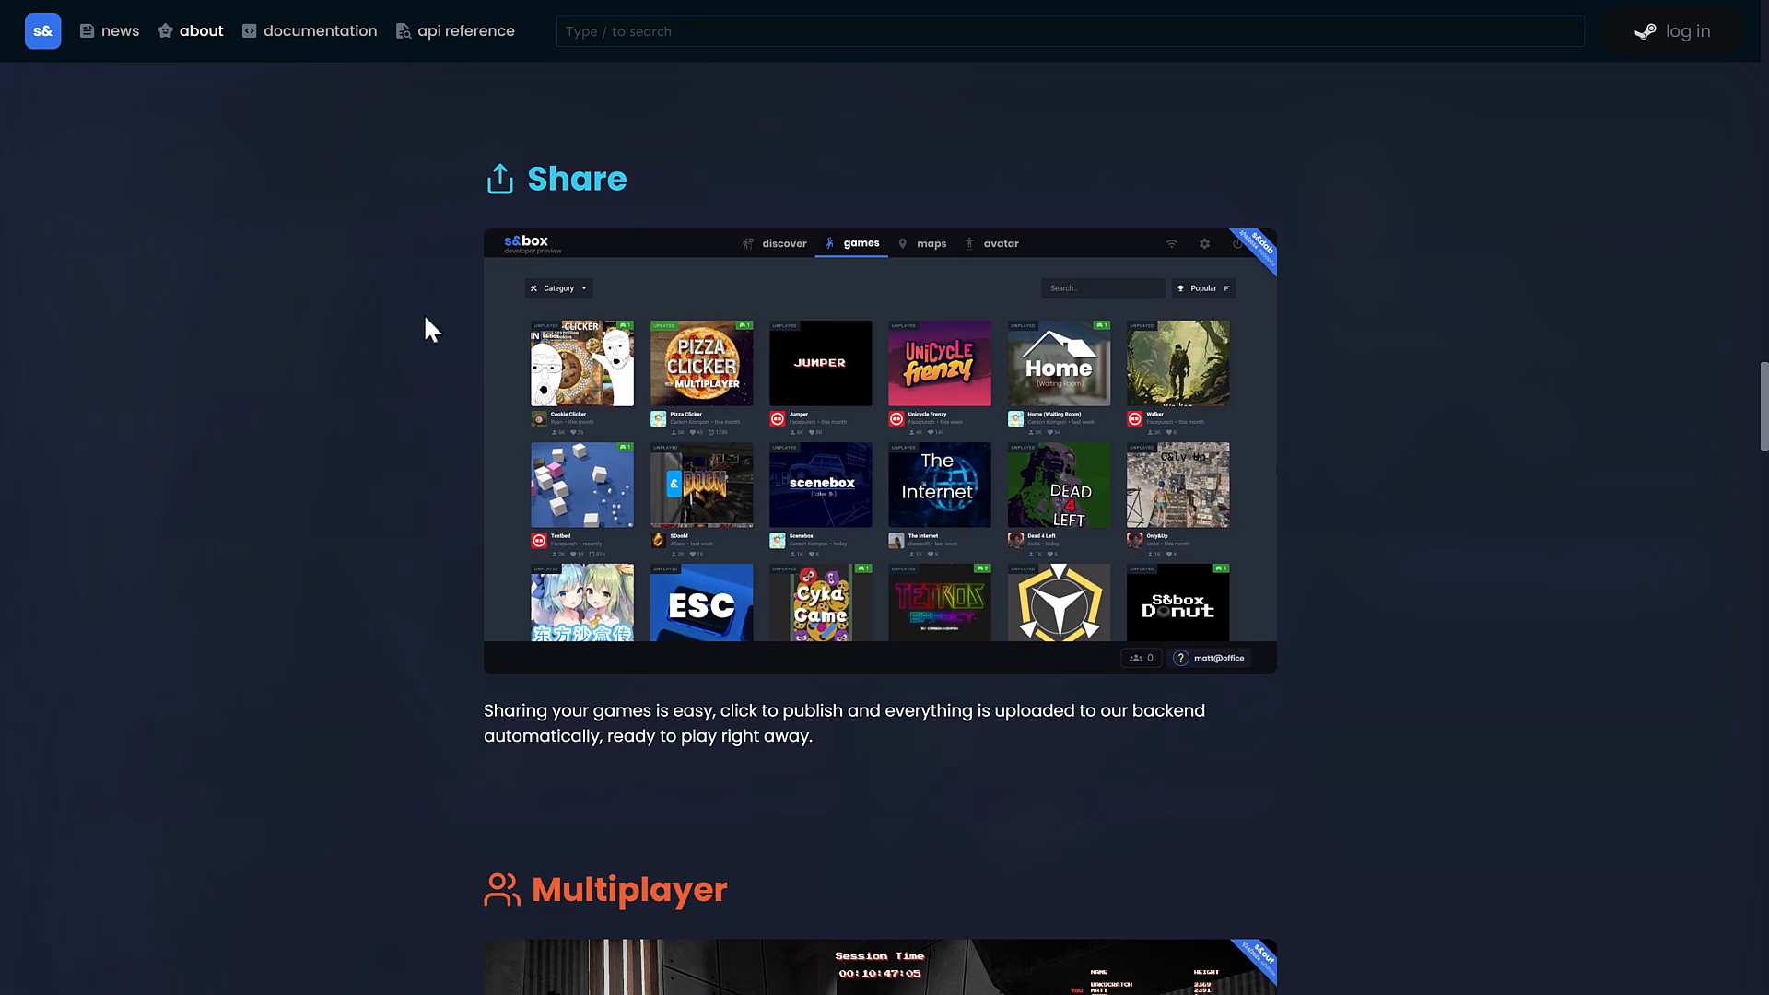
mouse_move(864, 700)
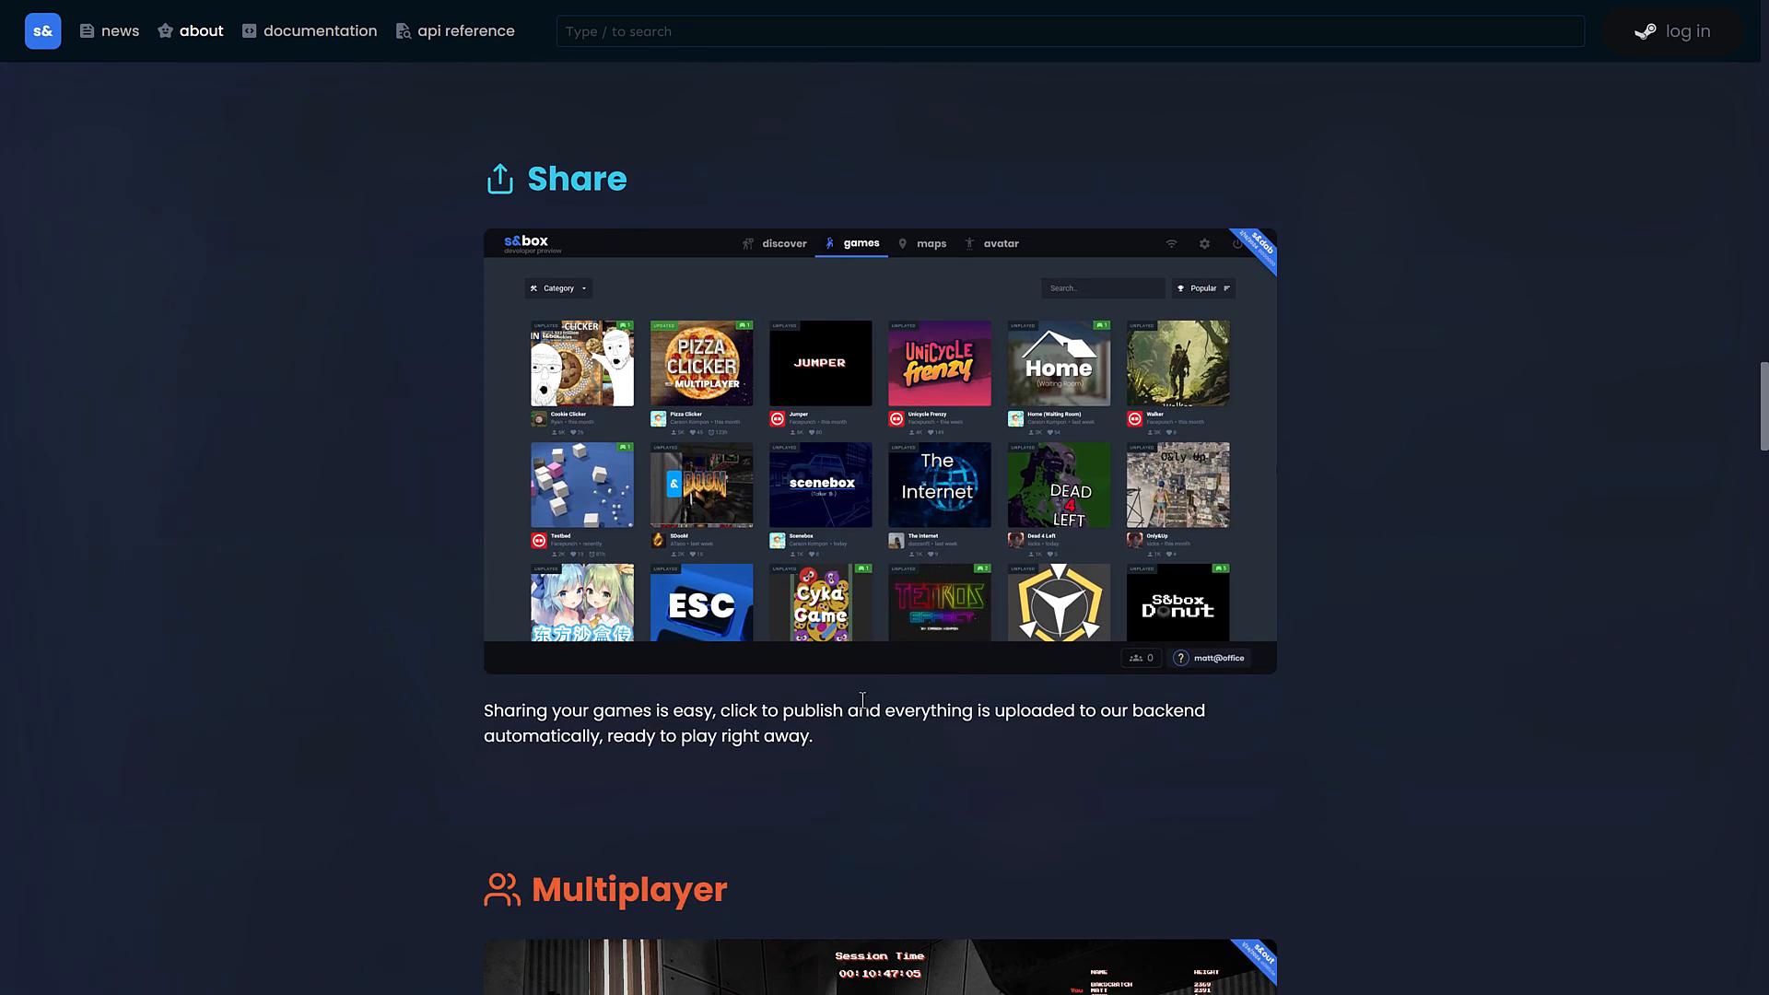
mouse_move(693, 744)
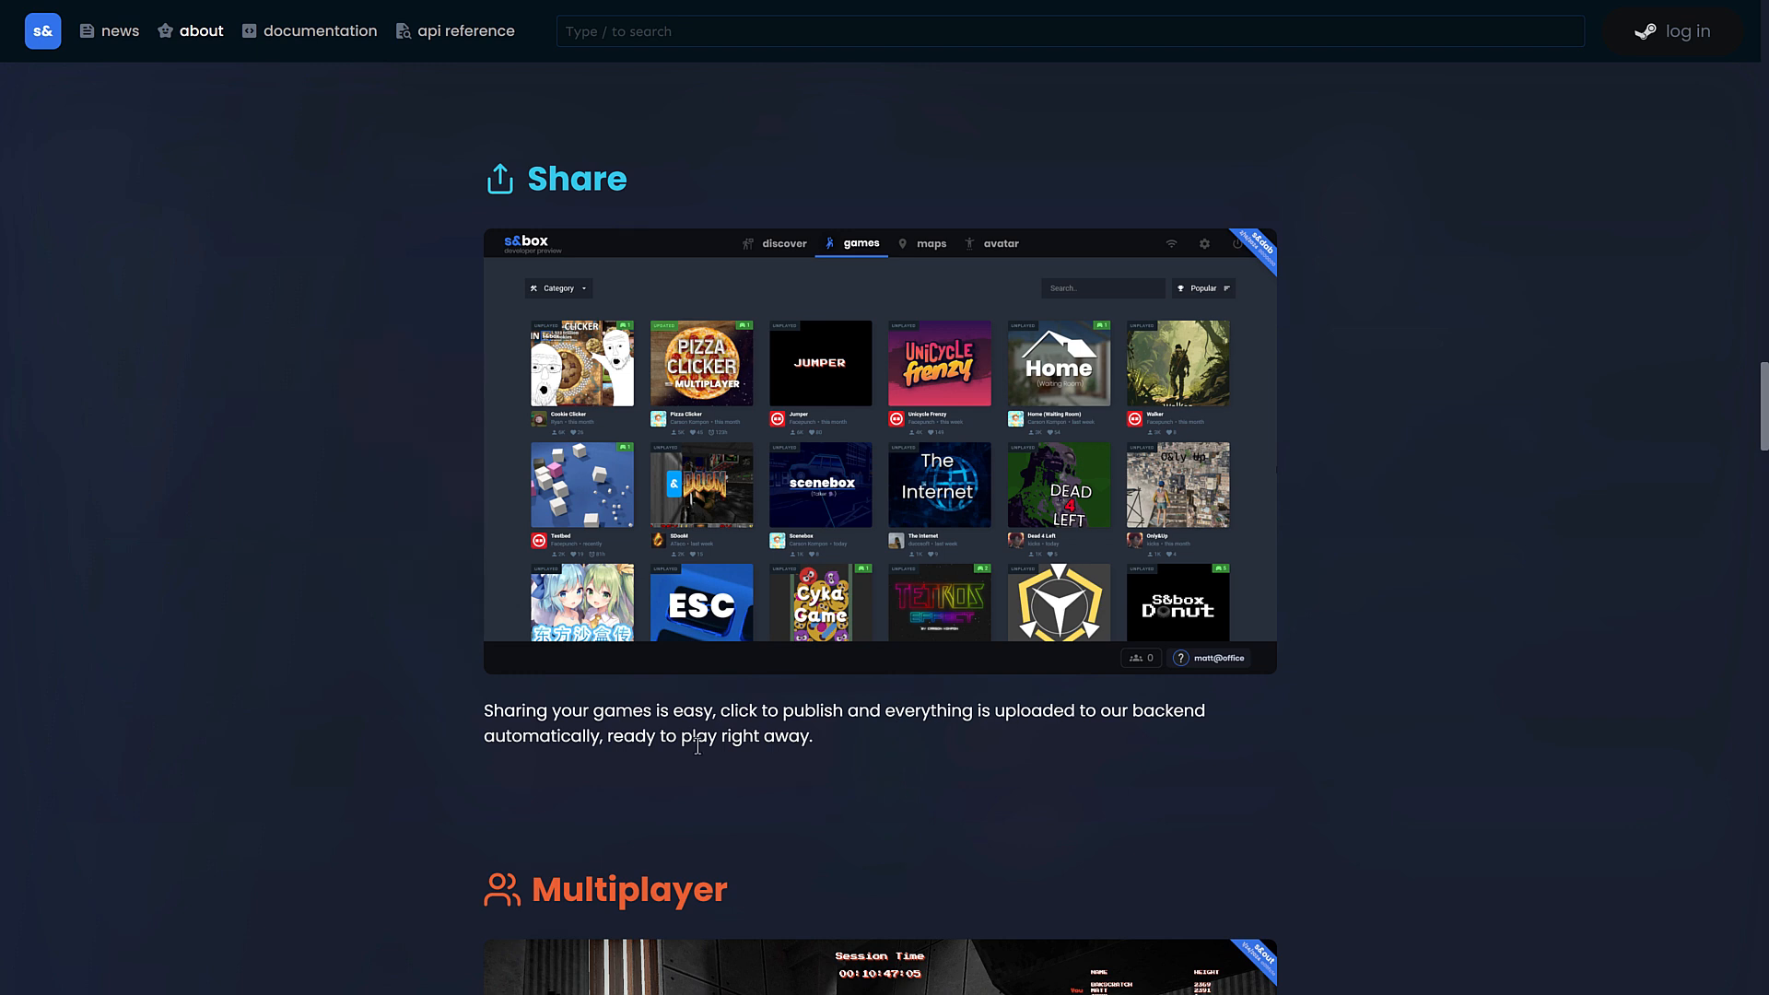
scroll(down, 3)
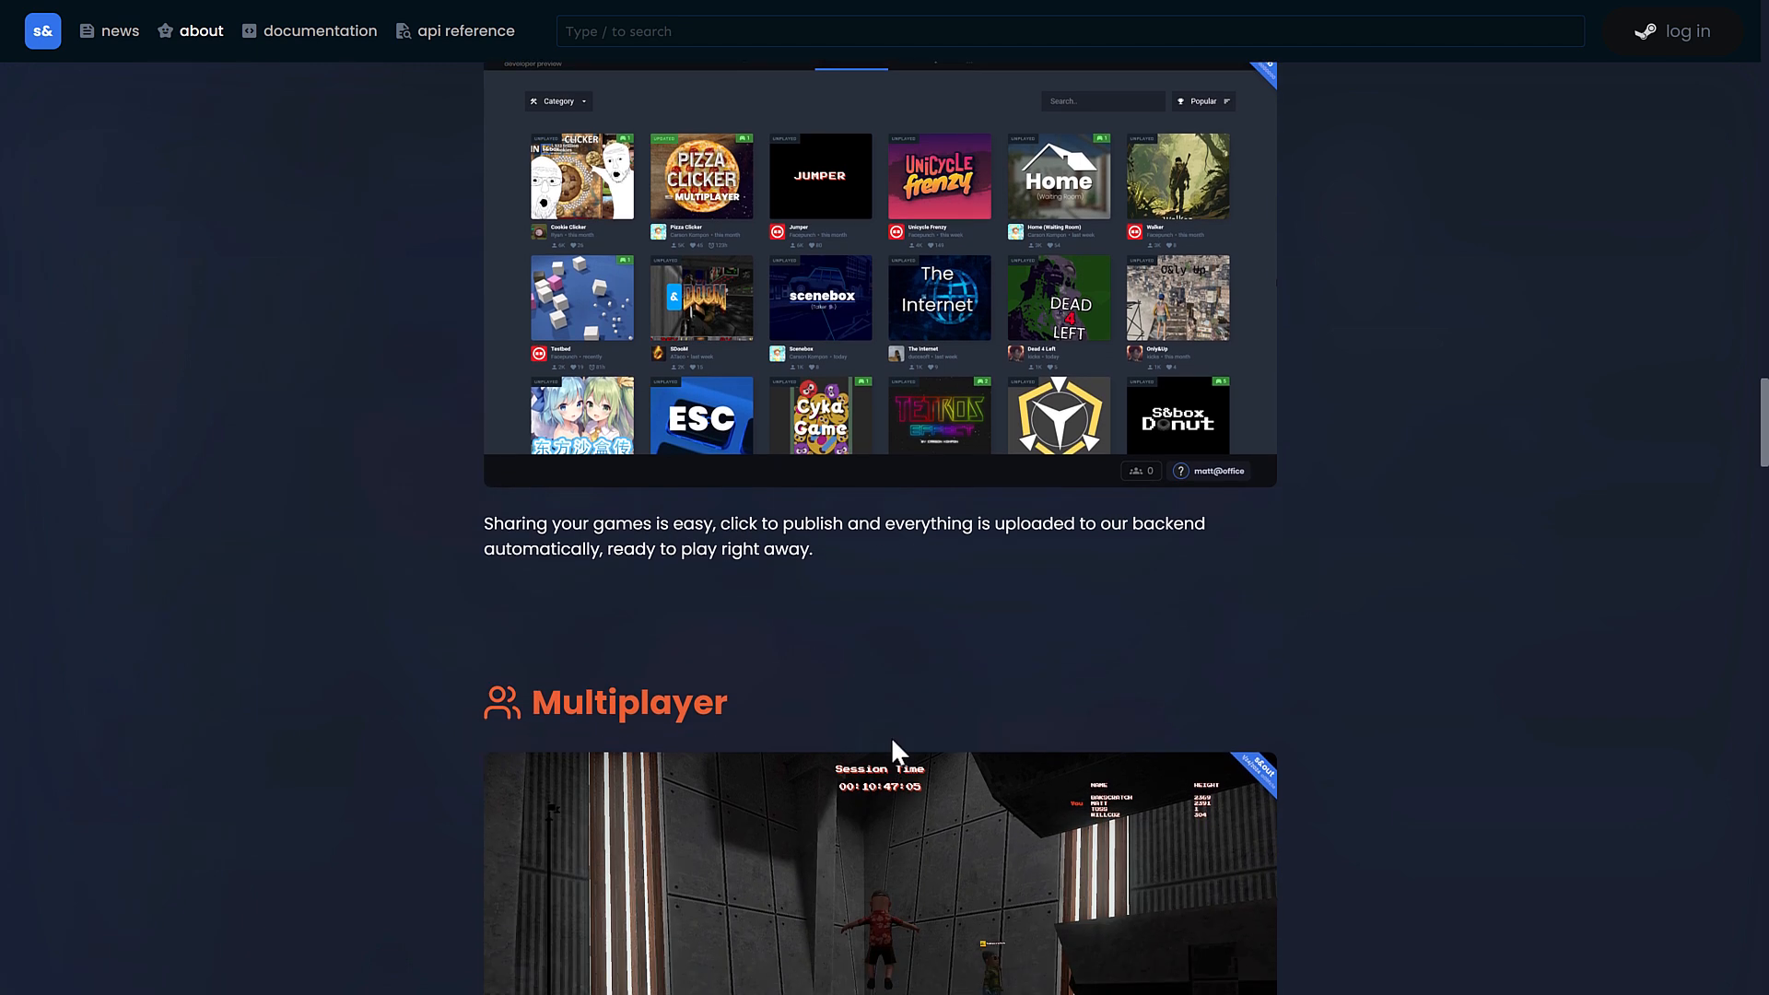
scroll(down, 3)
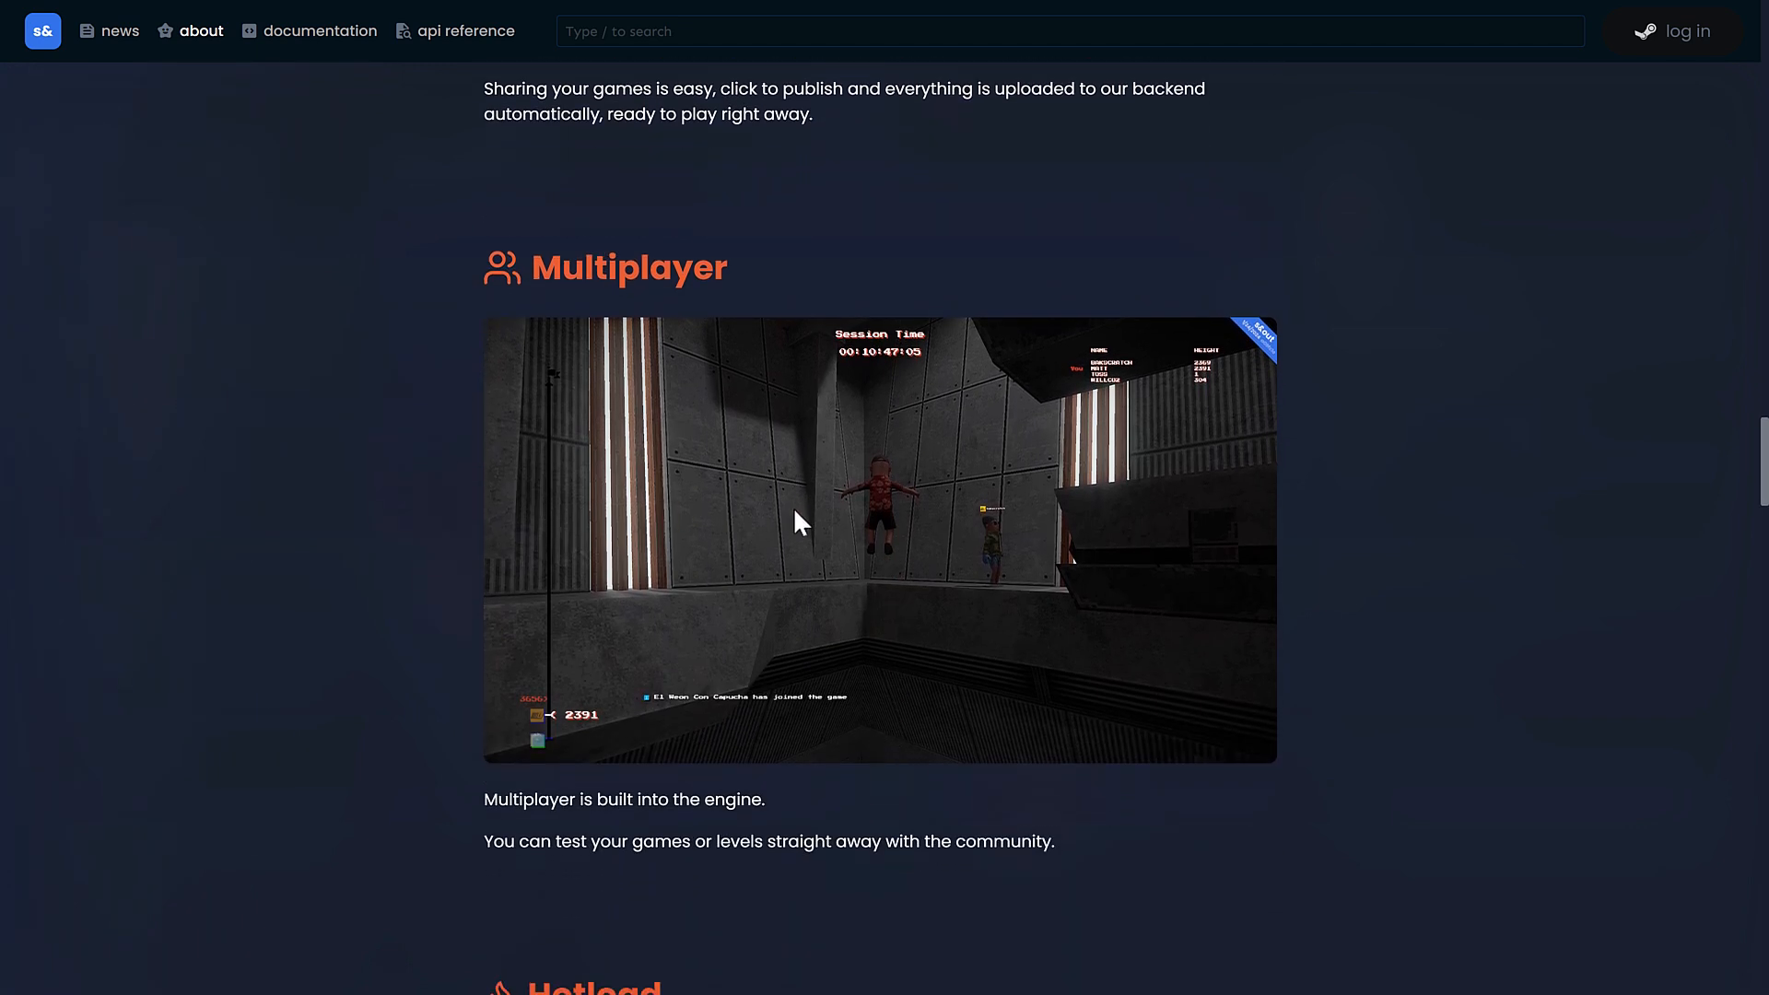
scroll(down, 3)
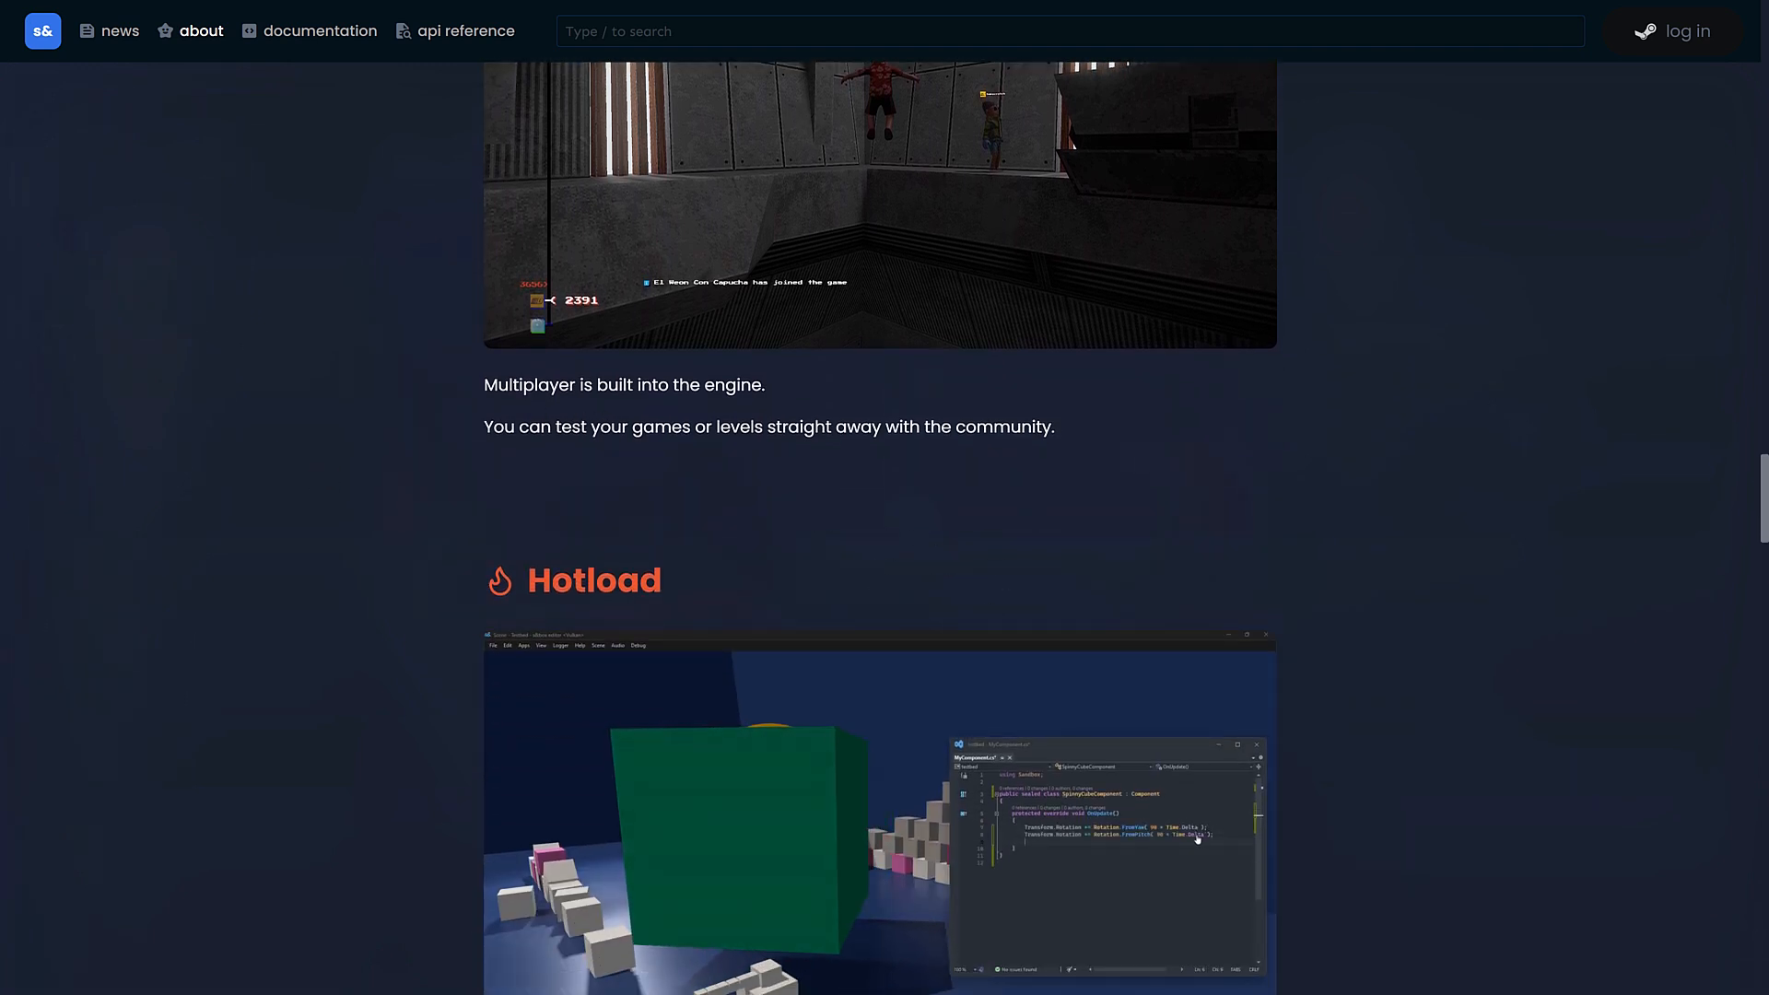
scroll(down, 3)
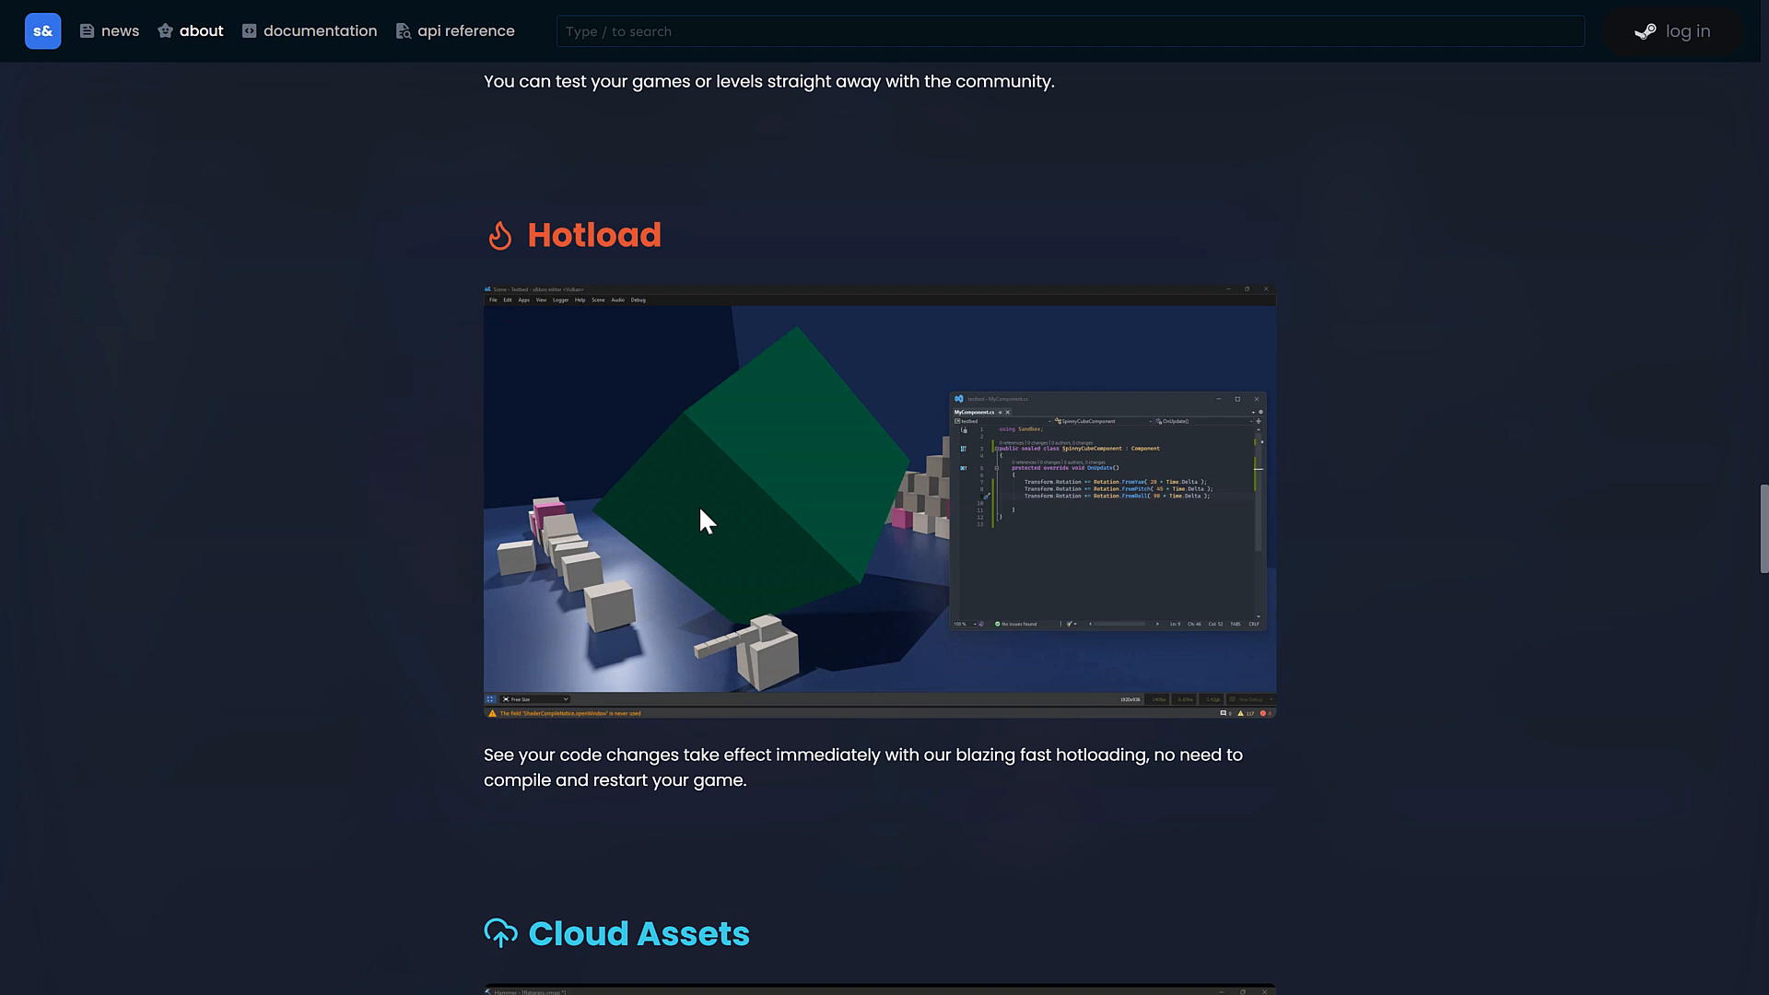
scroll(down, 3)
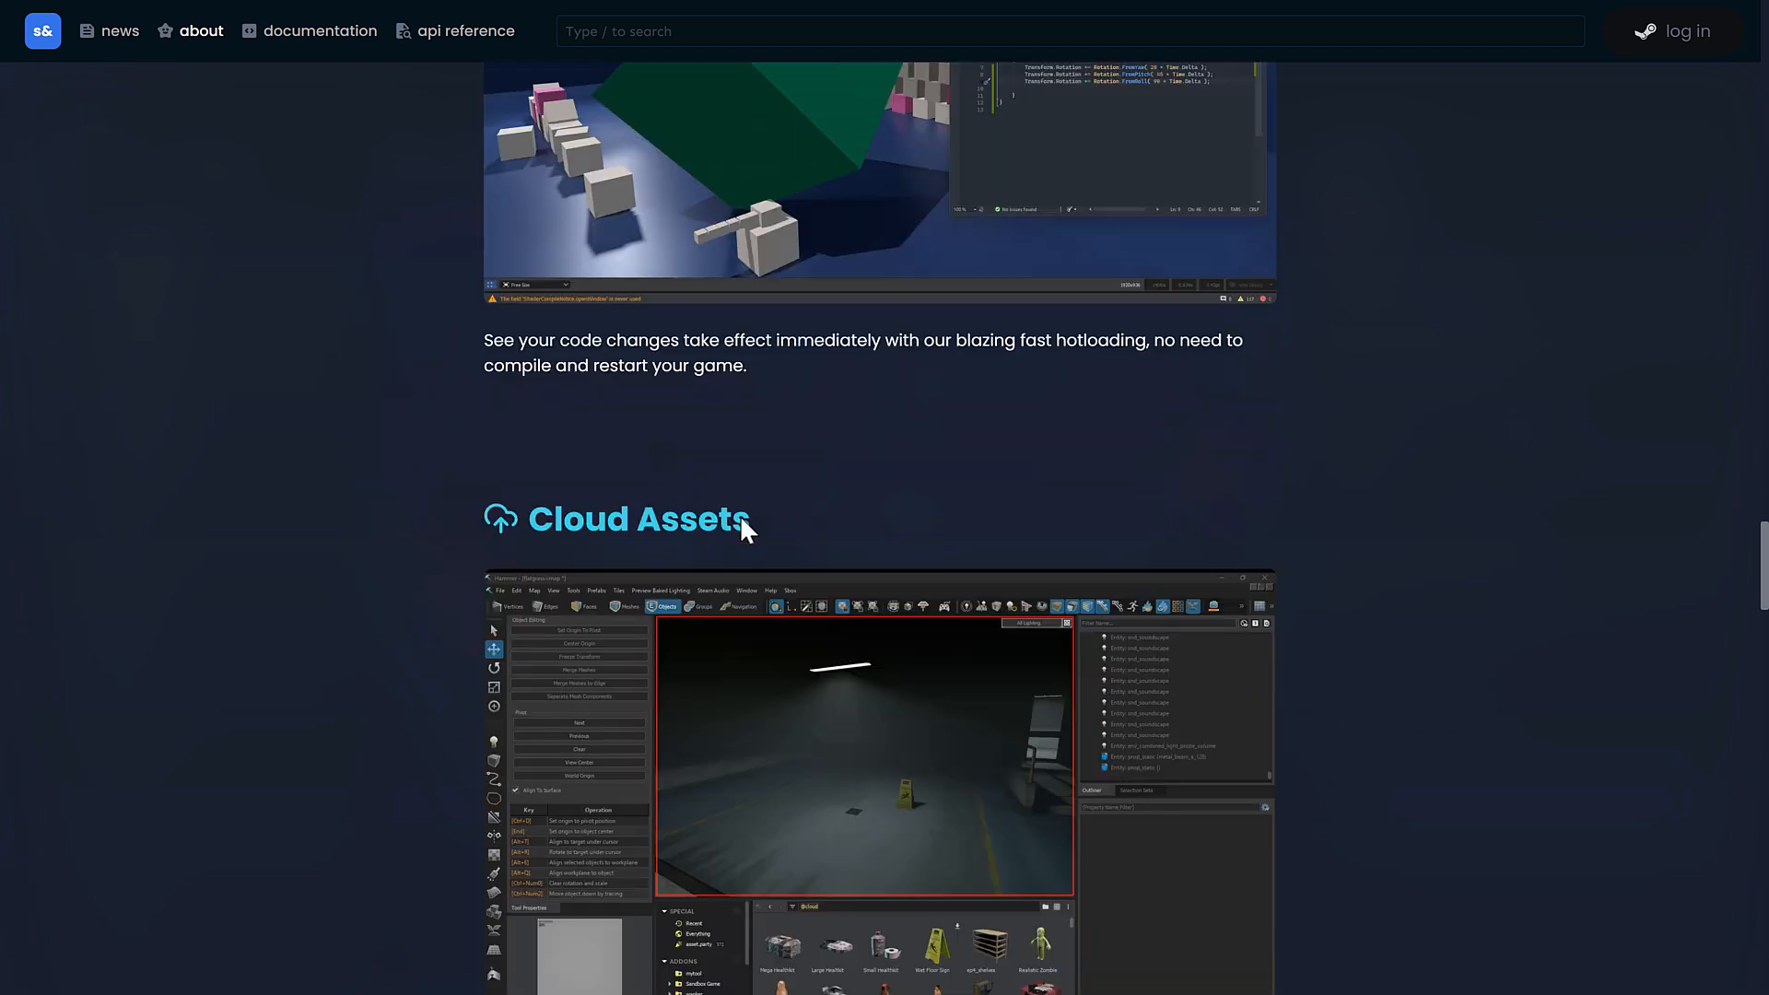
scroll(down, 3)
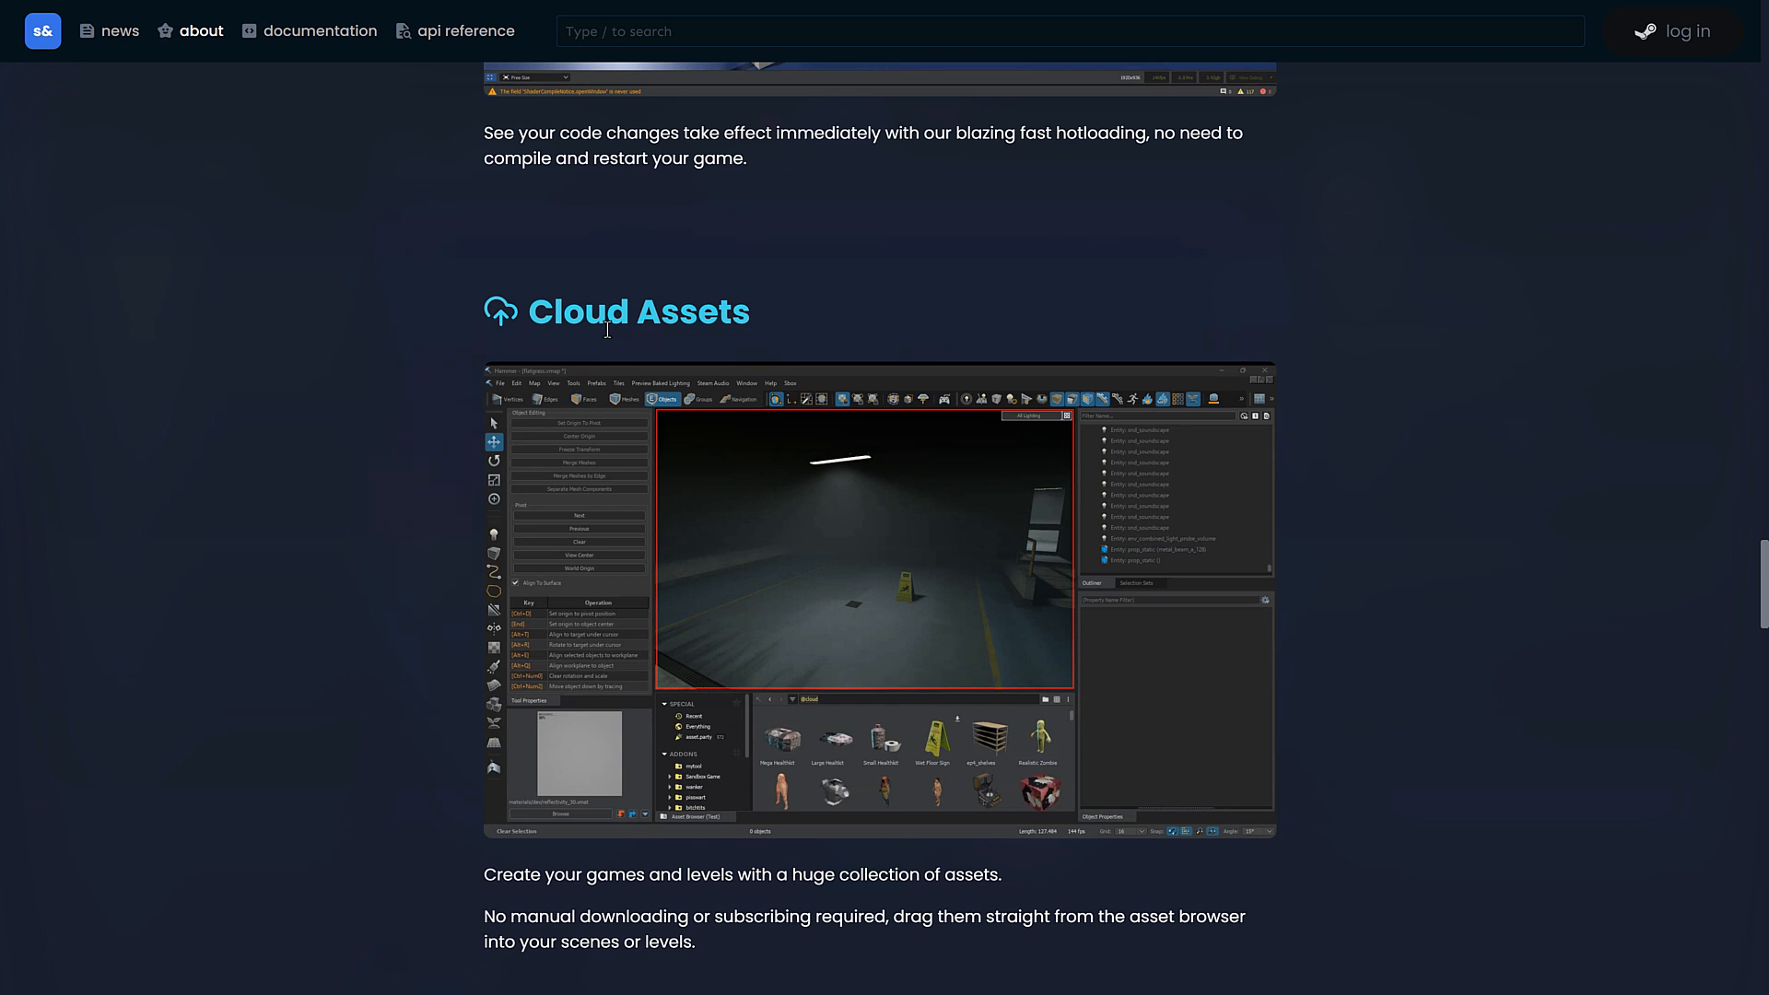
scroll(down, 3)
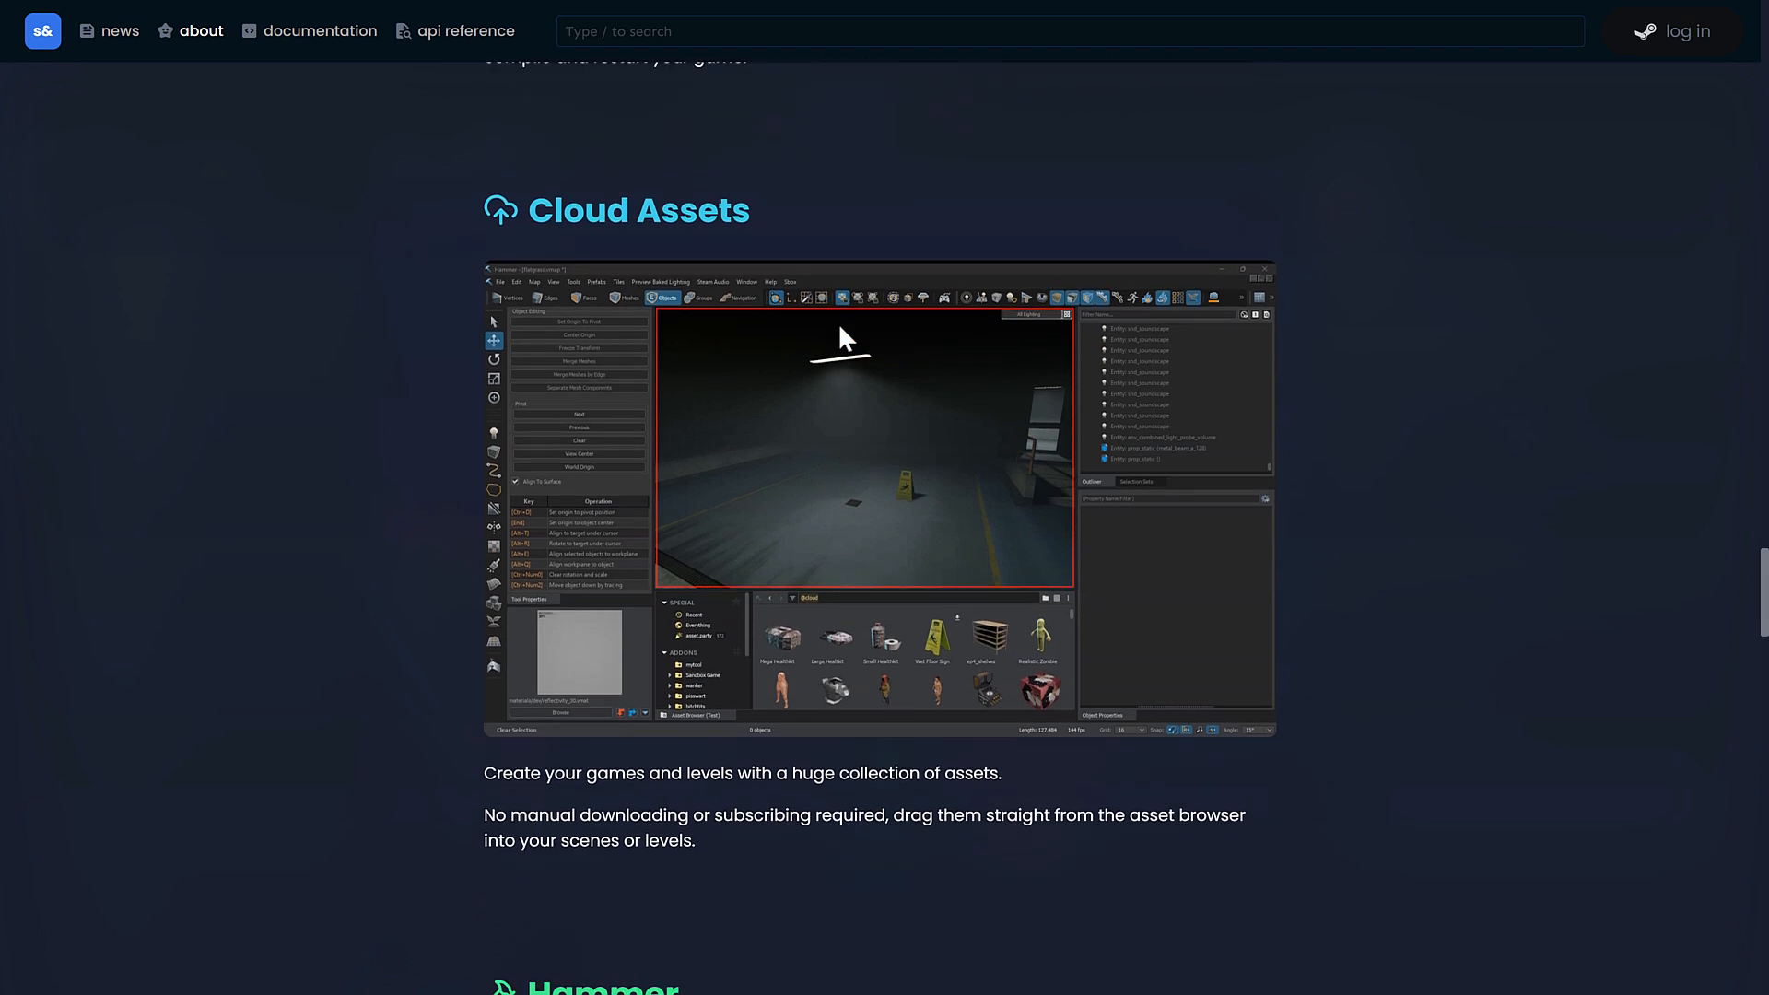
scroll(down, 3)
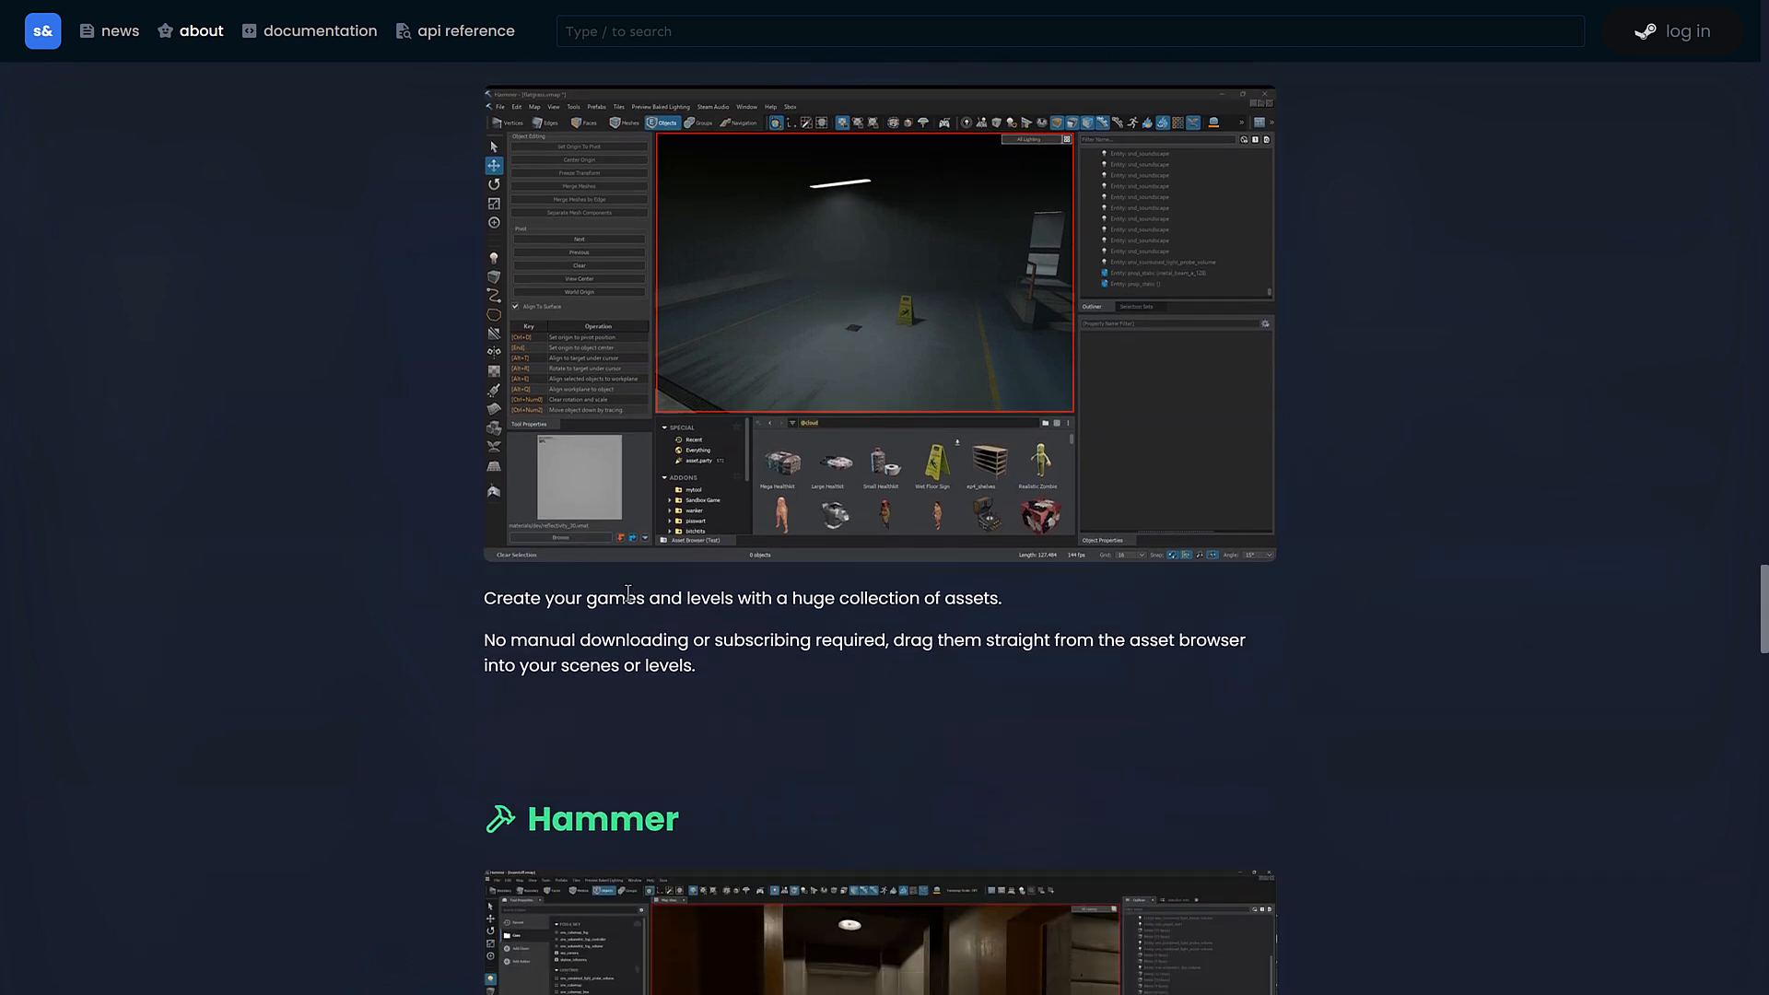
mouse_move(763, 634)
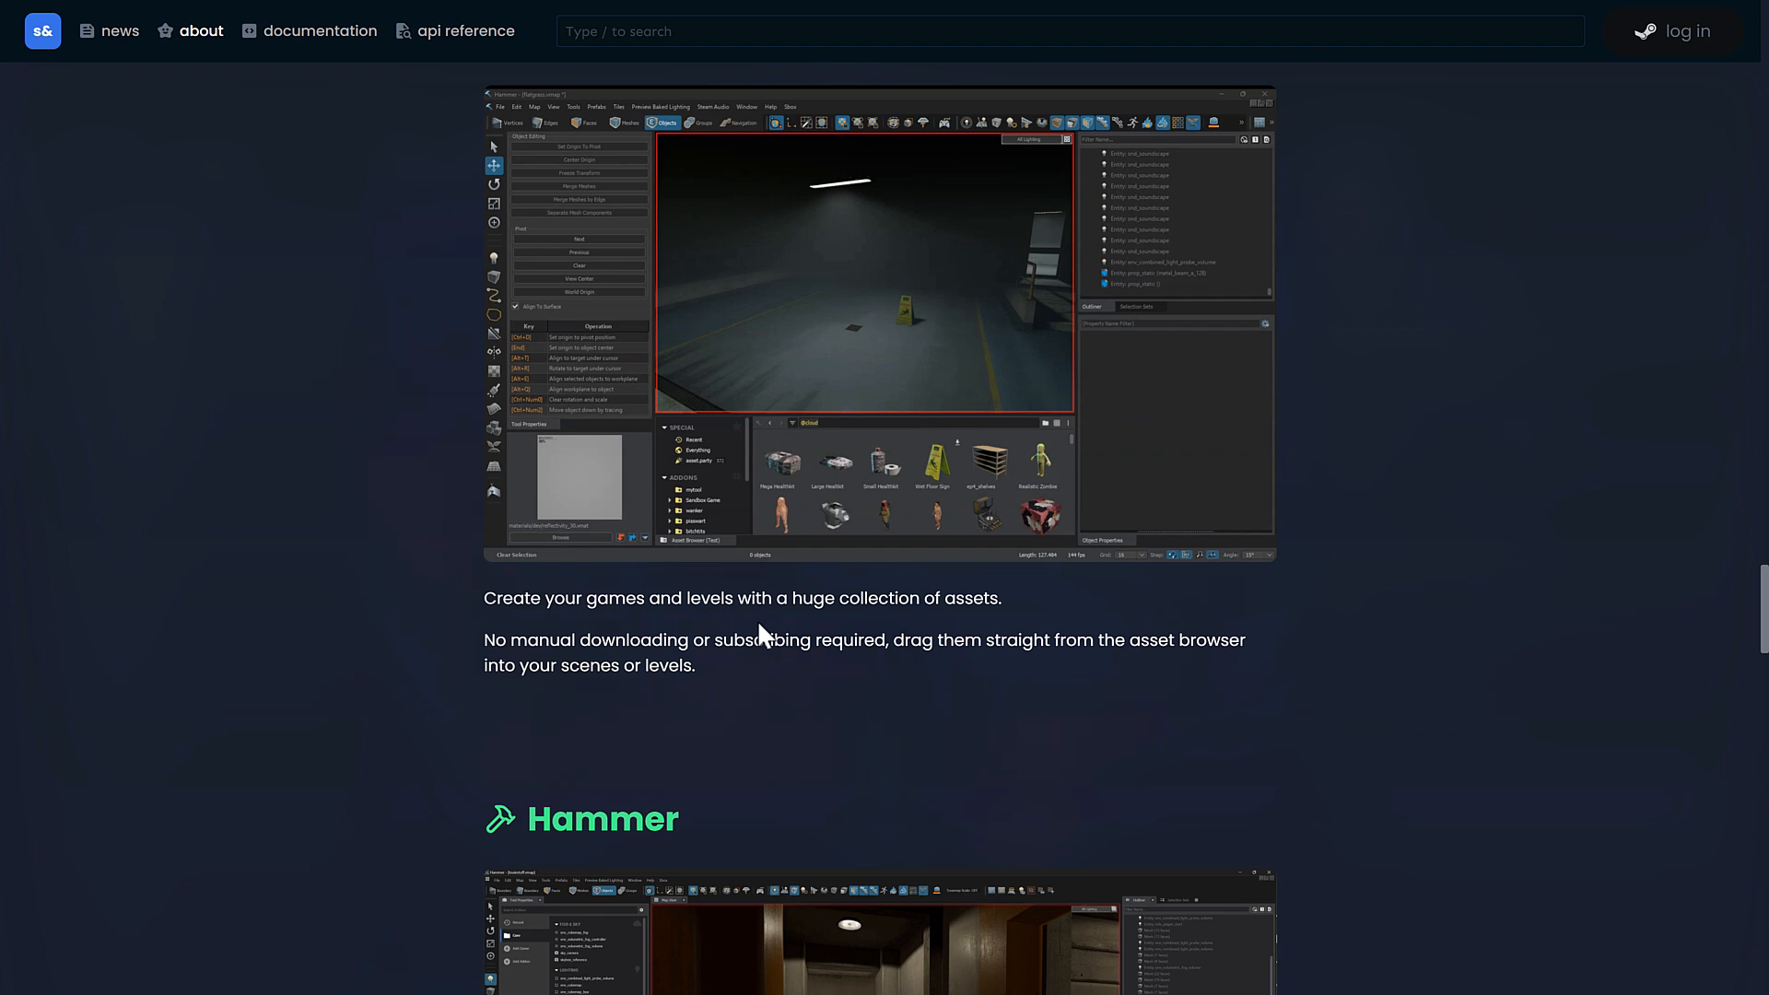
mouse_move(671, 581)
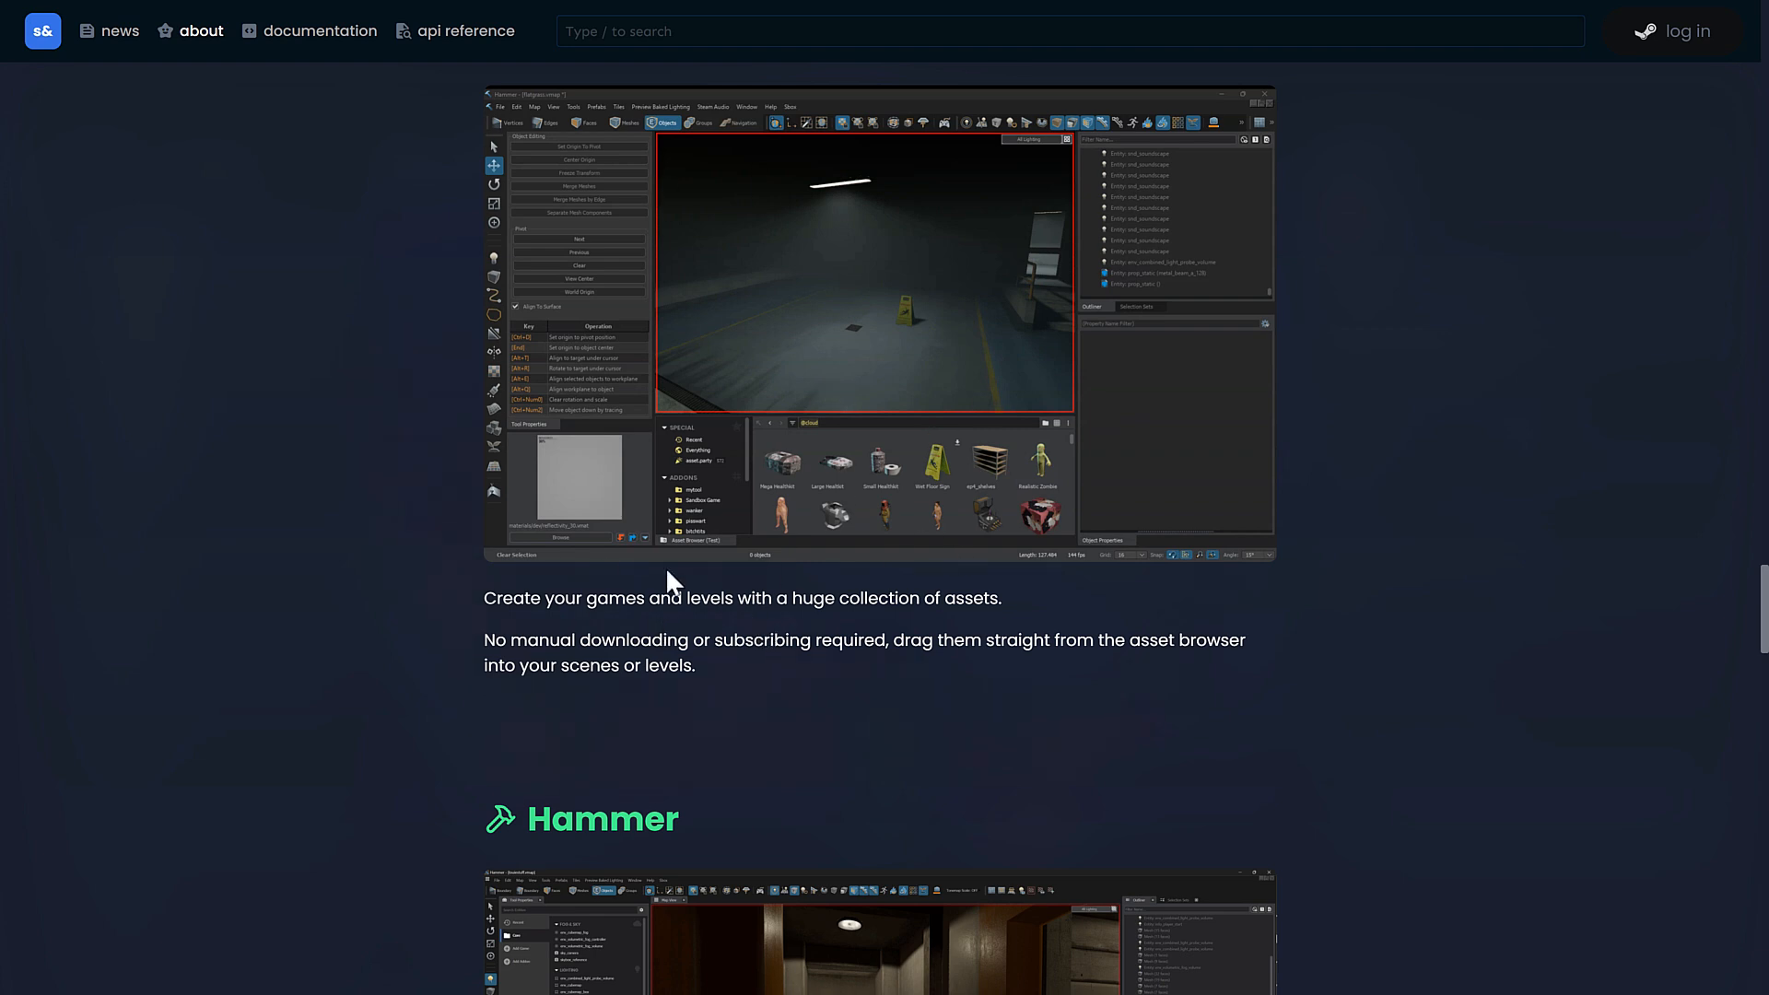
mouse_move(948, 446)
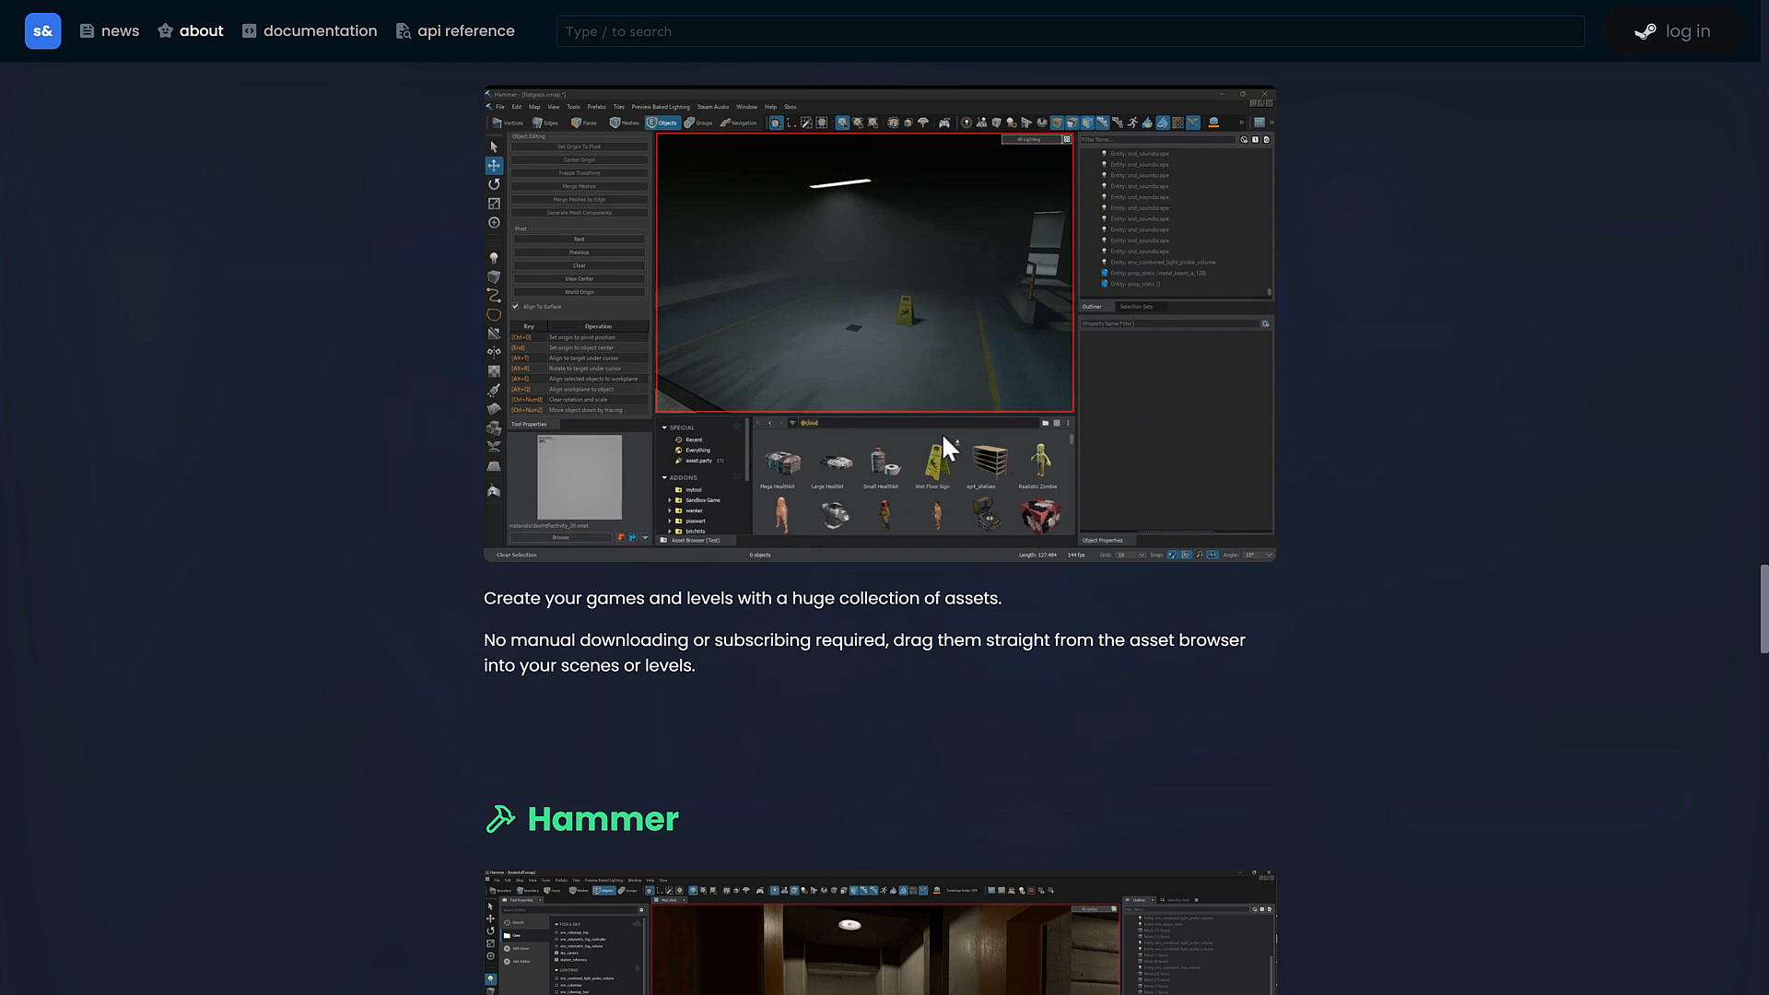
scroll(down, 3)
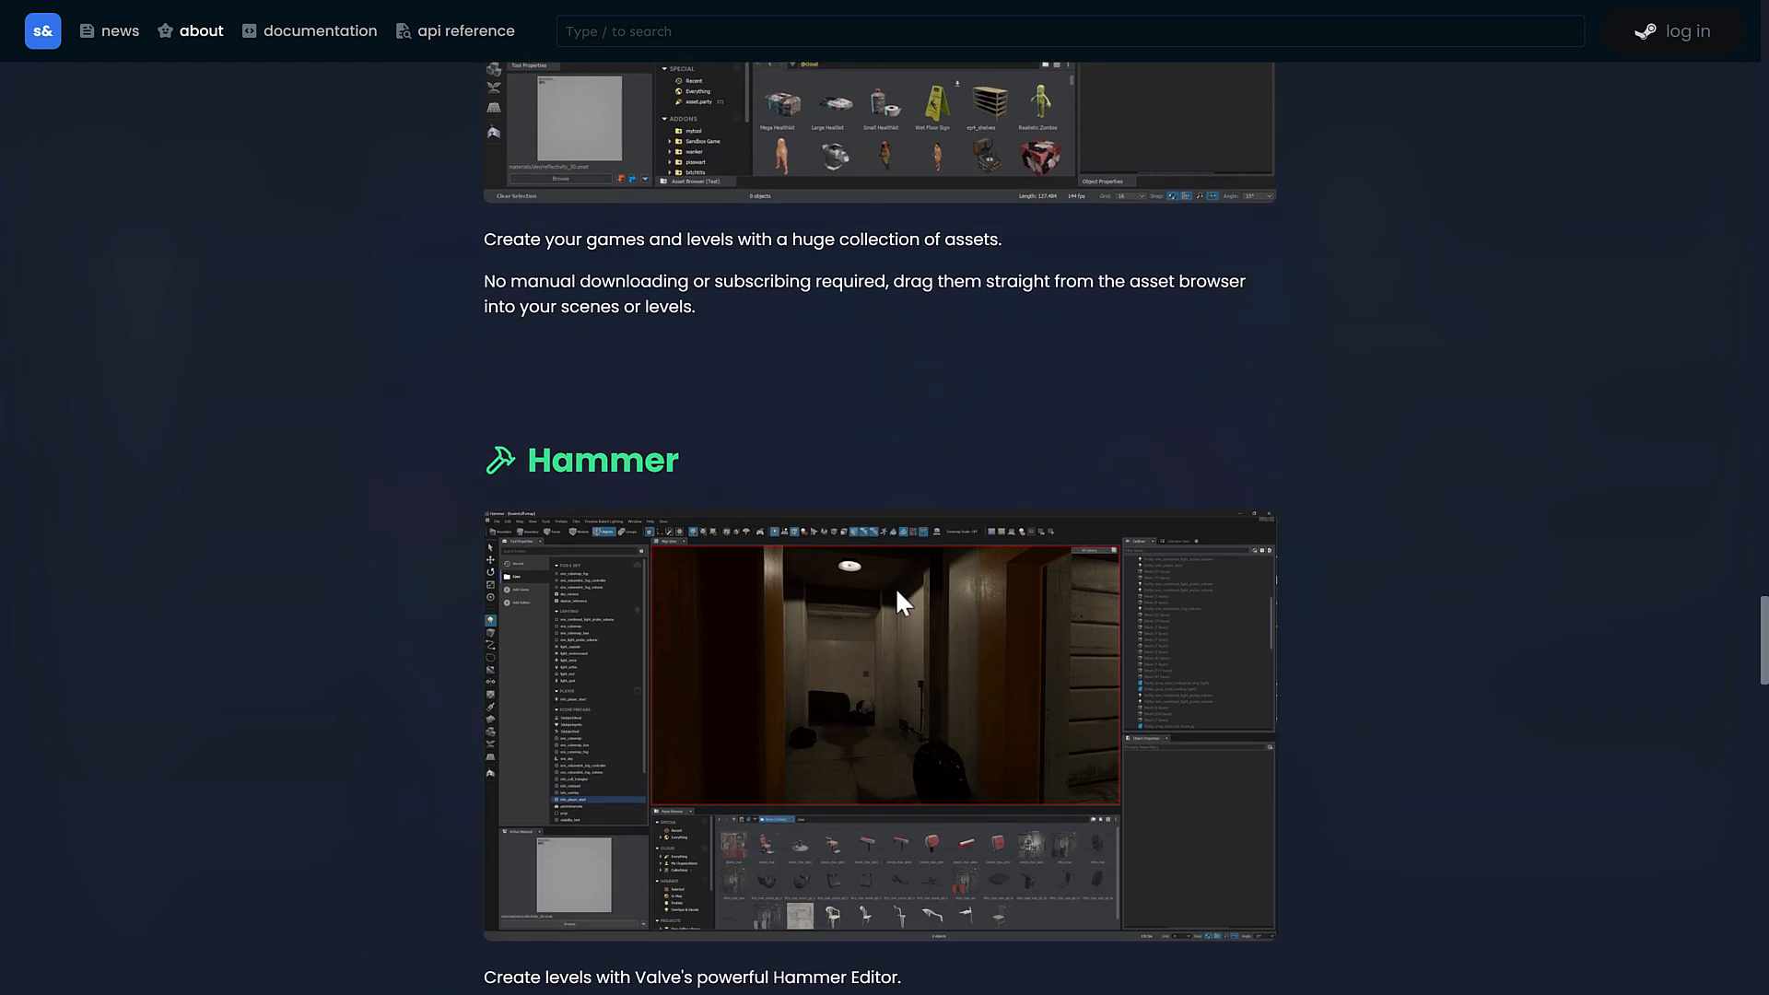
scroll(down, 3)
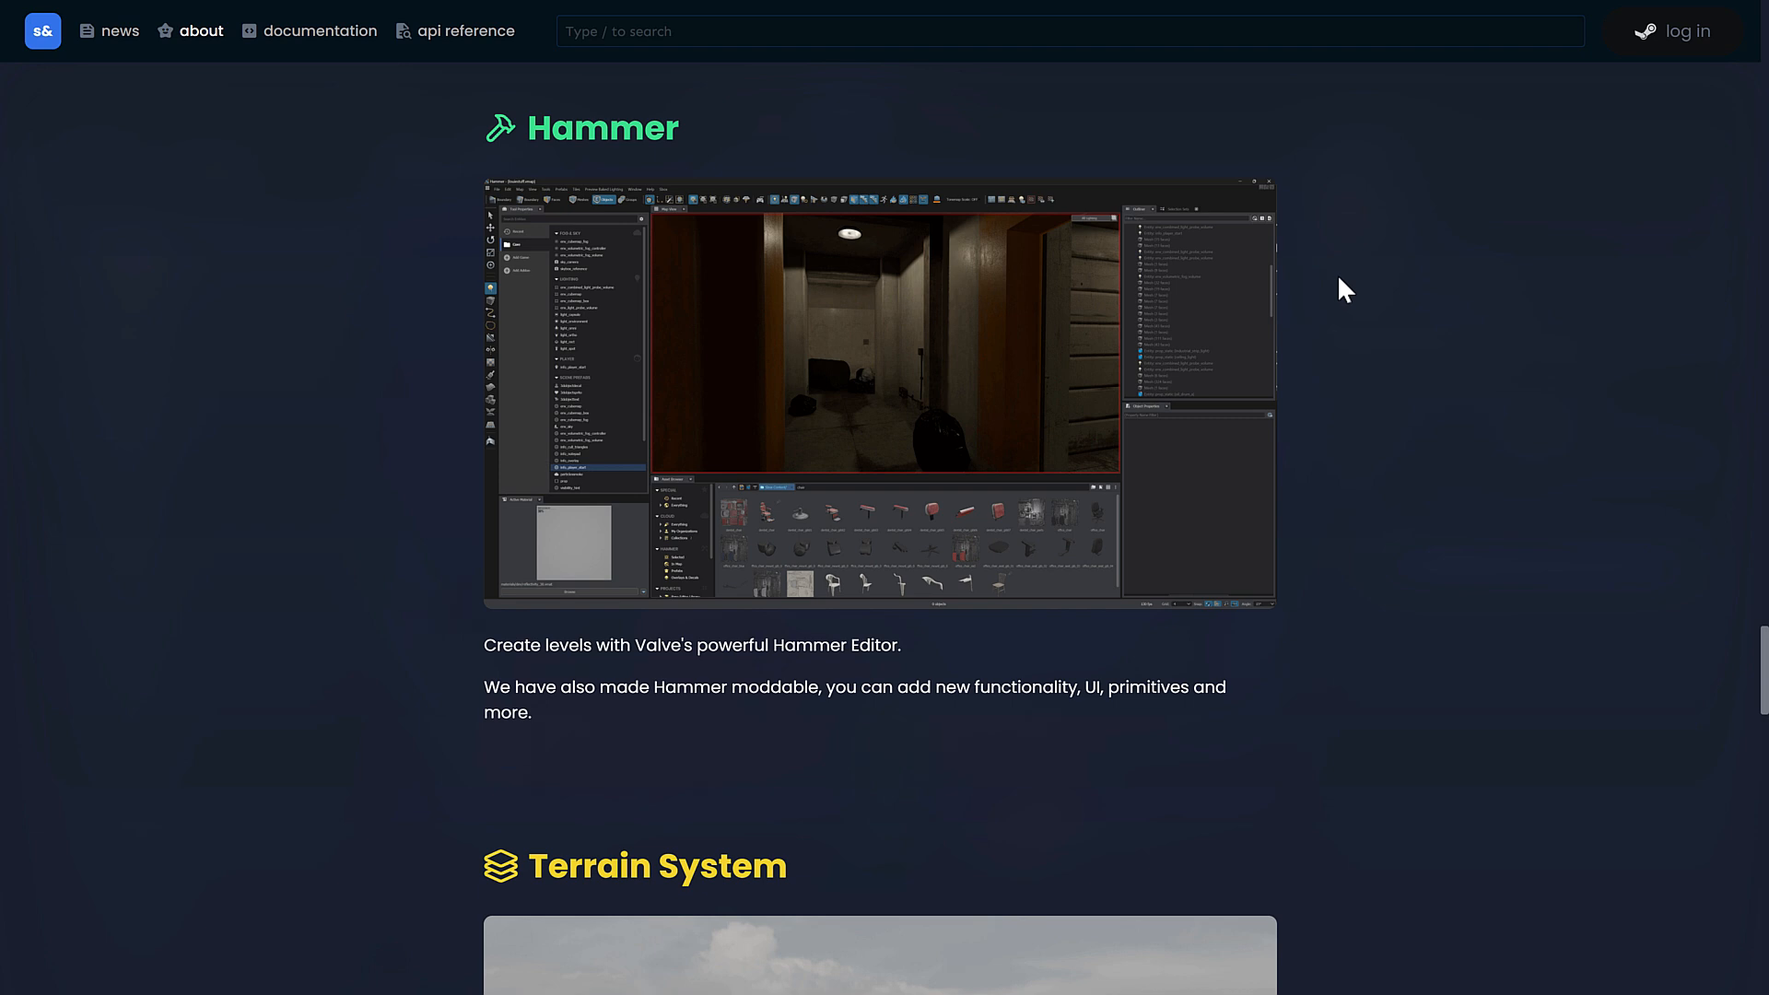
mouse_move(1103, 707)
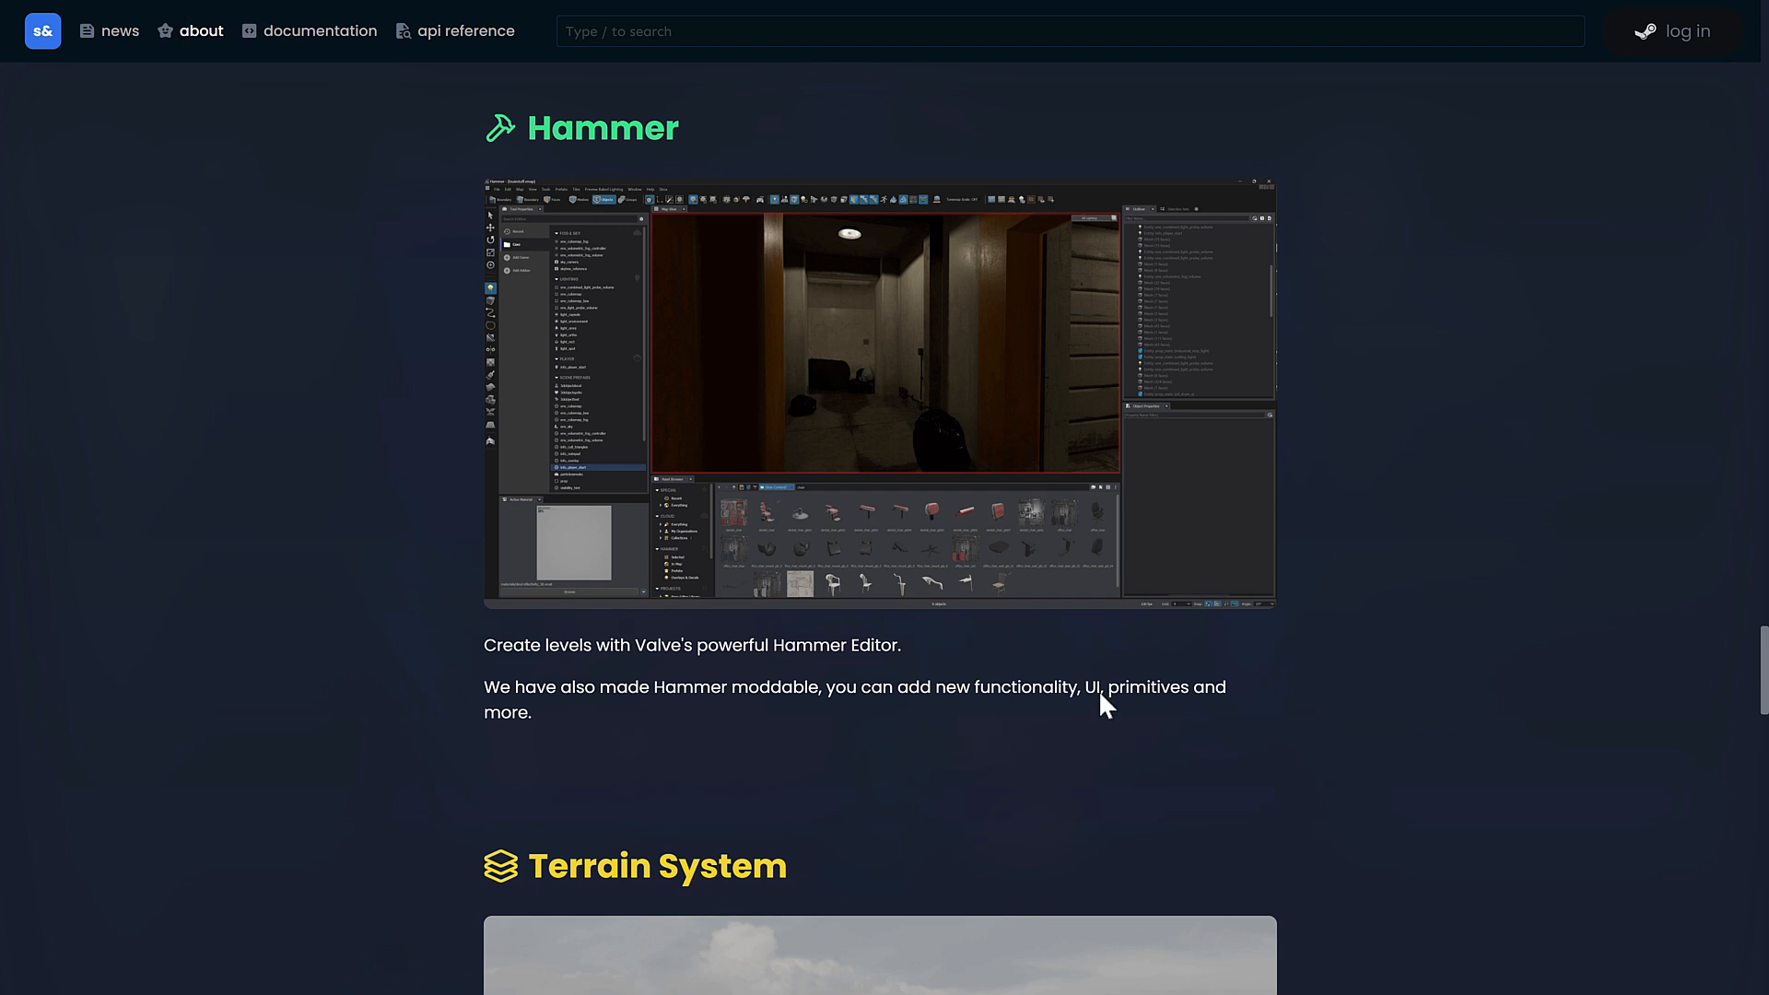
scroll(down, 3)
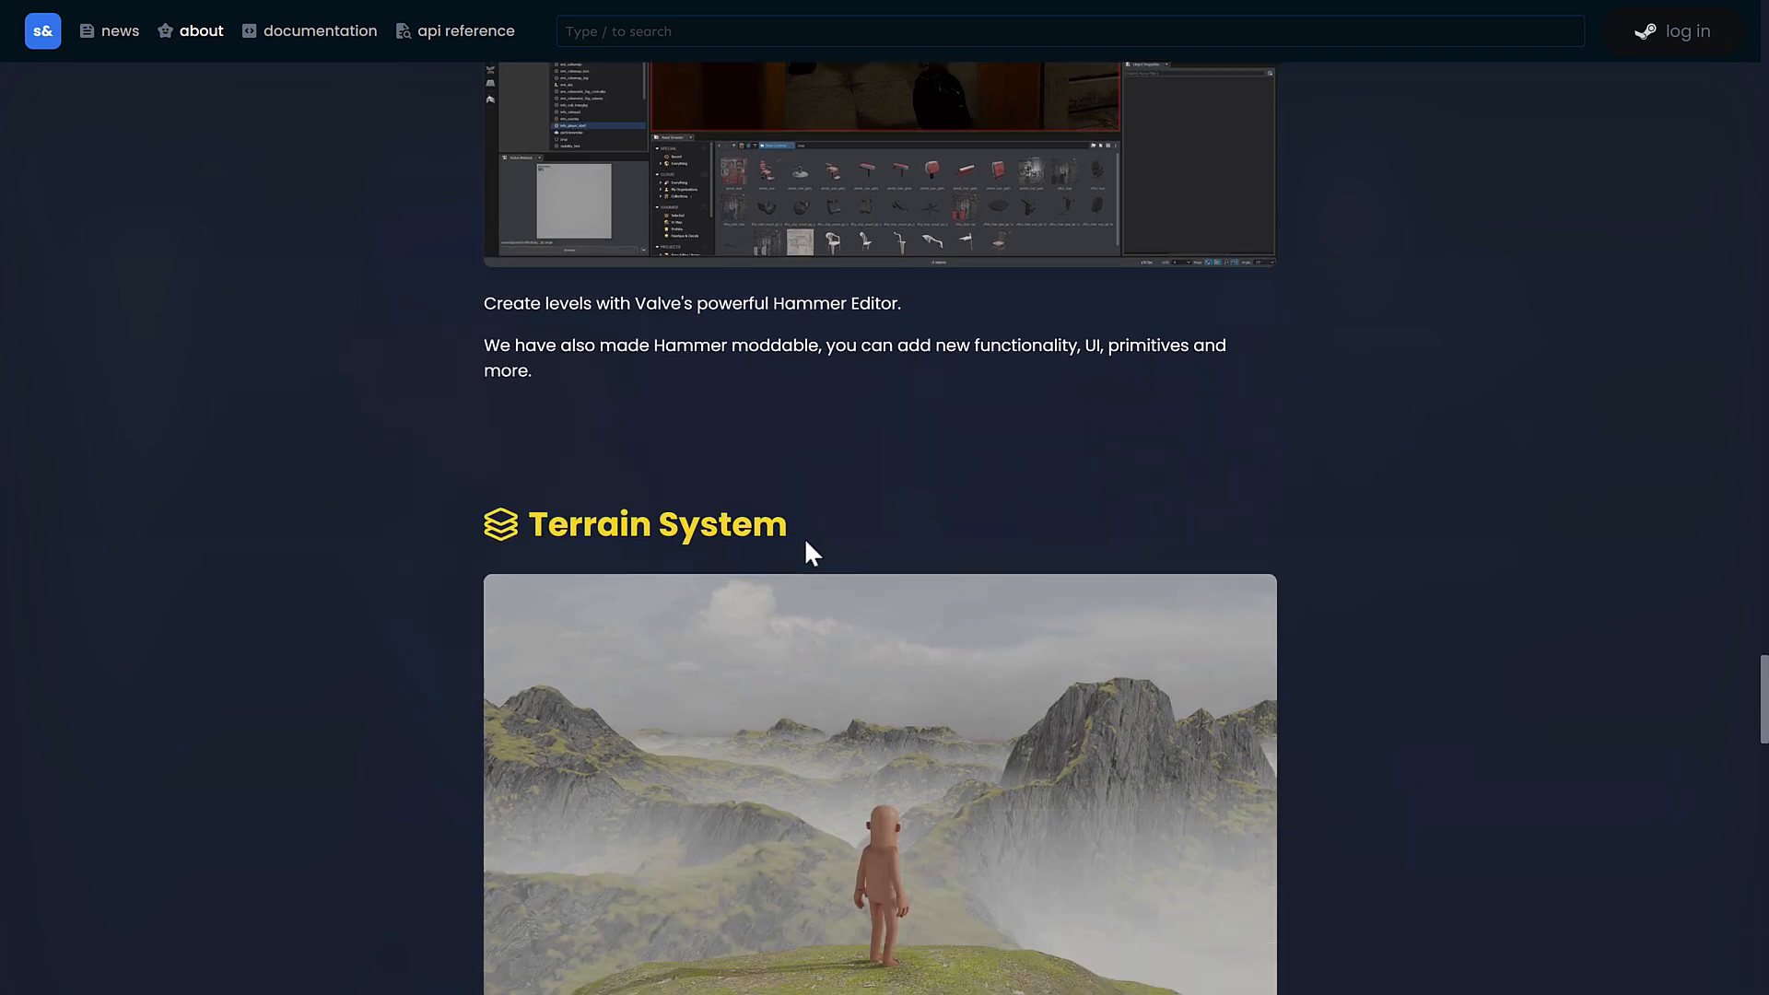
scroll(down, 3)
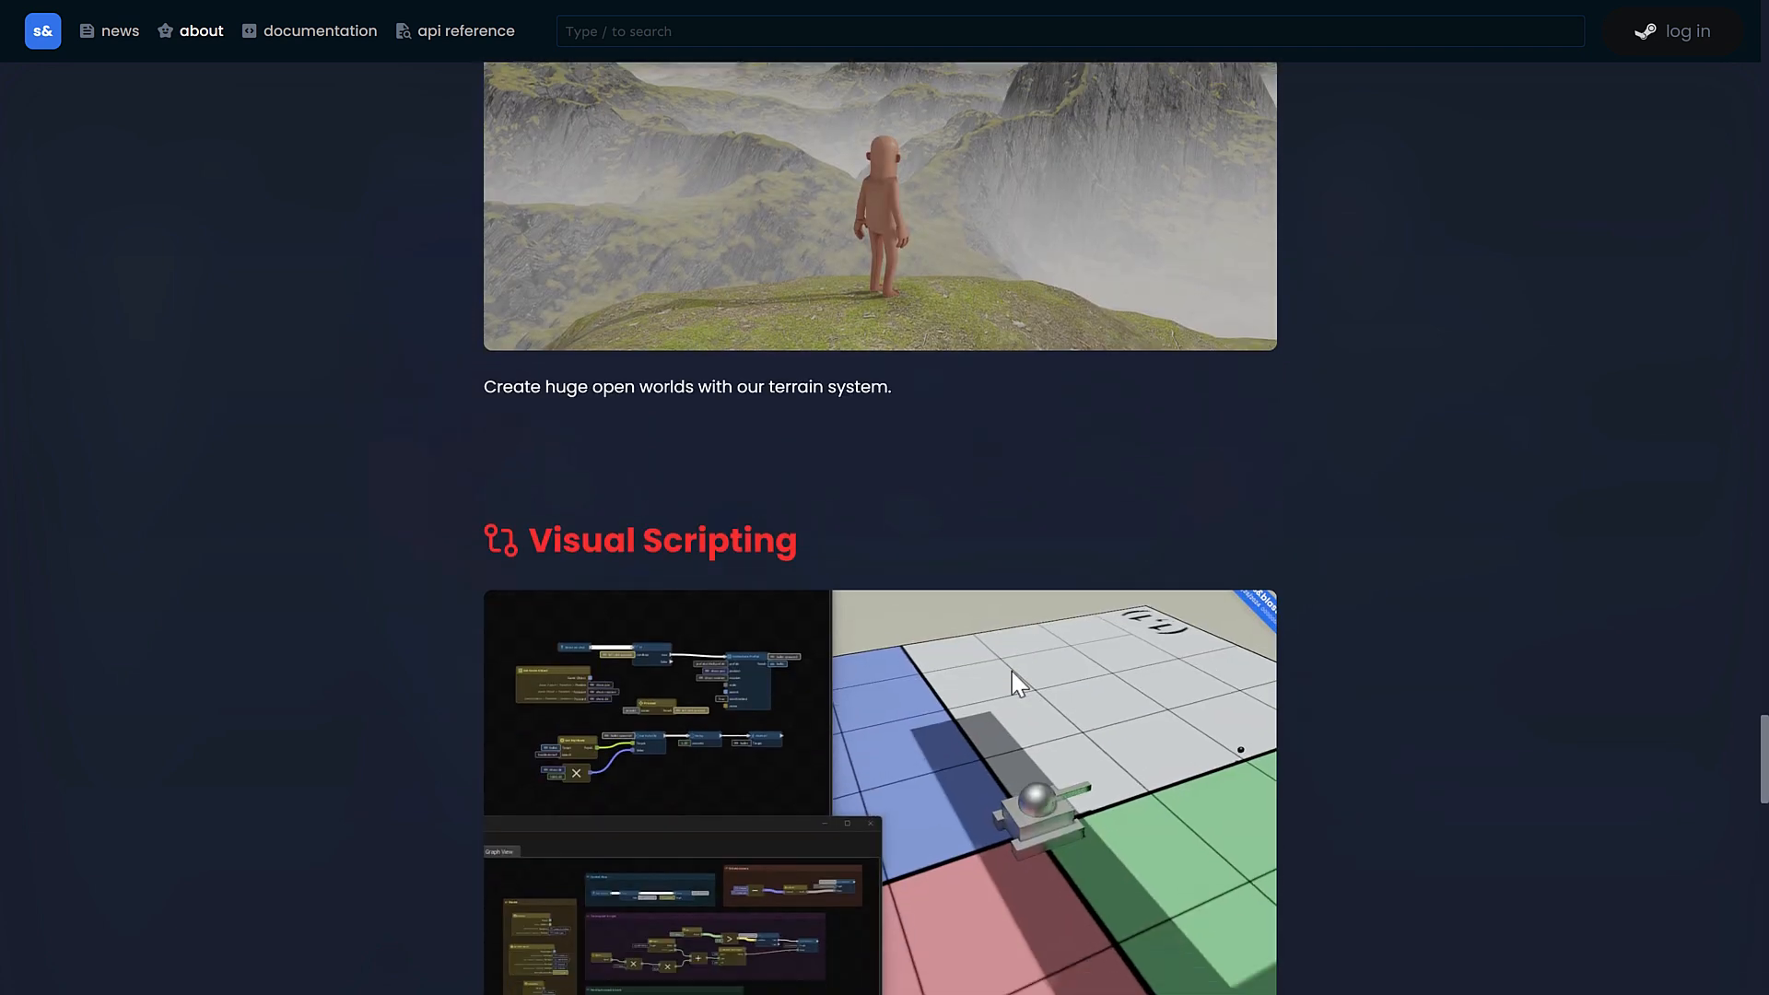
scroll(down, 3)
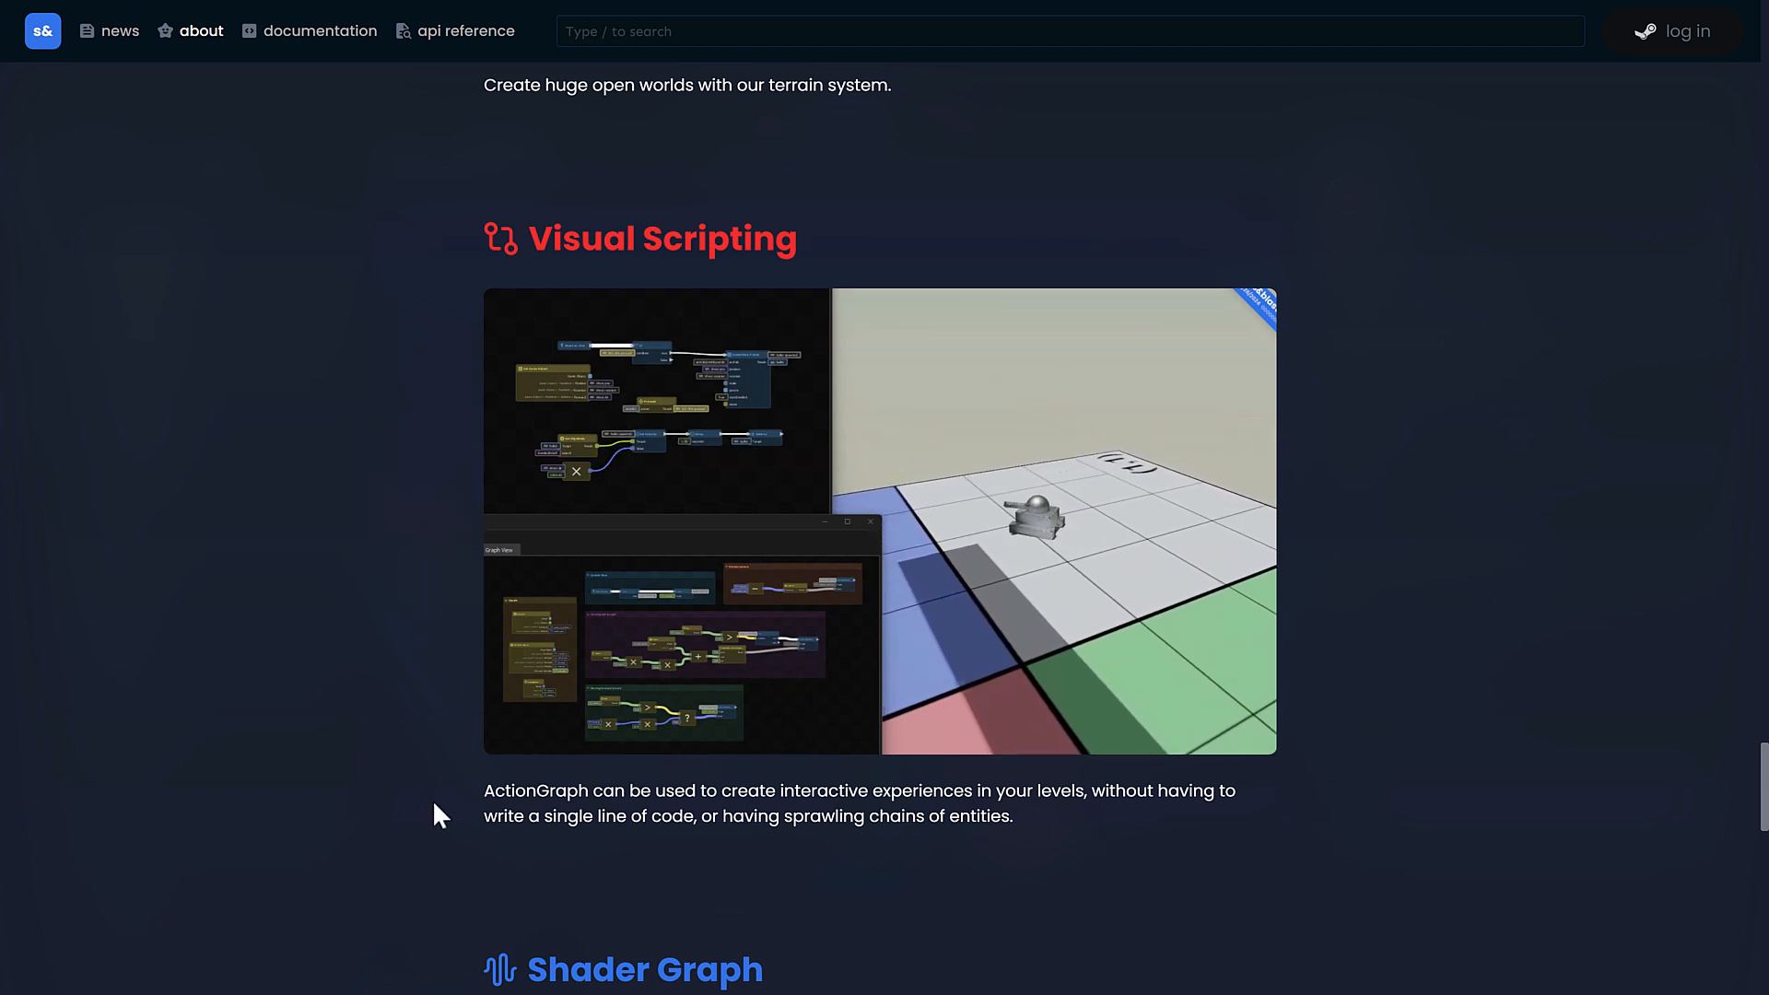
mouse_move(393, 765)
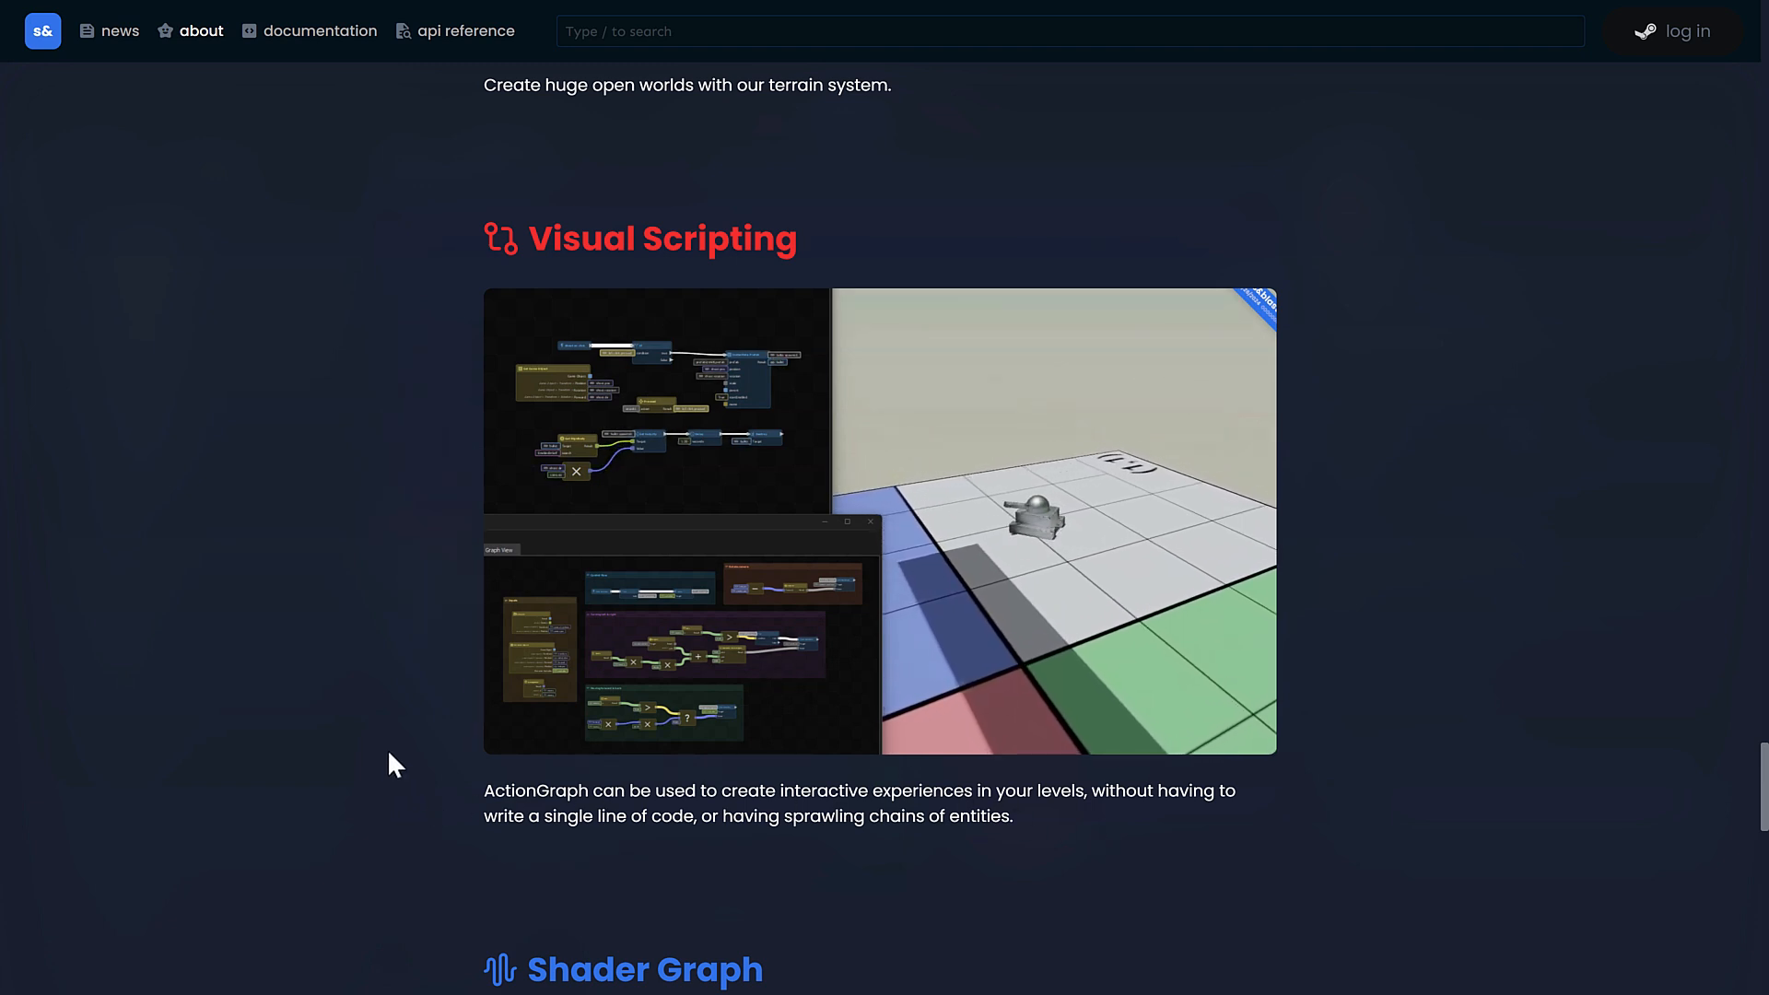
scroll(down, 3)
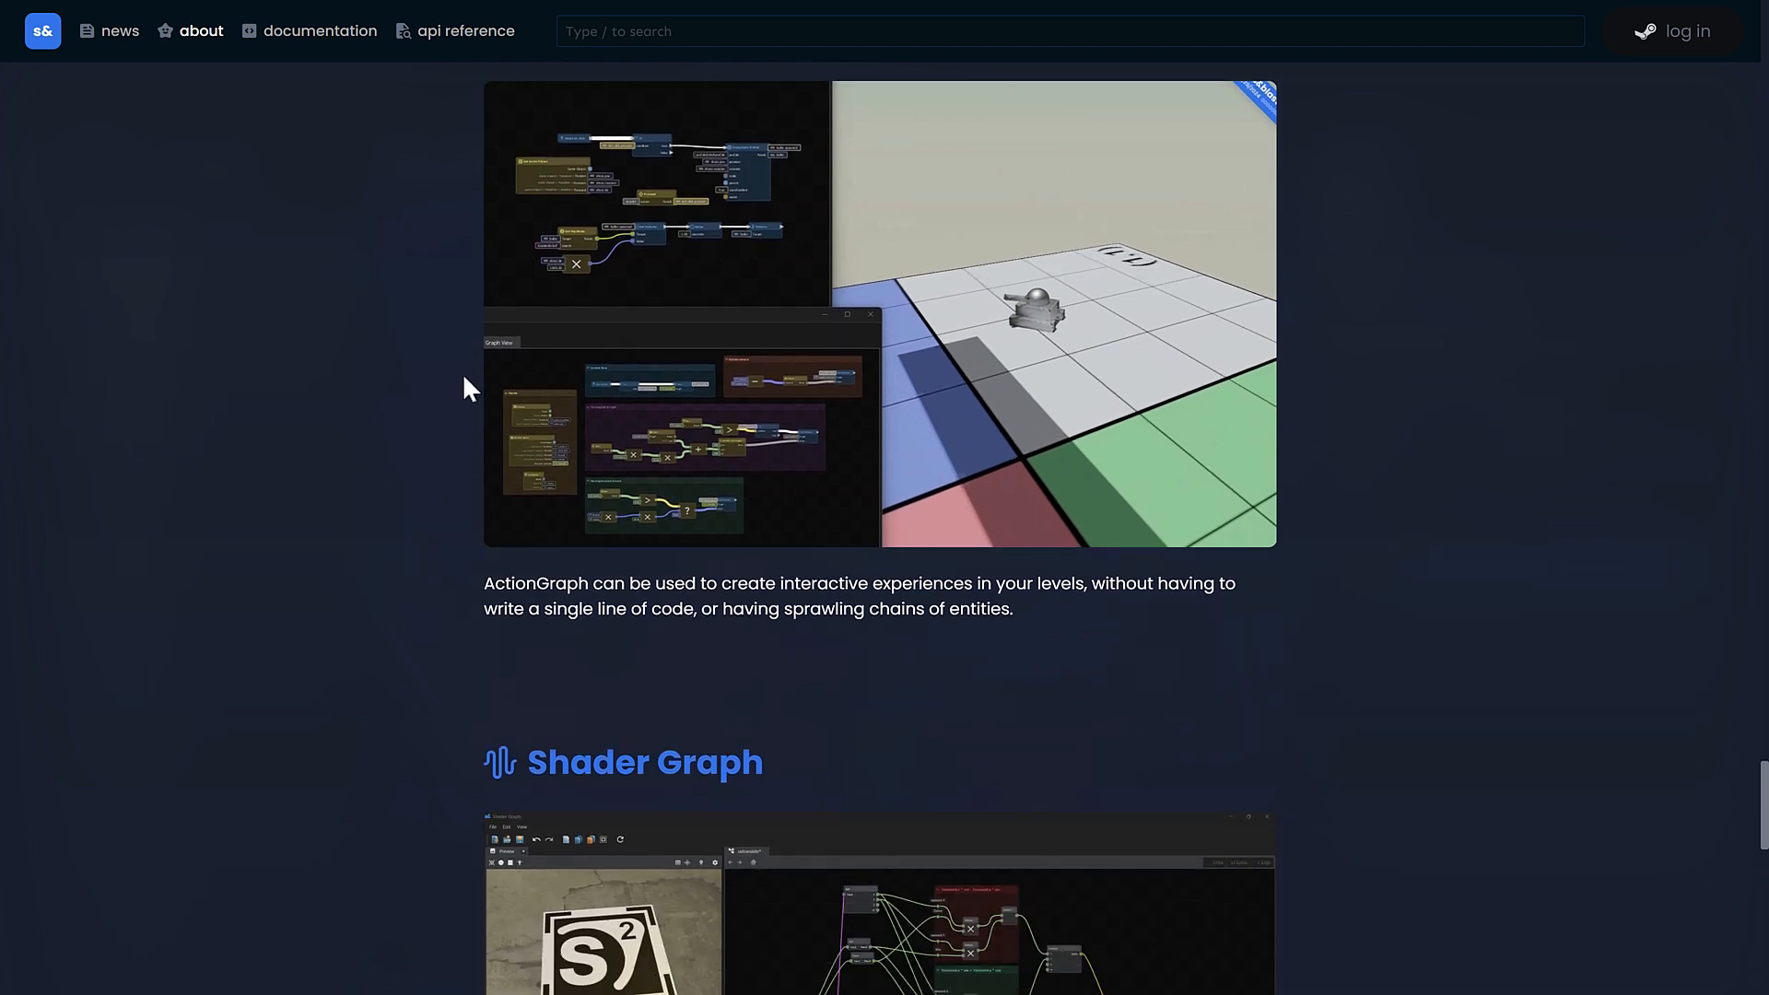
scroll(down, 3)
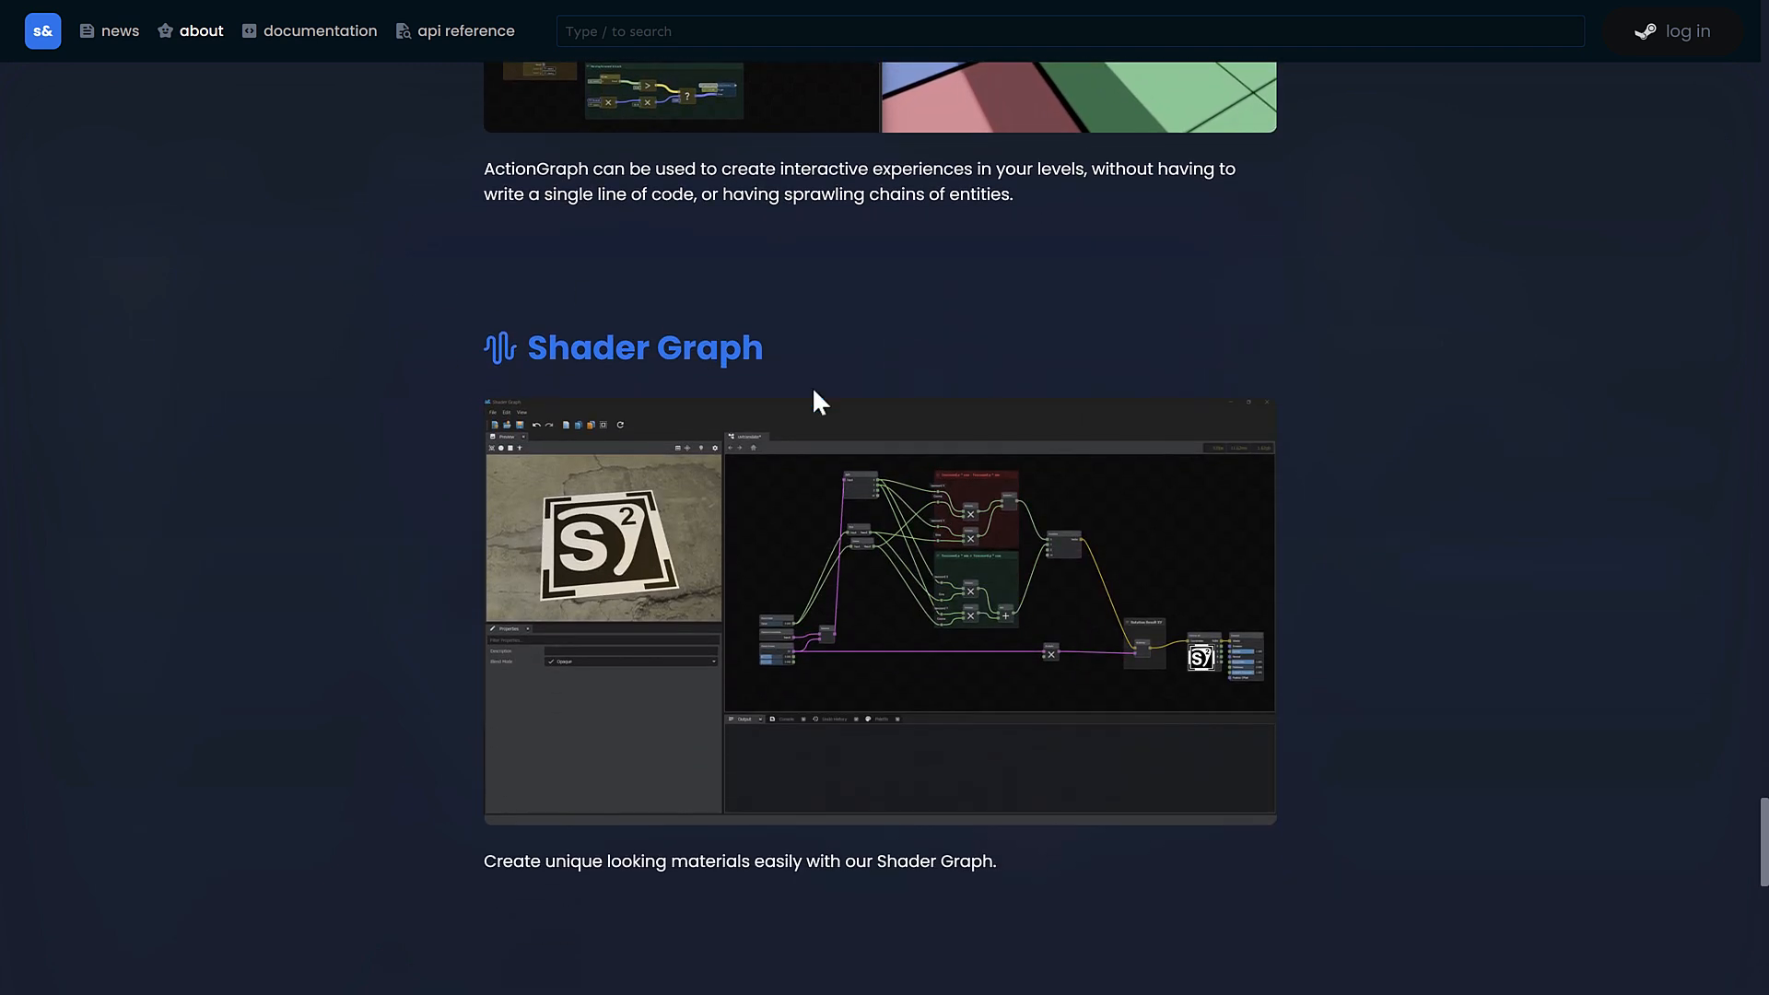
scroll(down, 3)
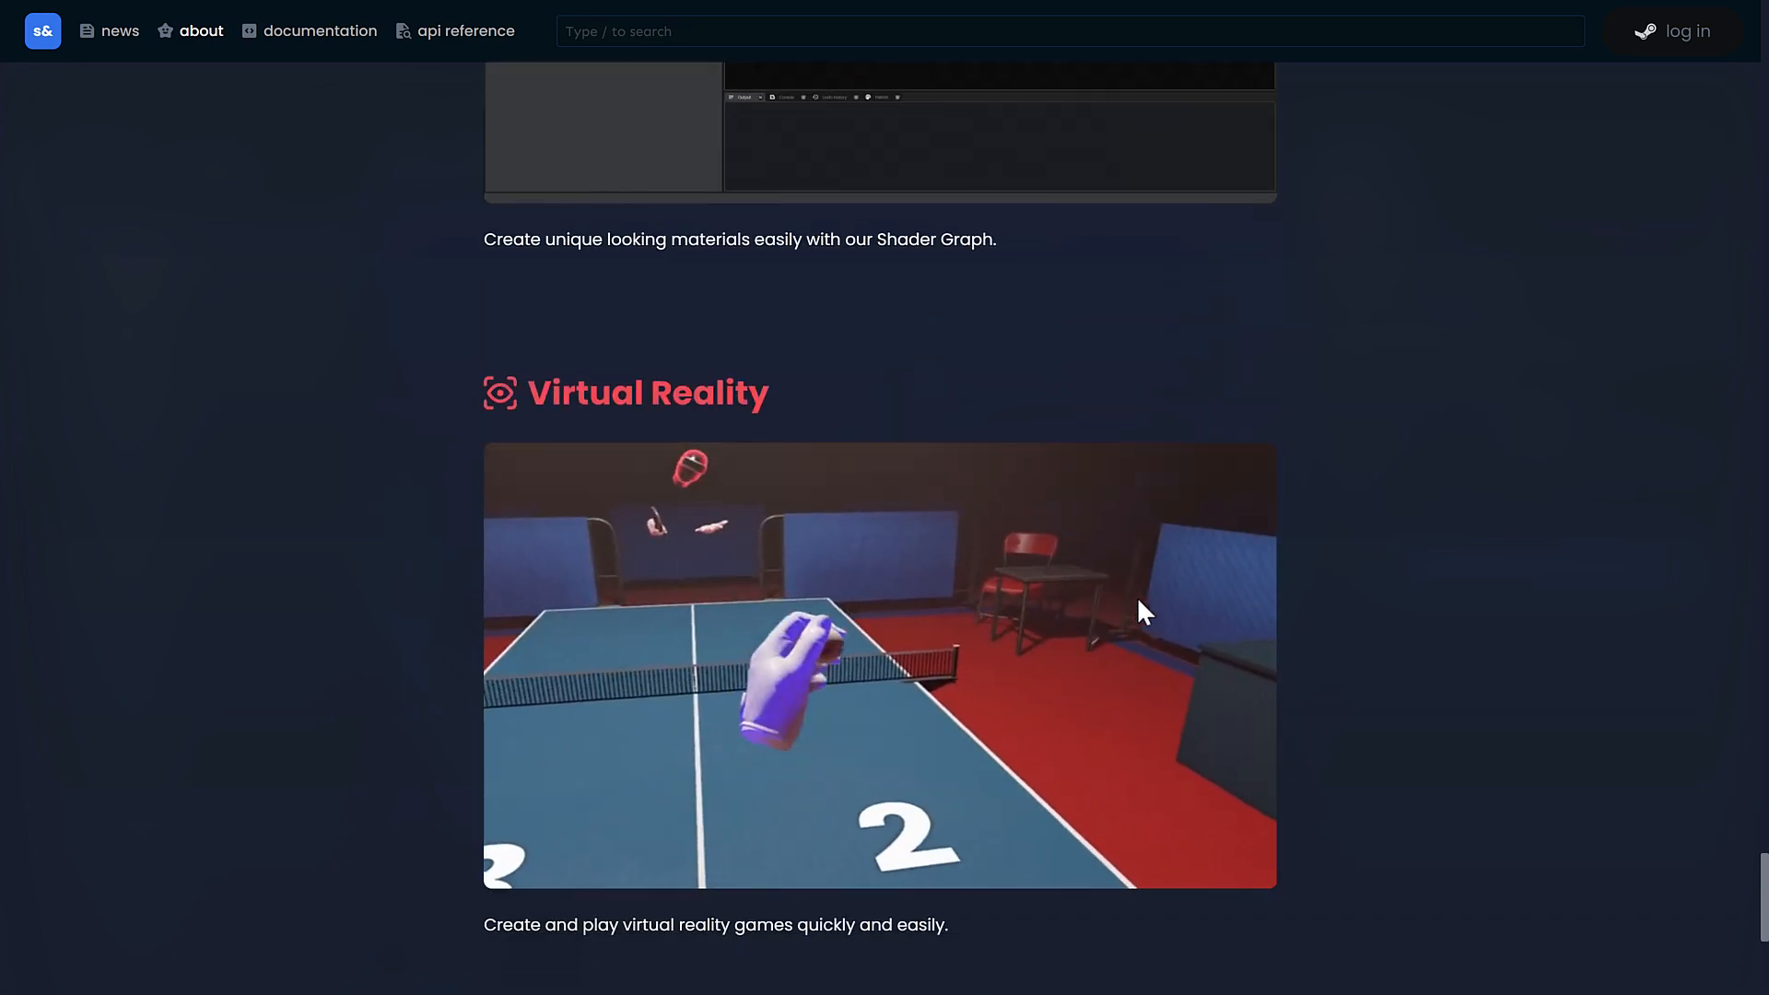
scroll(down, 3)
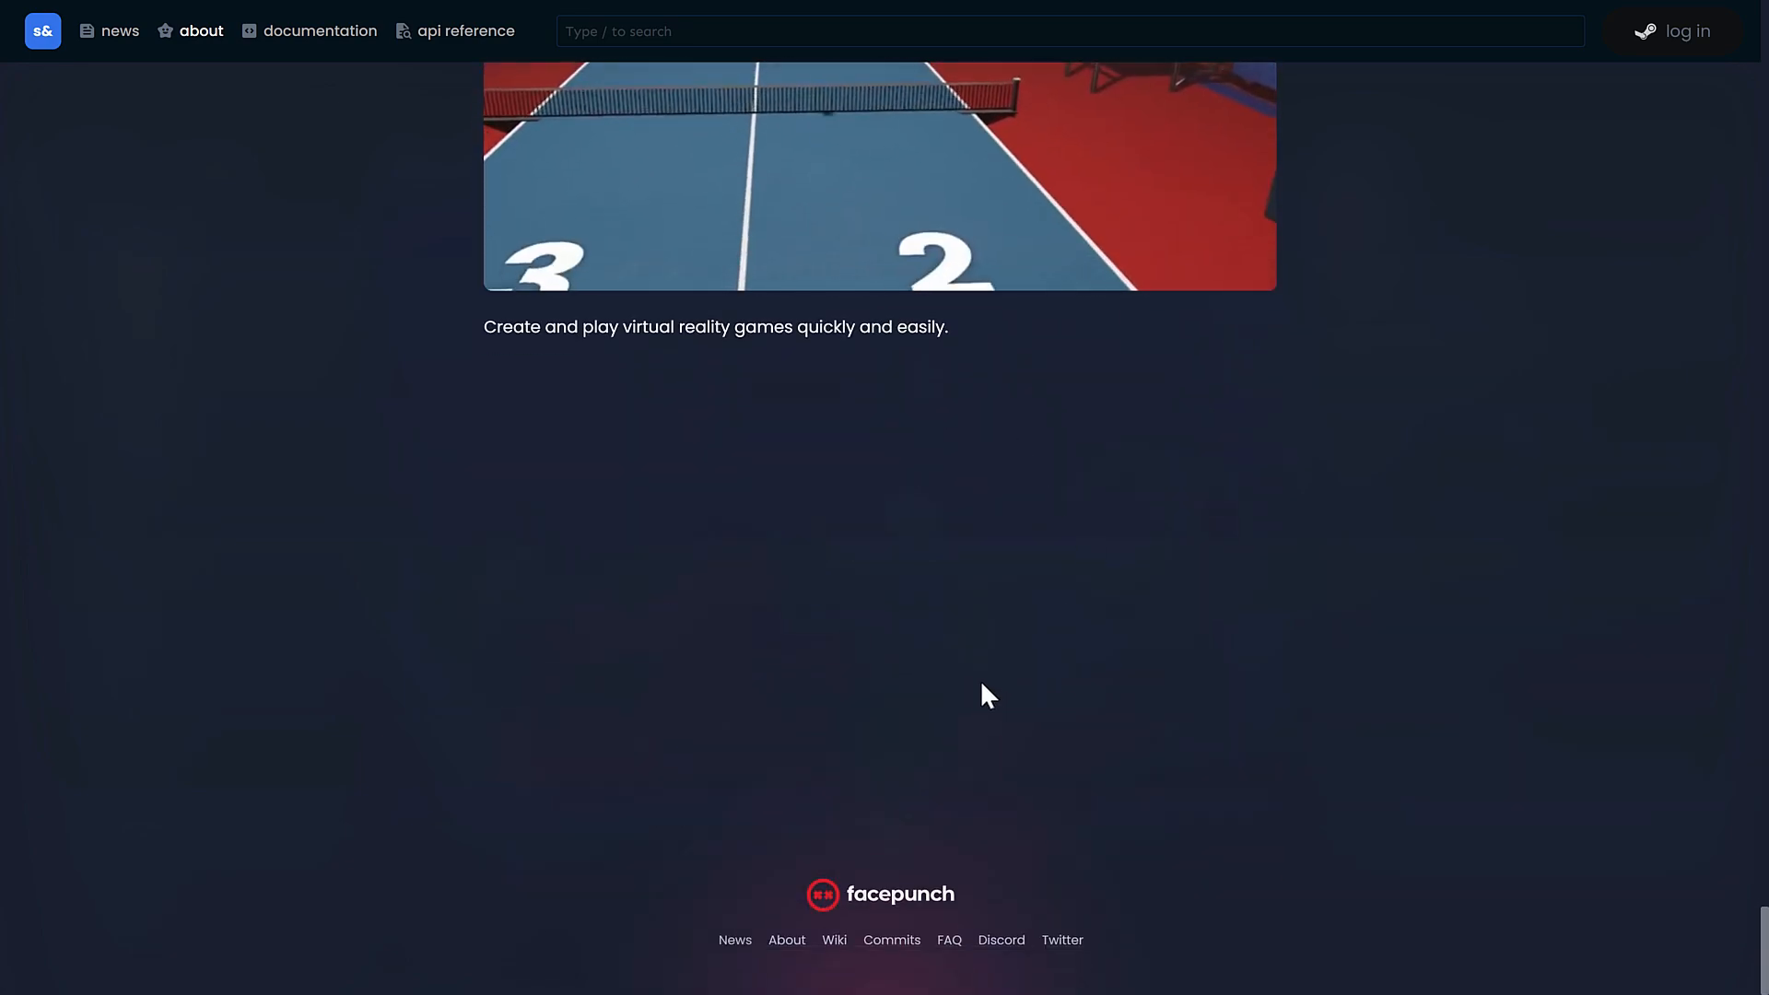
scroll(up, 3)
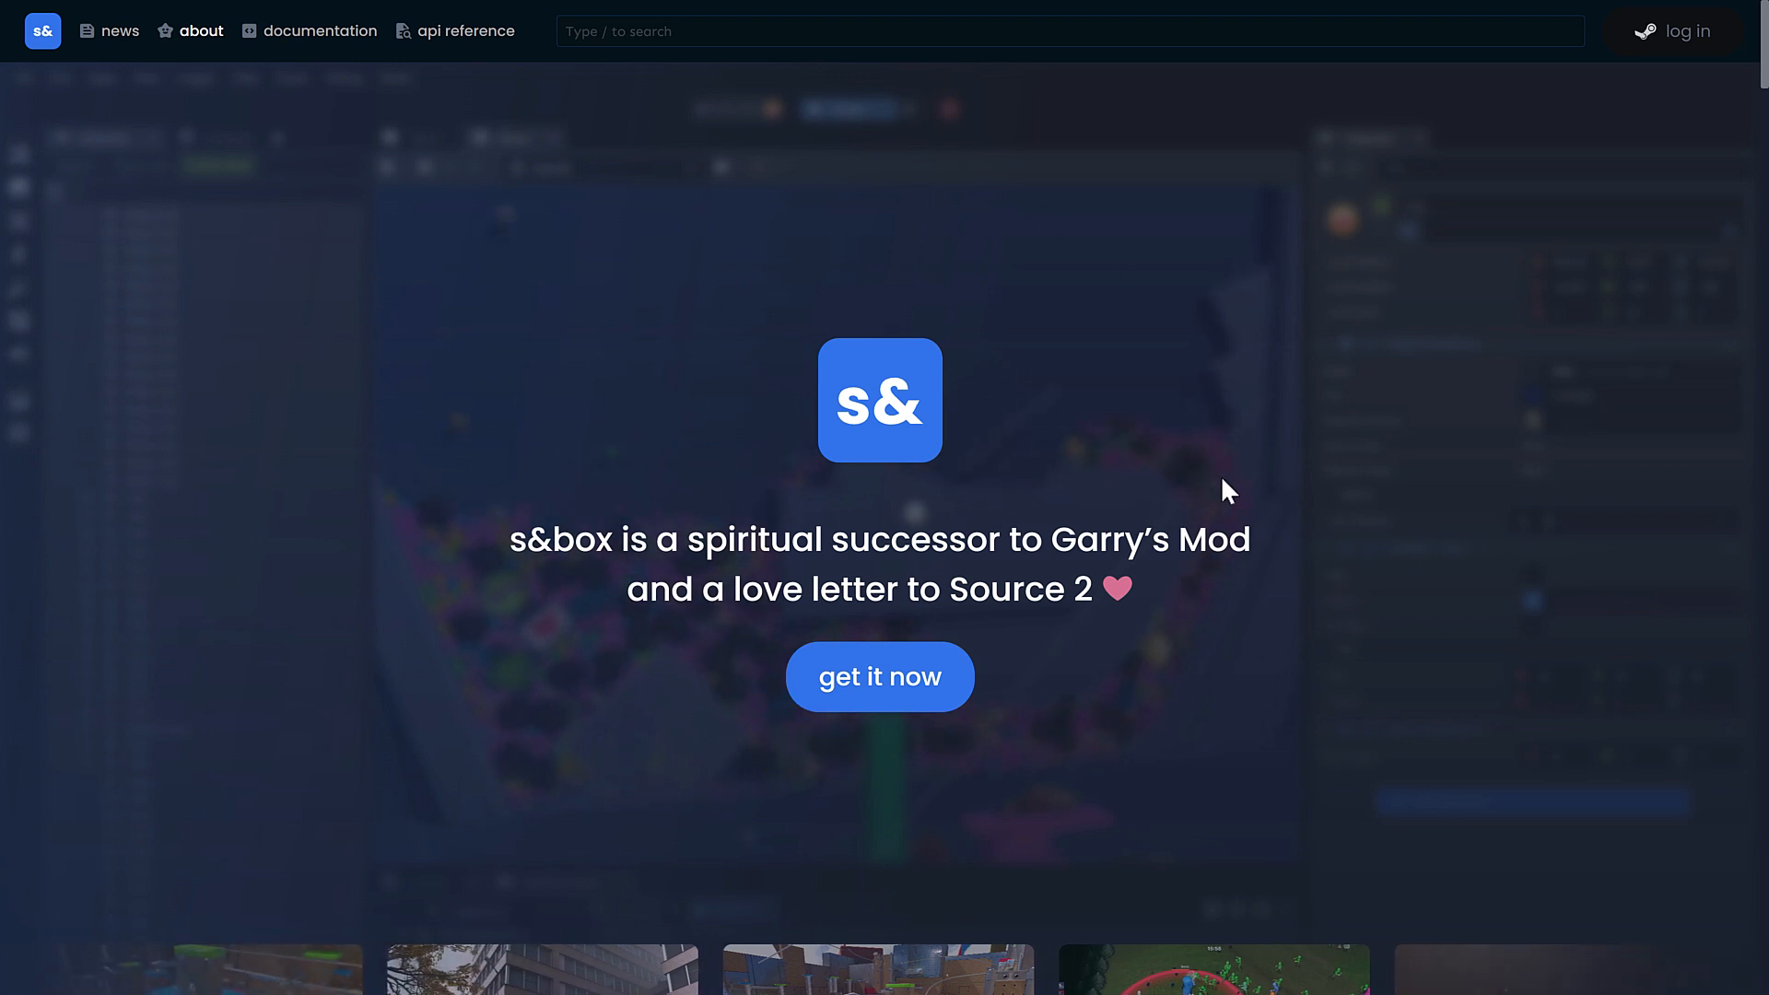
Step: Follow 'get it now' and log in to reach the Join Developer Preview page
click(879, 677)
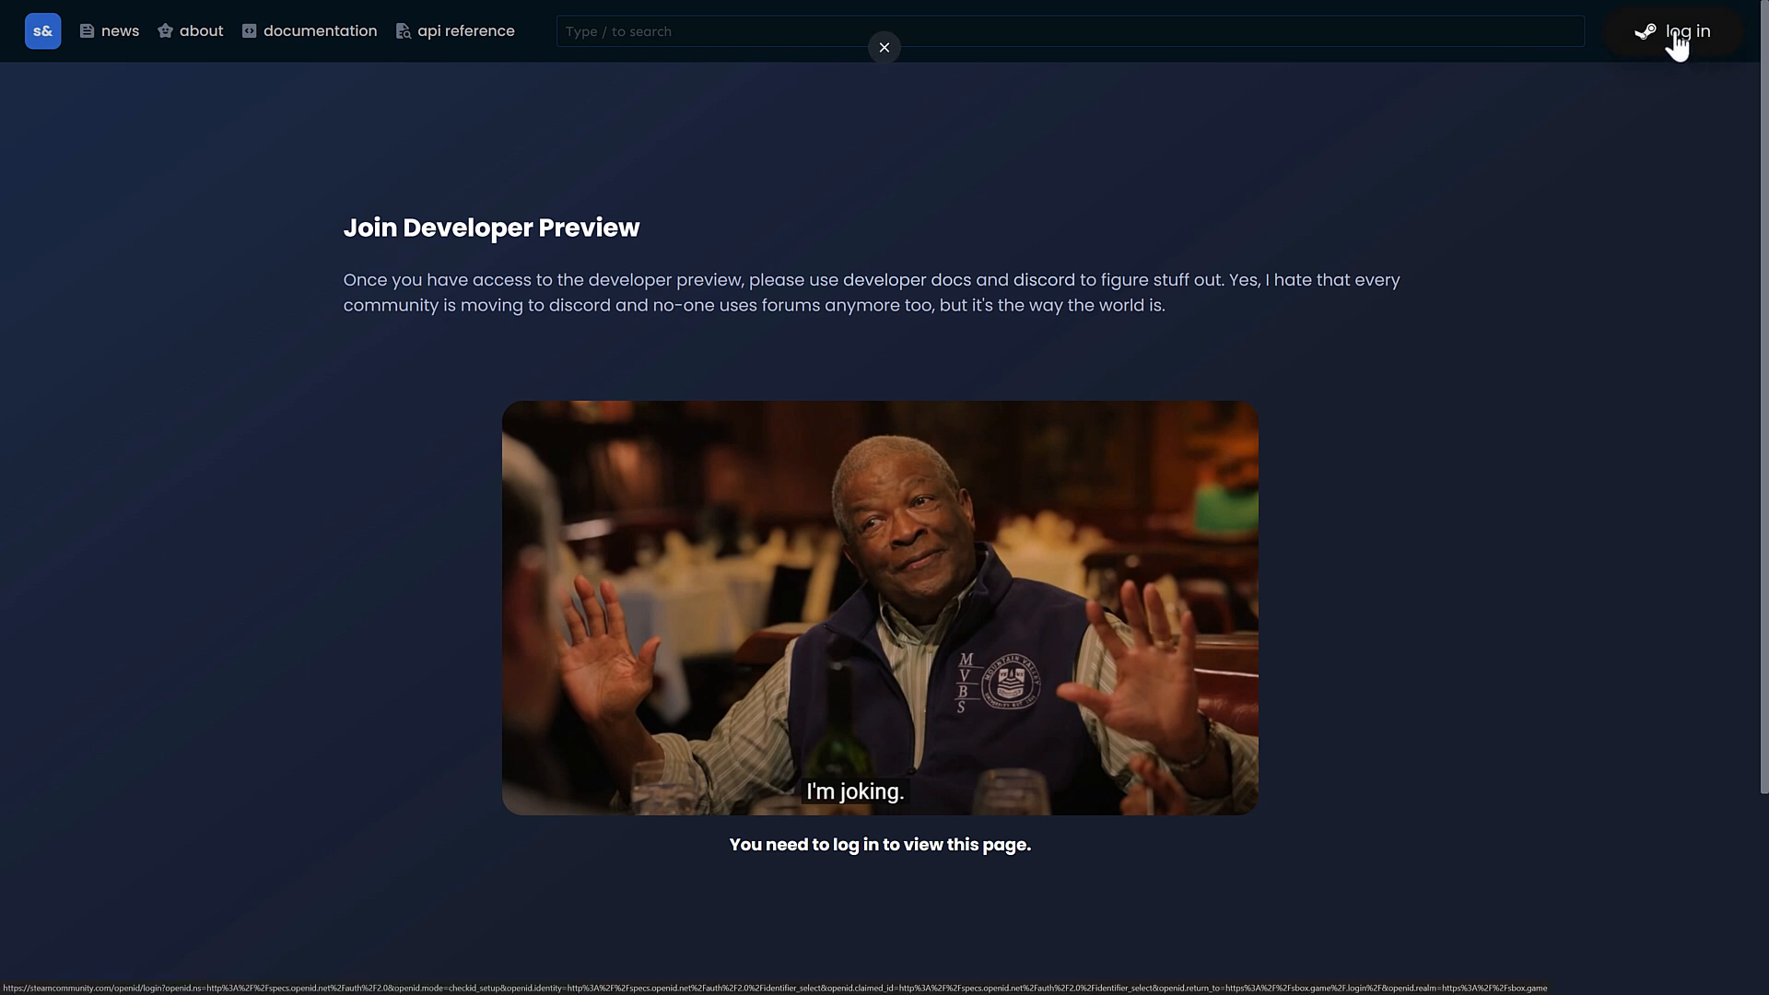
click(883, 47)
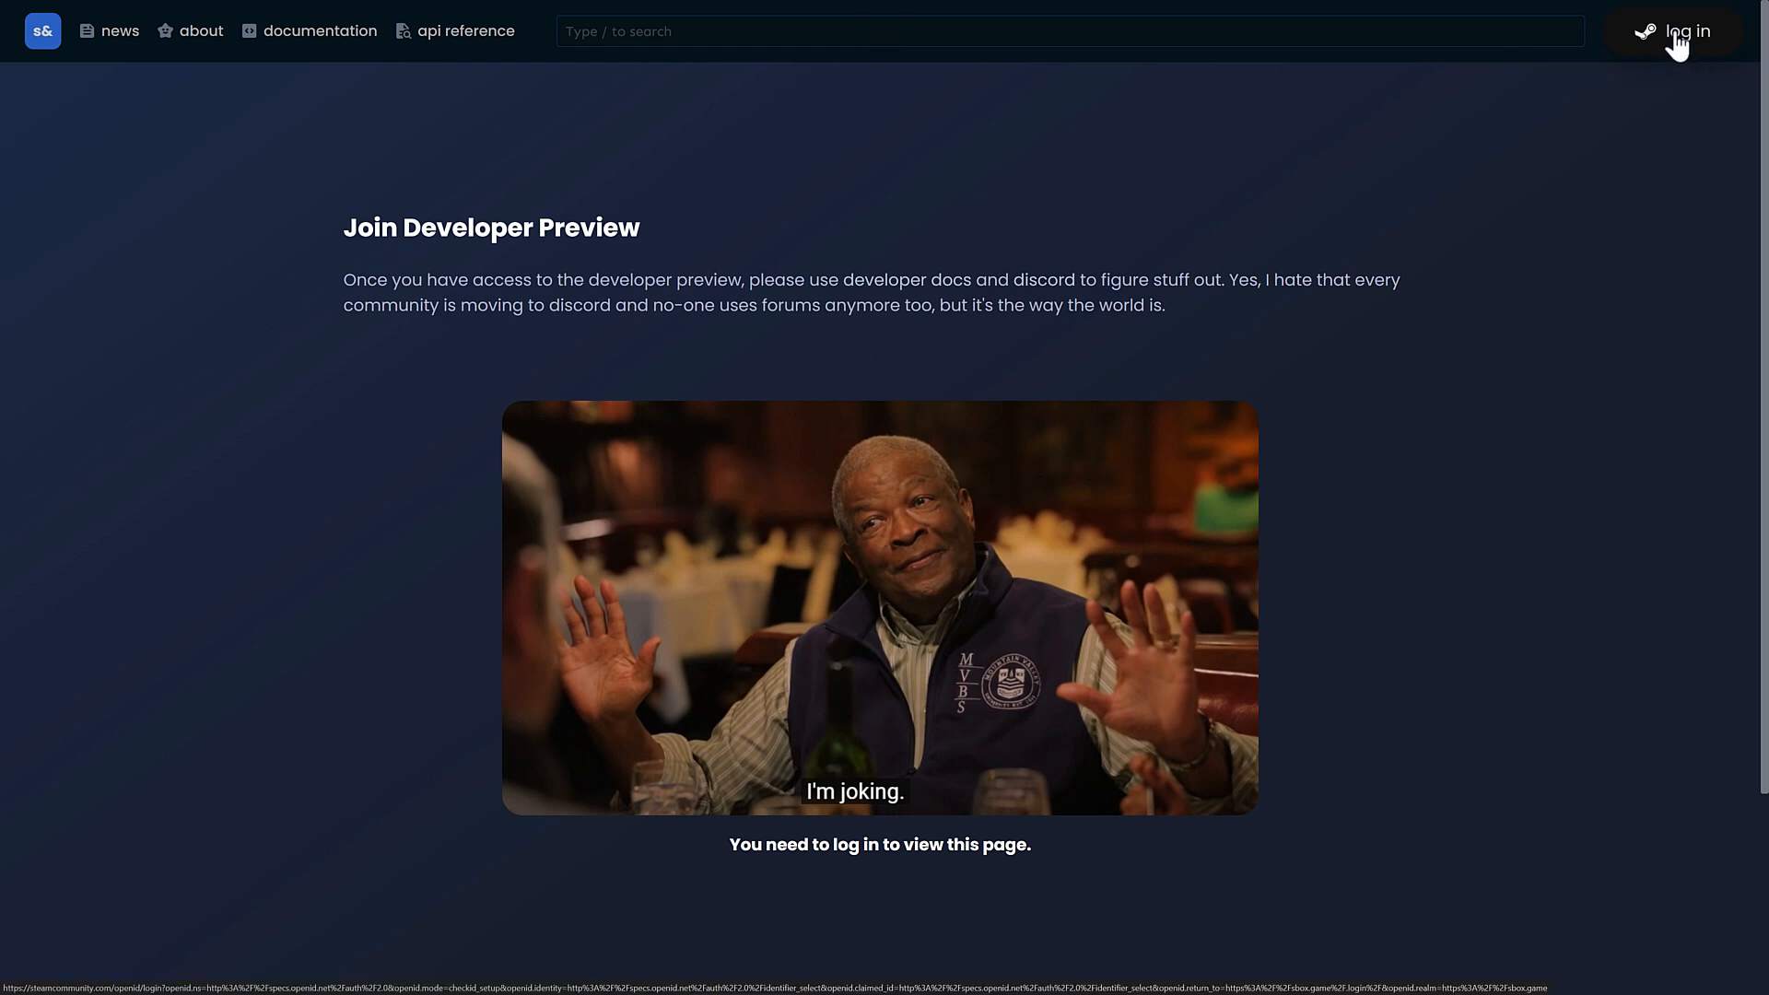
mouse_move(1554, 222)
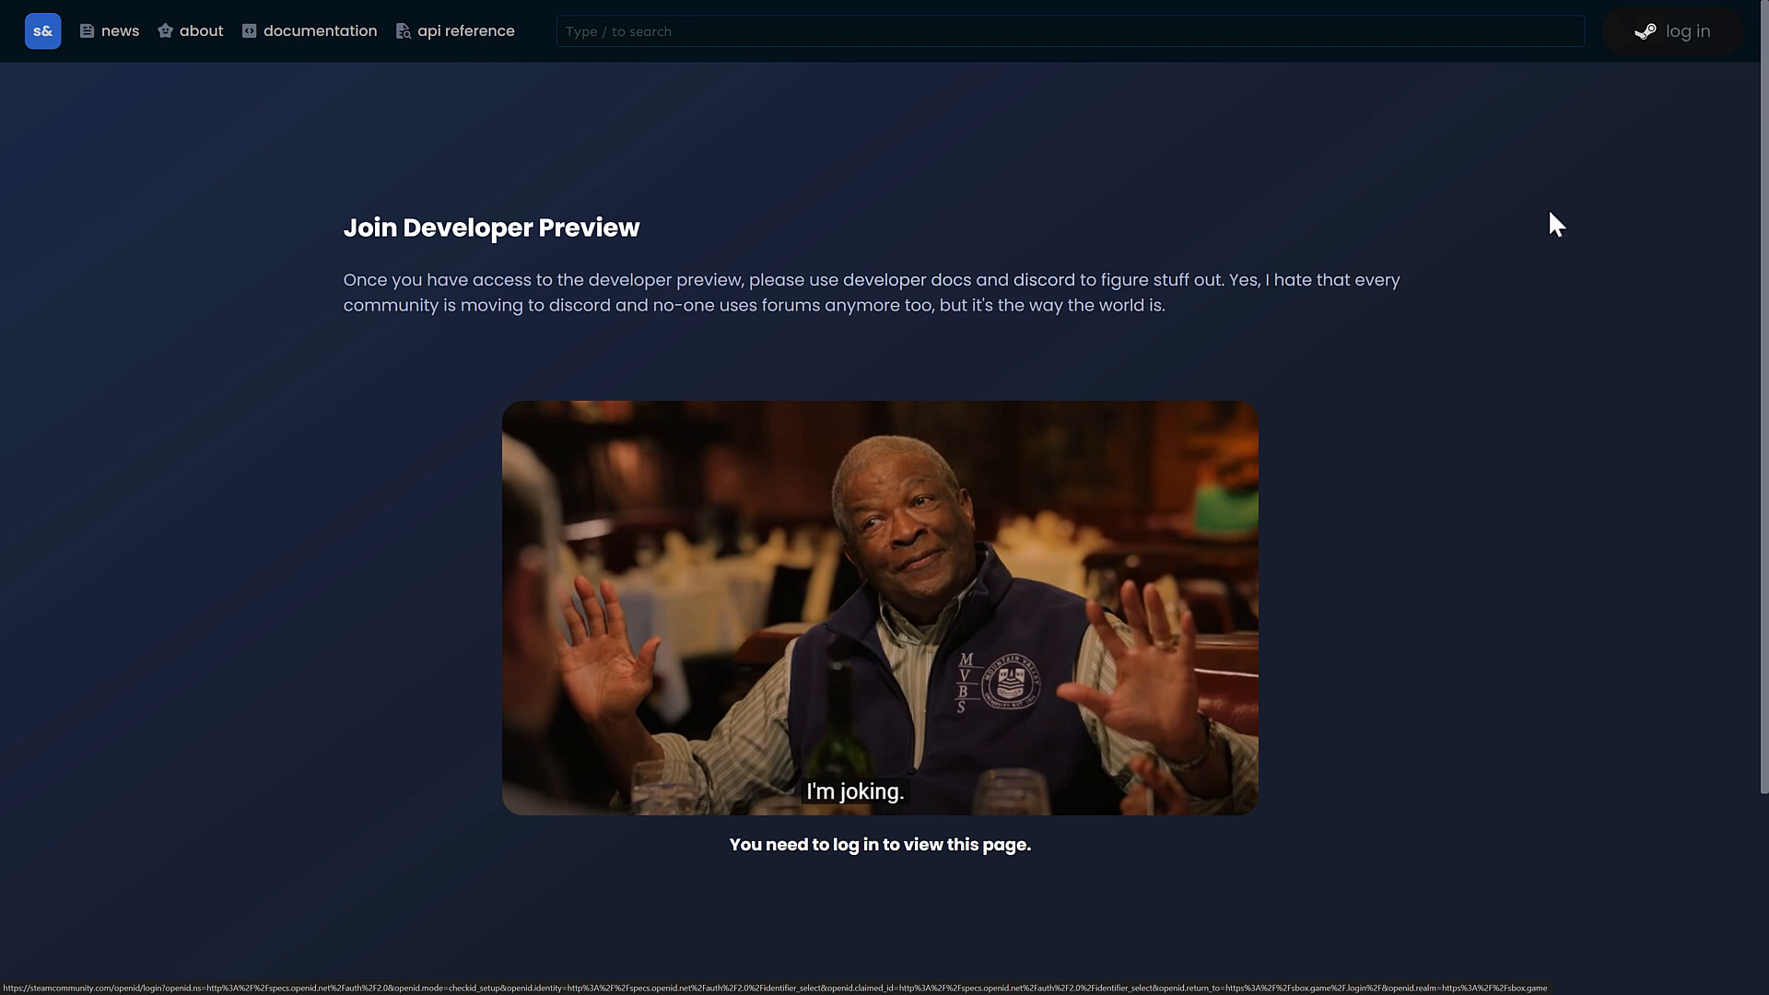
mouse_move(328, 132)
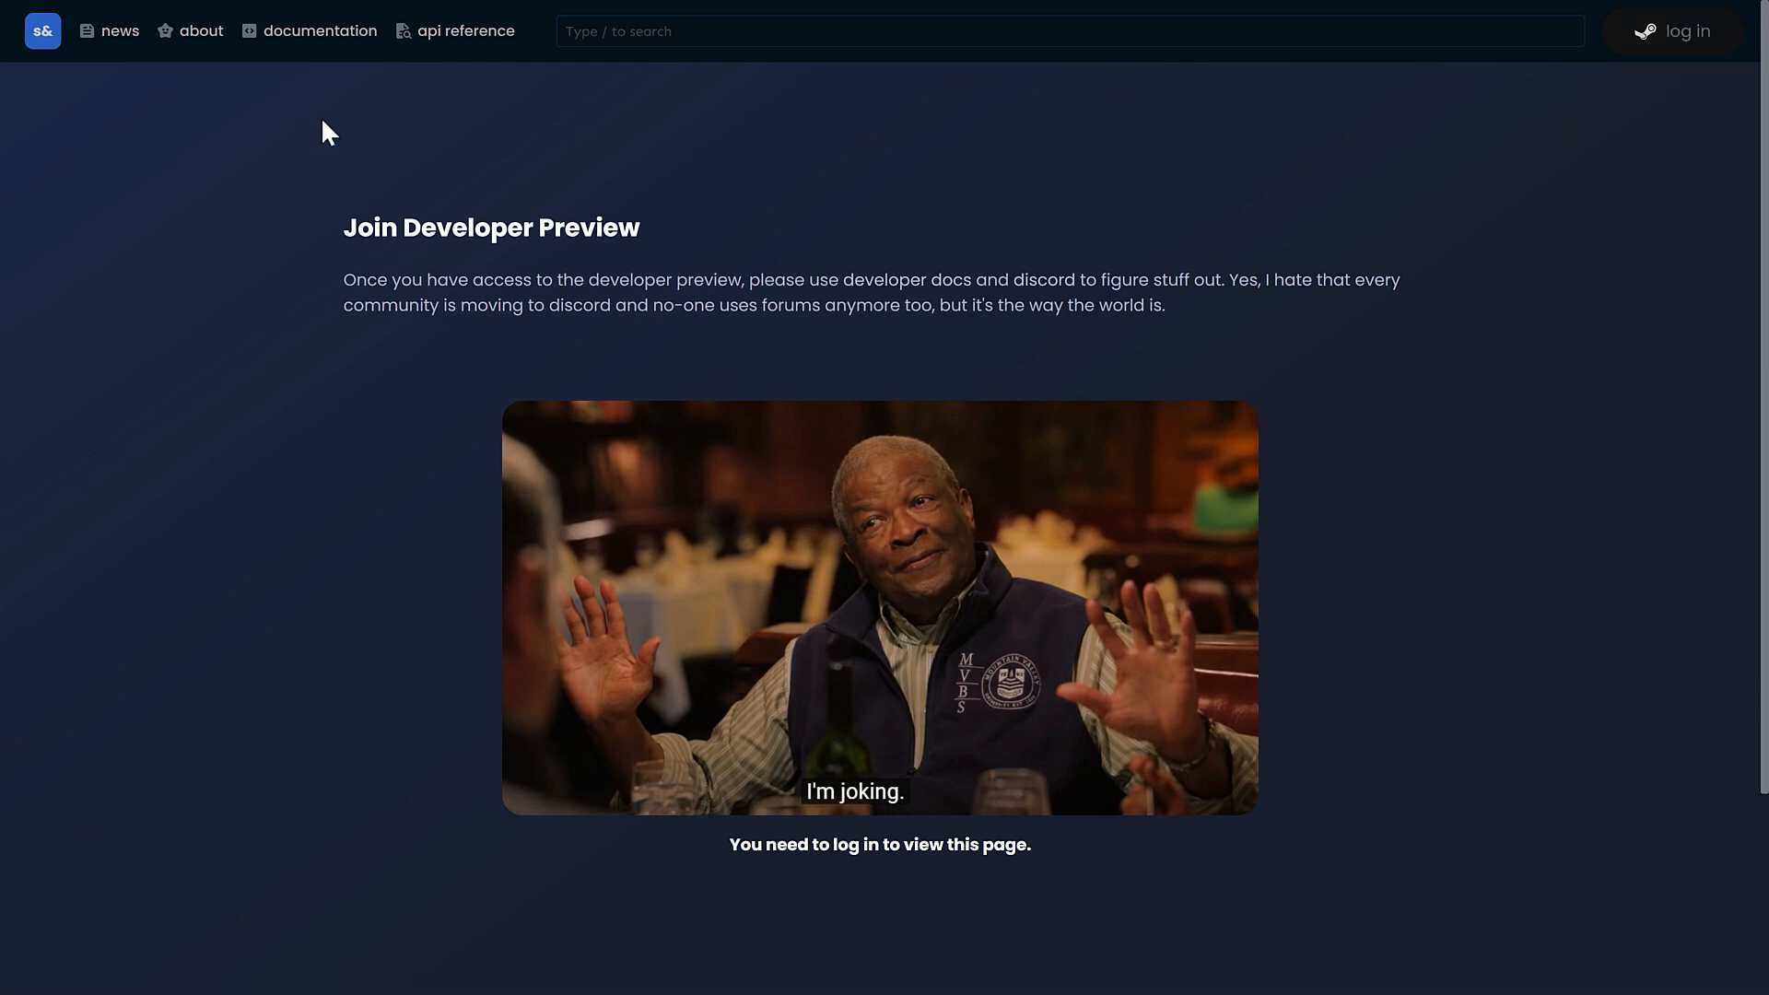
mouse_move(751, 517)
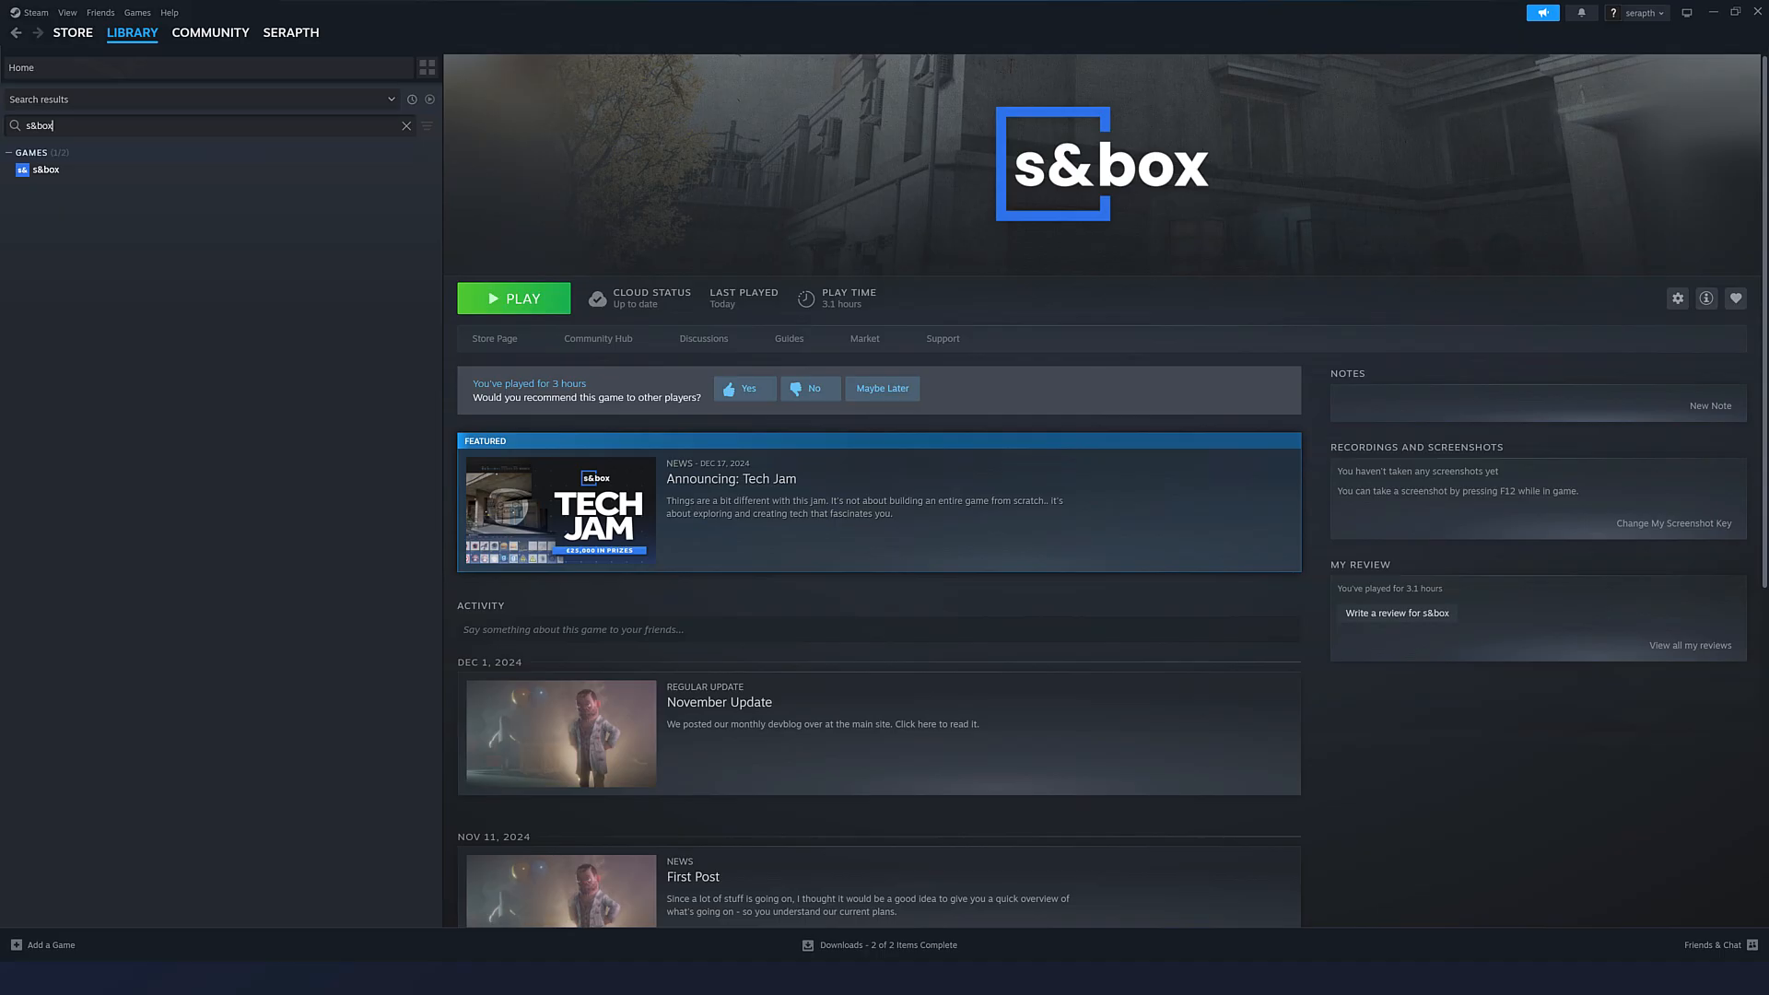
mouse_move(271, 157)
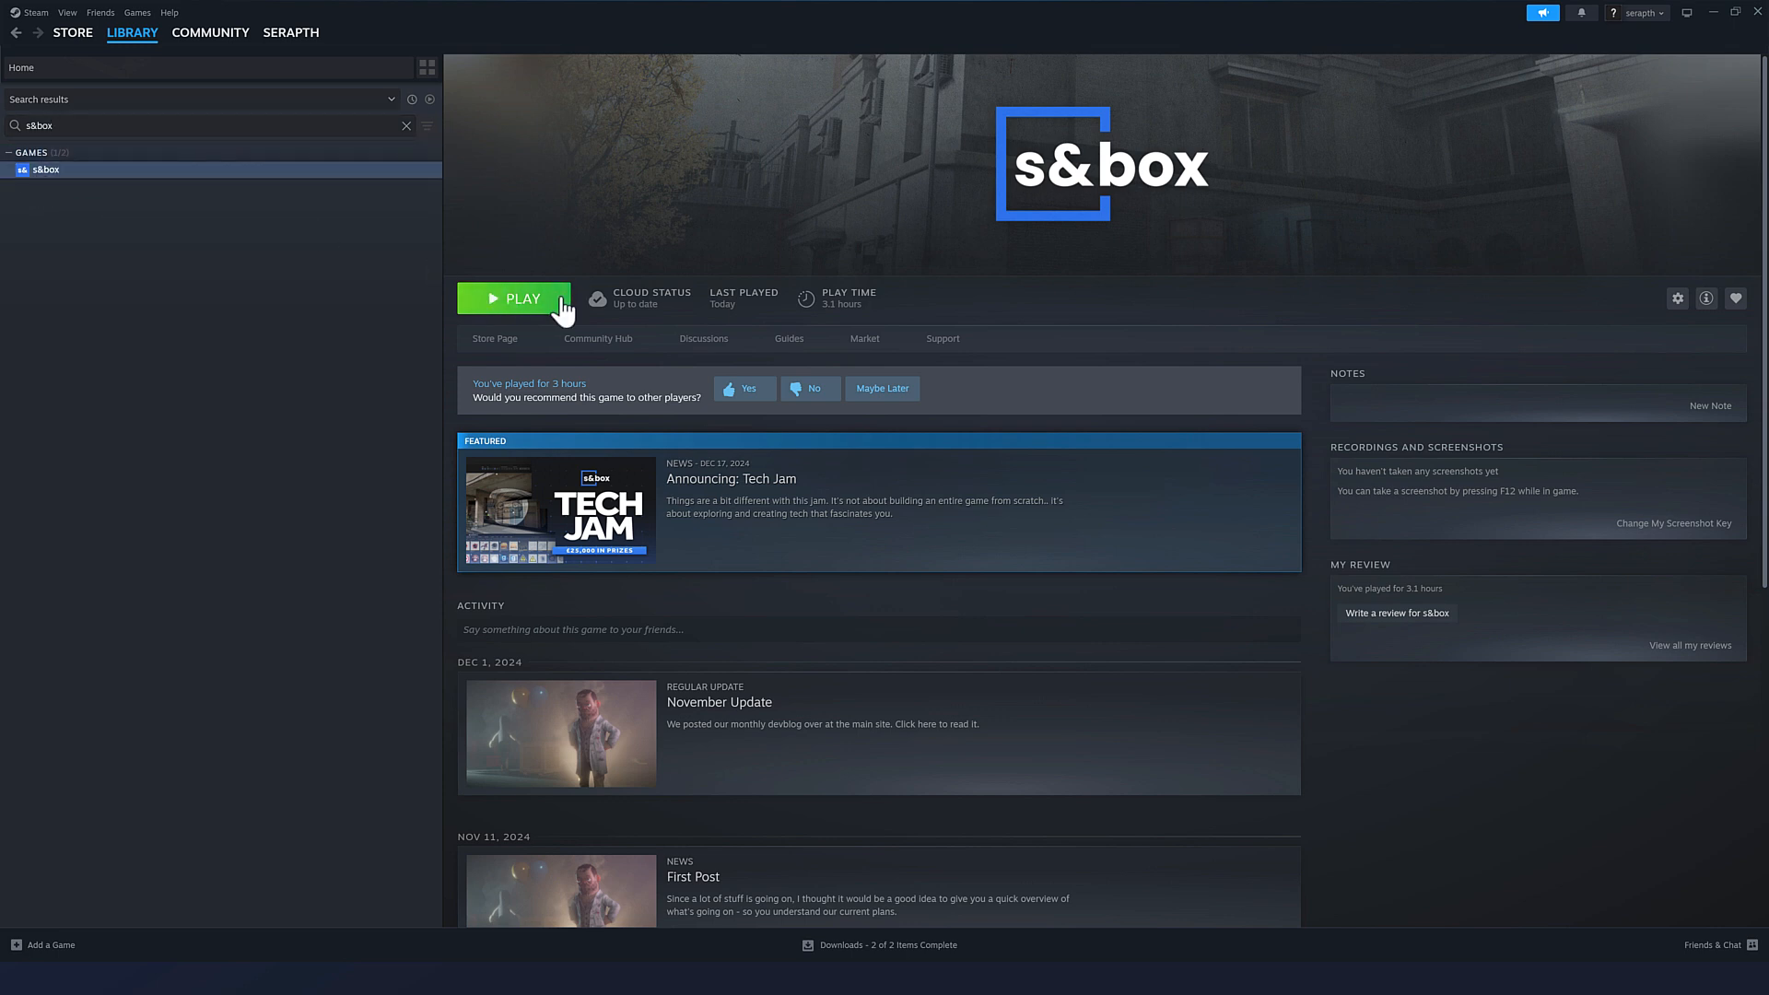
Step: Play s&box from the Steam library with the 'Launch s&box Editor' option
click(514, 297)
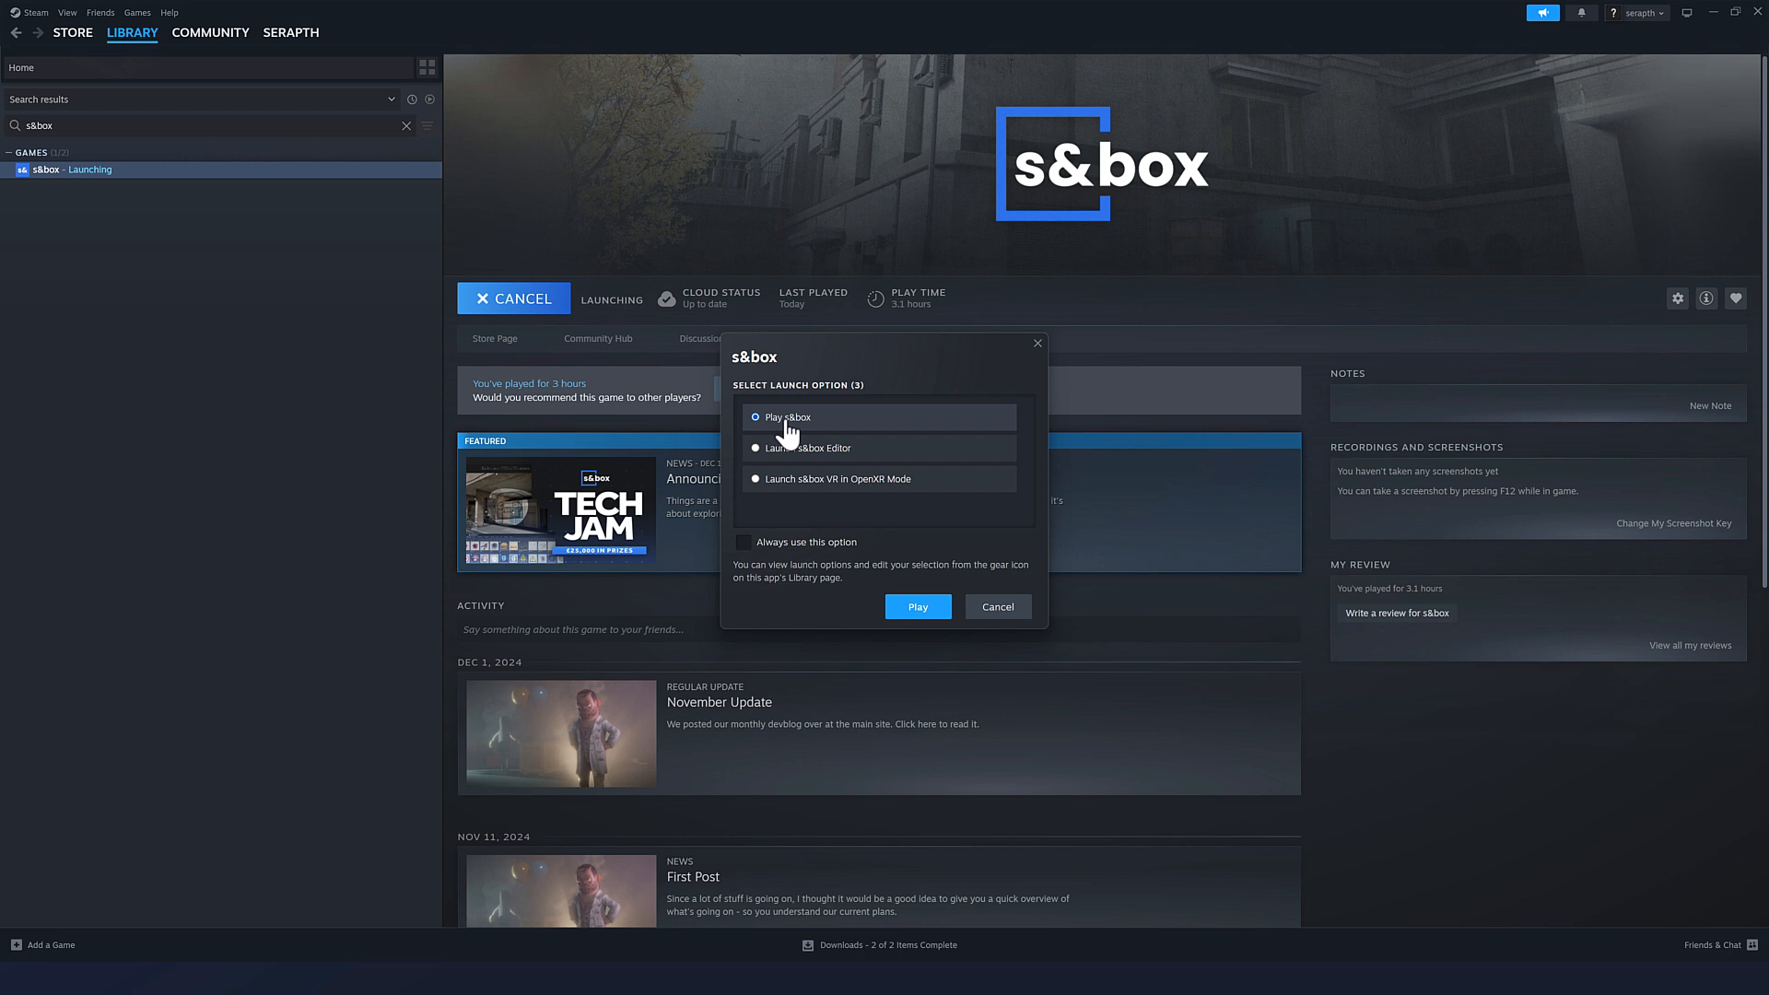
mouse_move(785, 448)
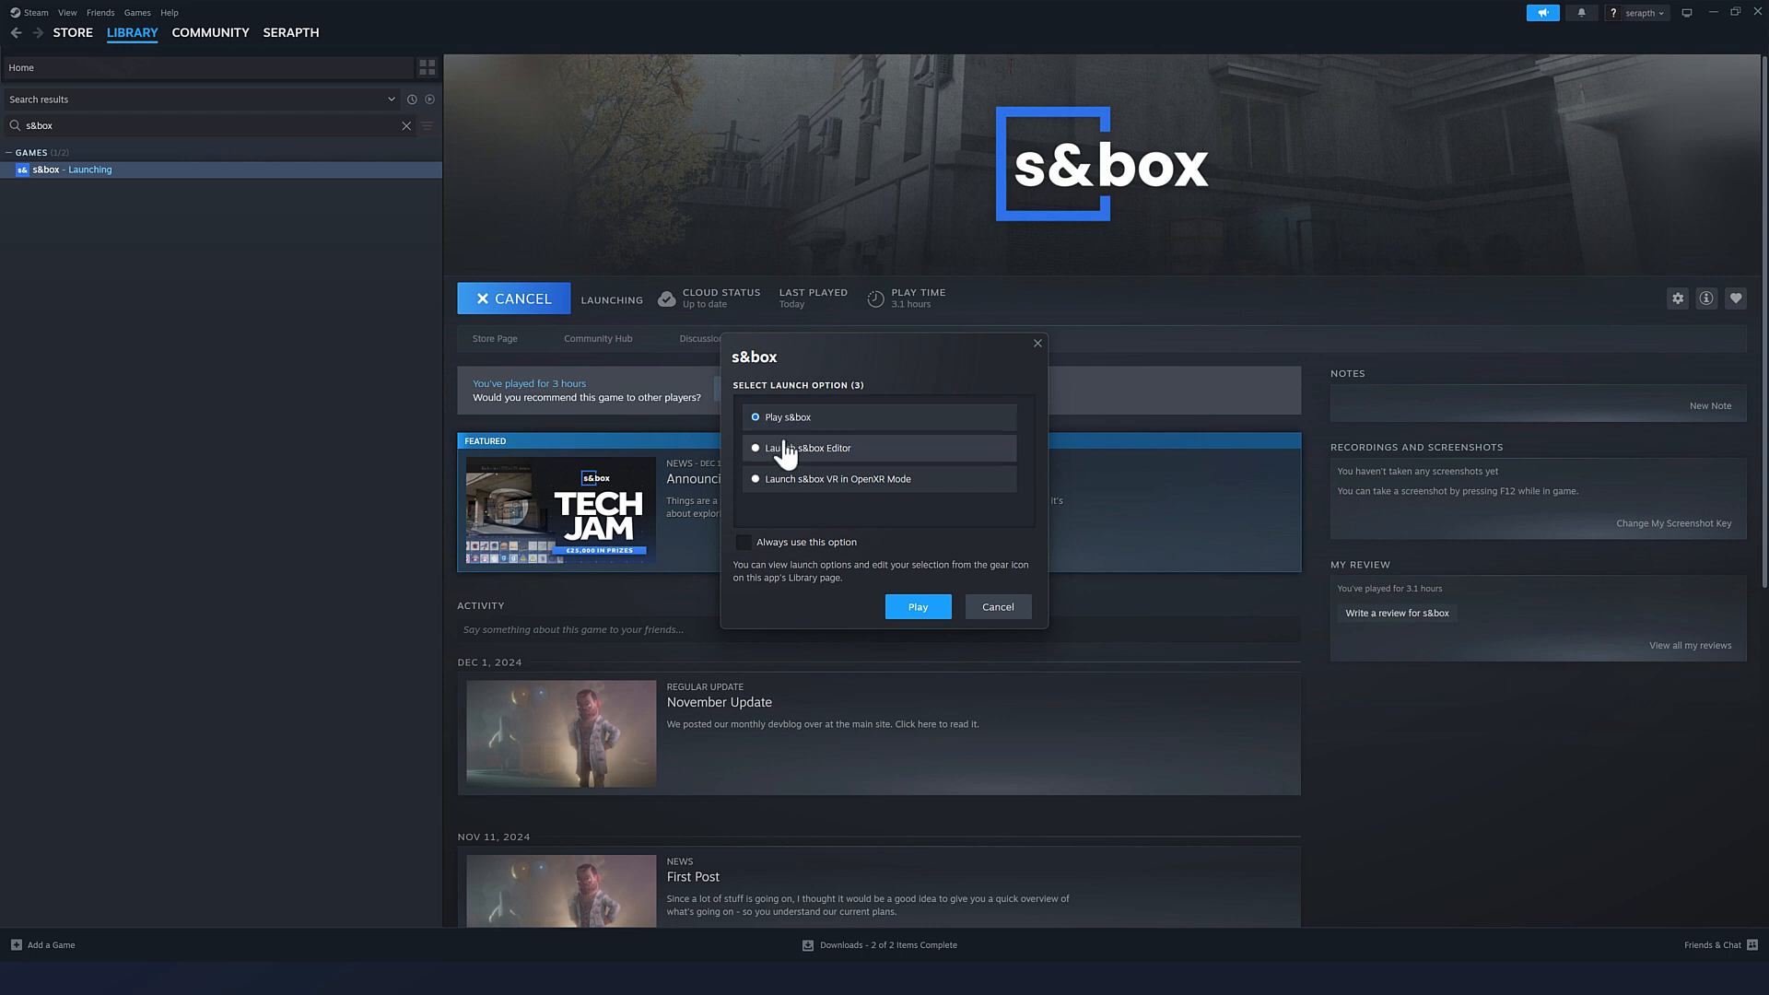
click(804, 448)
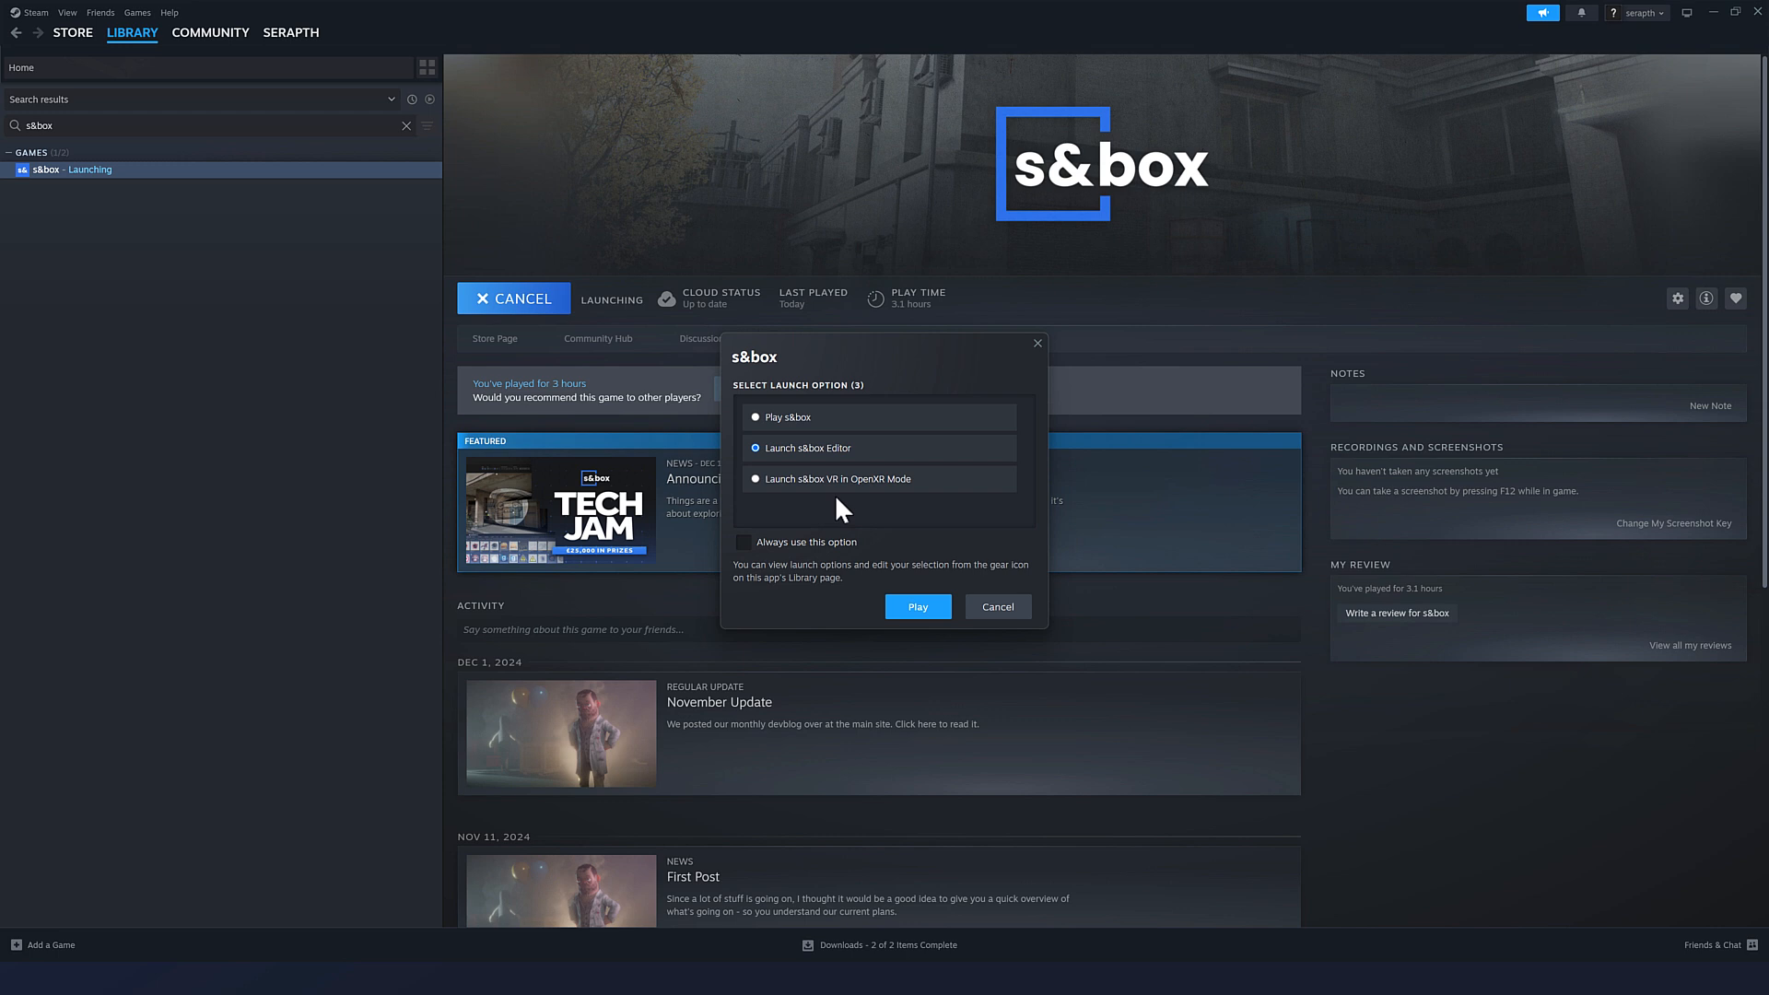
mouse_move(833, 478)
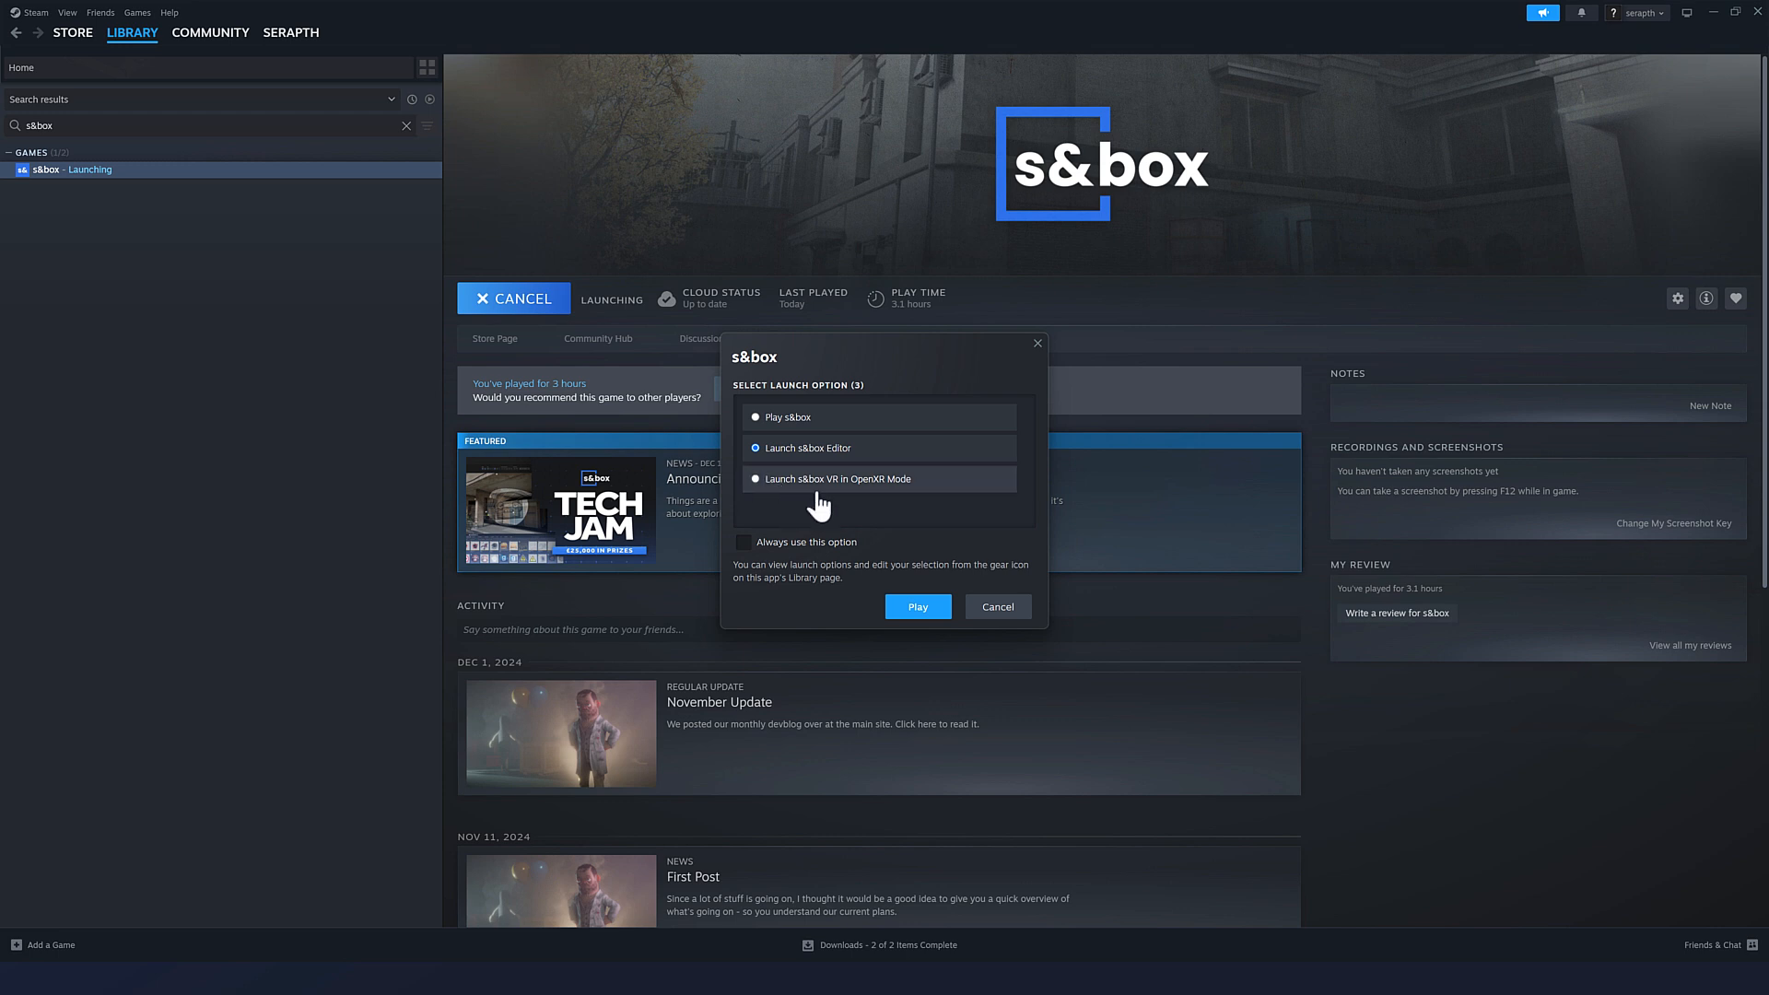
click(917, 606)
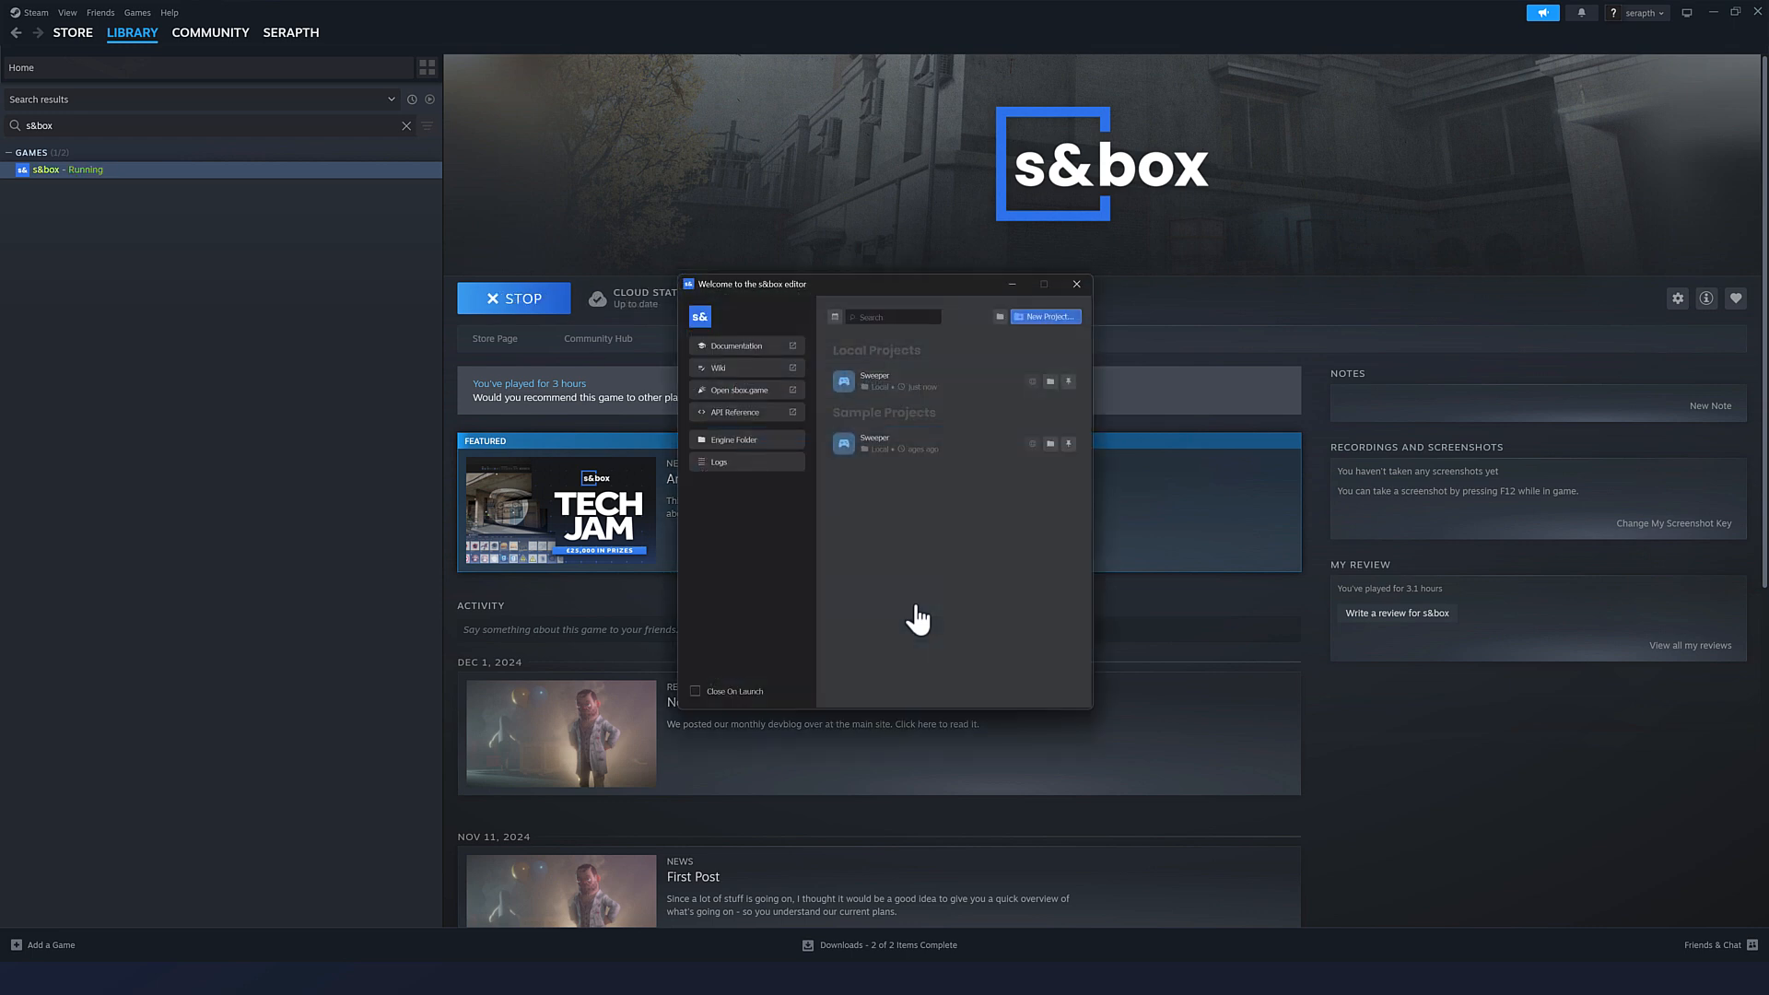
mouse_move(880, 302)
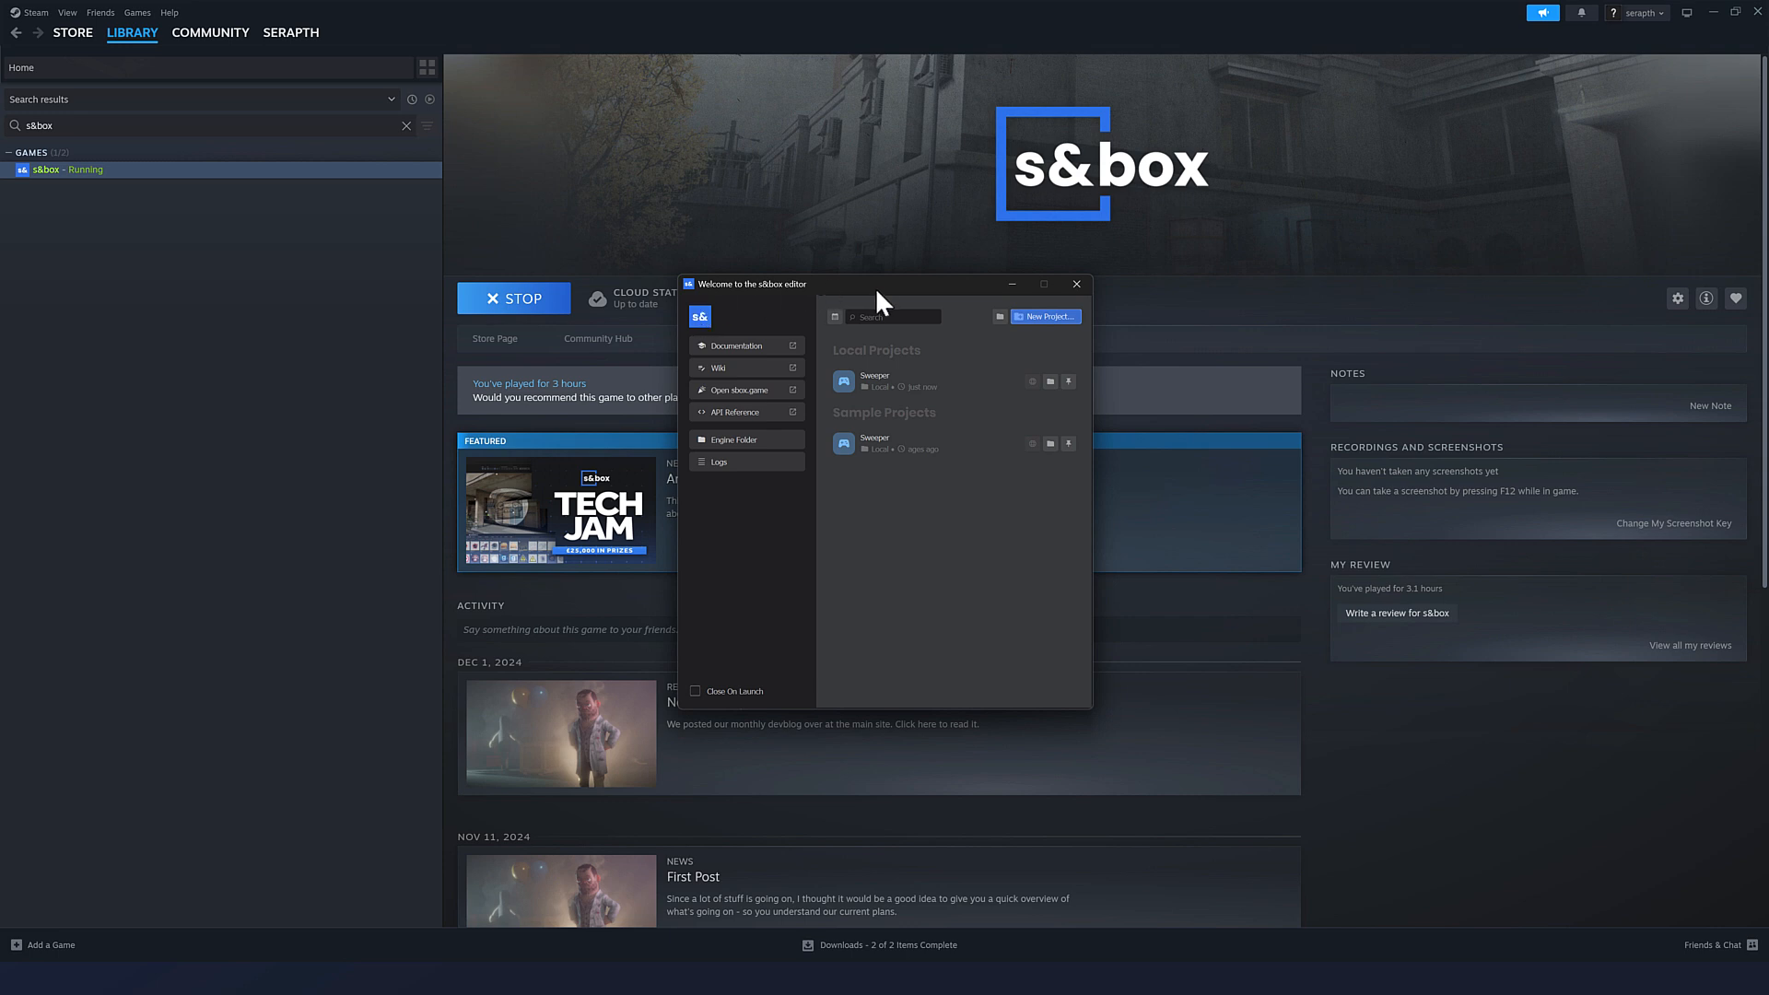
mouse_move(739, 391)
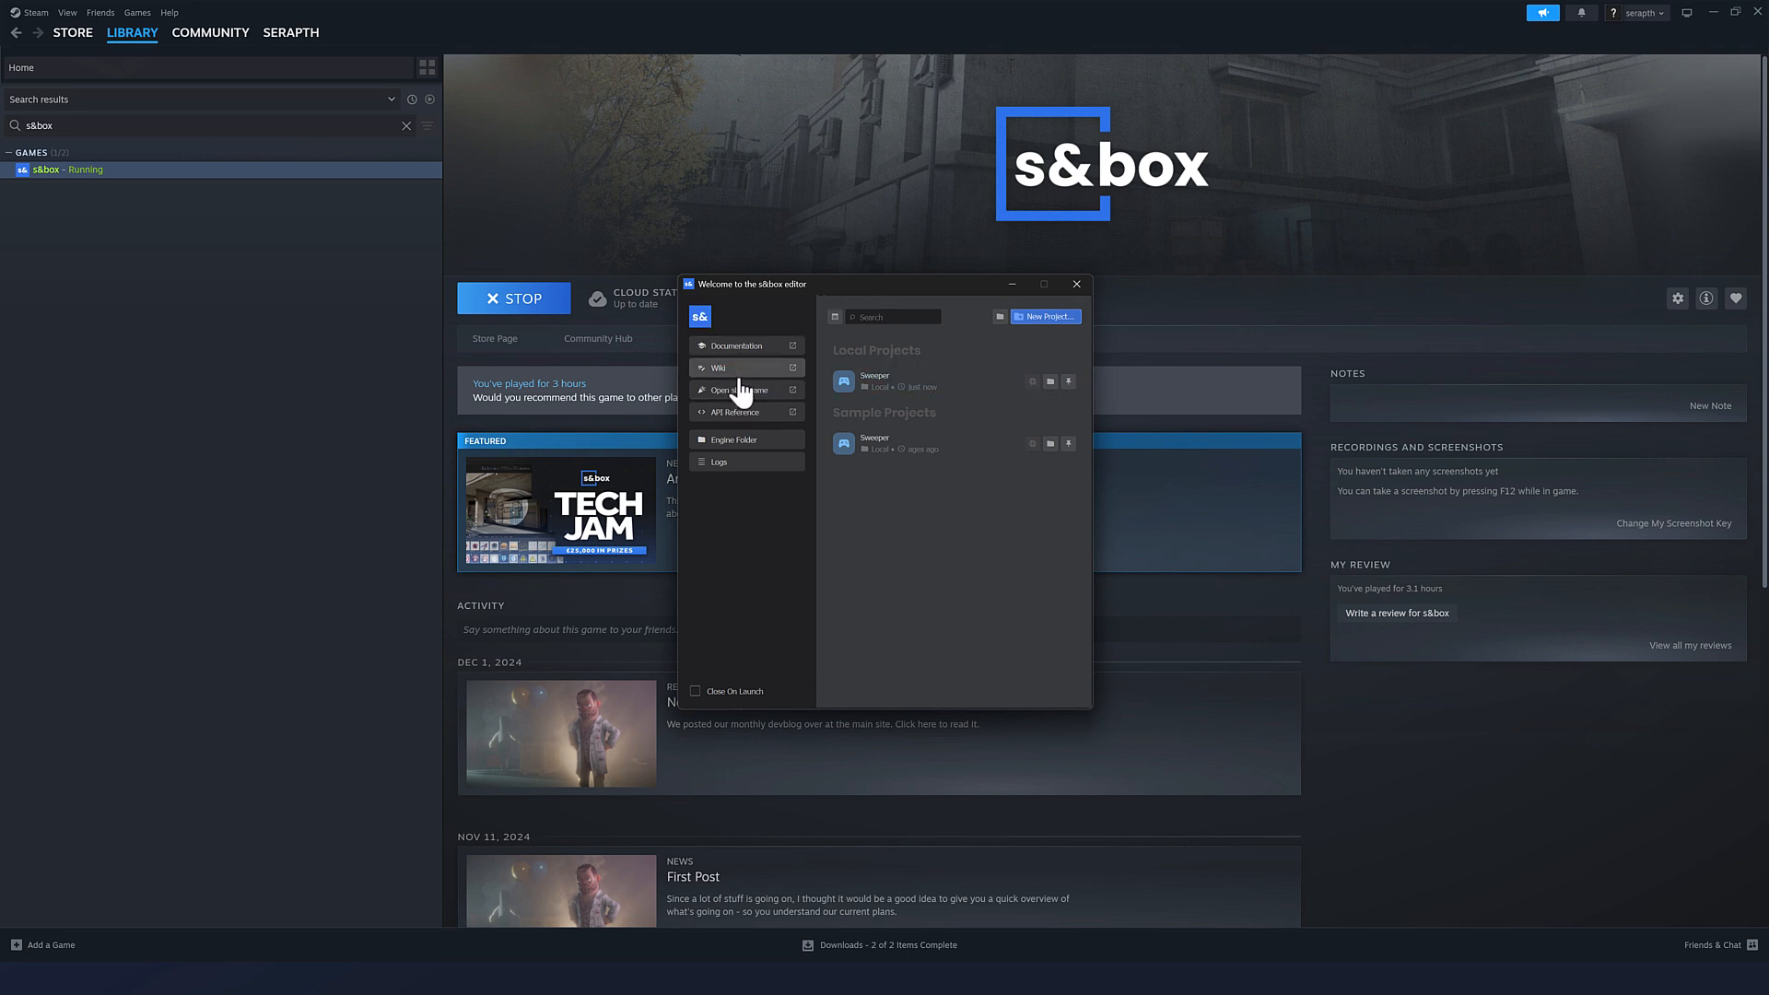
mouse_move(733, 438)
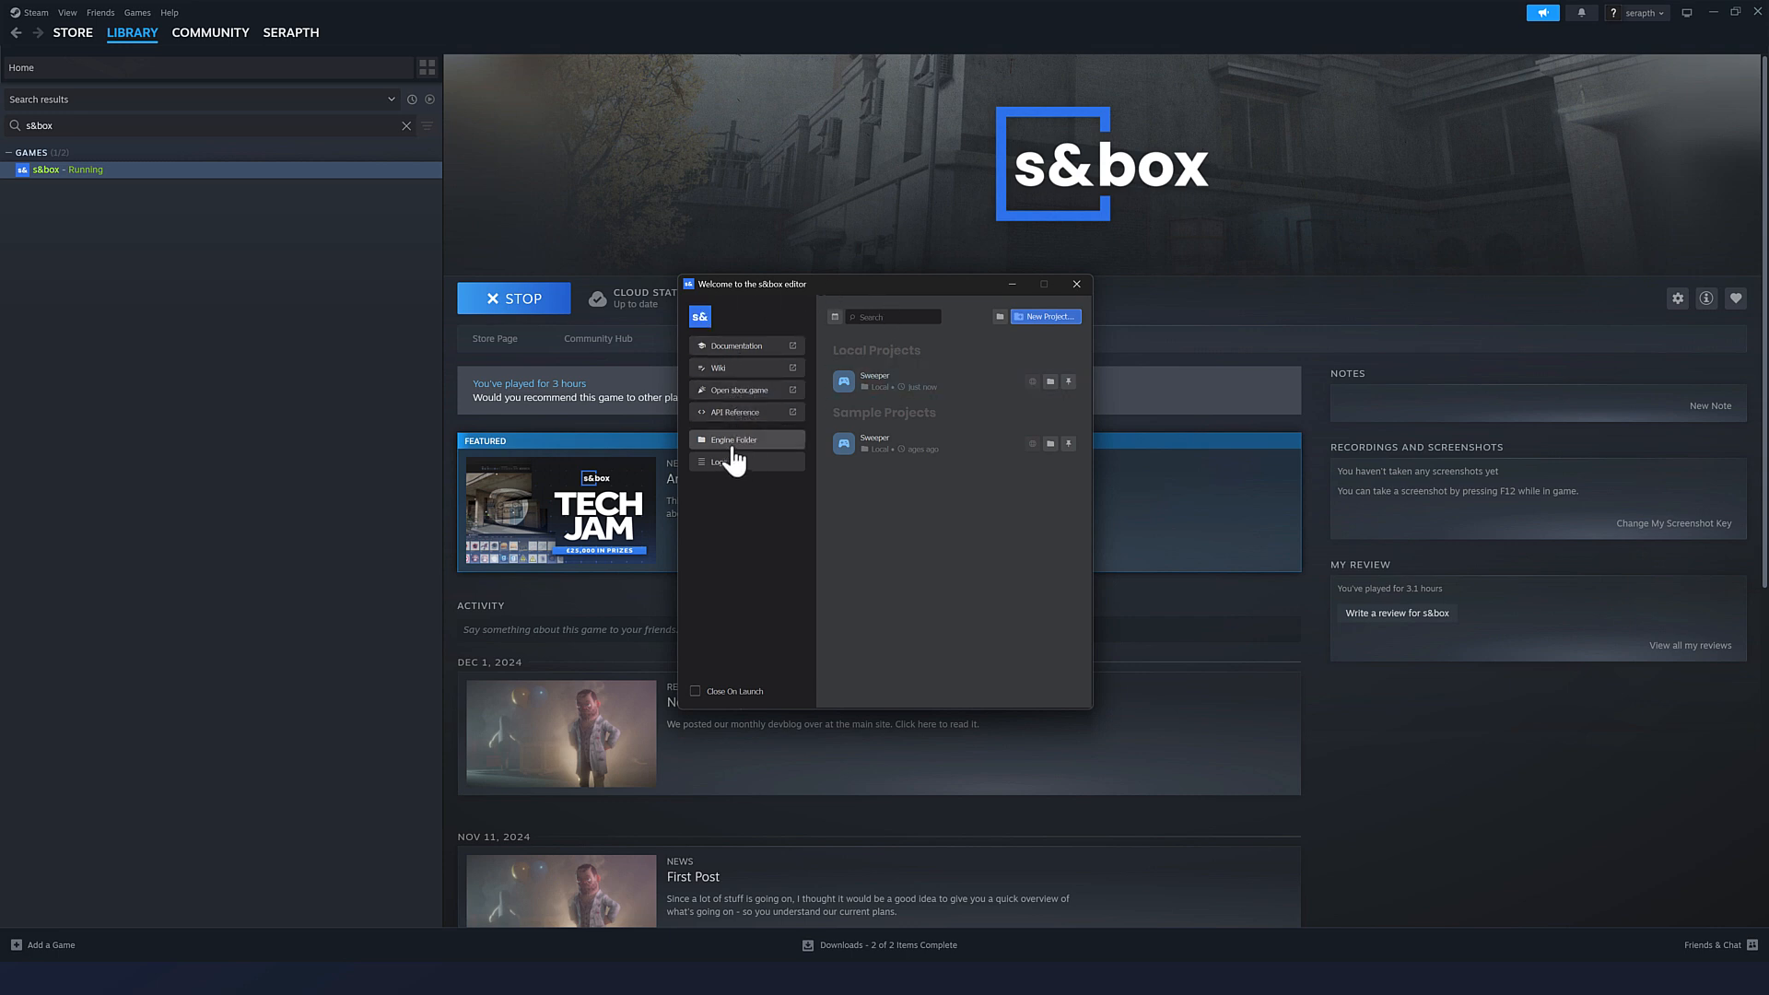
mouse_move(965, 381)
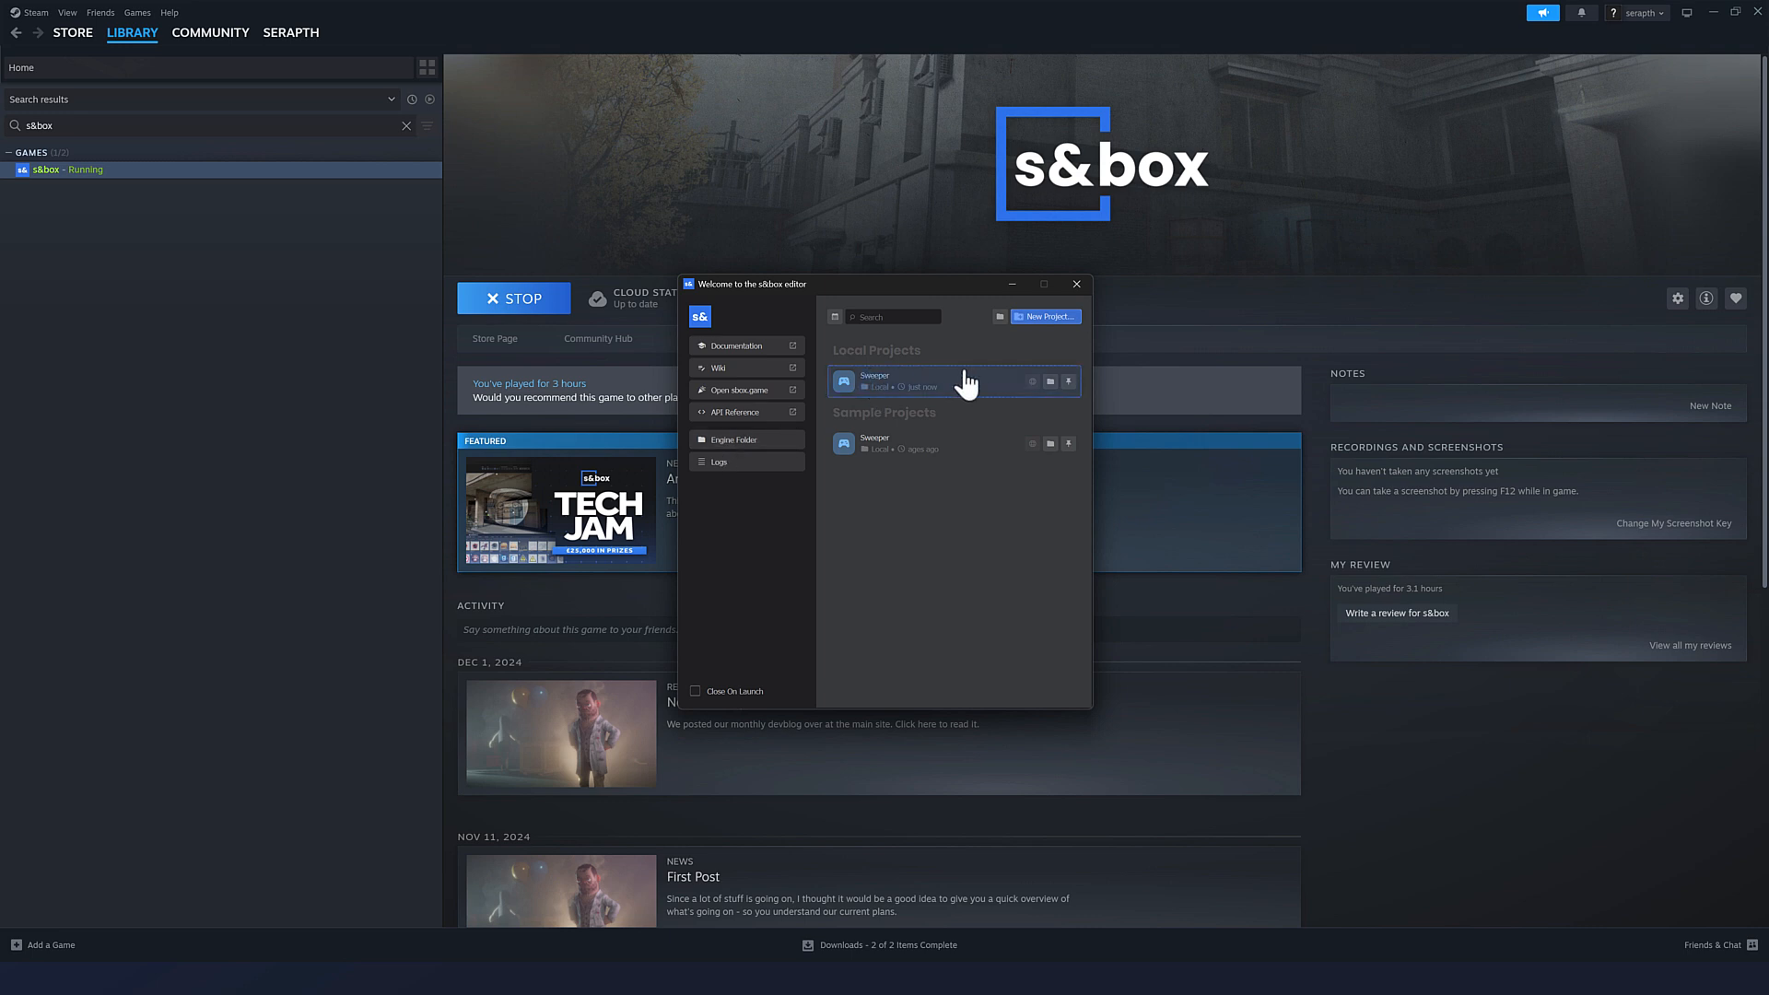
Step: Open the Sweeper project folder and launch sweeper.sln from Explorer
click(1049, 381)
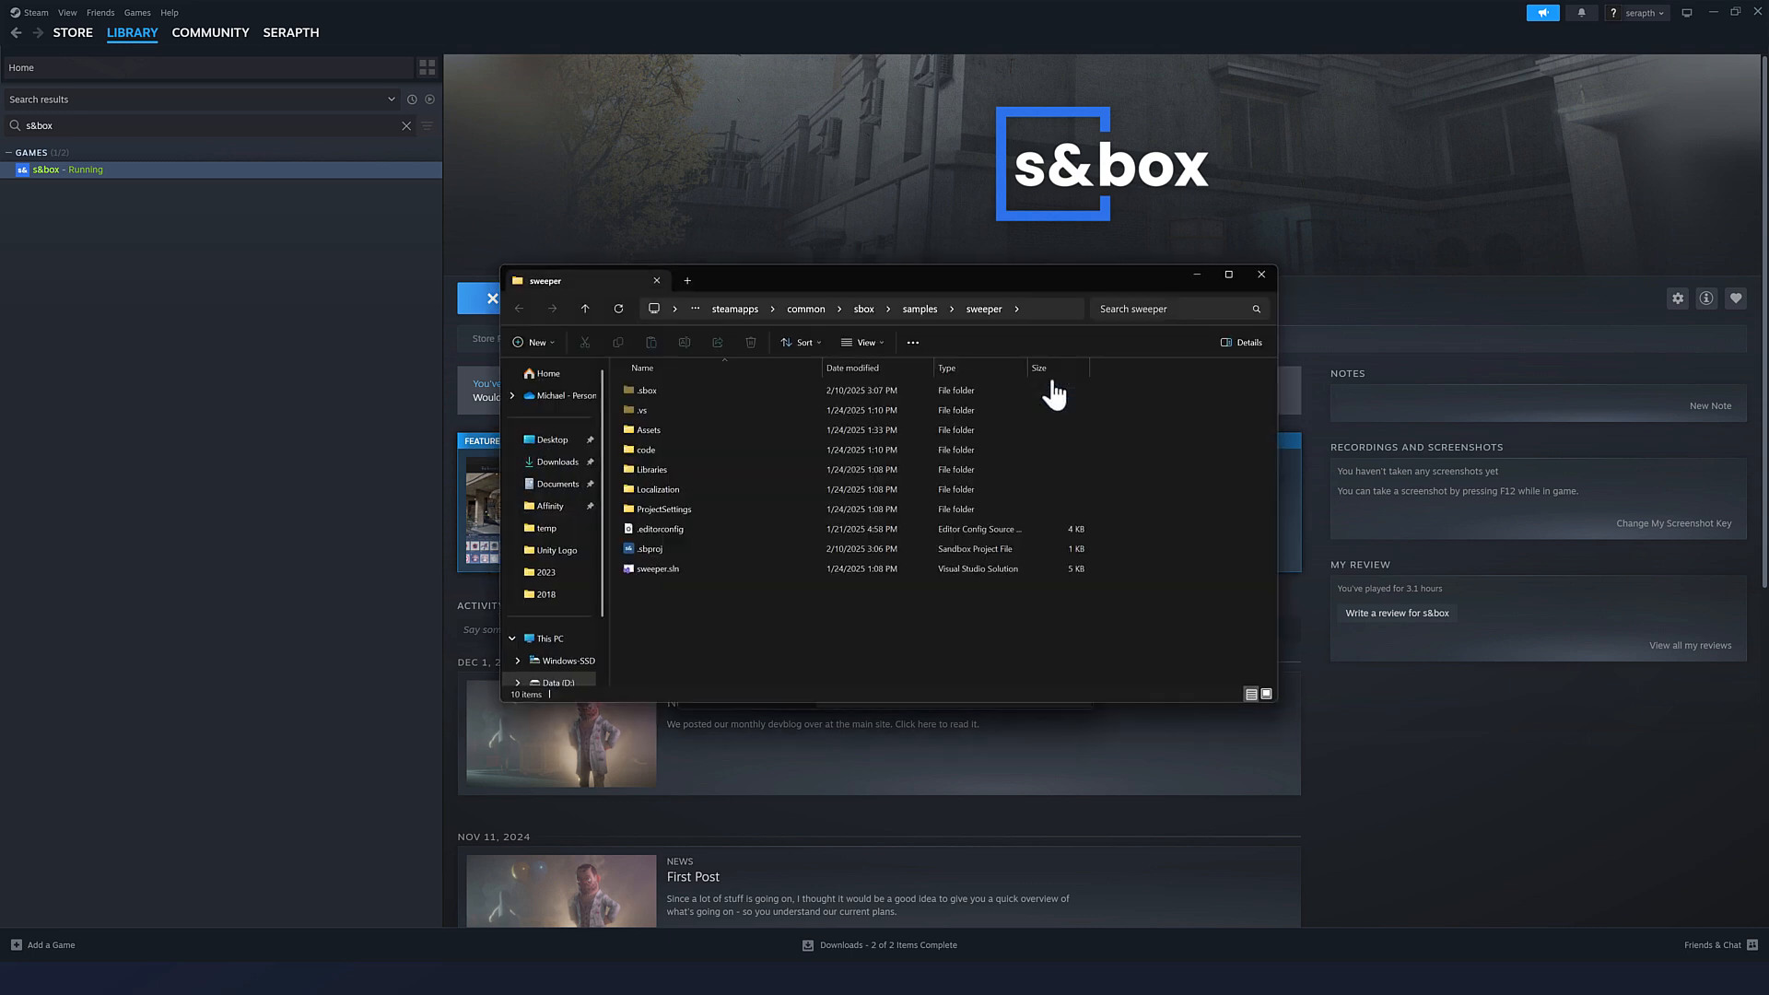
mouse_move(646, 569)
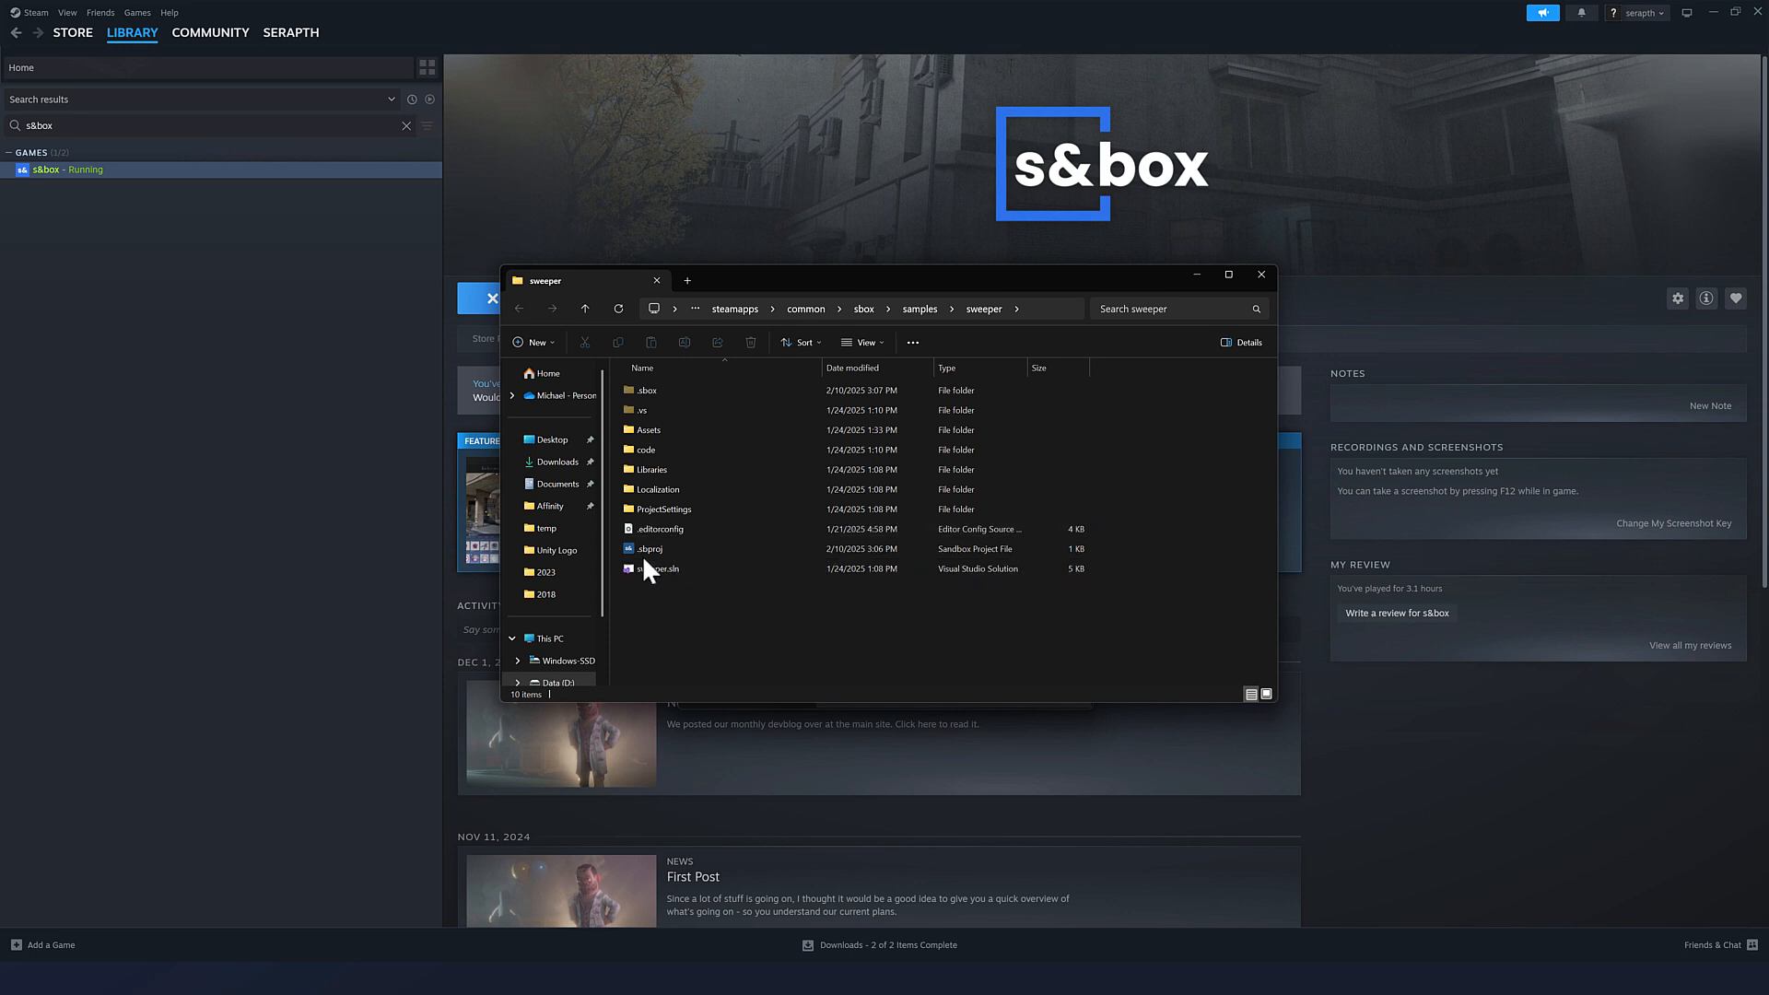
click(658, 568)
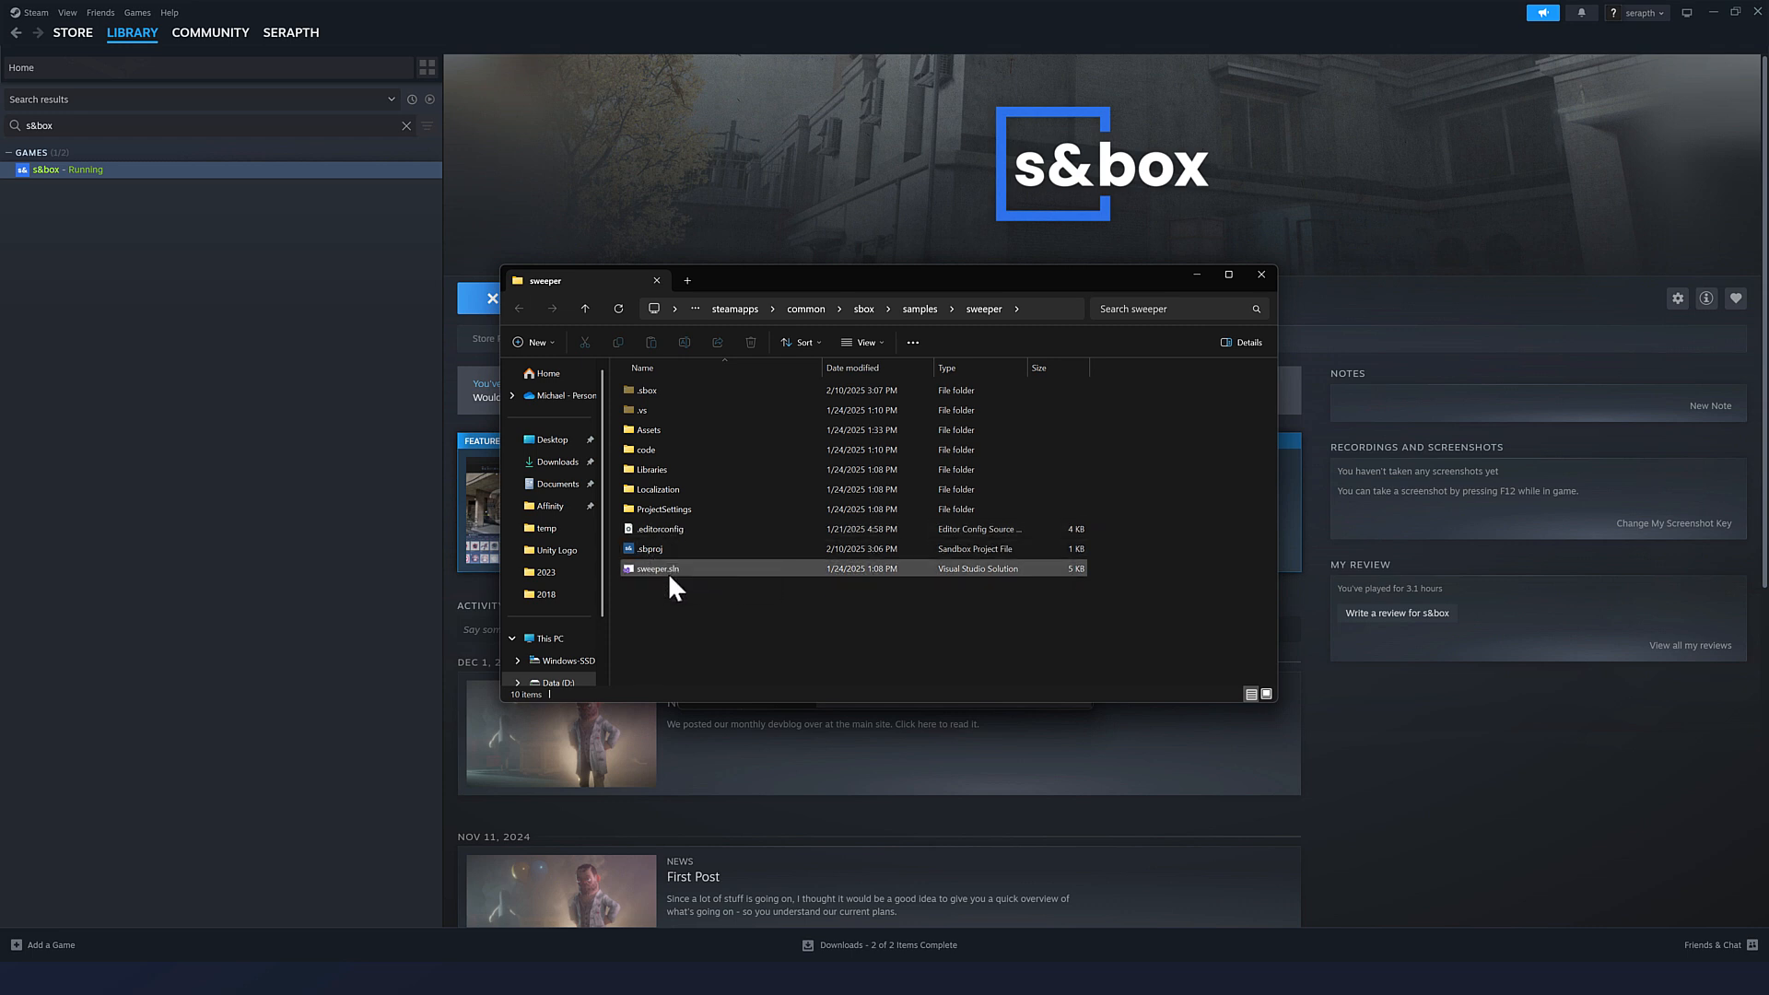
double_click(655, 567)
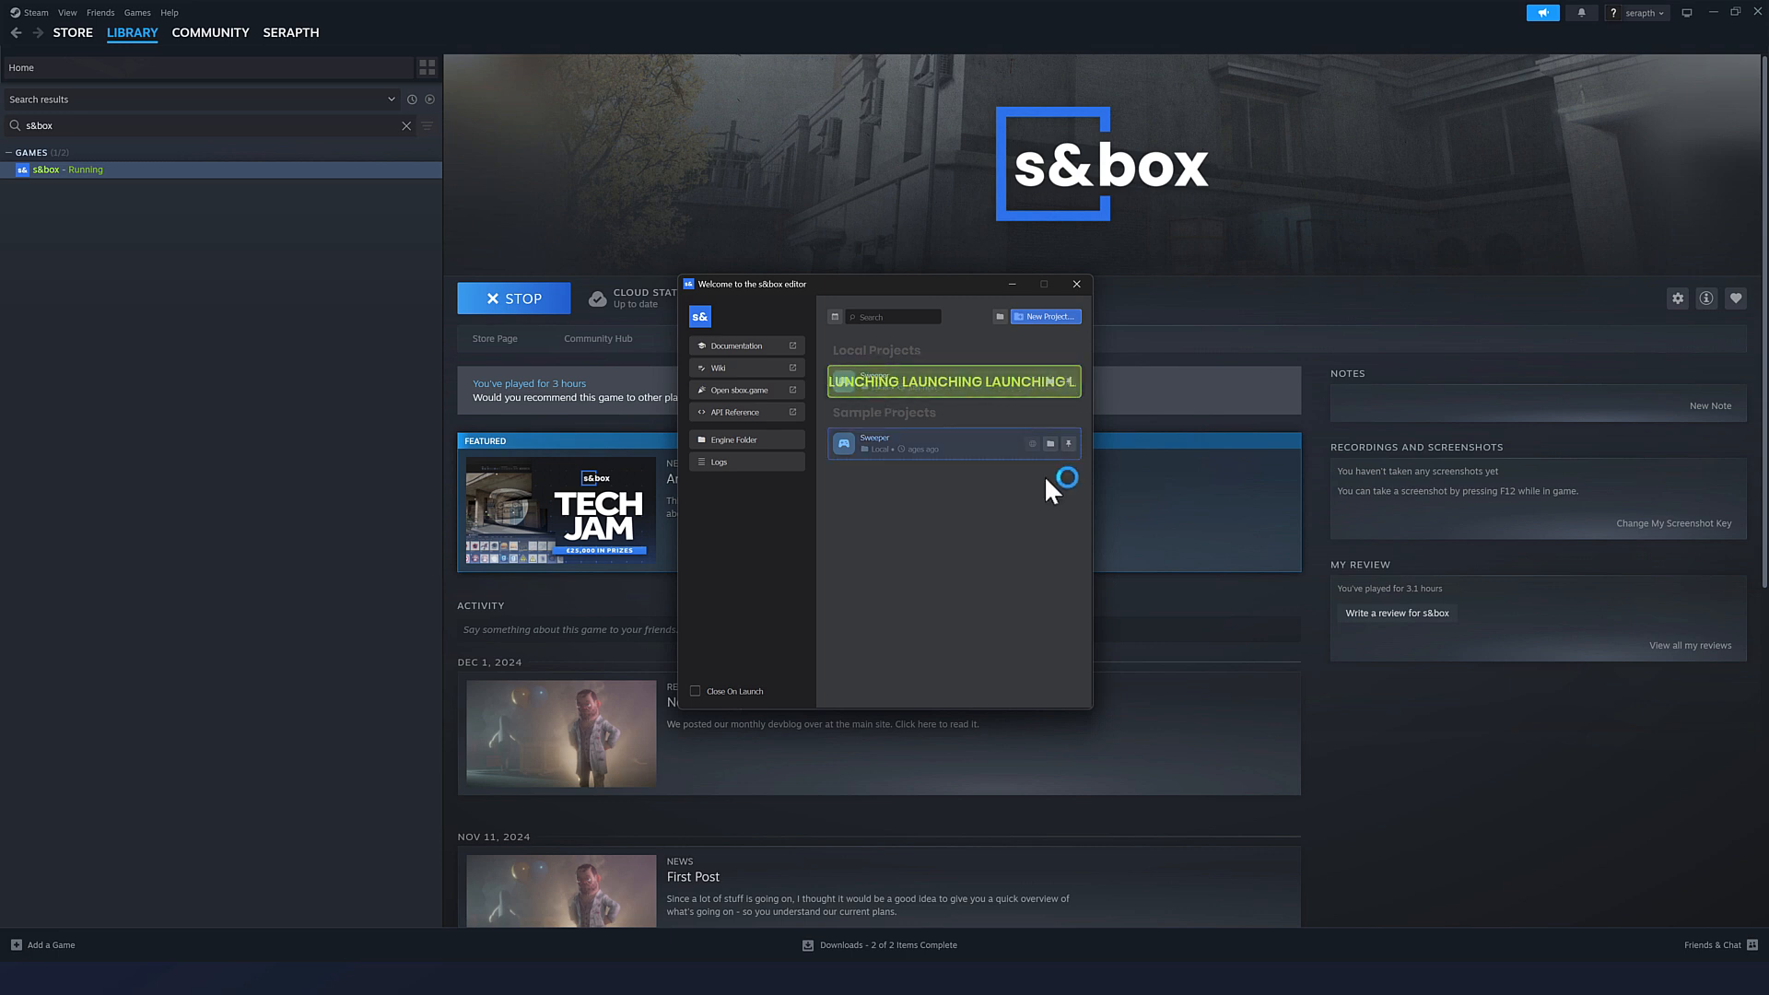
Step: Open the Sweeper project and select the Player Cube to view its components
click(954, 380)
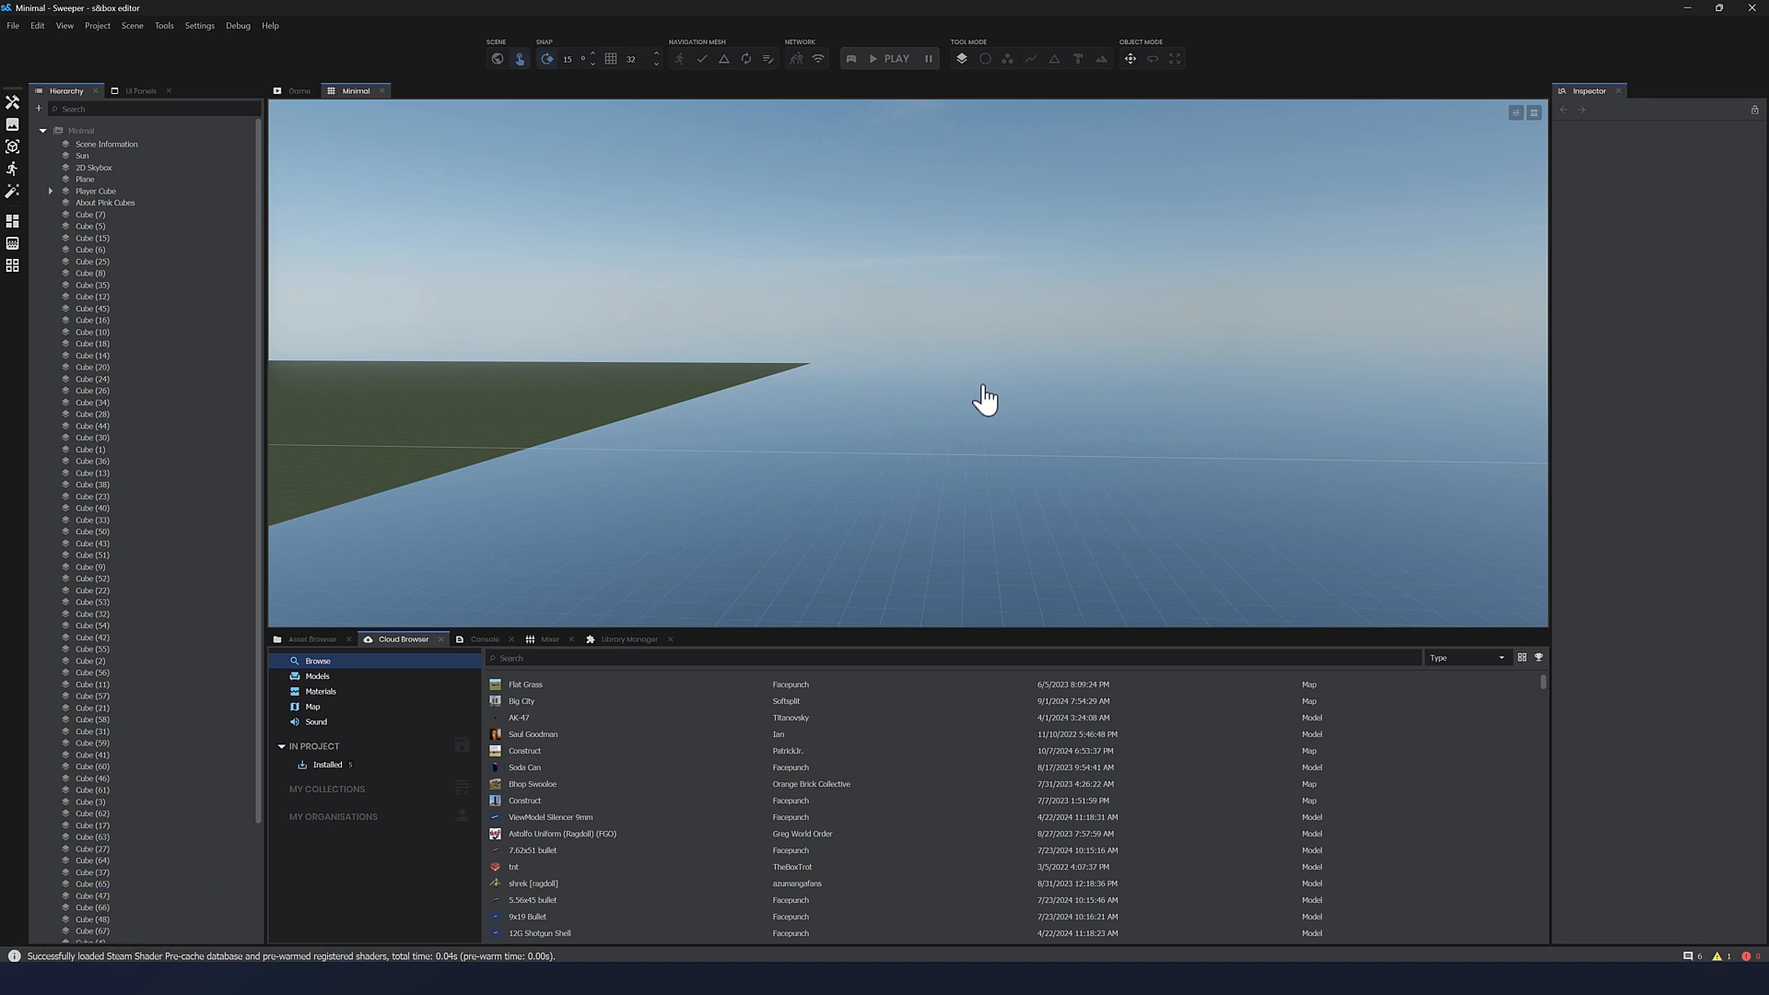
mouse_move(1001, 422)
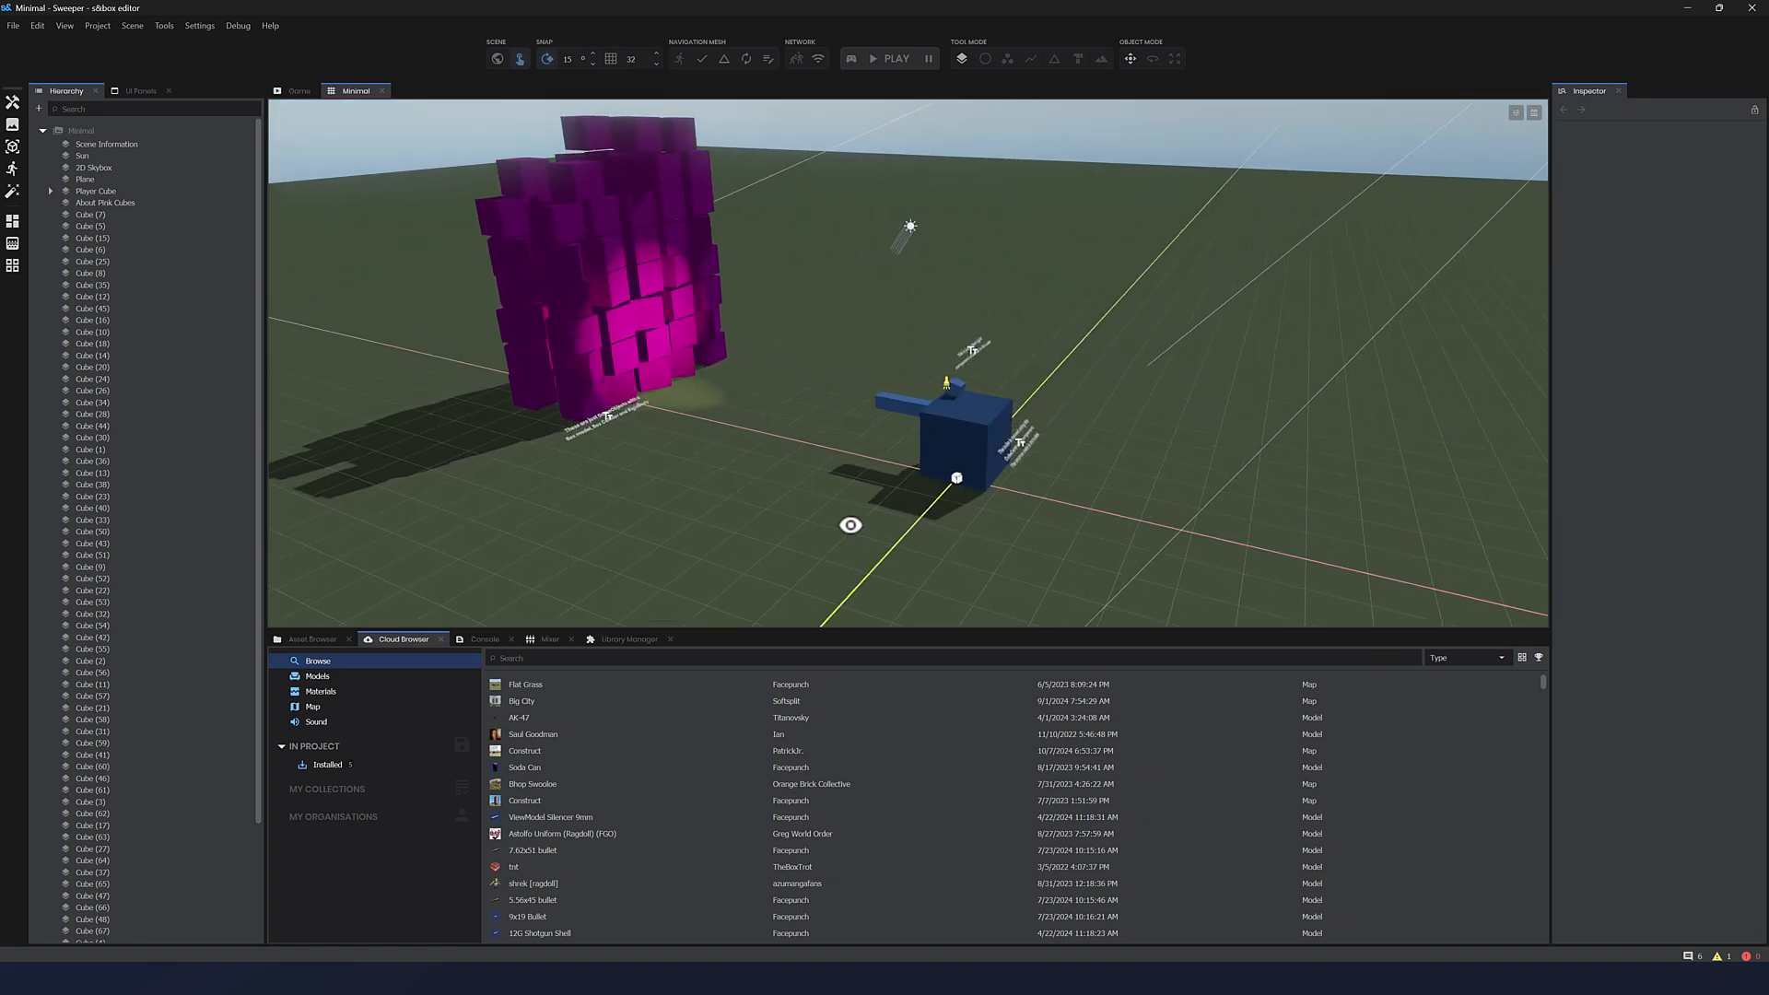
click(96, 191)
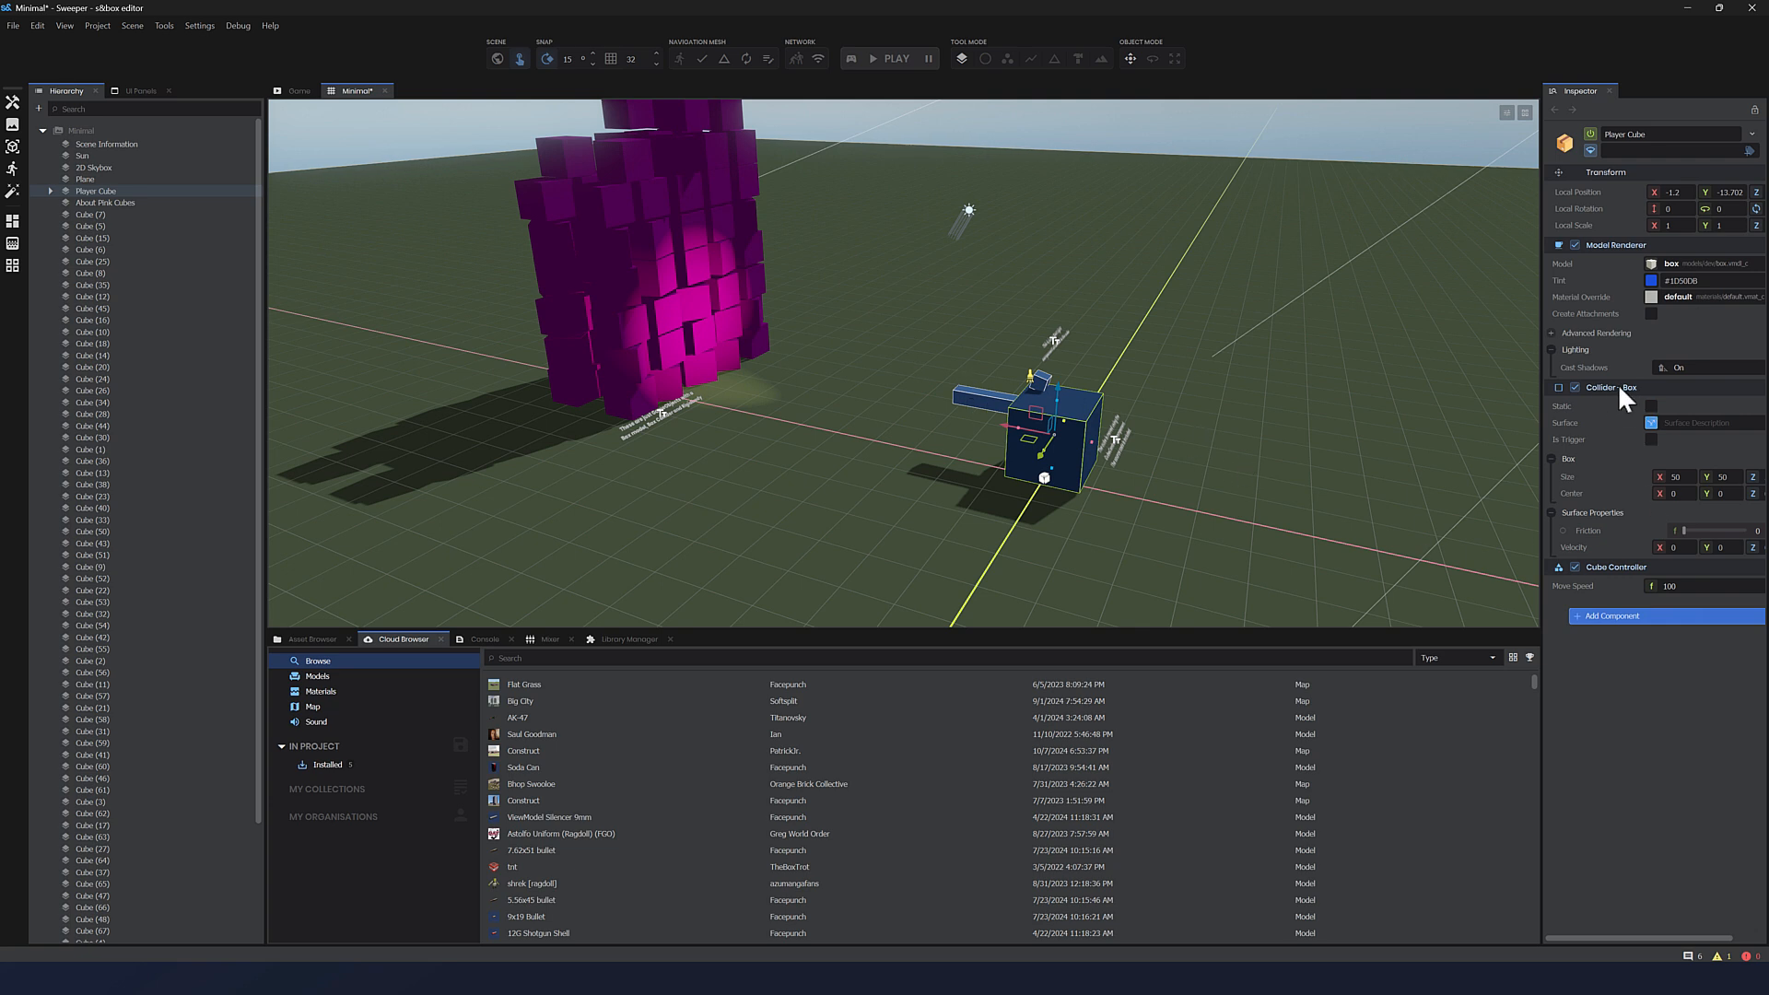
mouse_move(1621, 578)
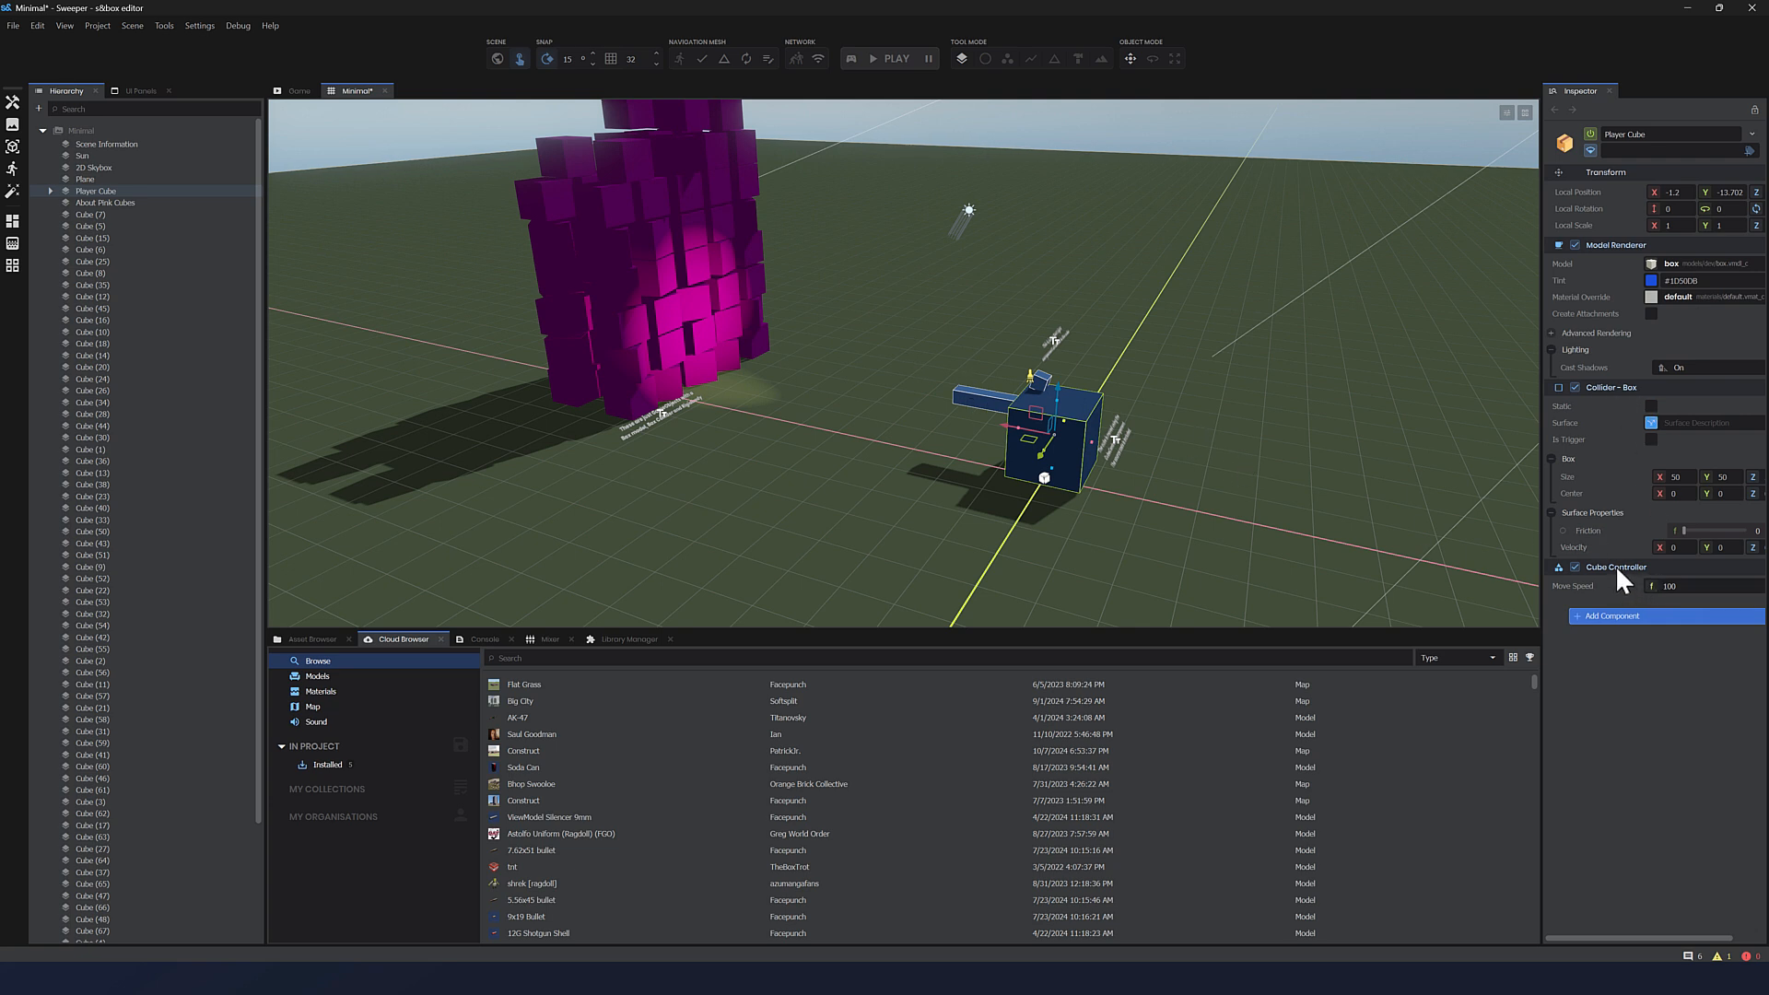
mouse_move(1563, 579)
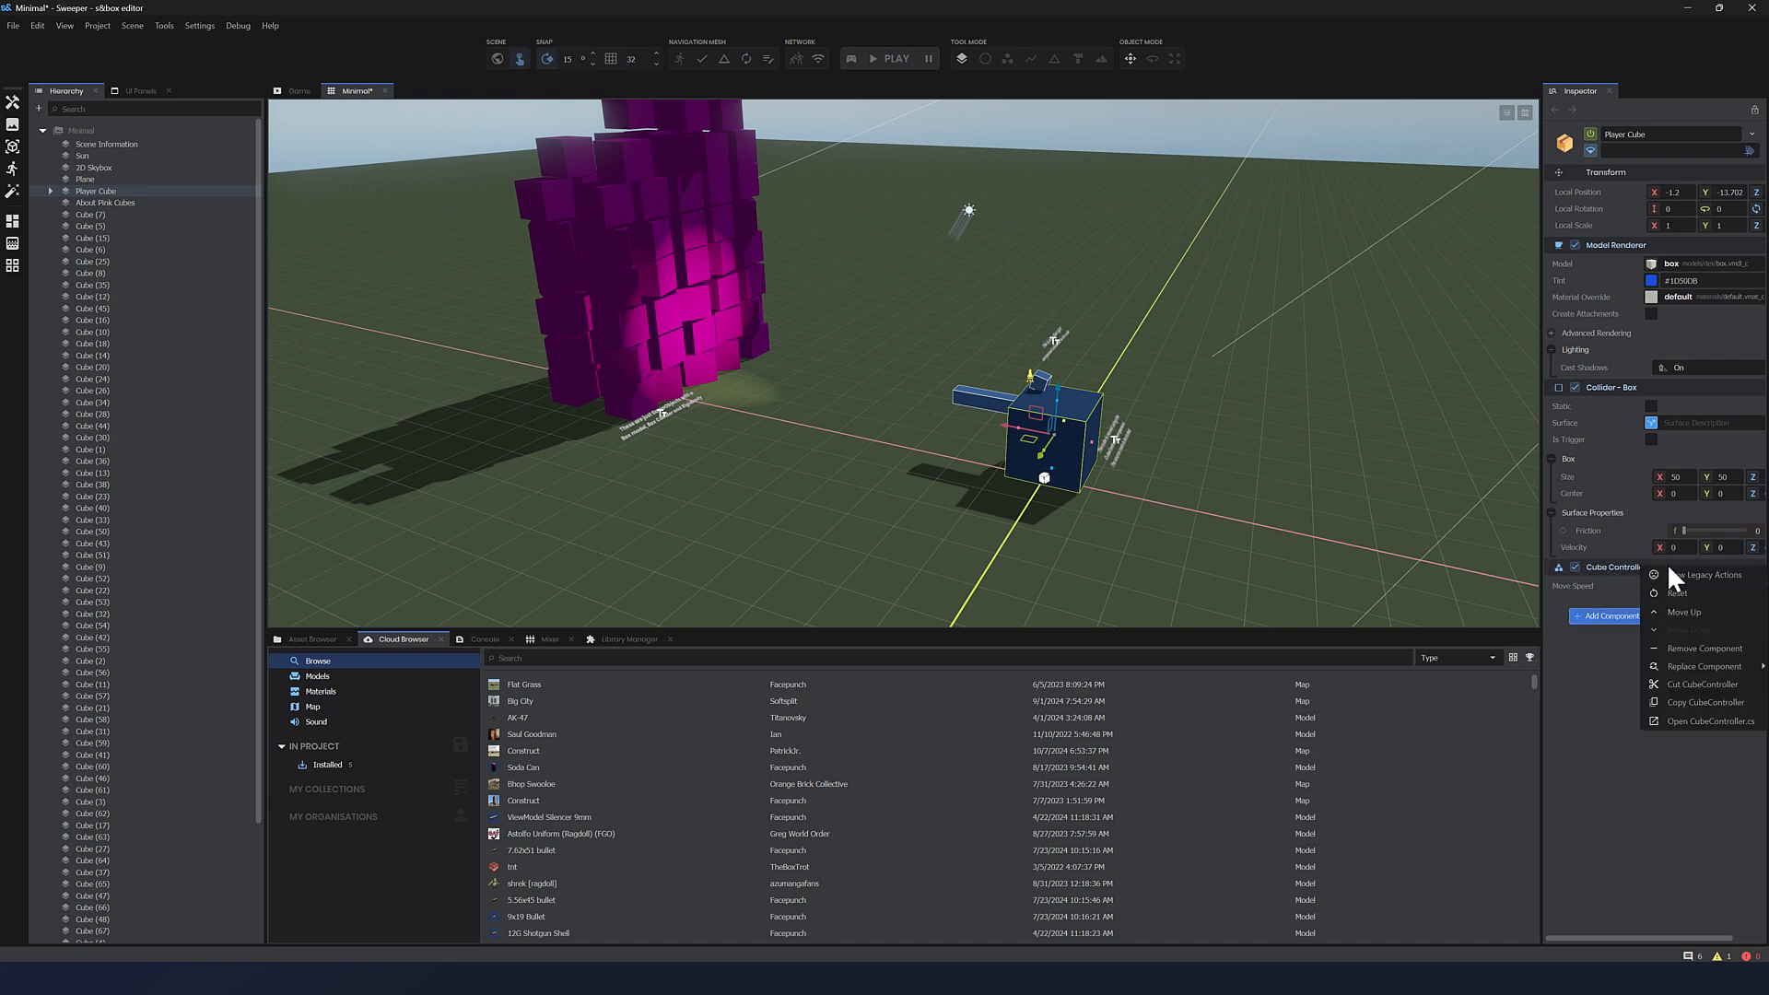
mouse_move(1705, 722)
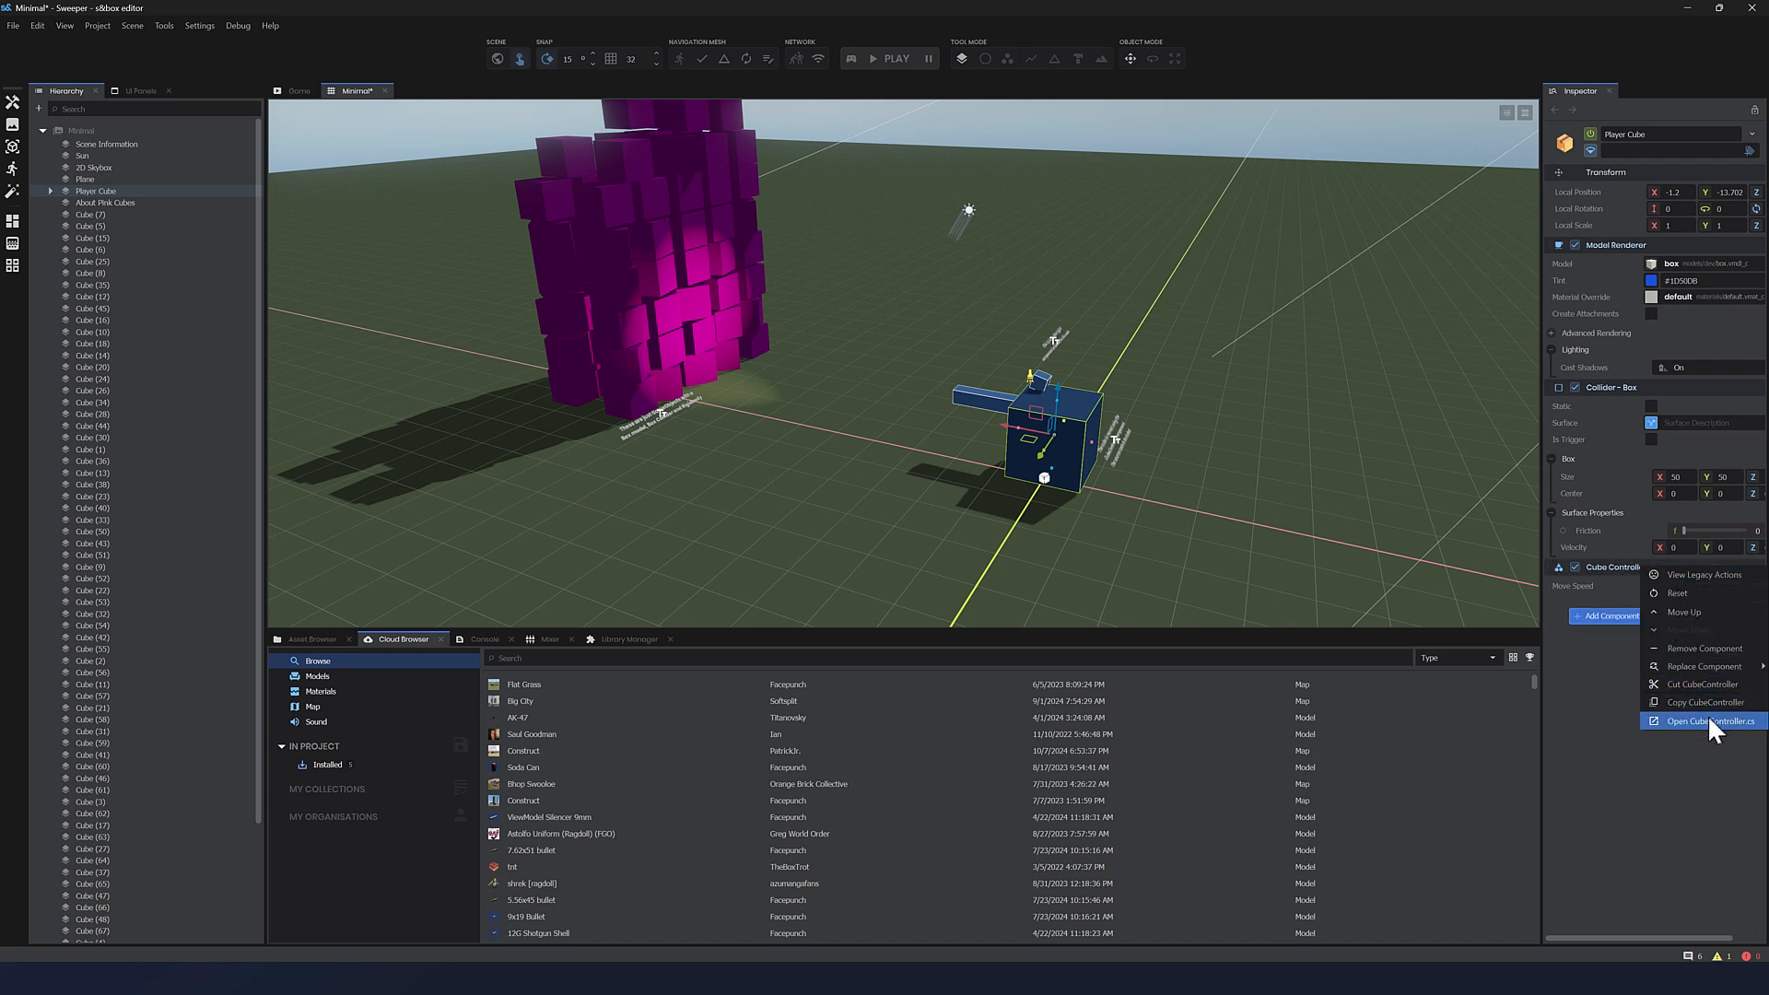
Step: Open CubeController.cs in Visual Studio and read its MoveSpeed and OnUpdate code
click(1704, 720)
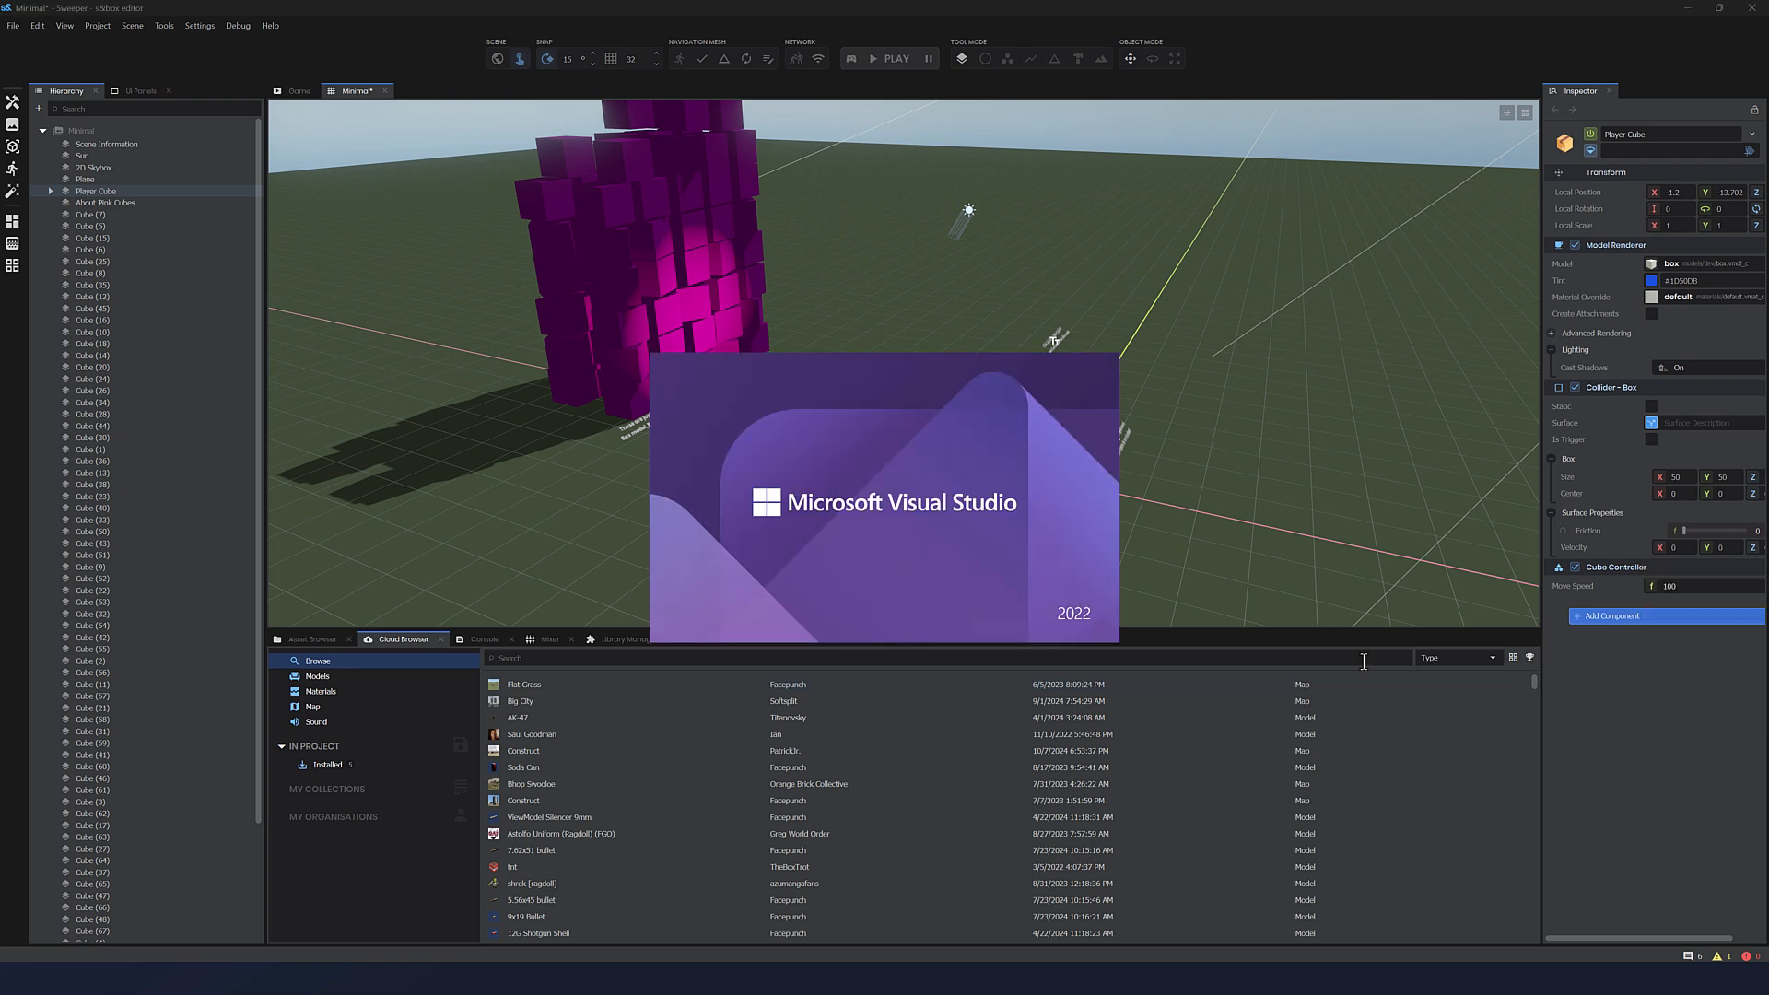
mouse_move(1025, 564)
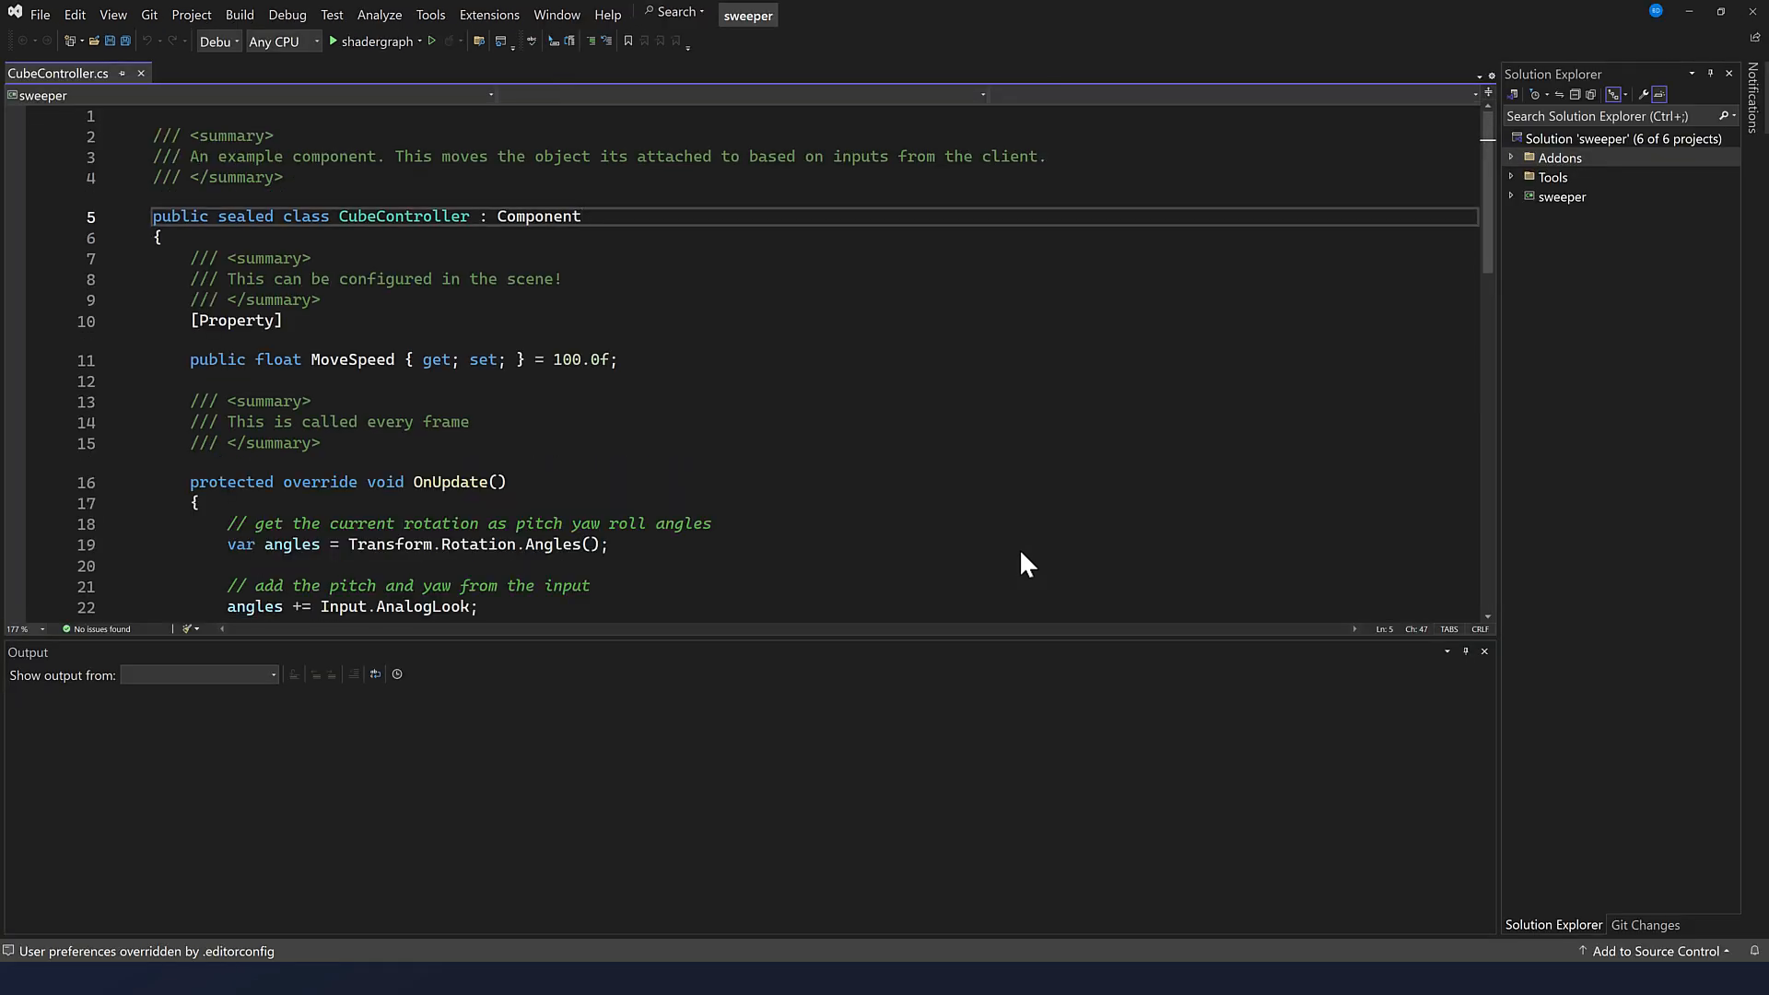
click(717, 422)
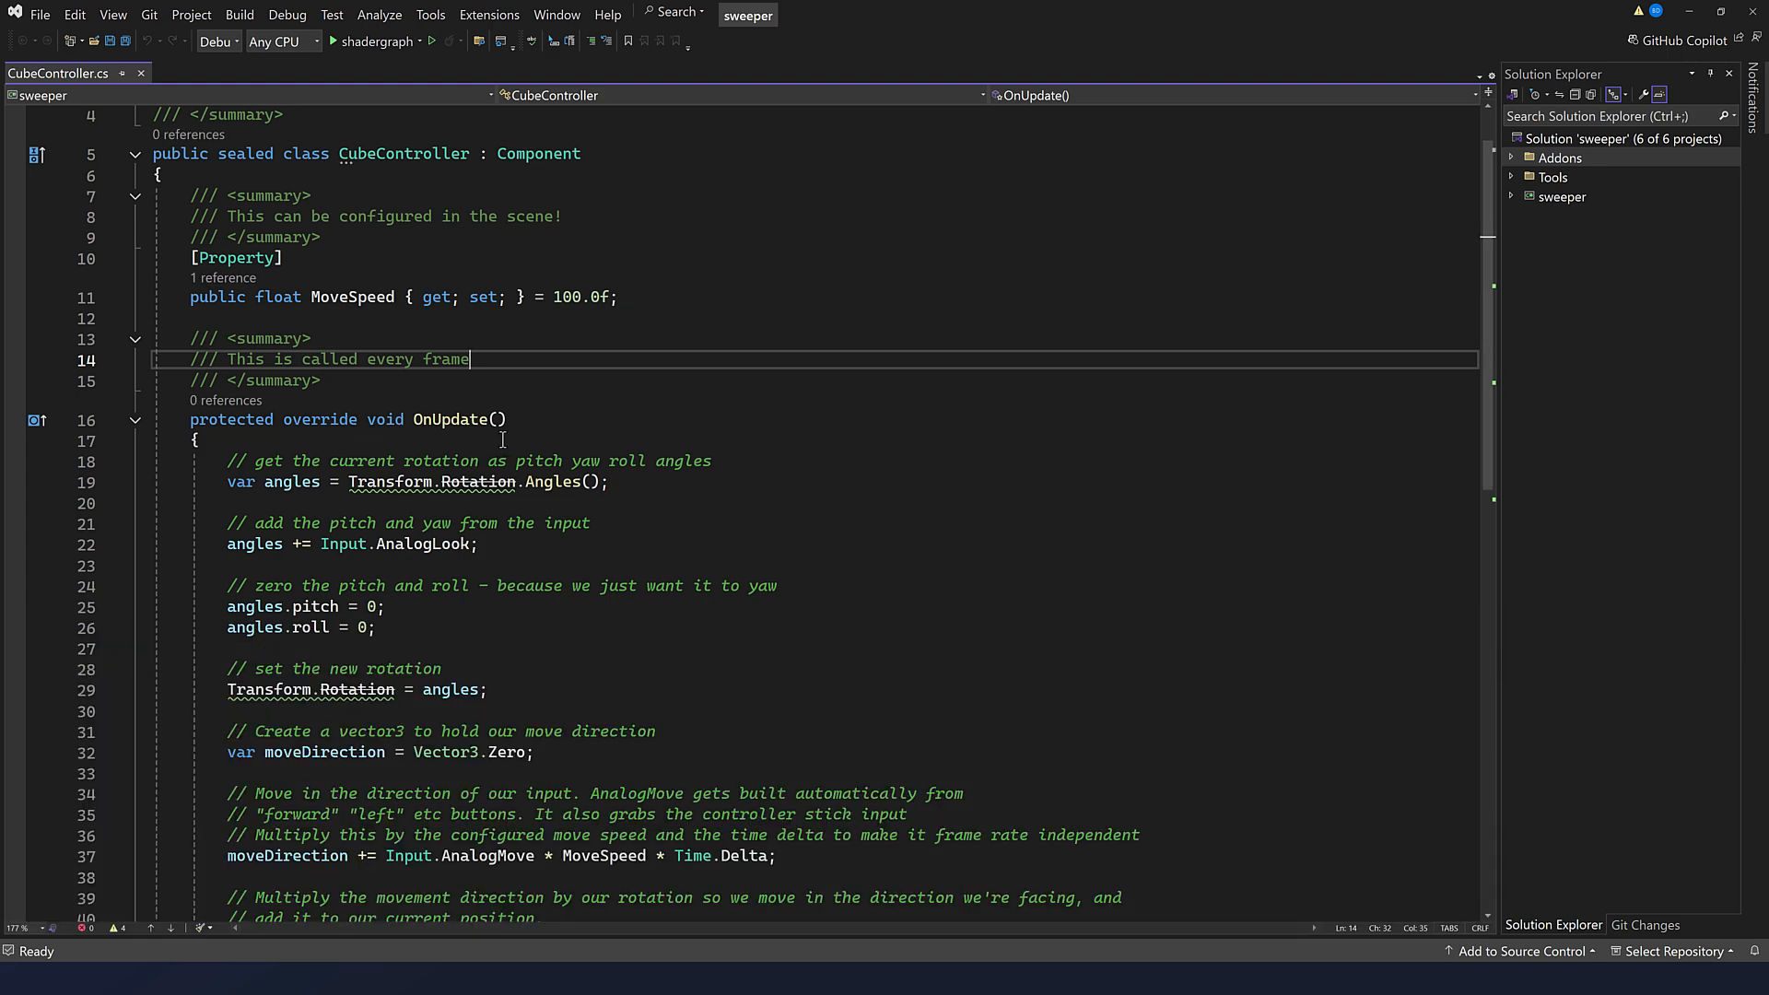
scroll(up, 3)
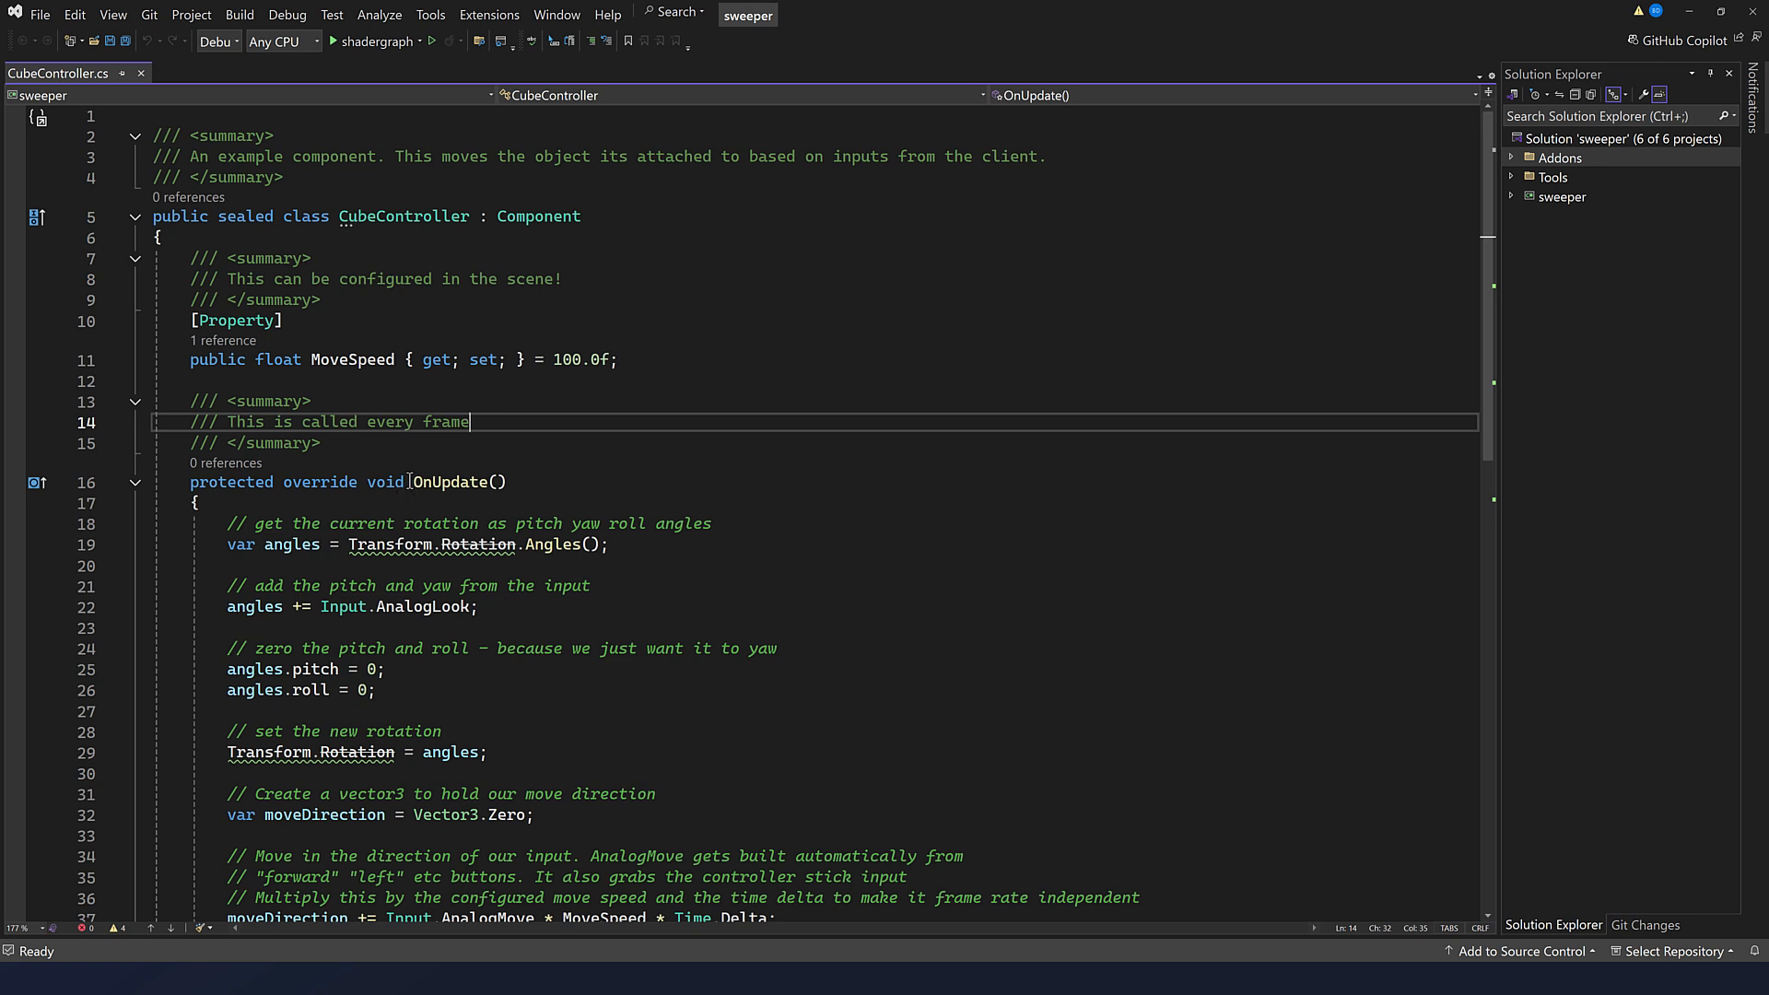
mouse_move(441, 474)
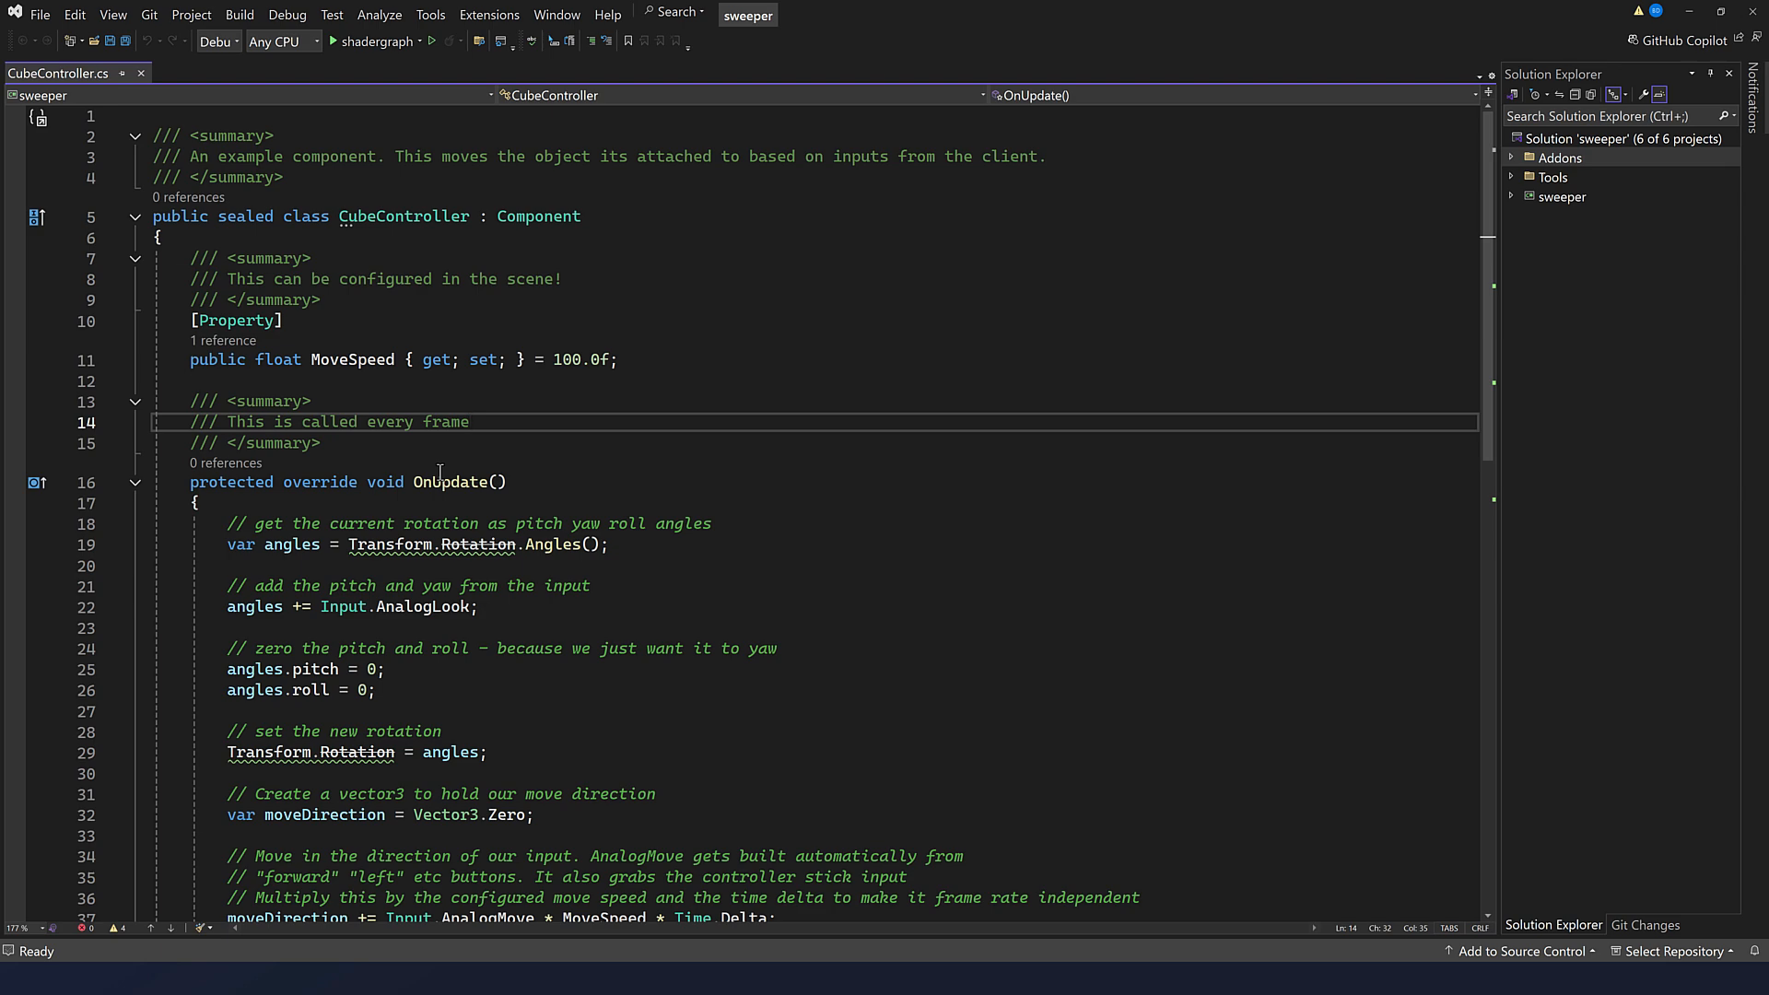
scroll(down, 3)
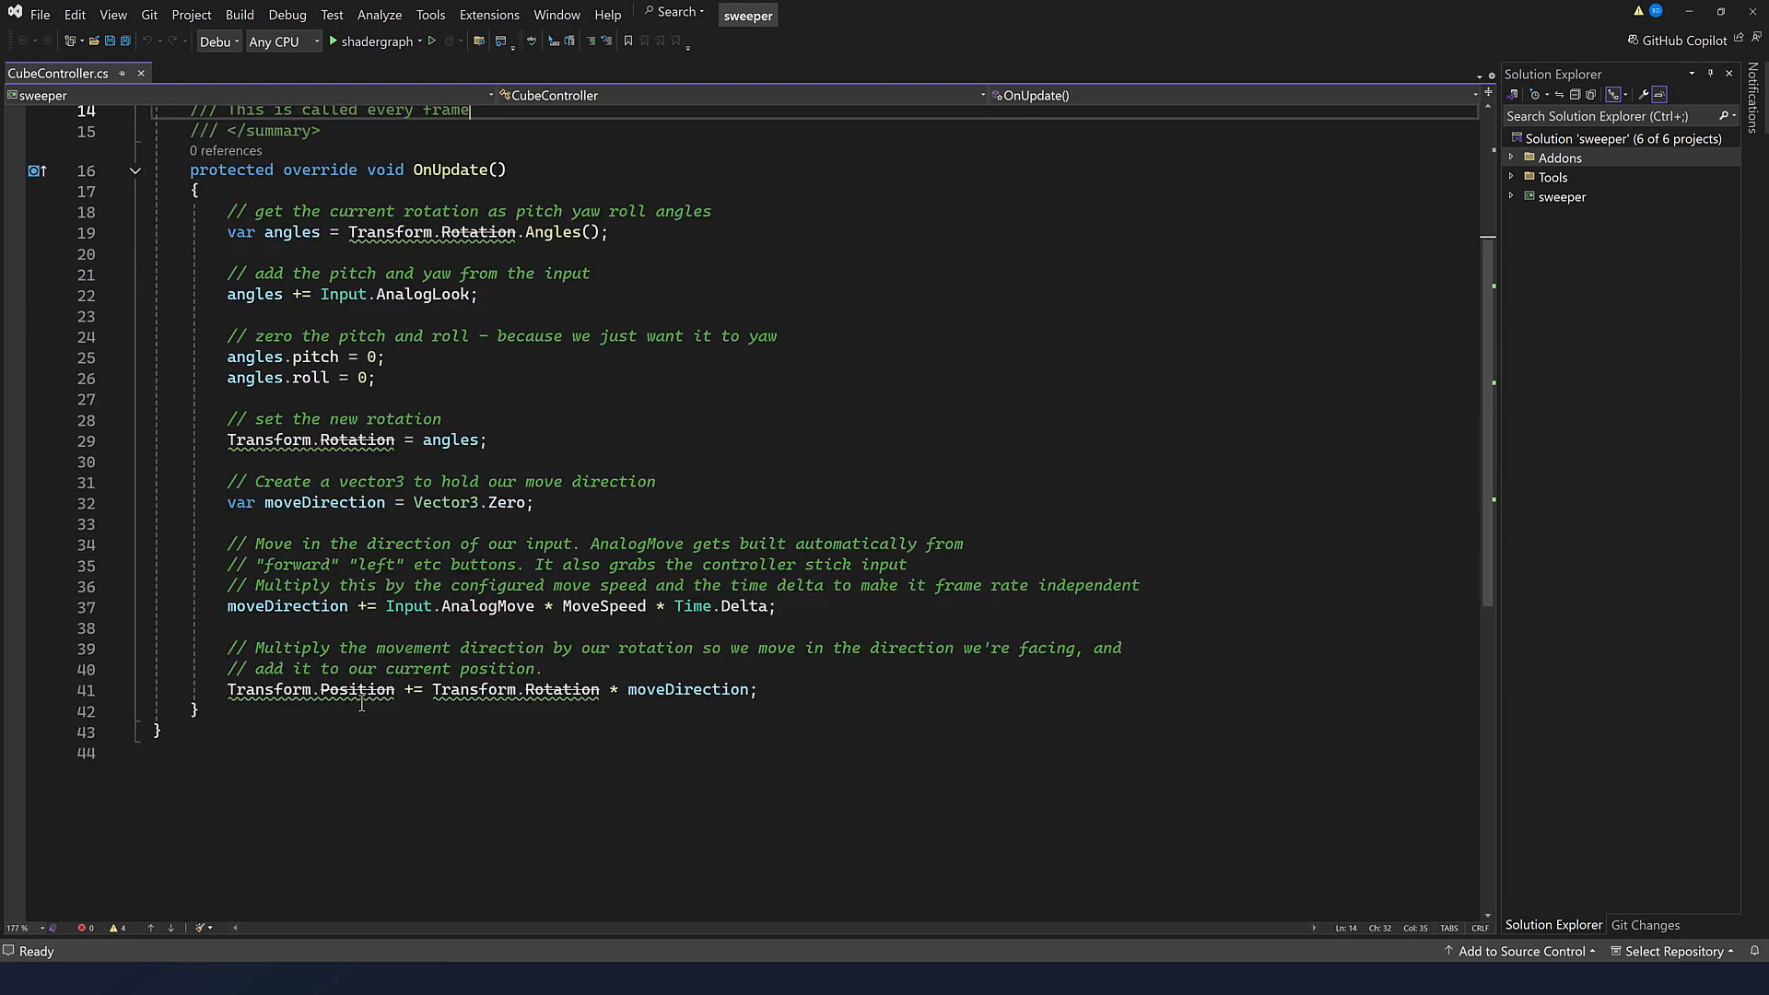
scroll(up, 3)
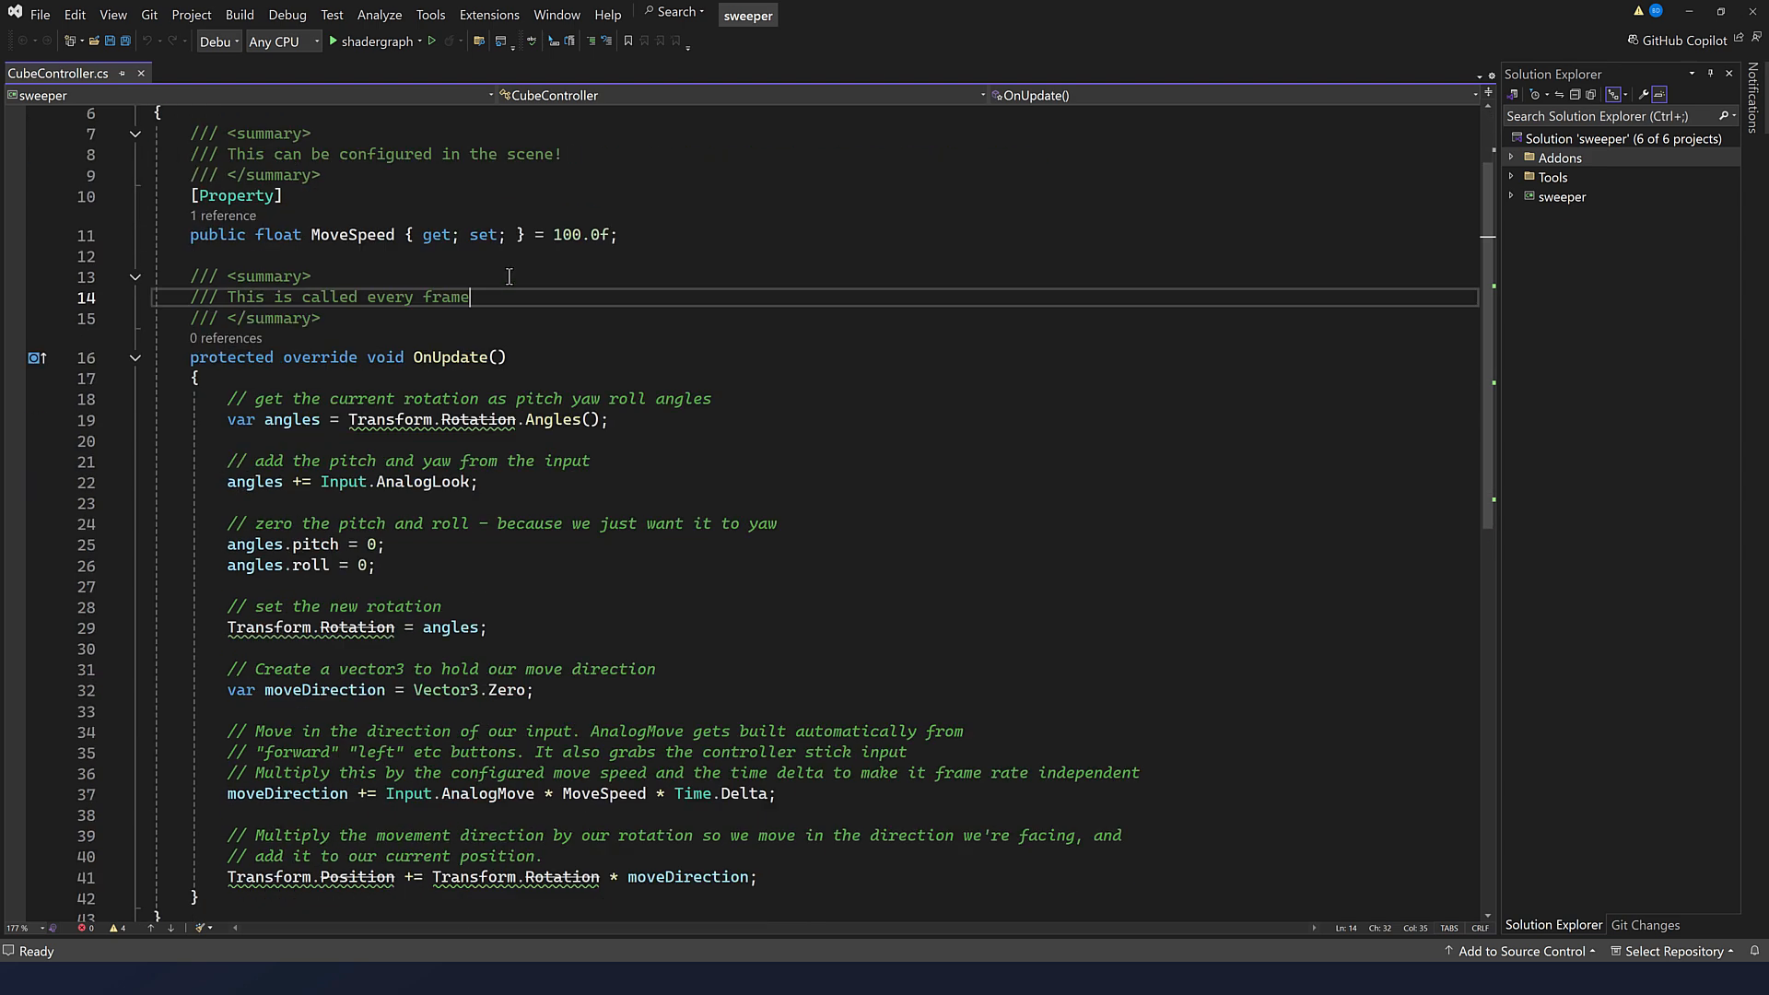
mouse_move(609, 328)
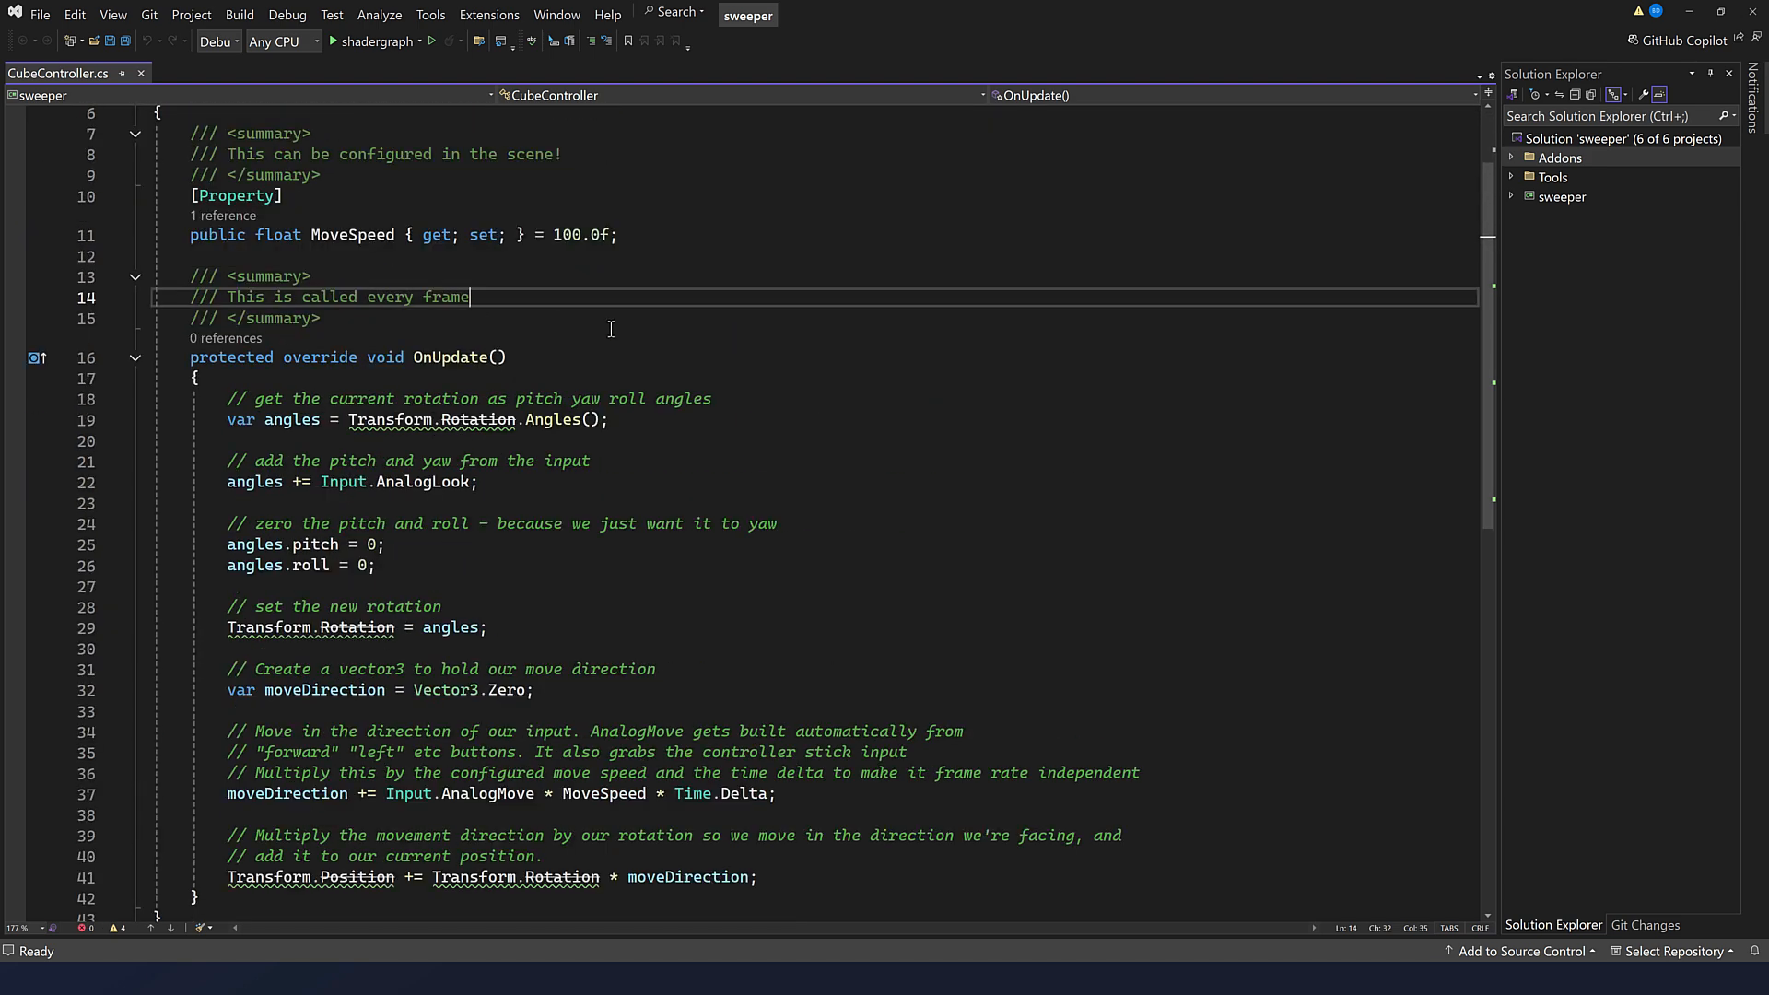
mouse_move(414, 165)
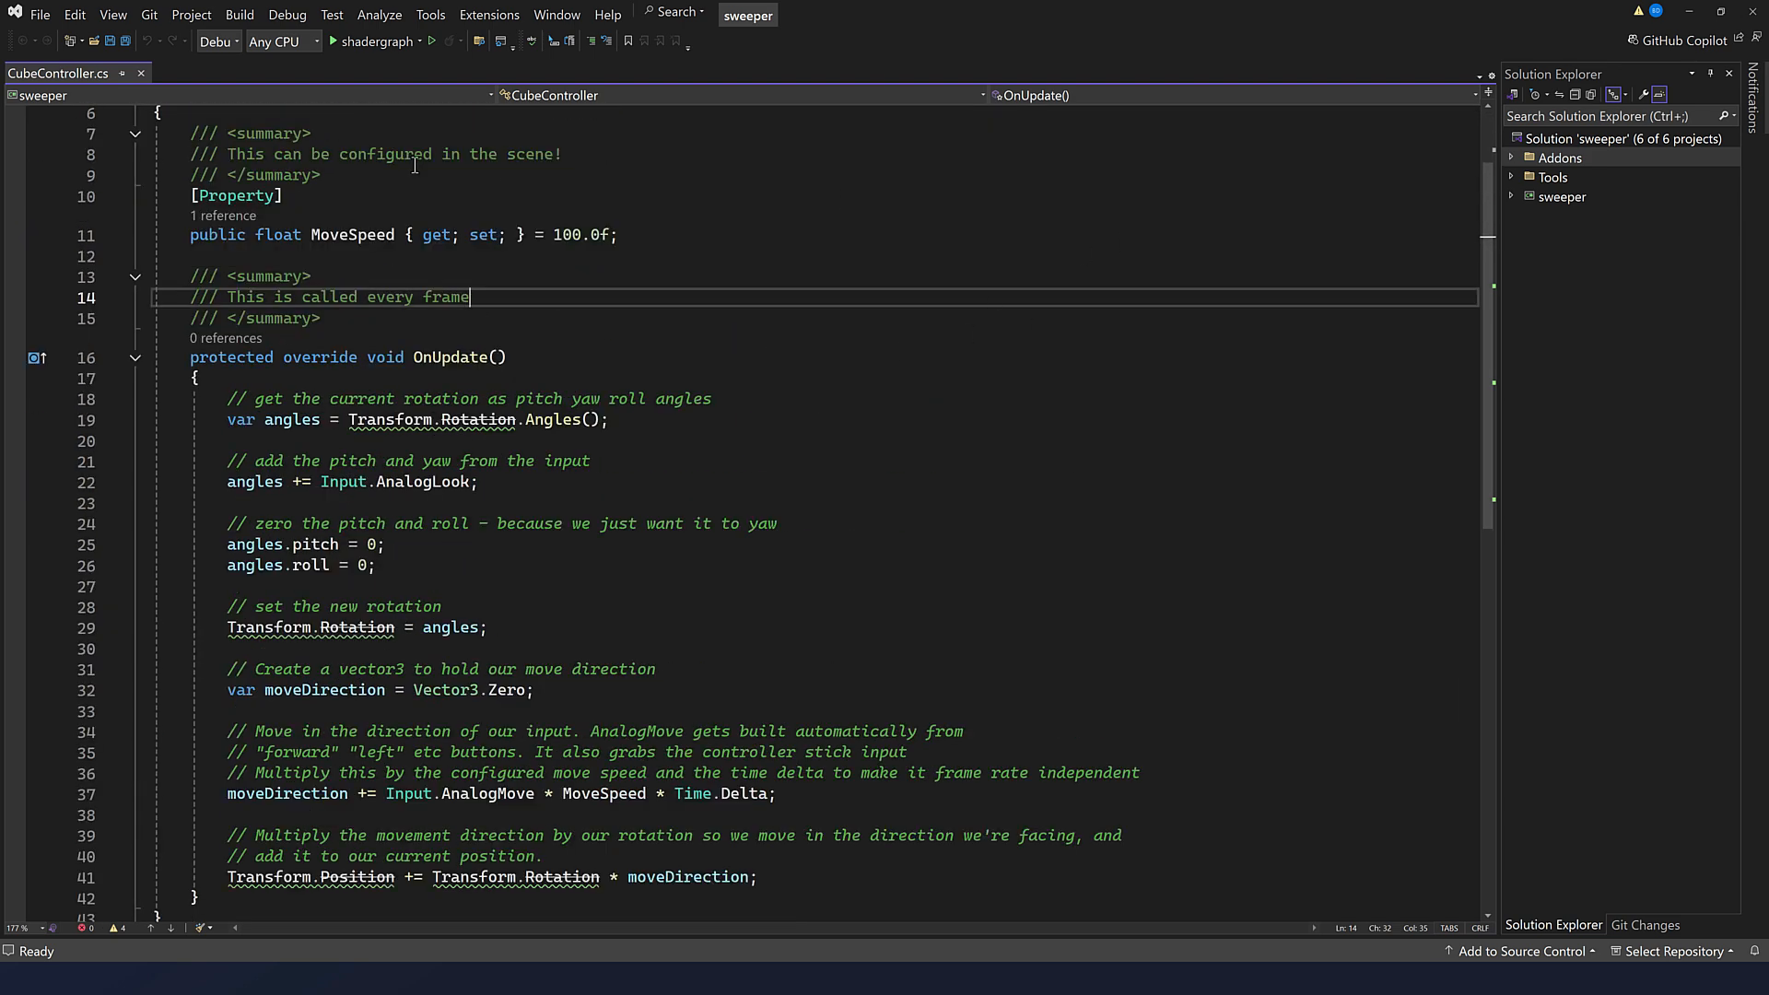
mouse_move(1517, 214)
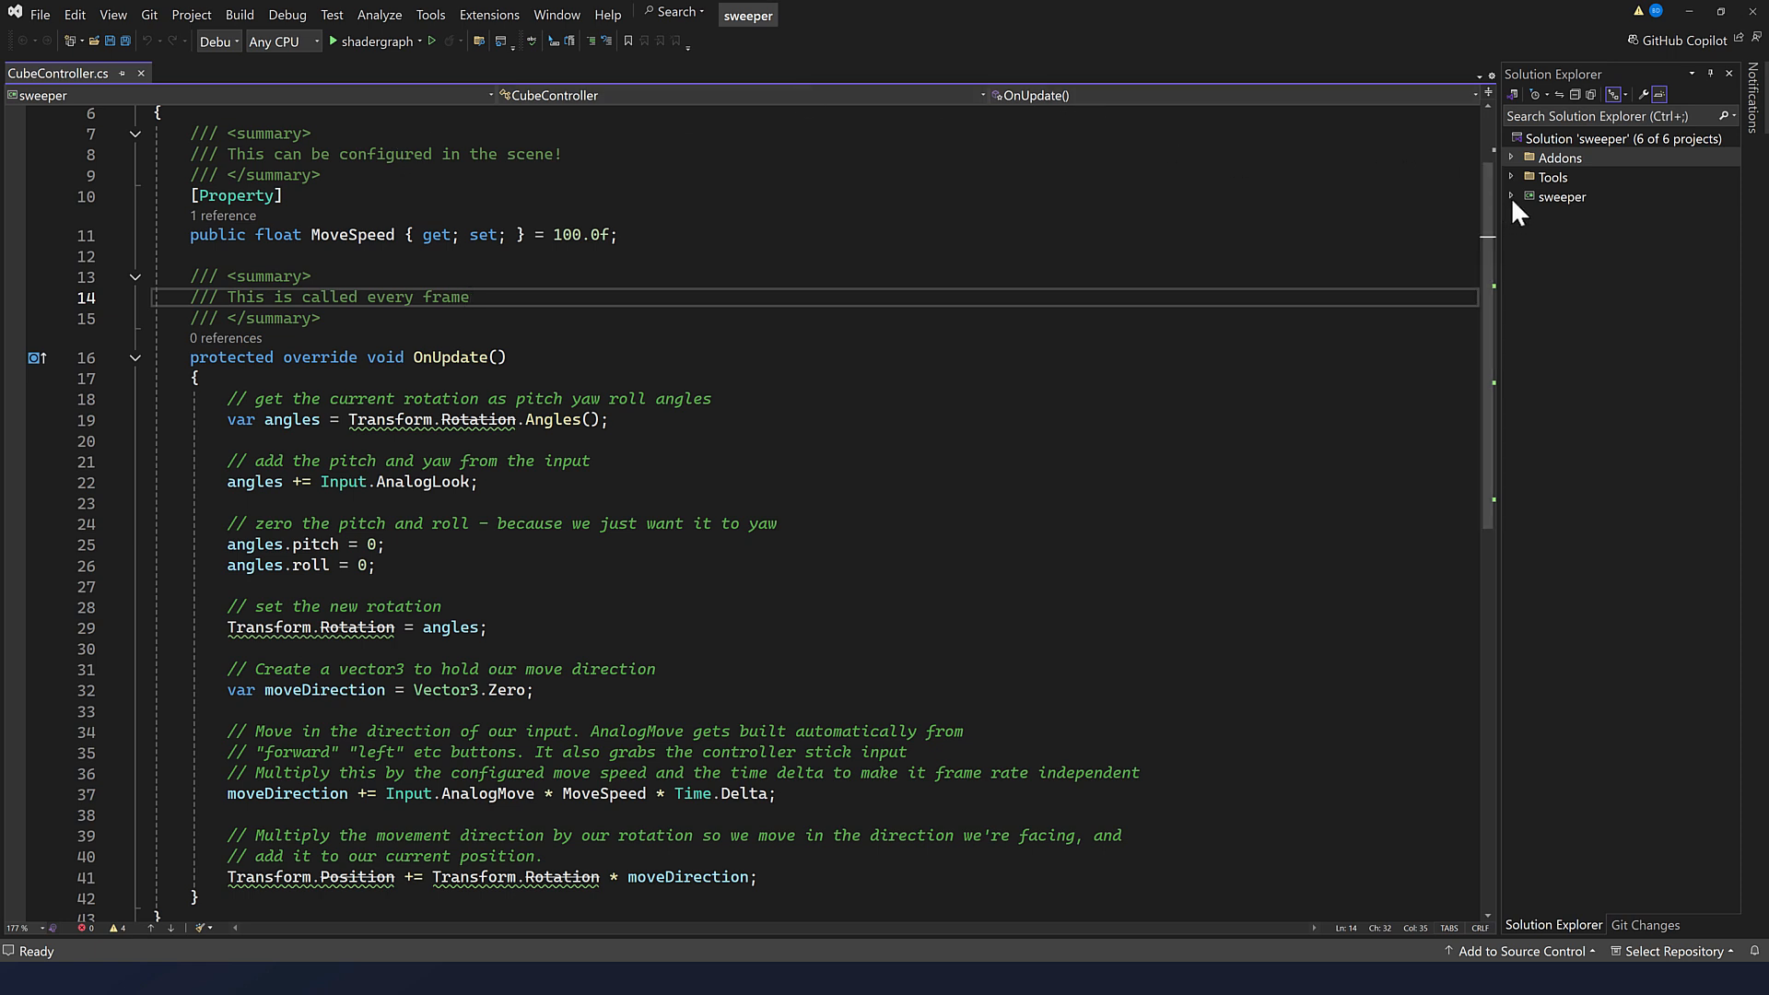
click(1513, 196)
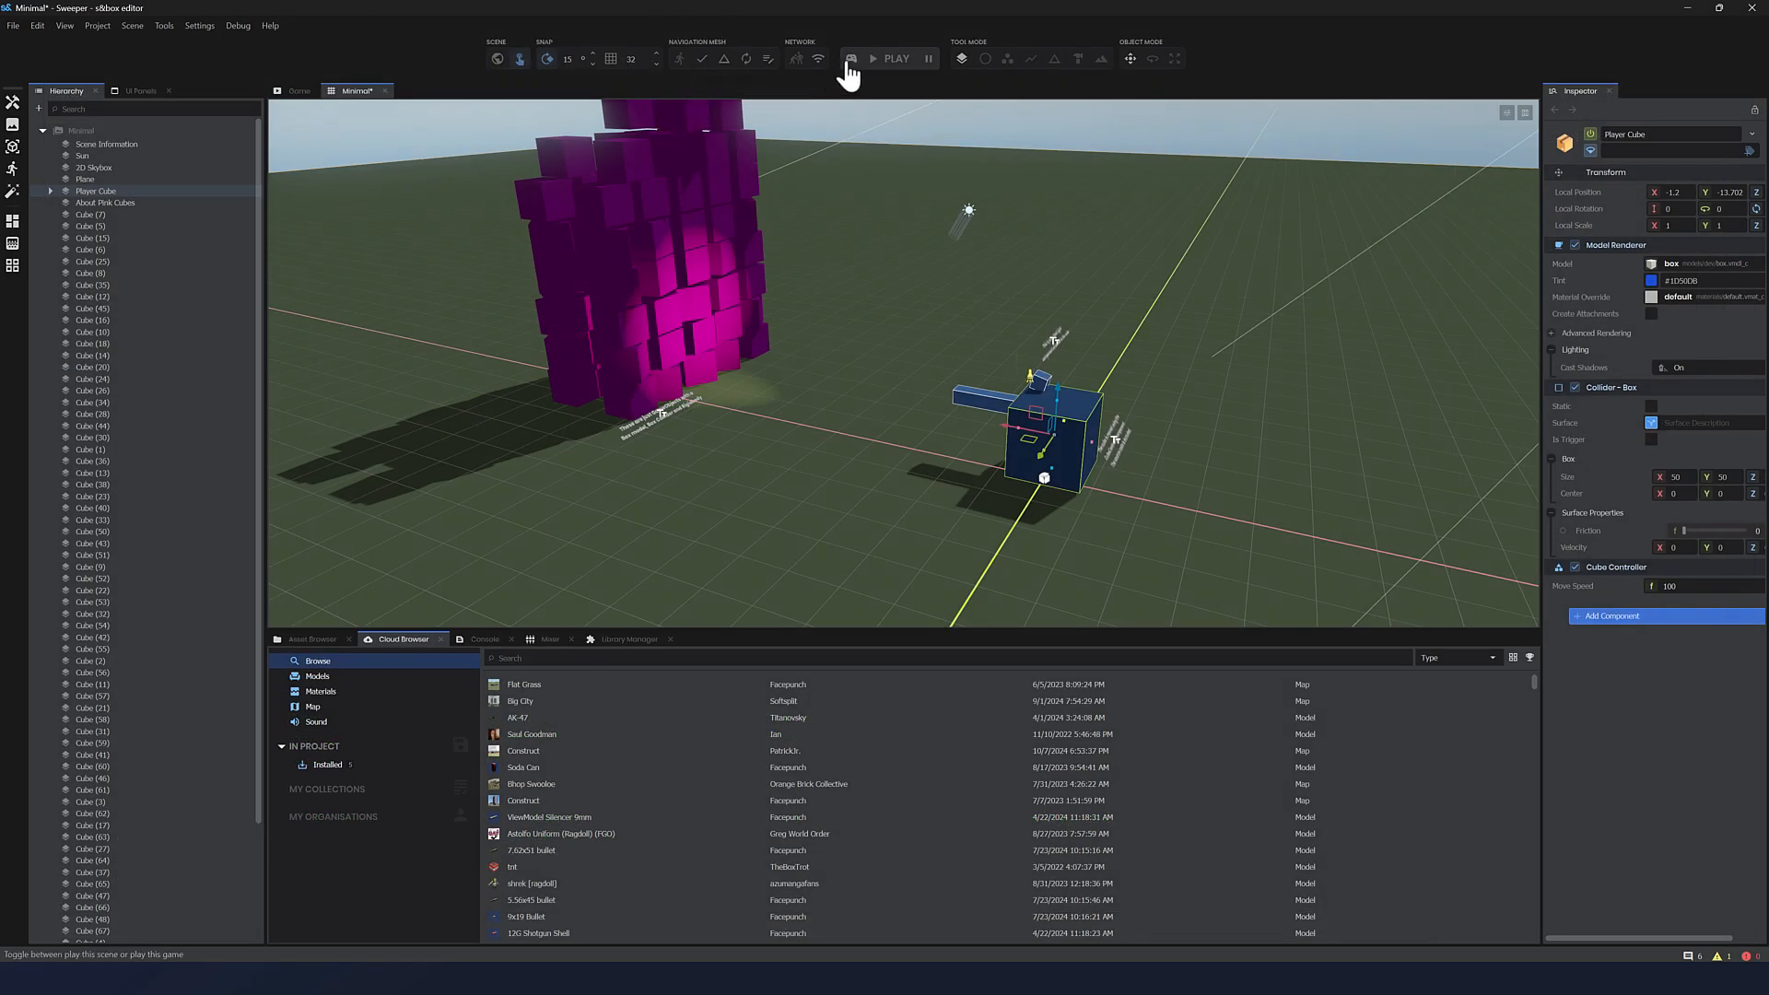
mouse_move(855, 65)
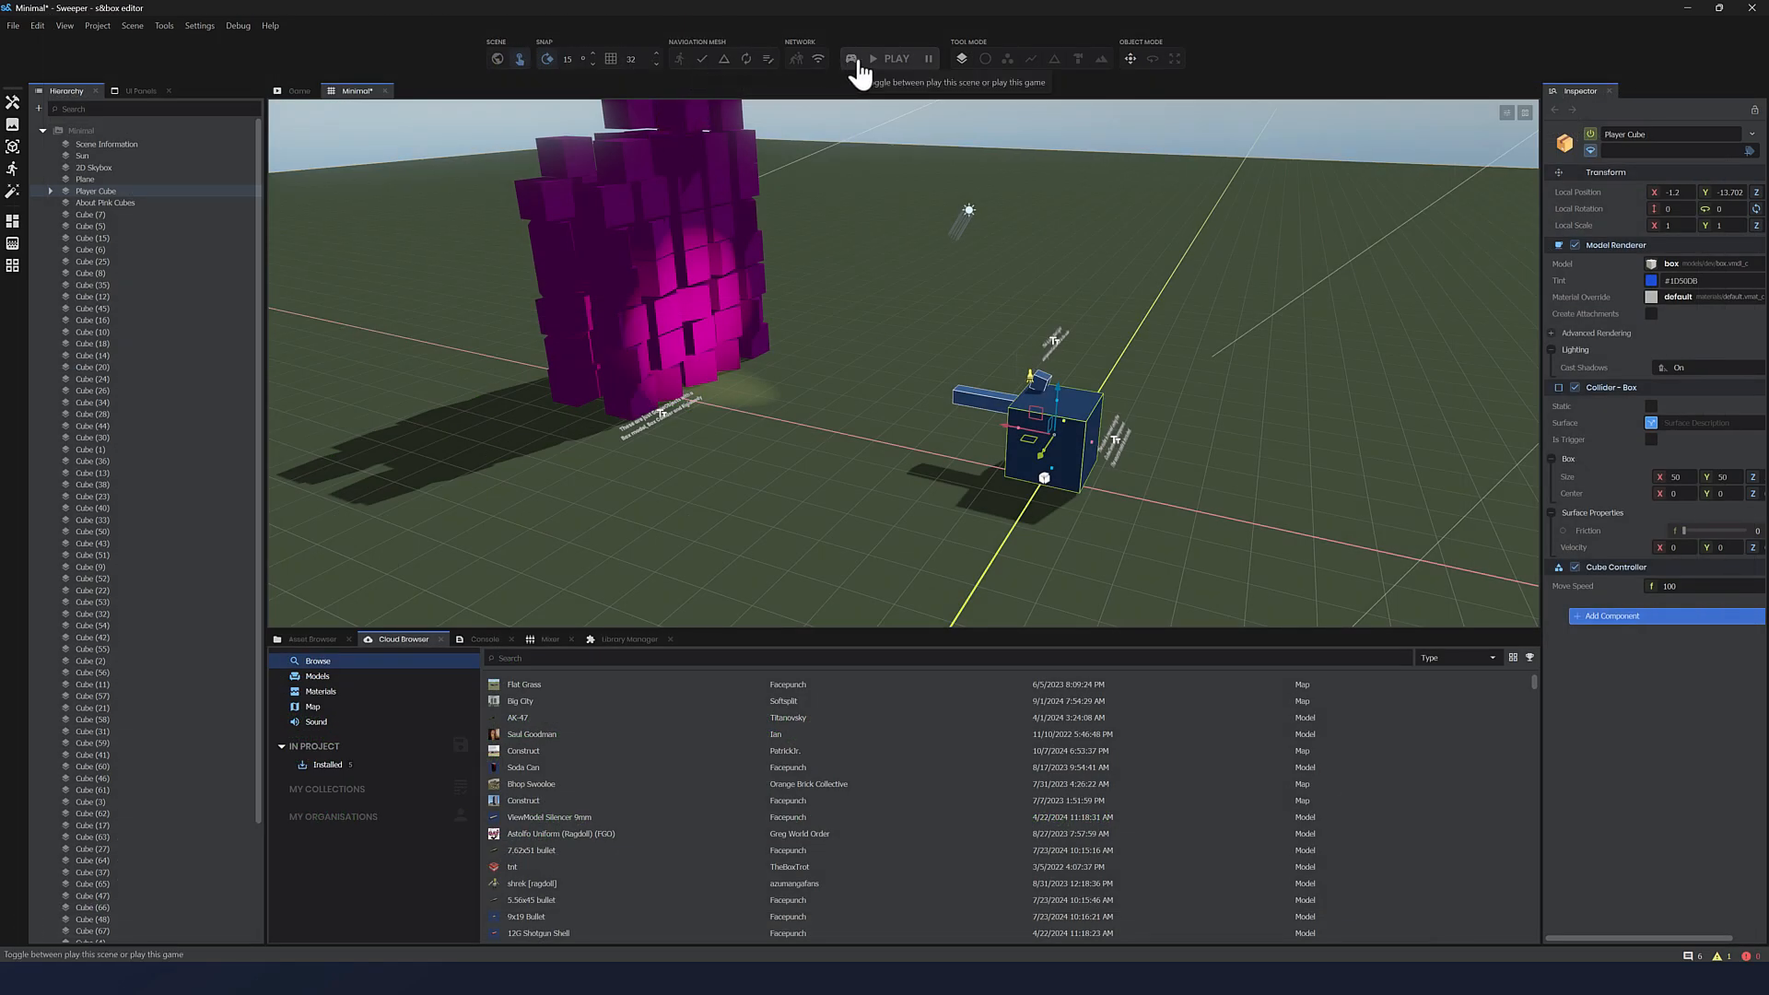
click(851, 59)
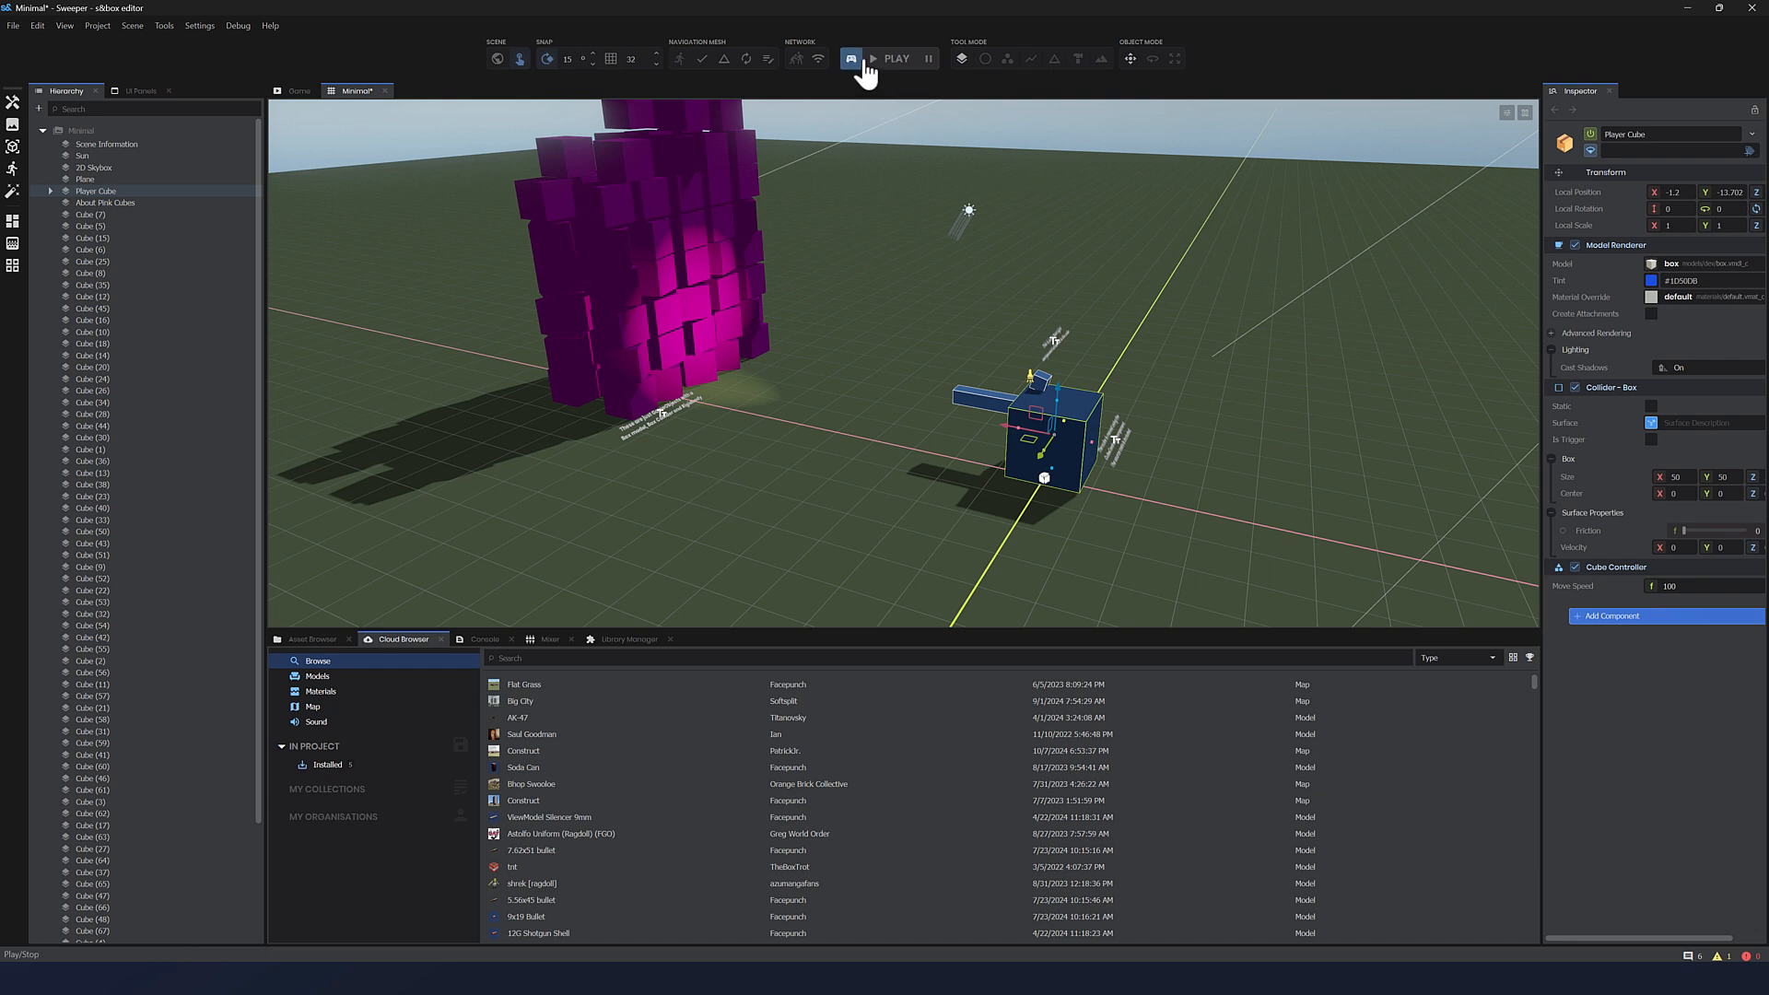
click(895, 57)
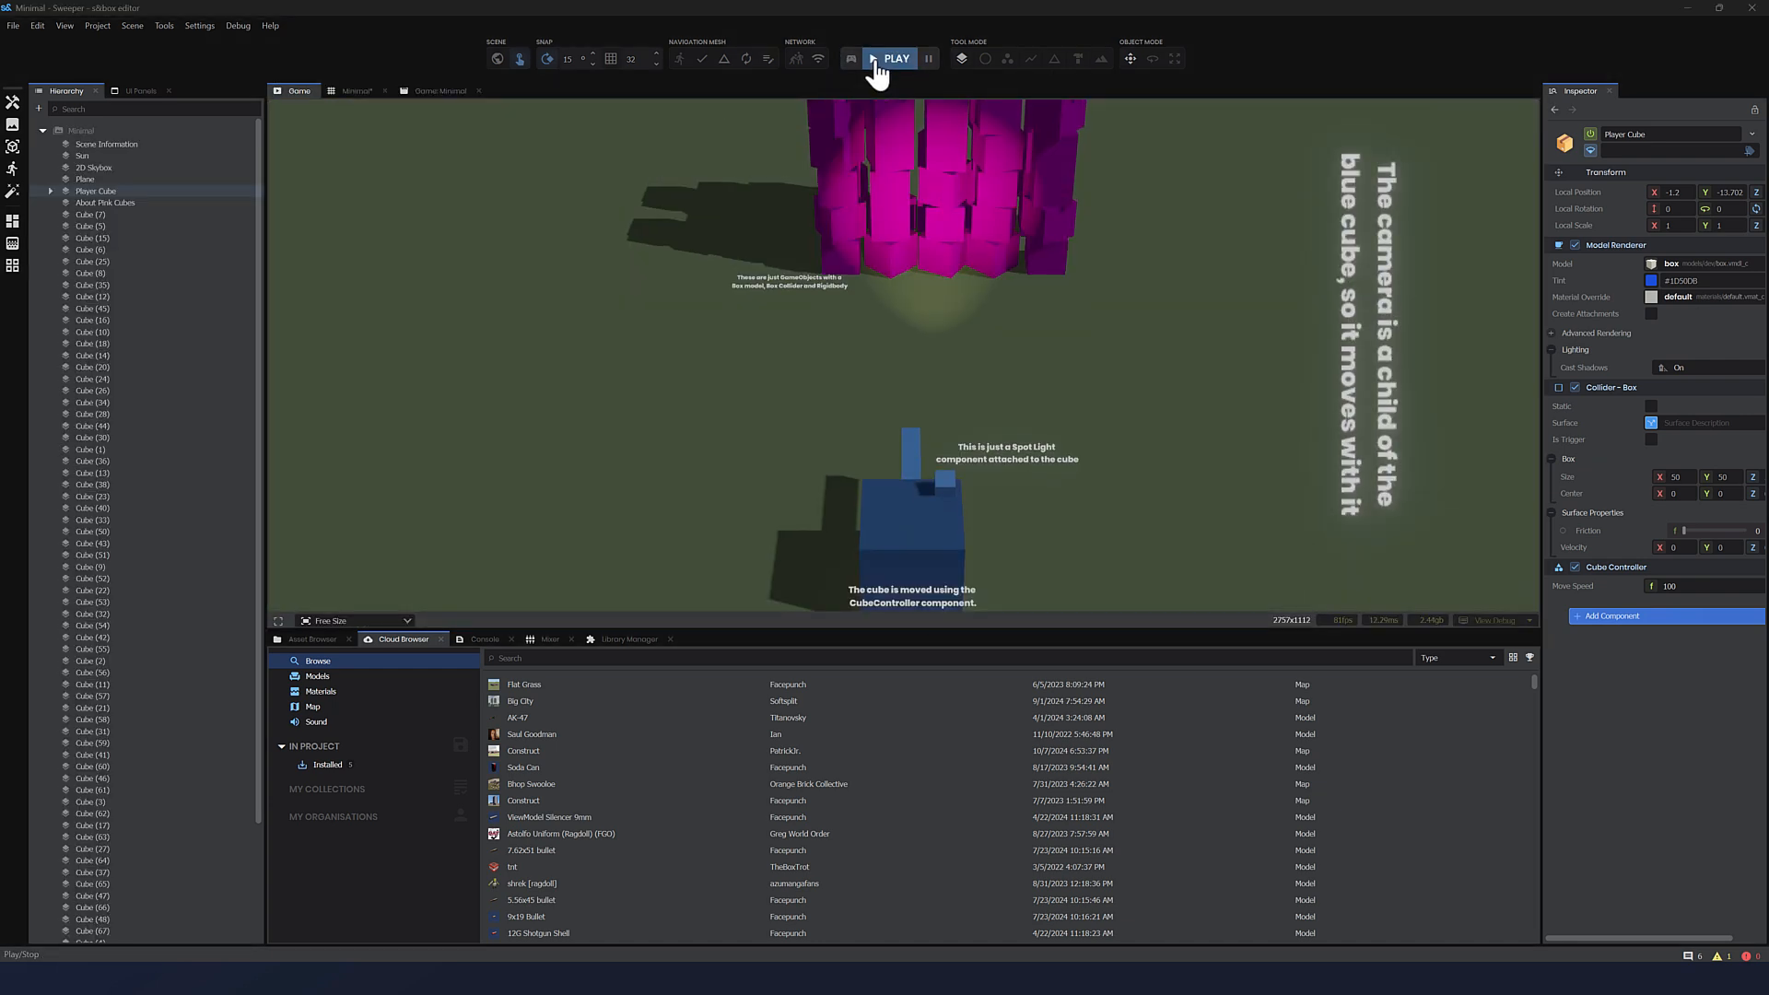
click(894, 58)
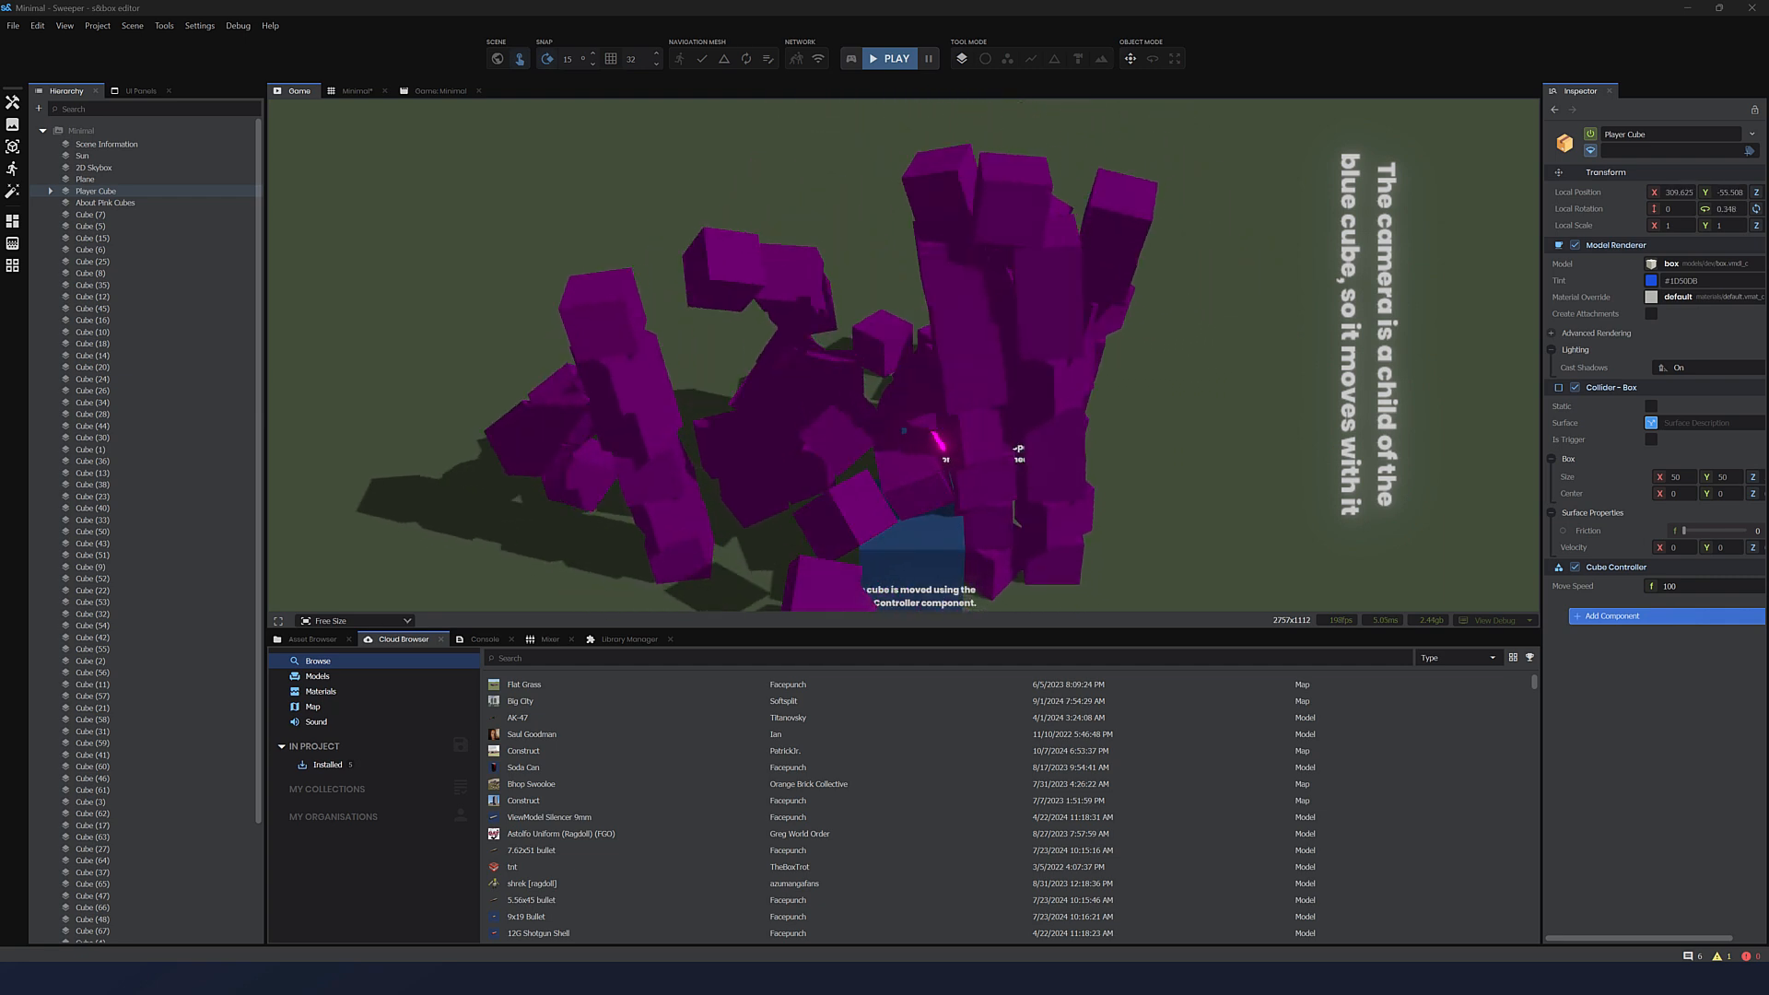
click(890, 59)
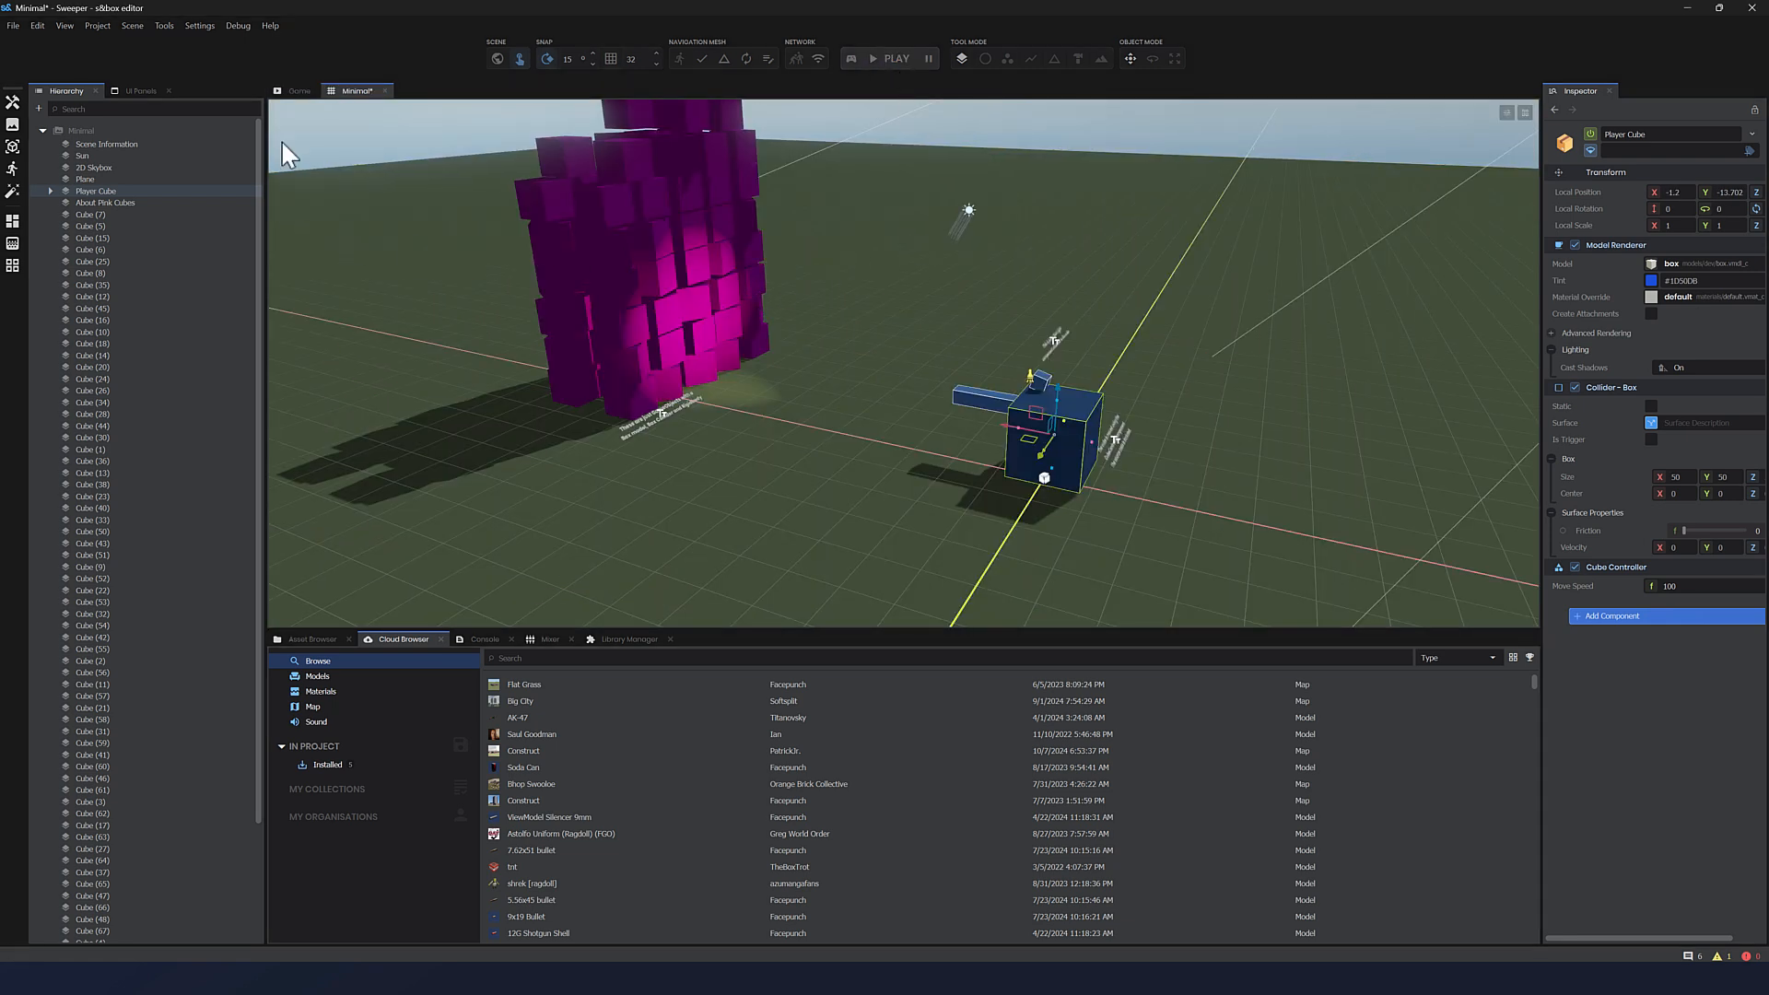
mouse_move(233, 443)
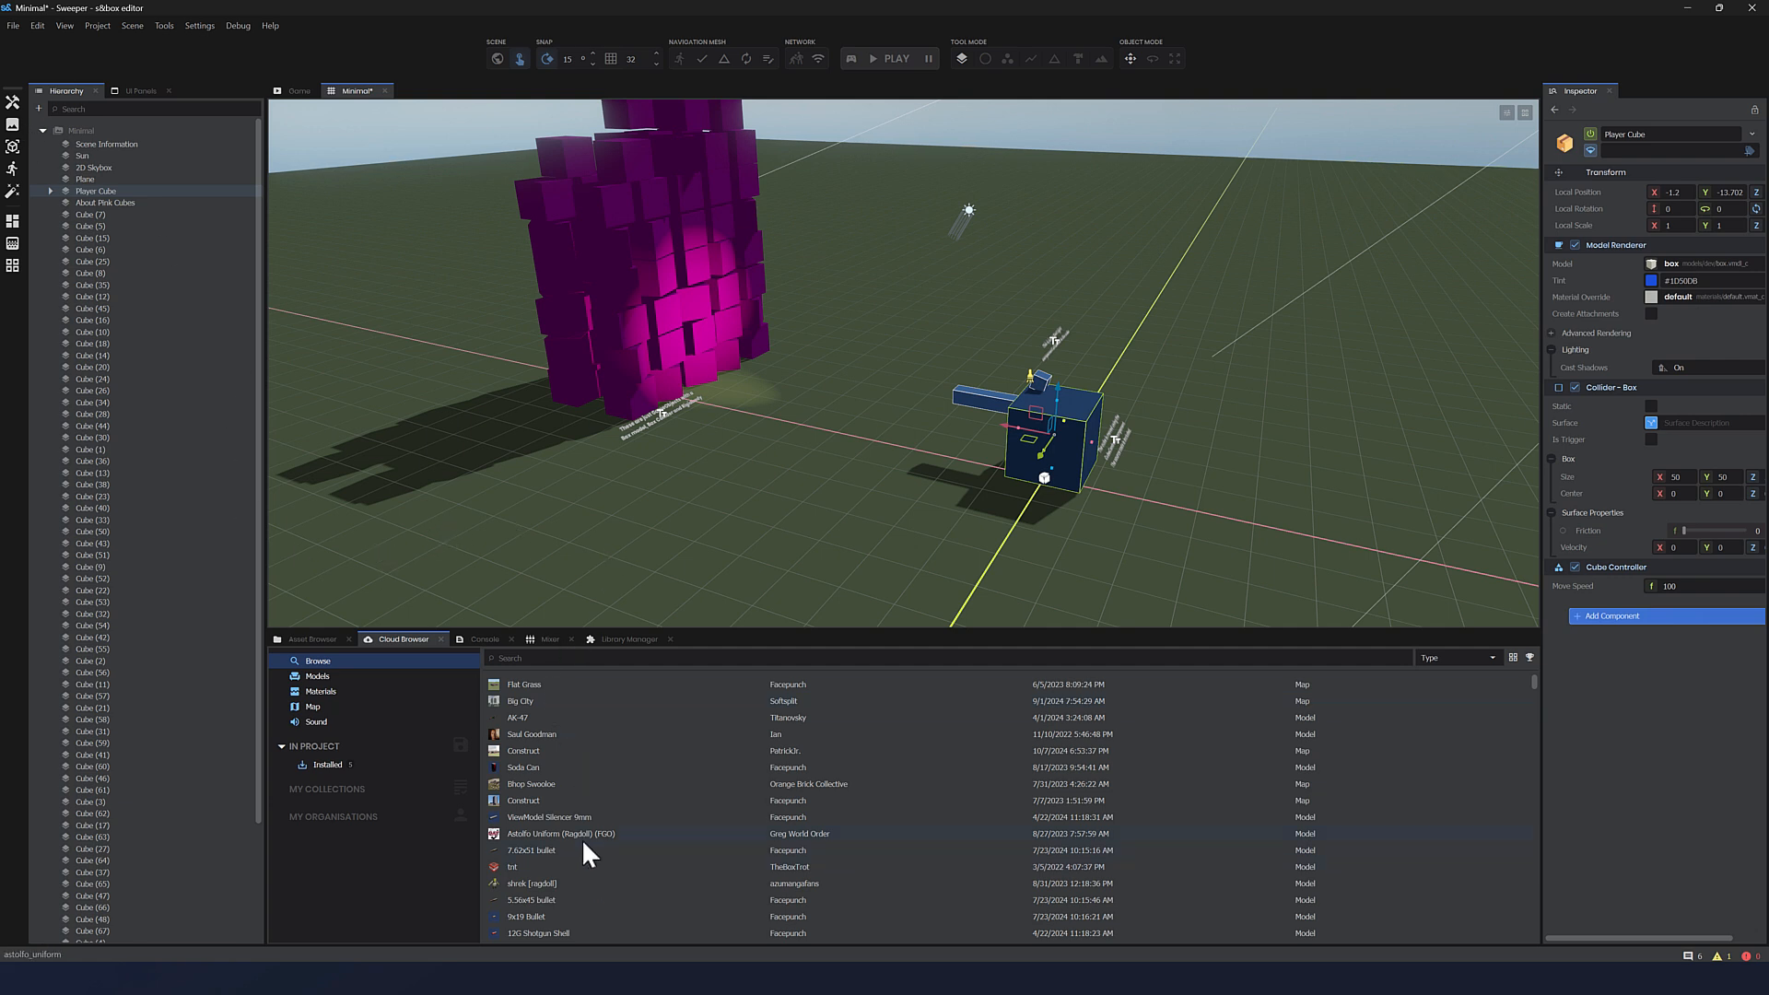
scroll(down, 3)
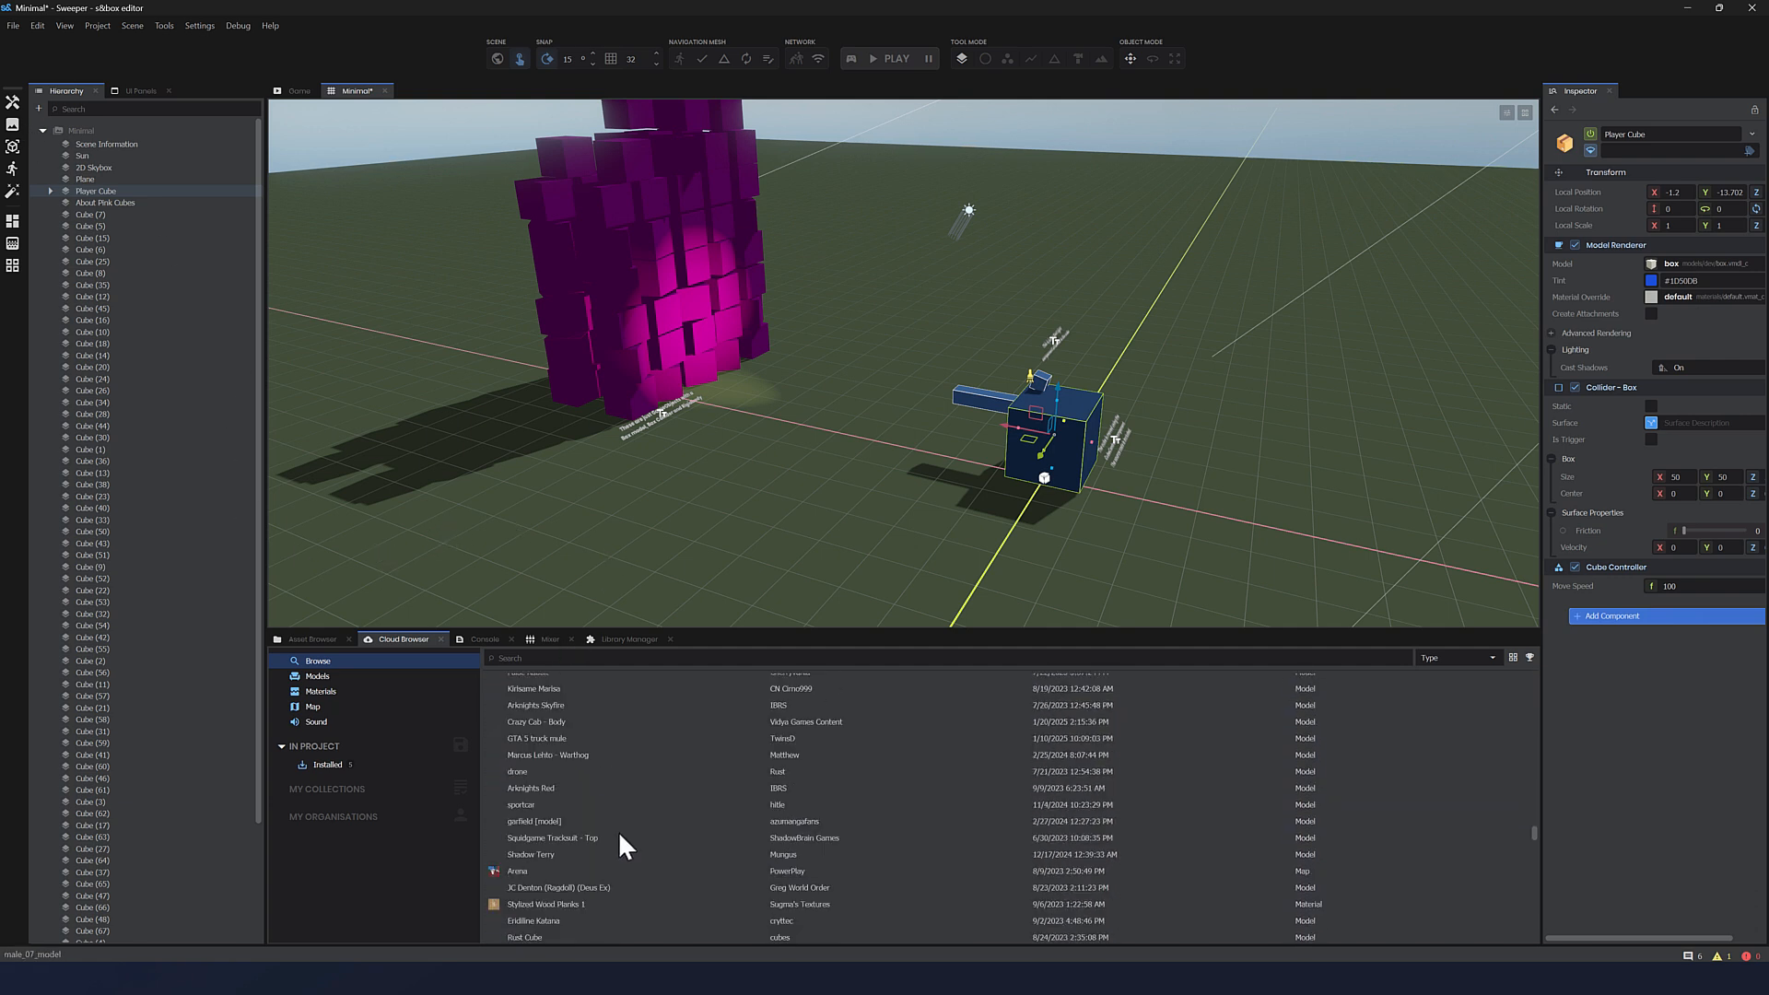
scroll(down, 3)
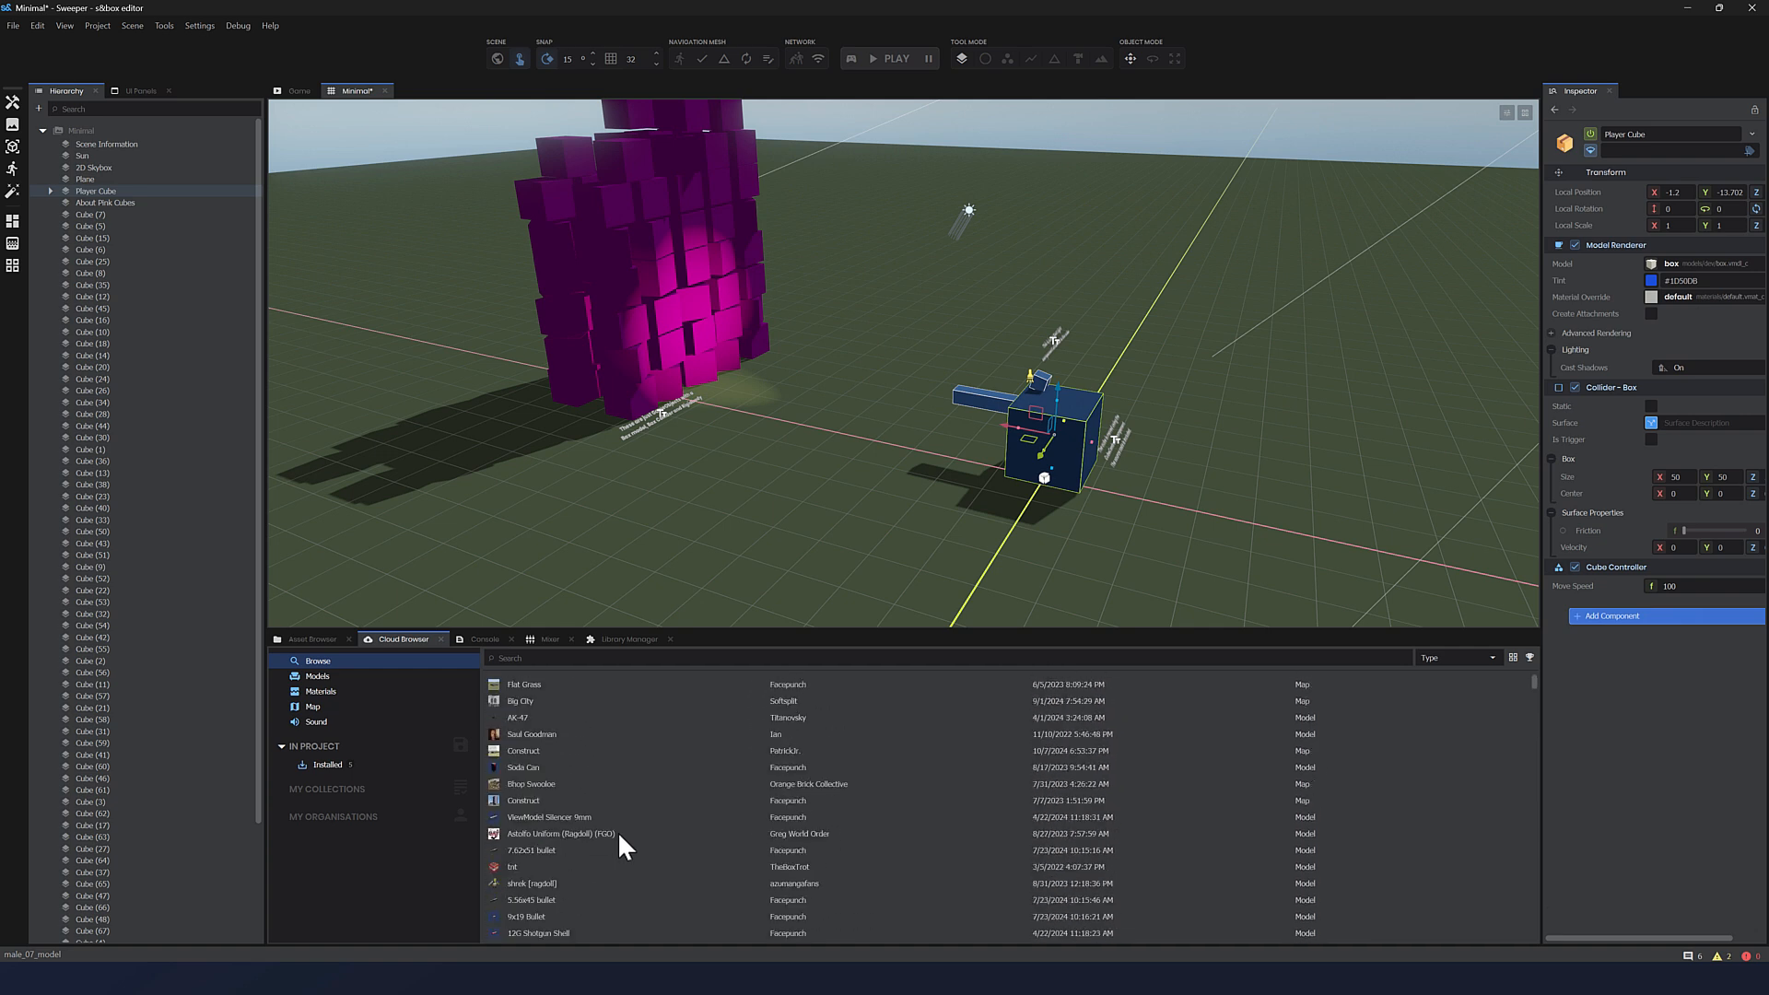
click(1455, 657)
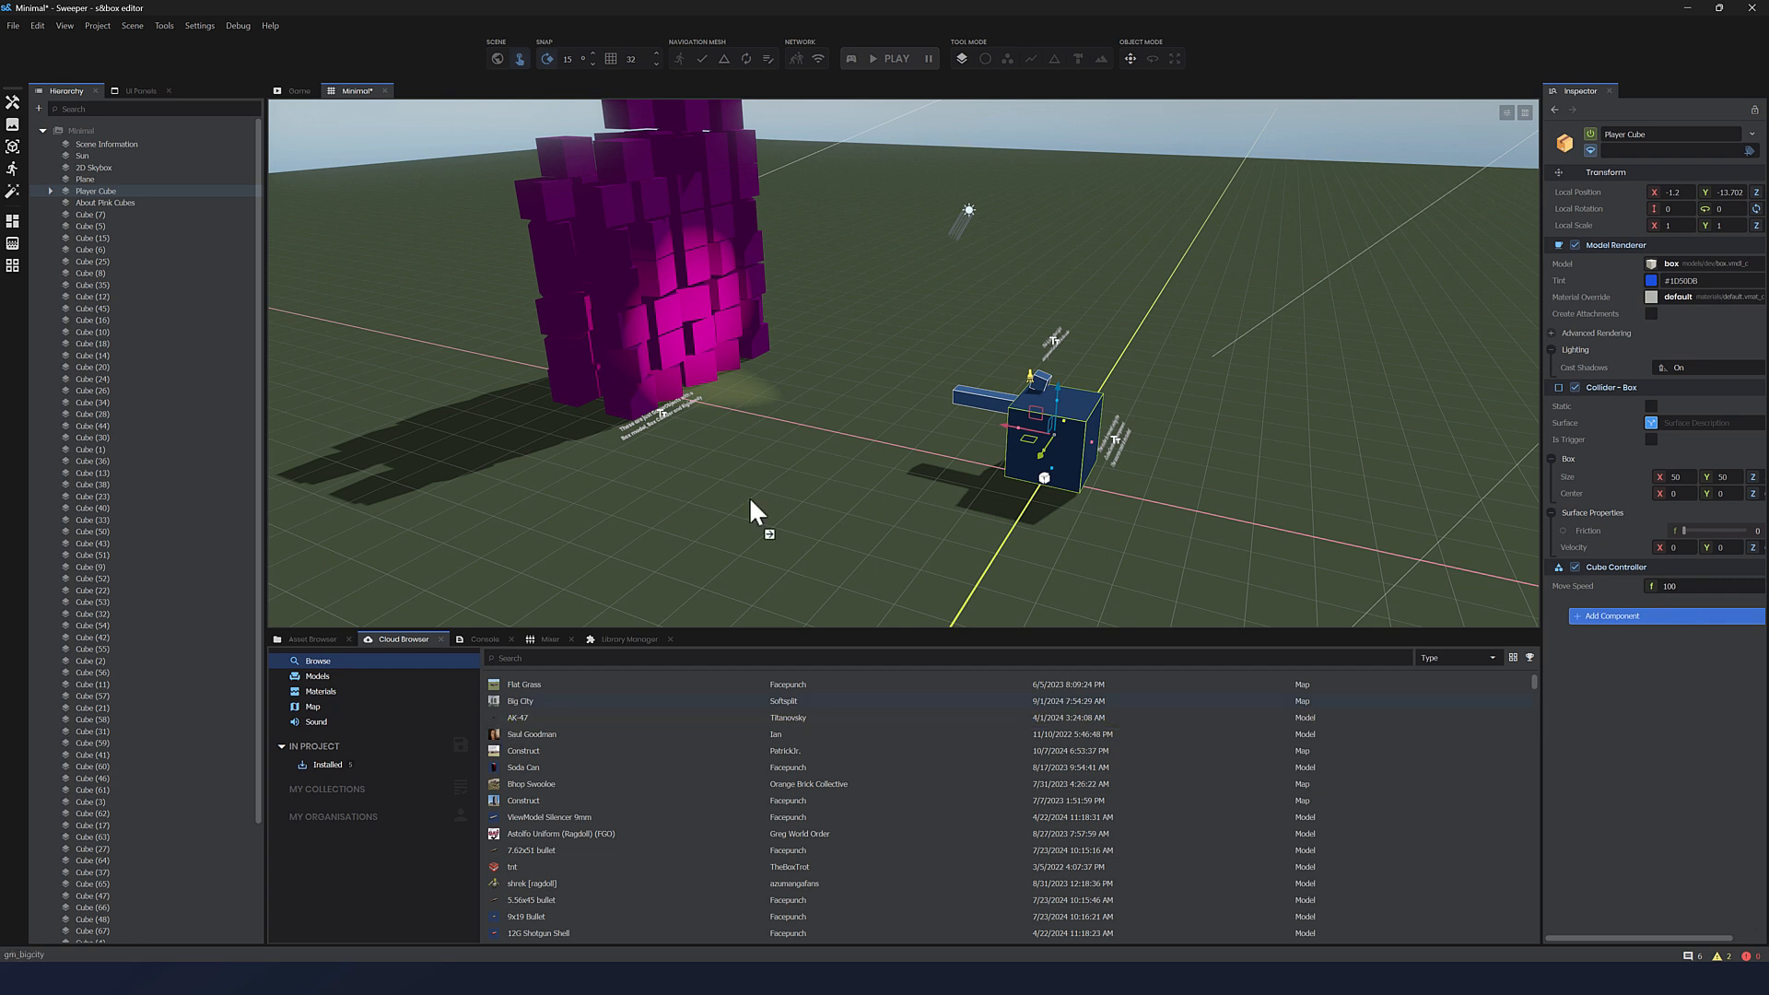
mouse_move(752, 517)
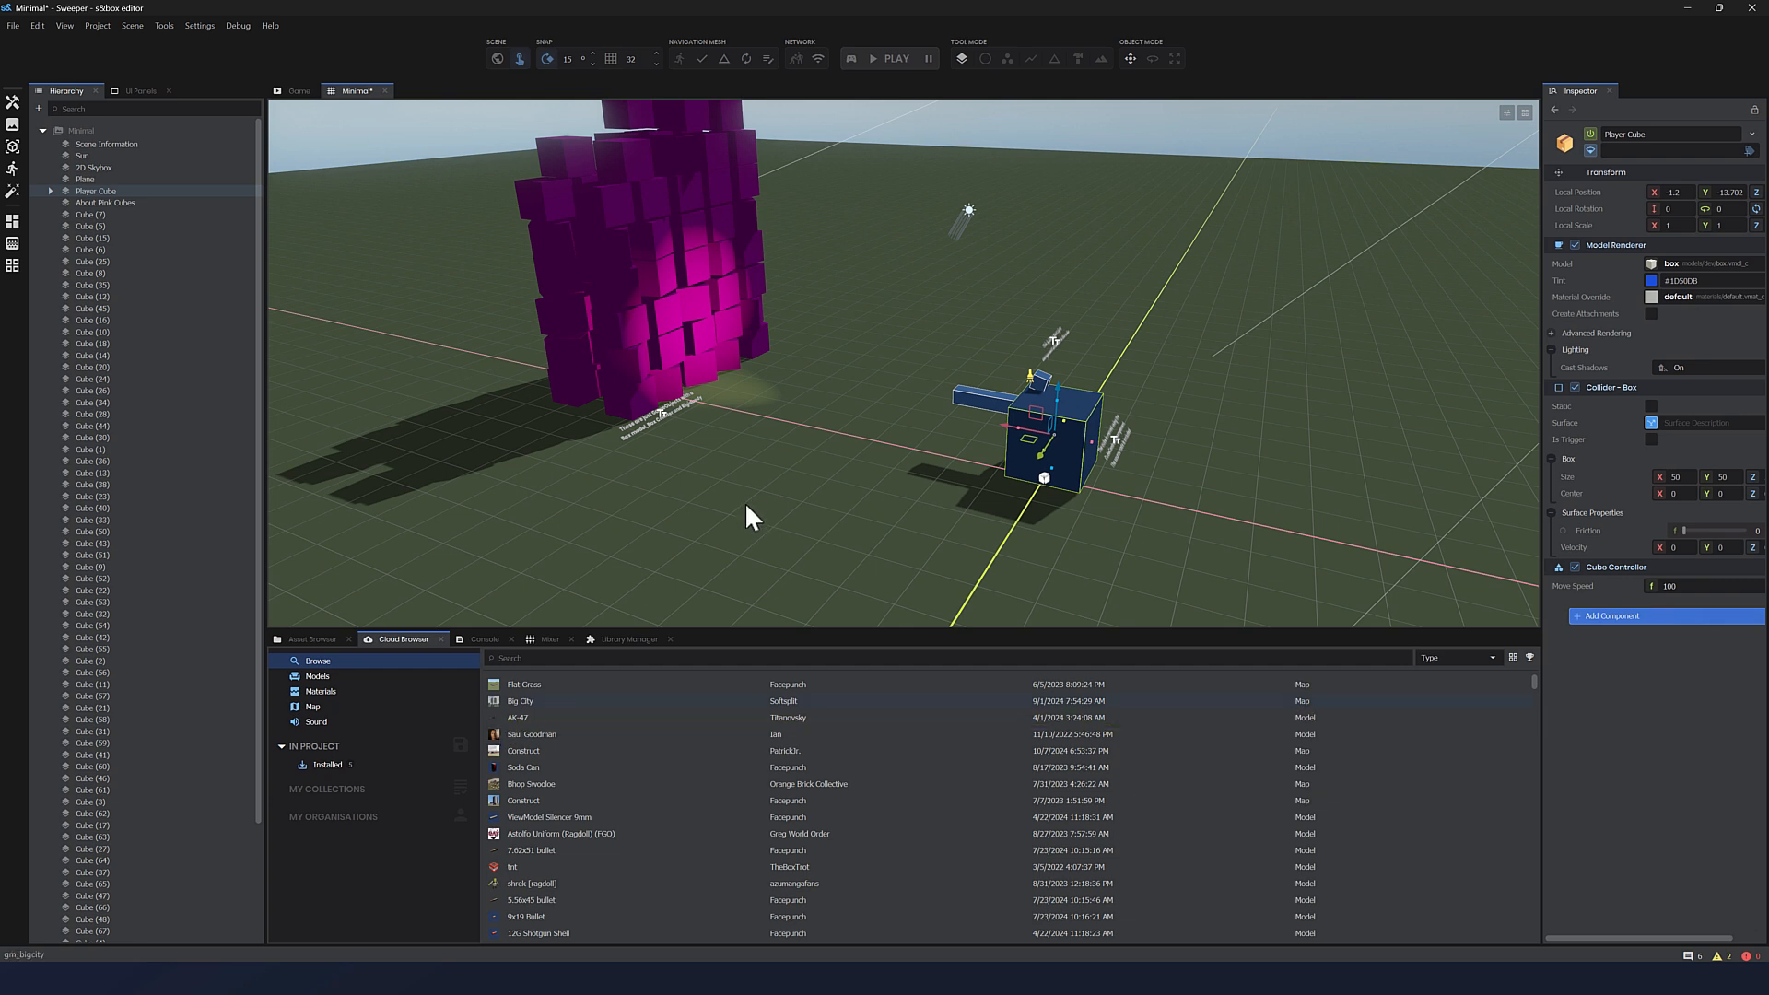
mouse_move(835, 503)
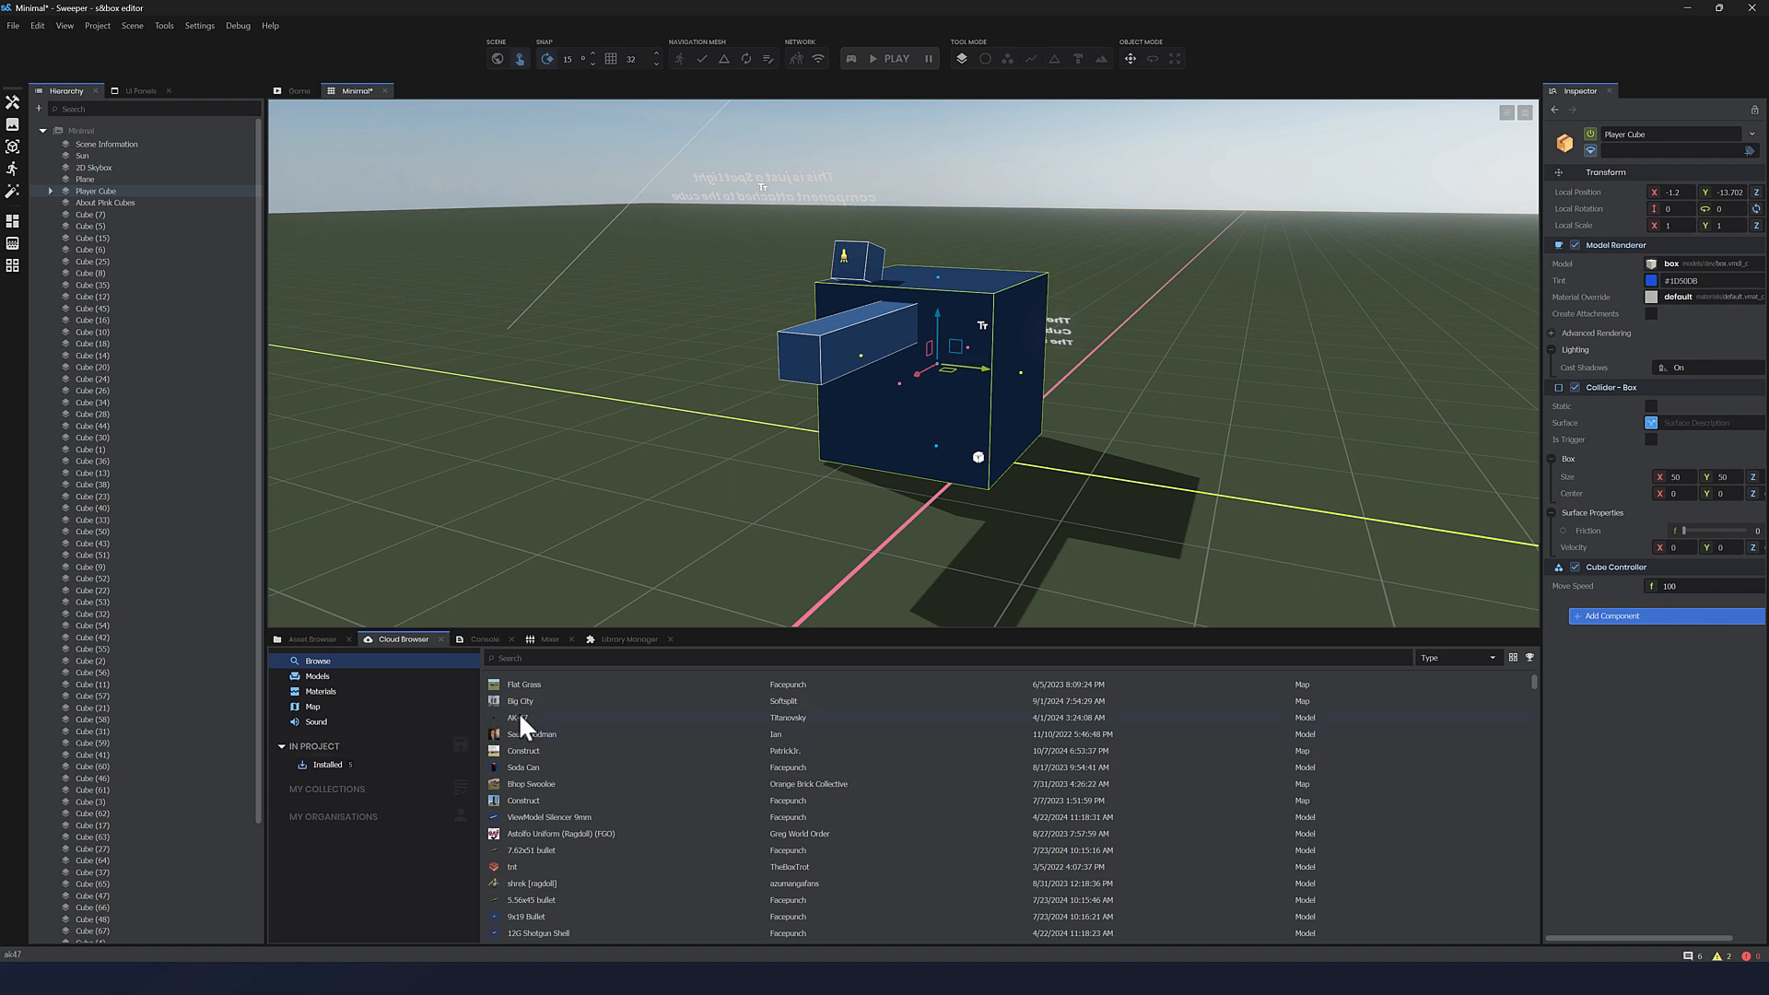
click(515, 717)
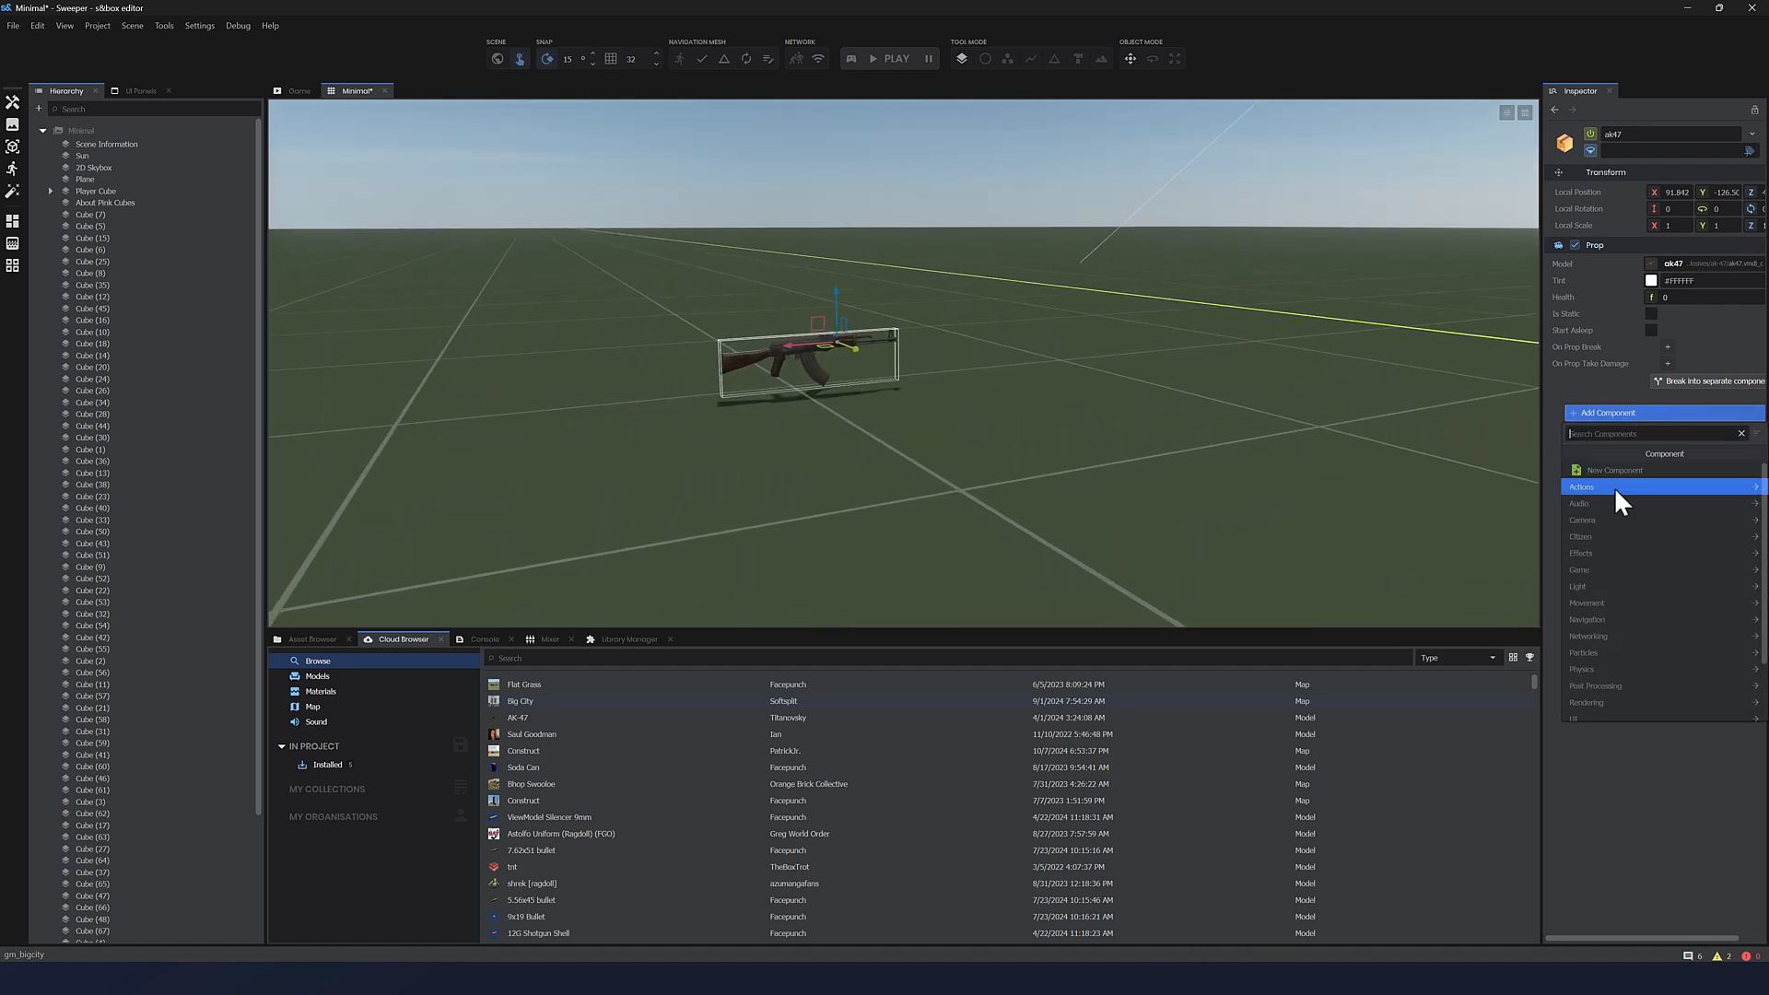
mouse_move(1600, 668)
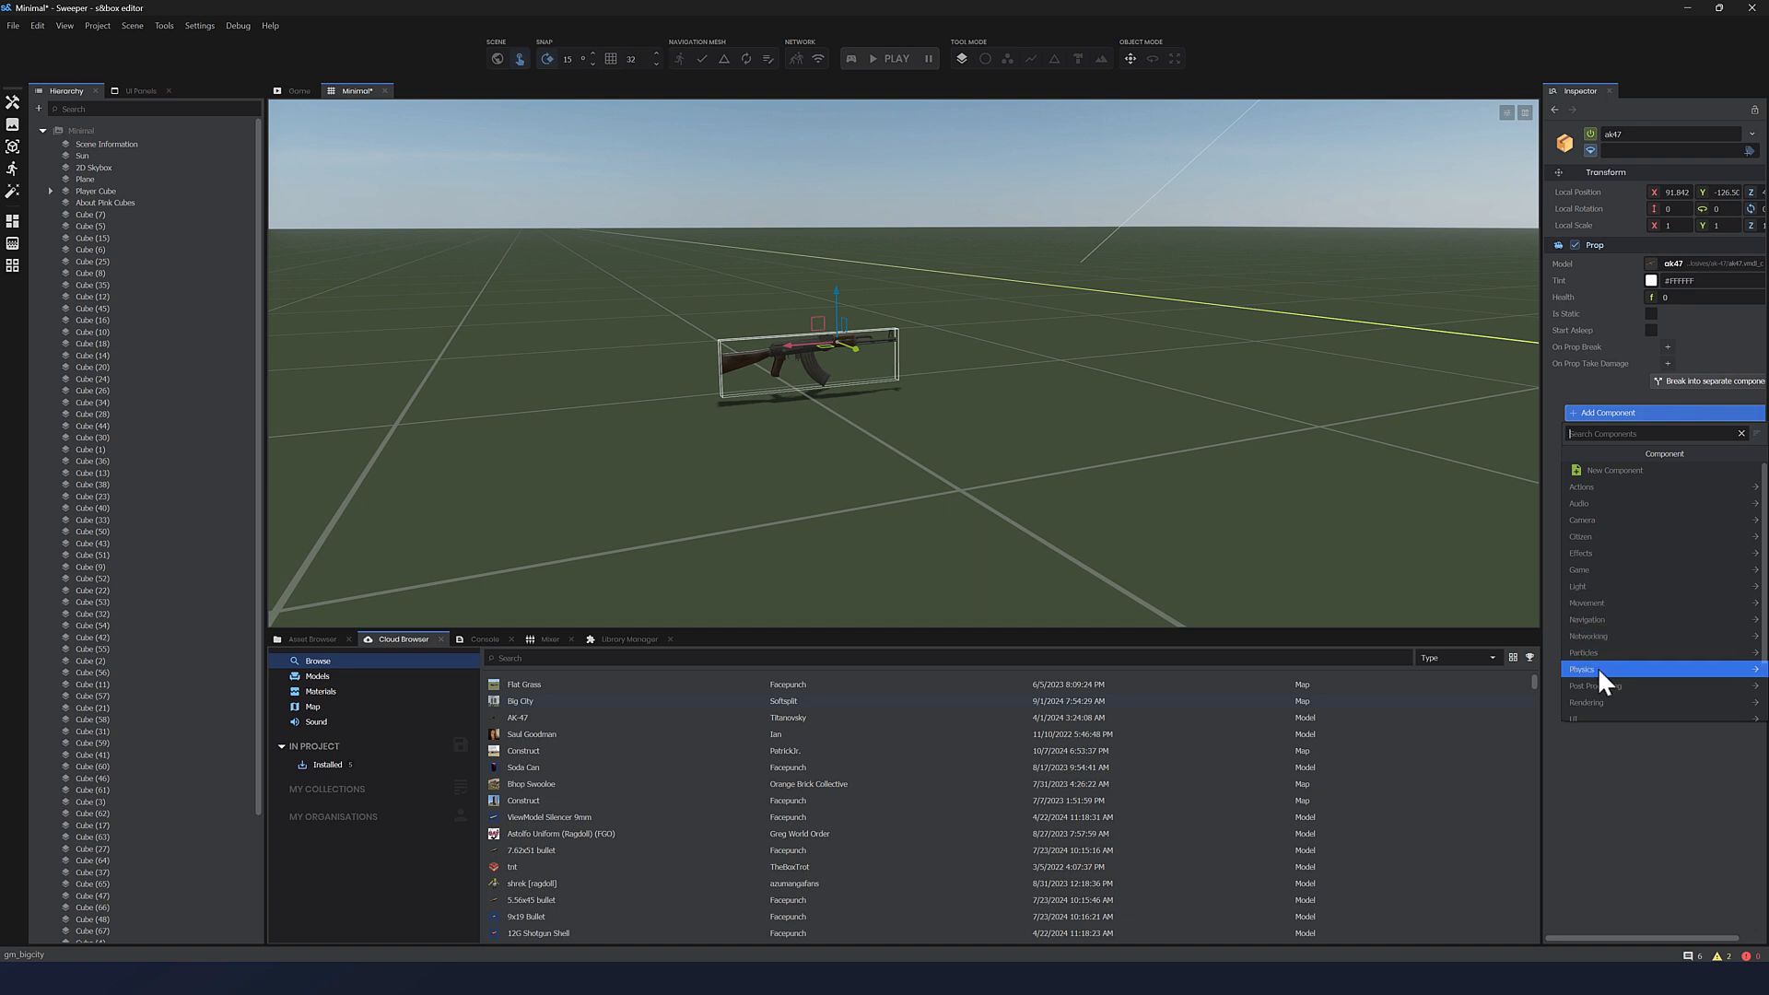
mouse_move(1602, 536)
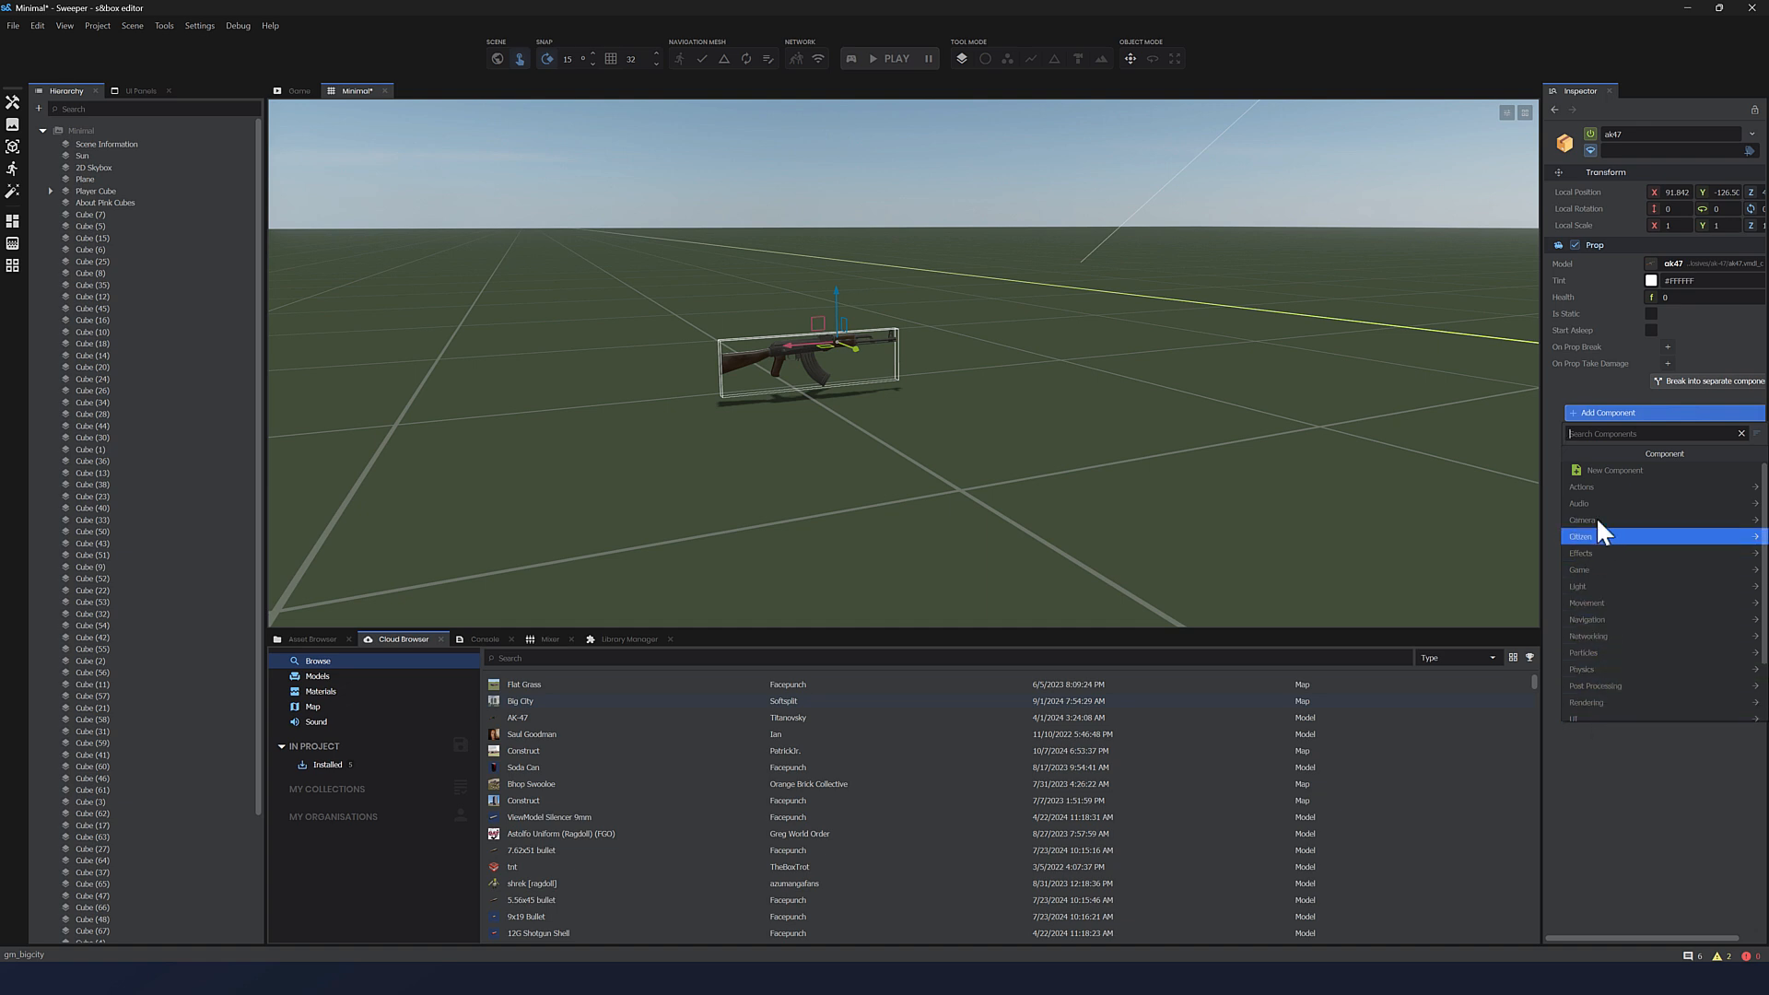
mouse_move(1600, 486)
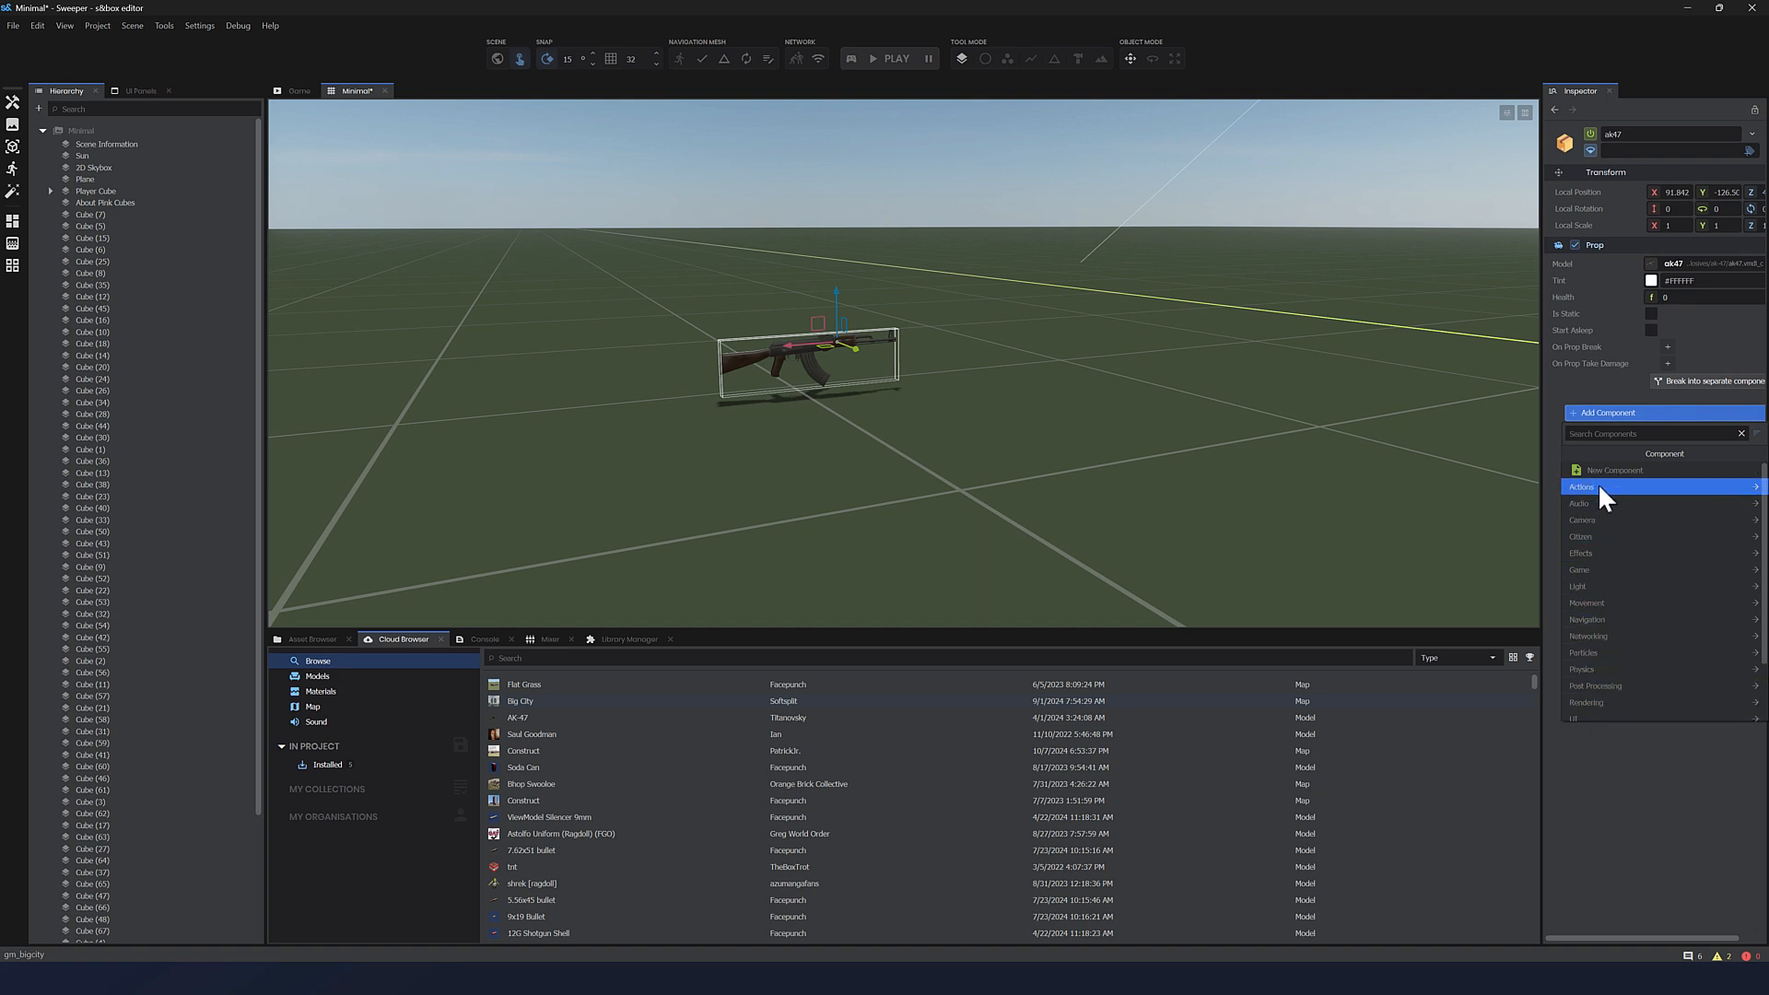
mouse_move(1607, 478)
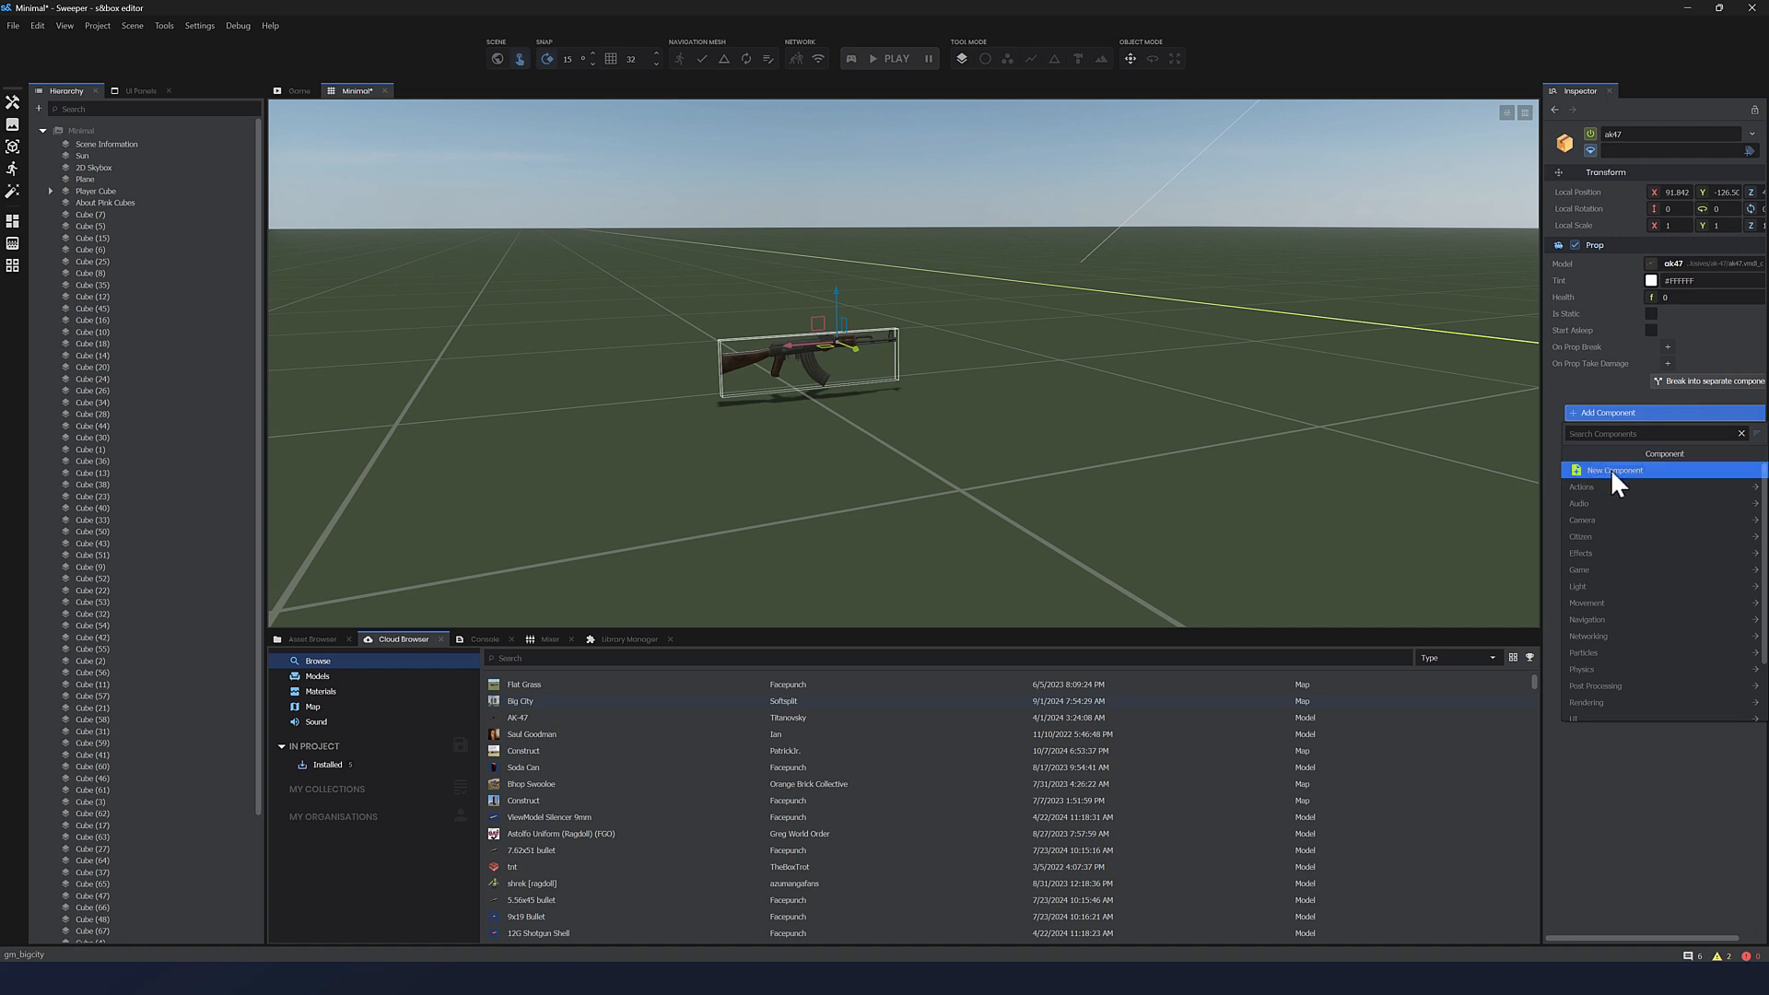
Step: Give the ak47 a Sound Box from Audio and a Box Emitter from Particles
click(1579, 518)
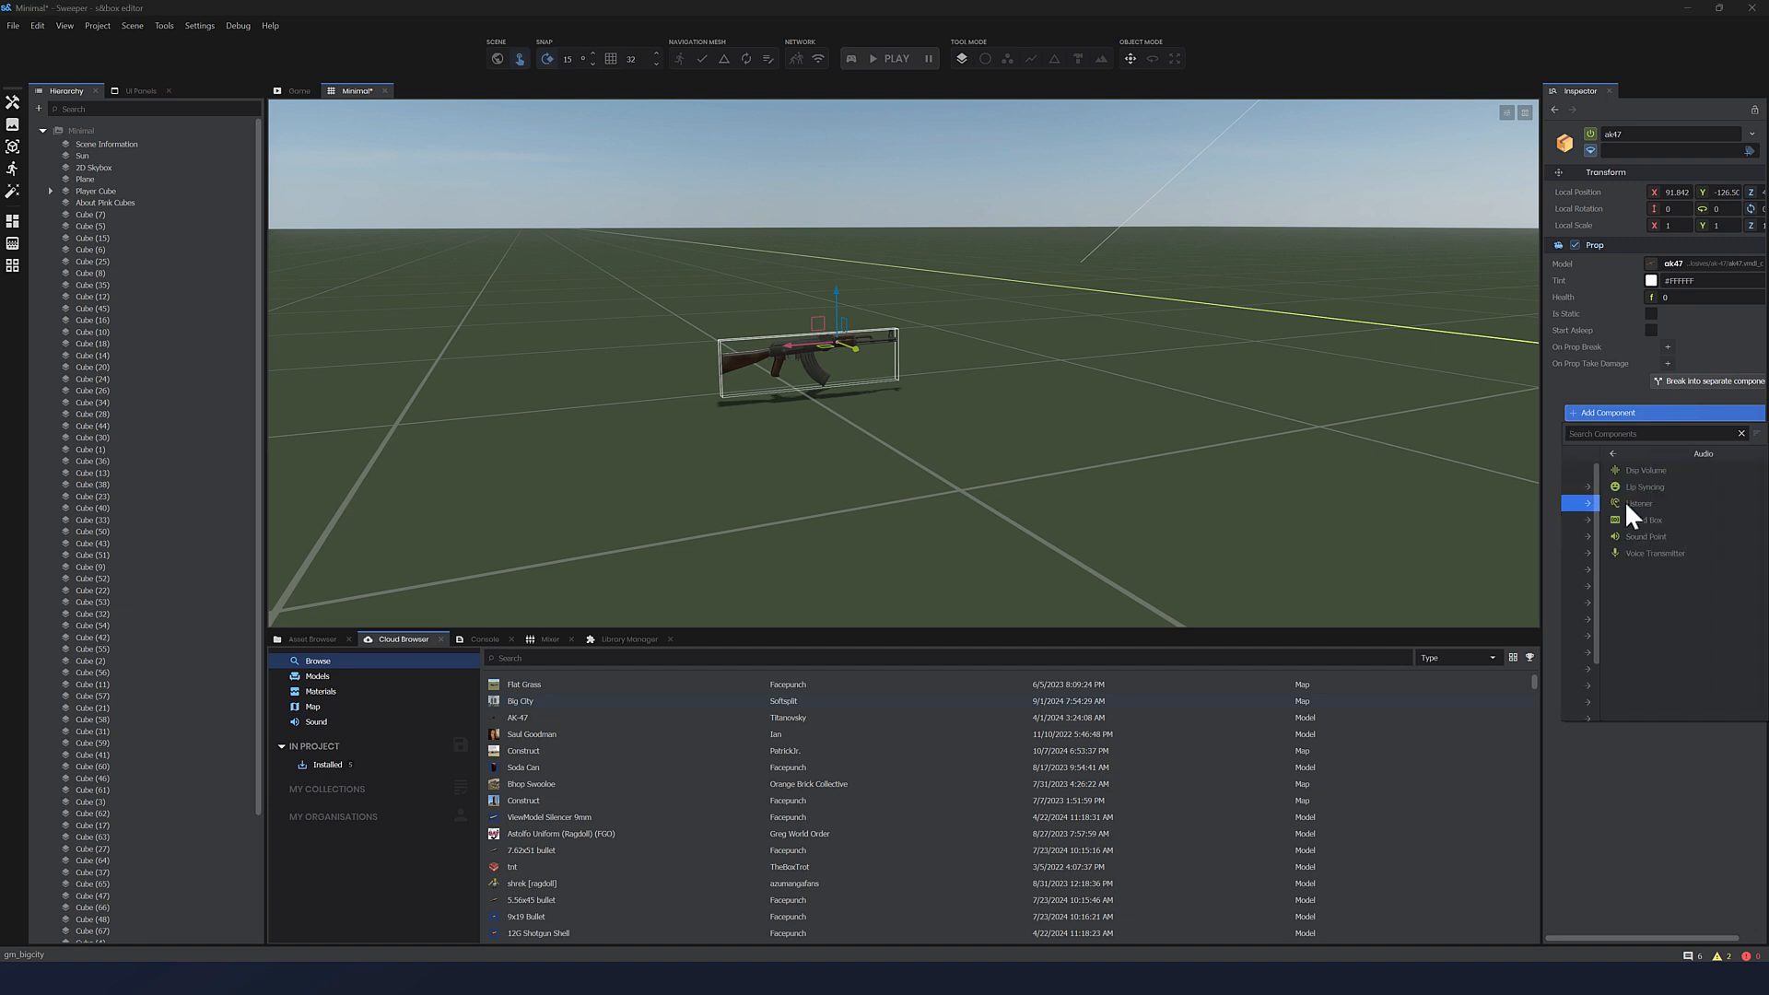
mouse_move(1641, 487)
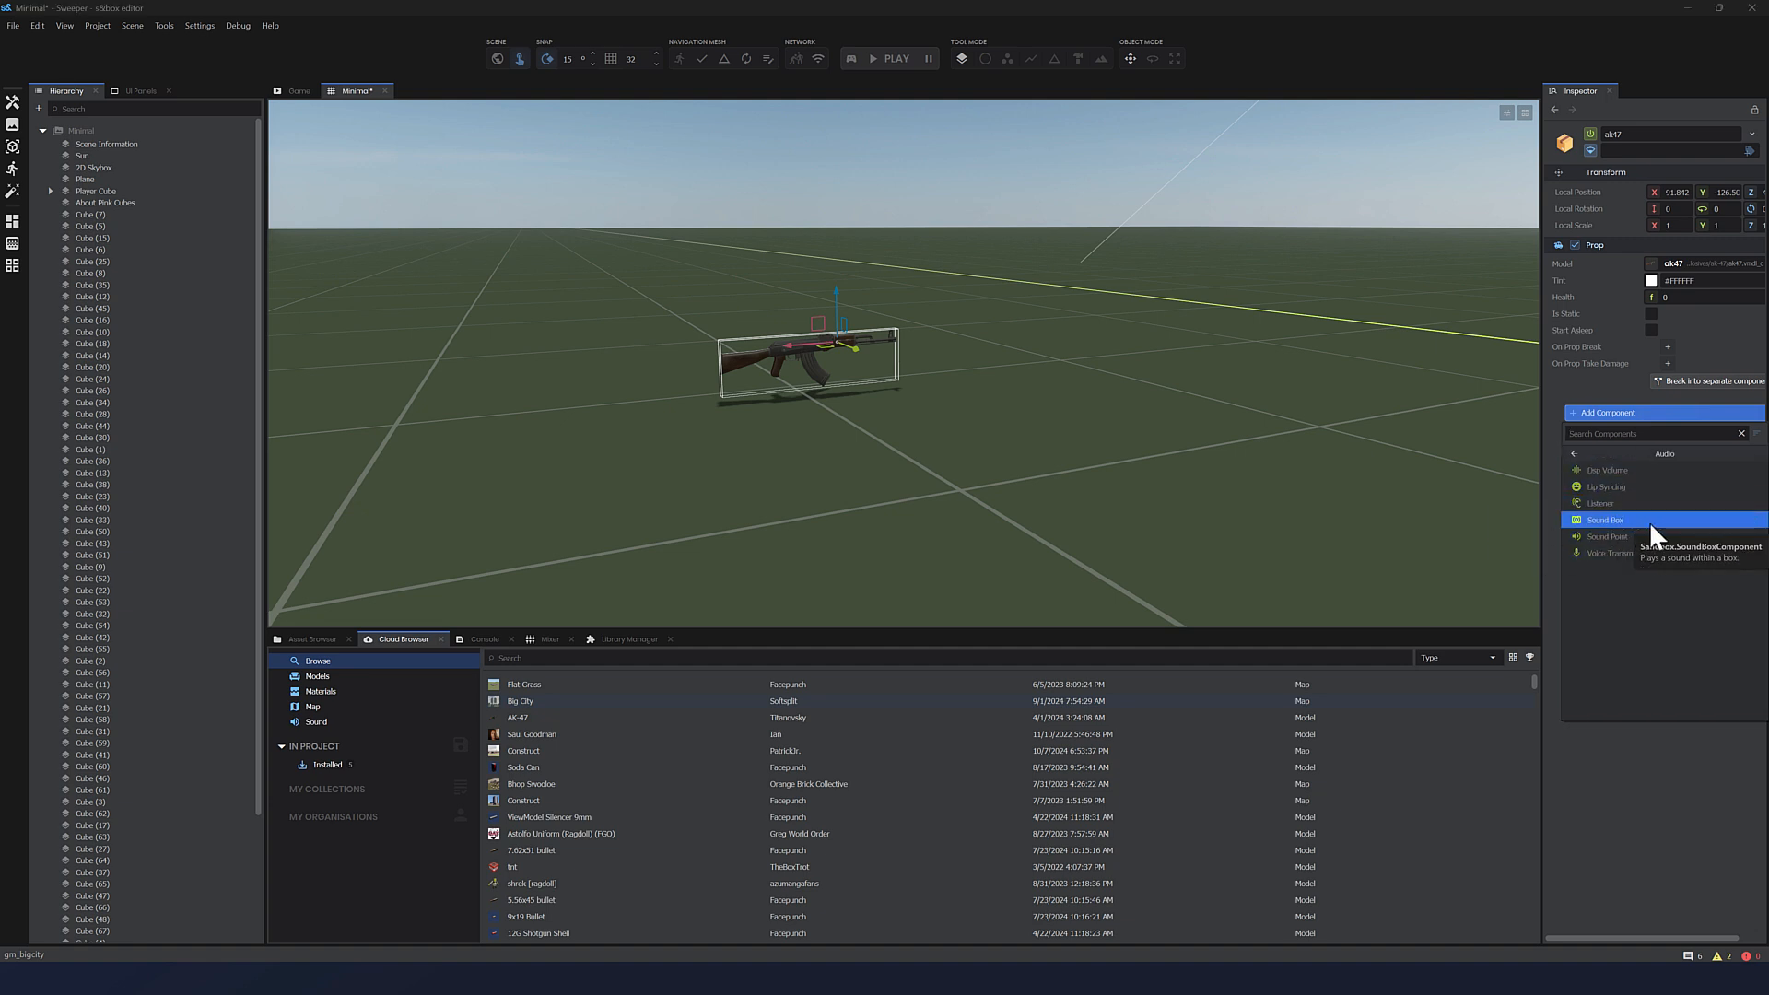
click(1604, 519)
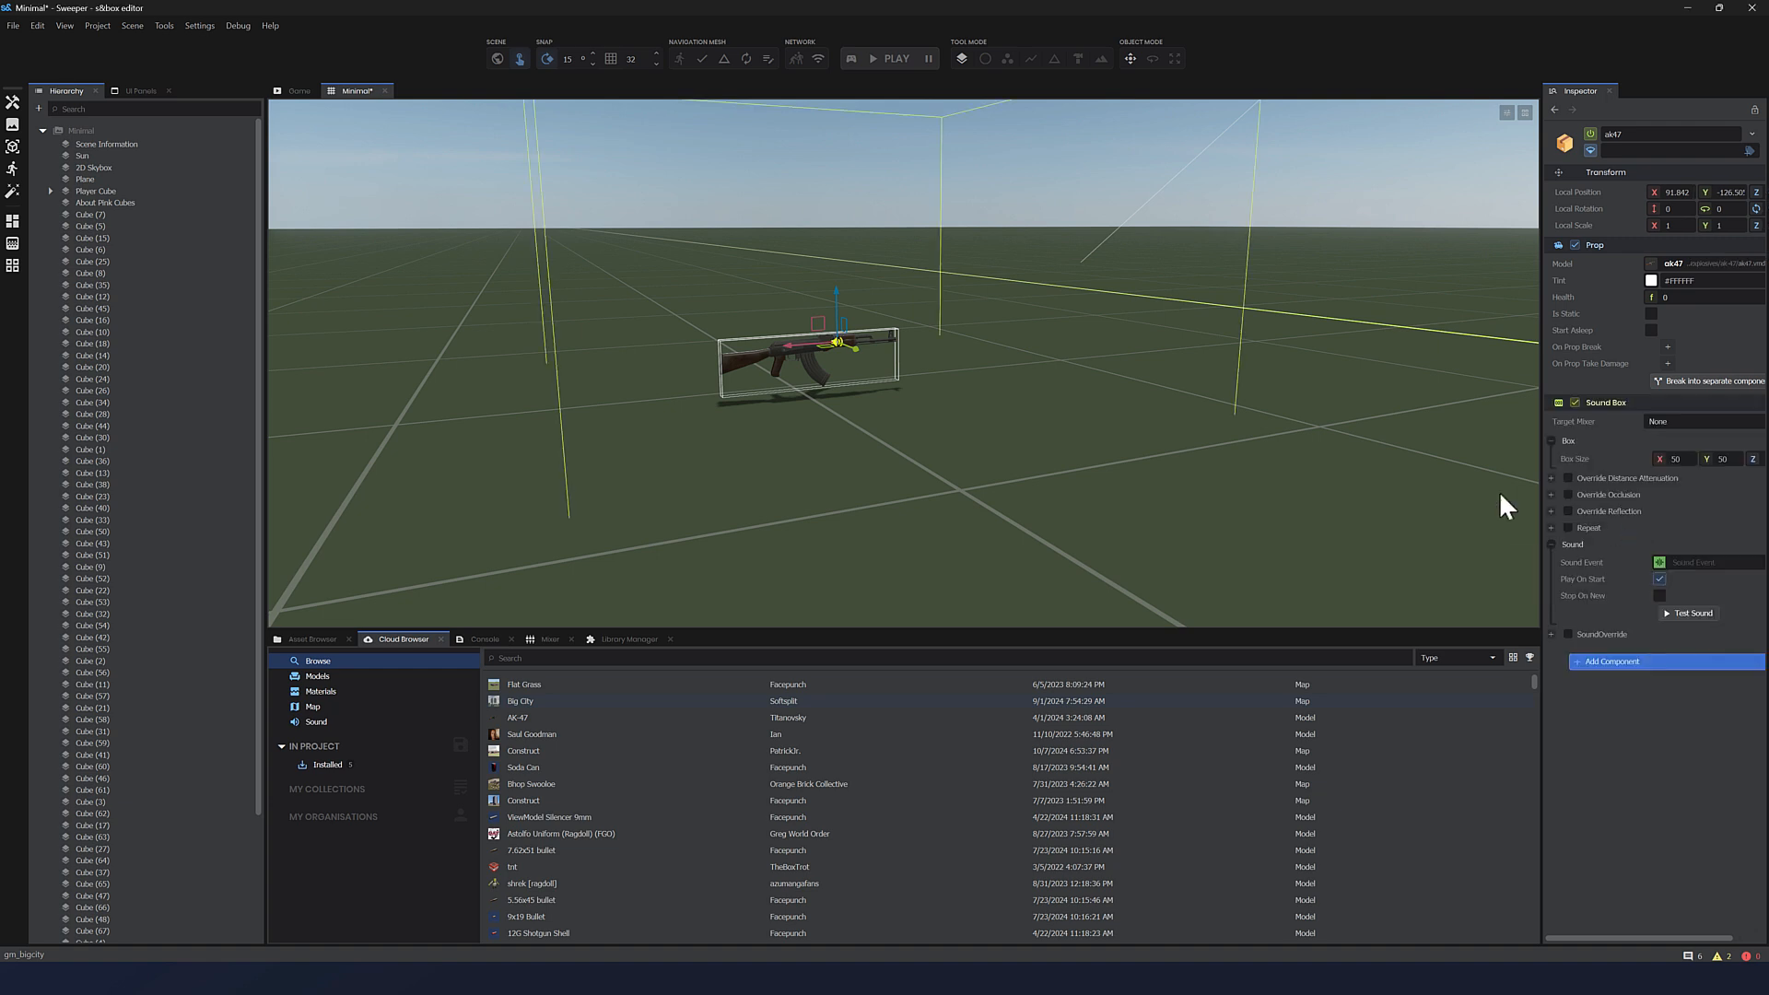
mouse_move(658, 184)
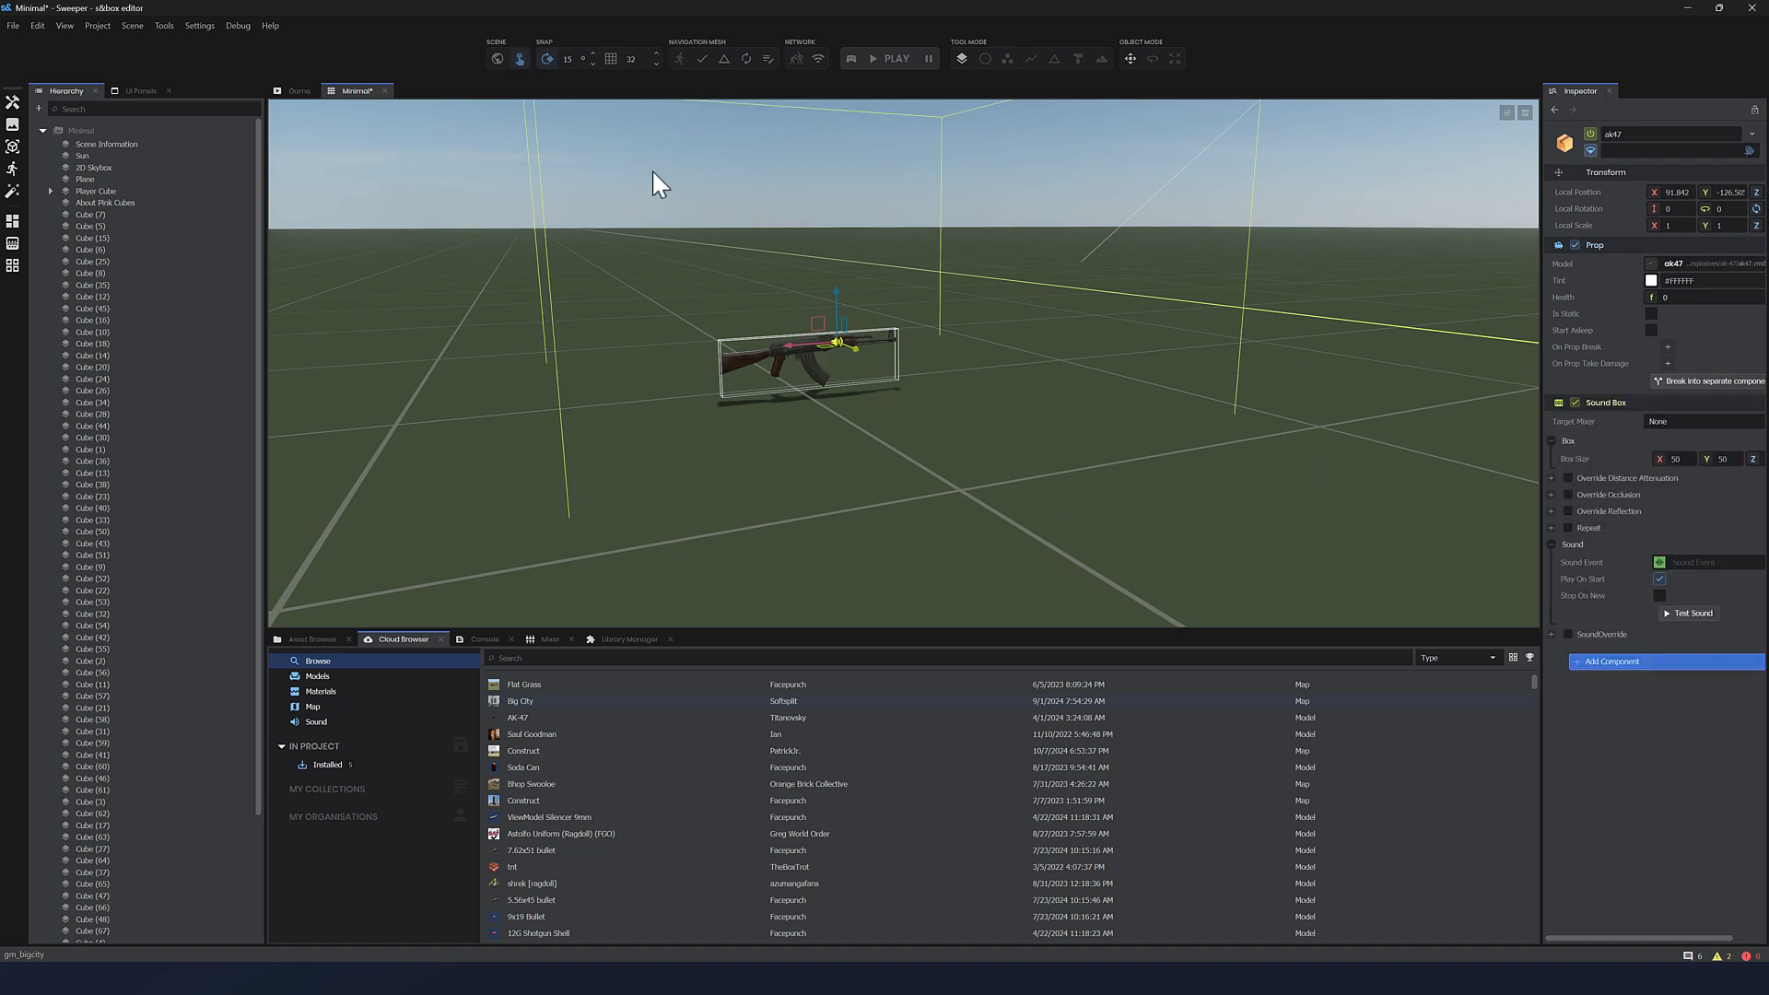
click(1611, 661)
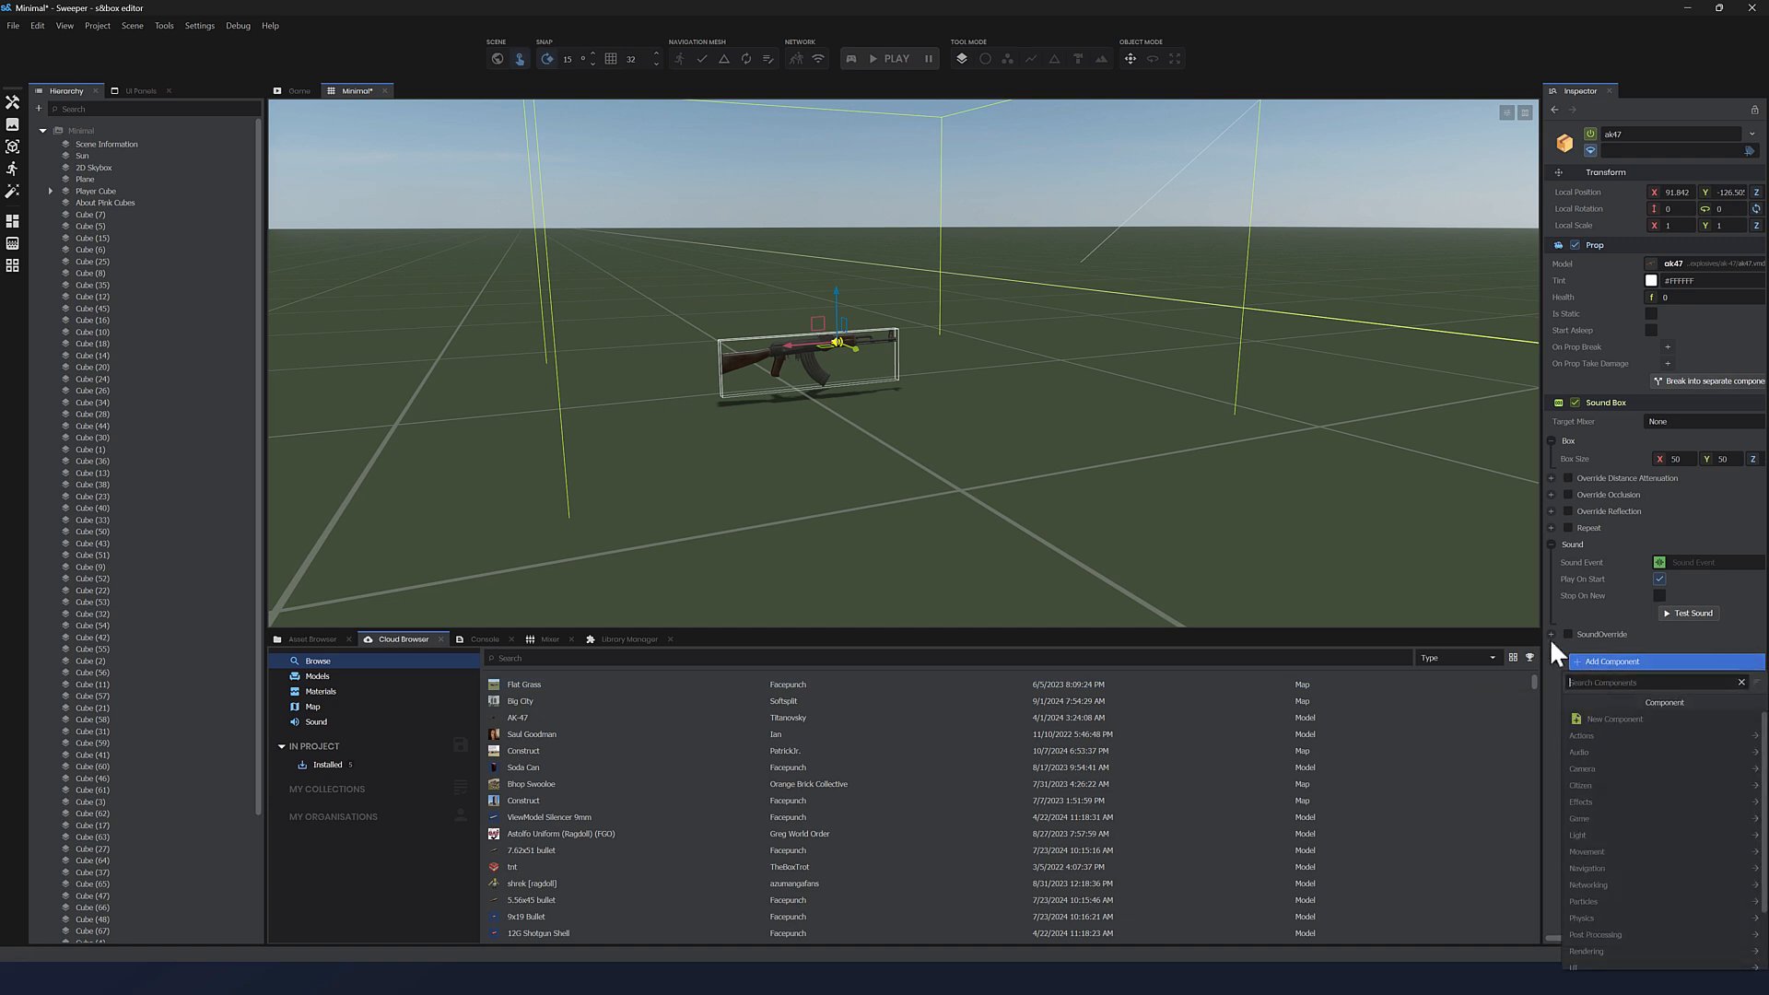
click(1583, 802)
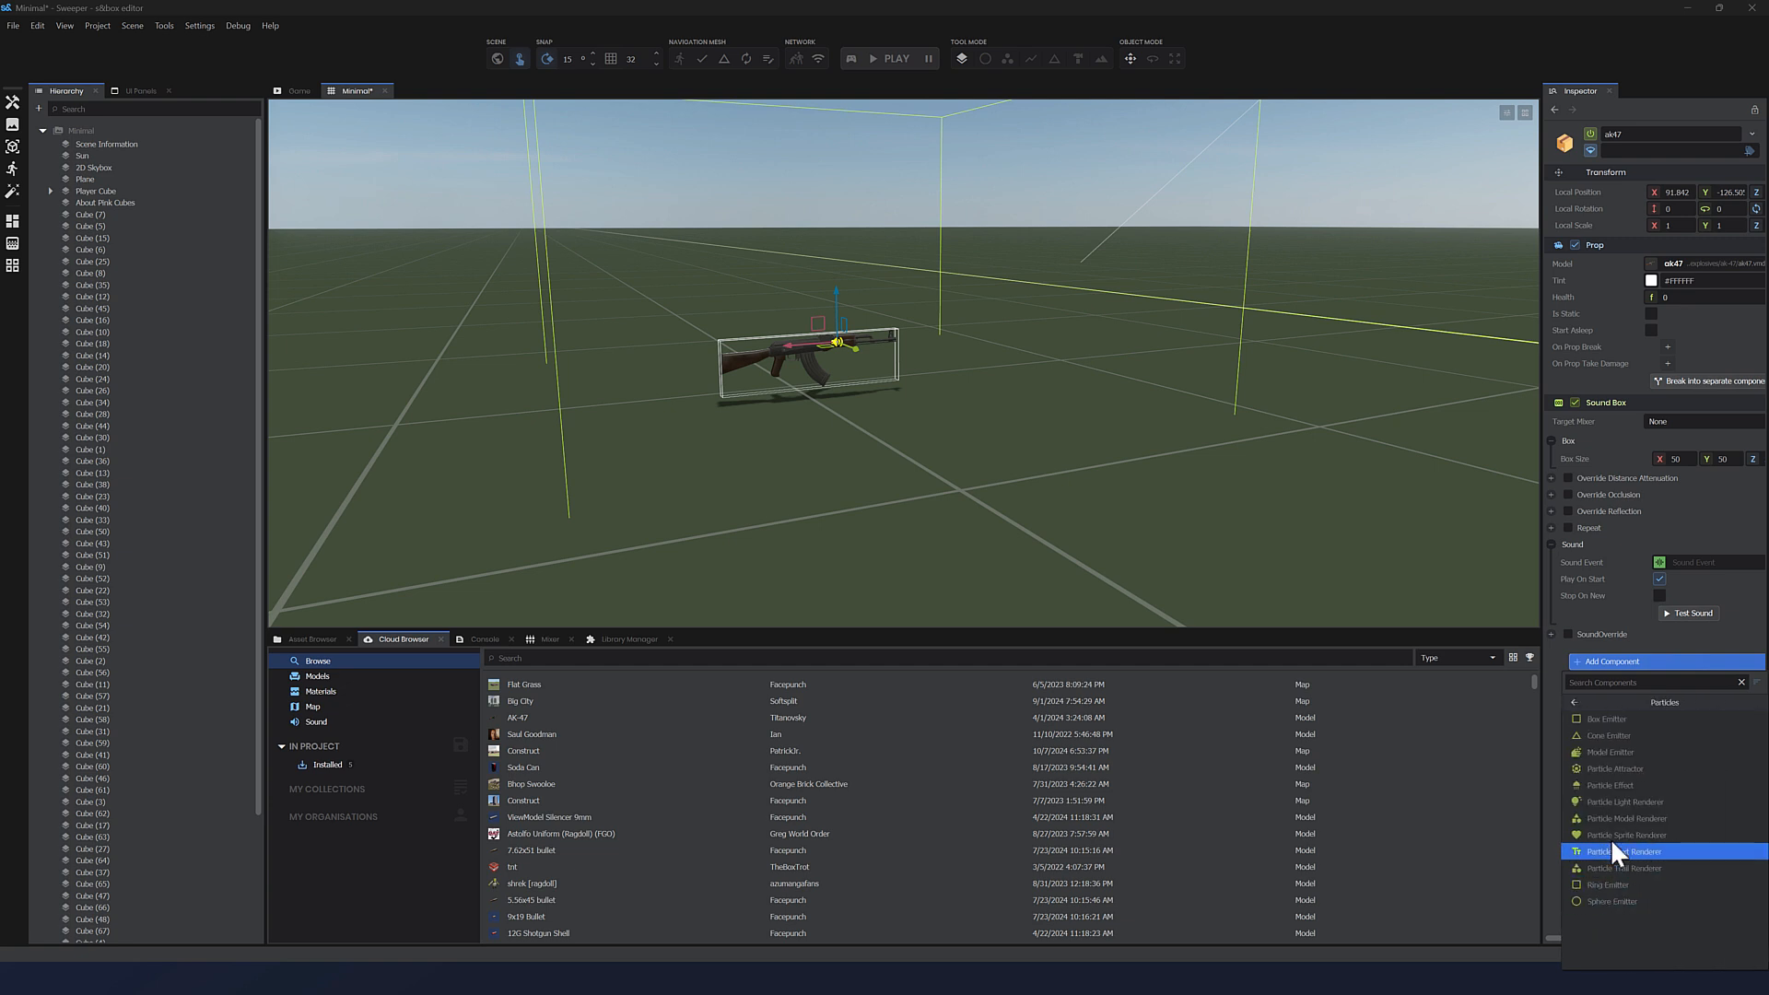
click(1602, 719)
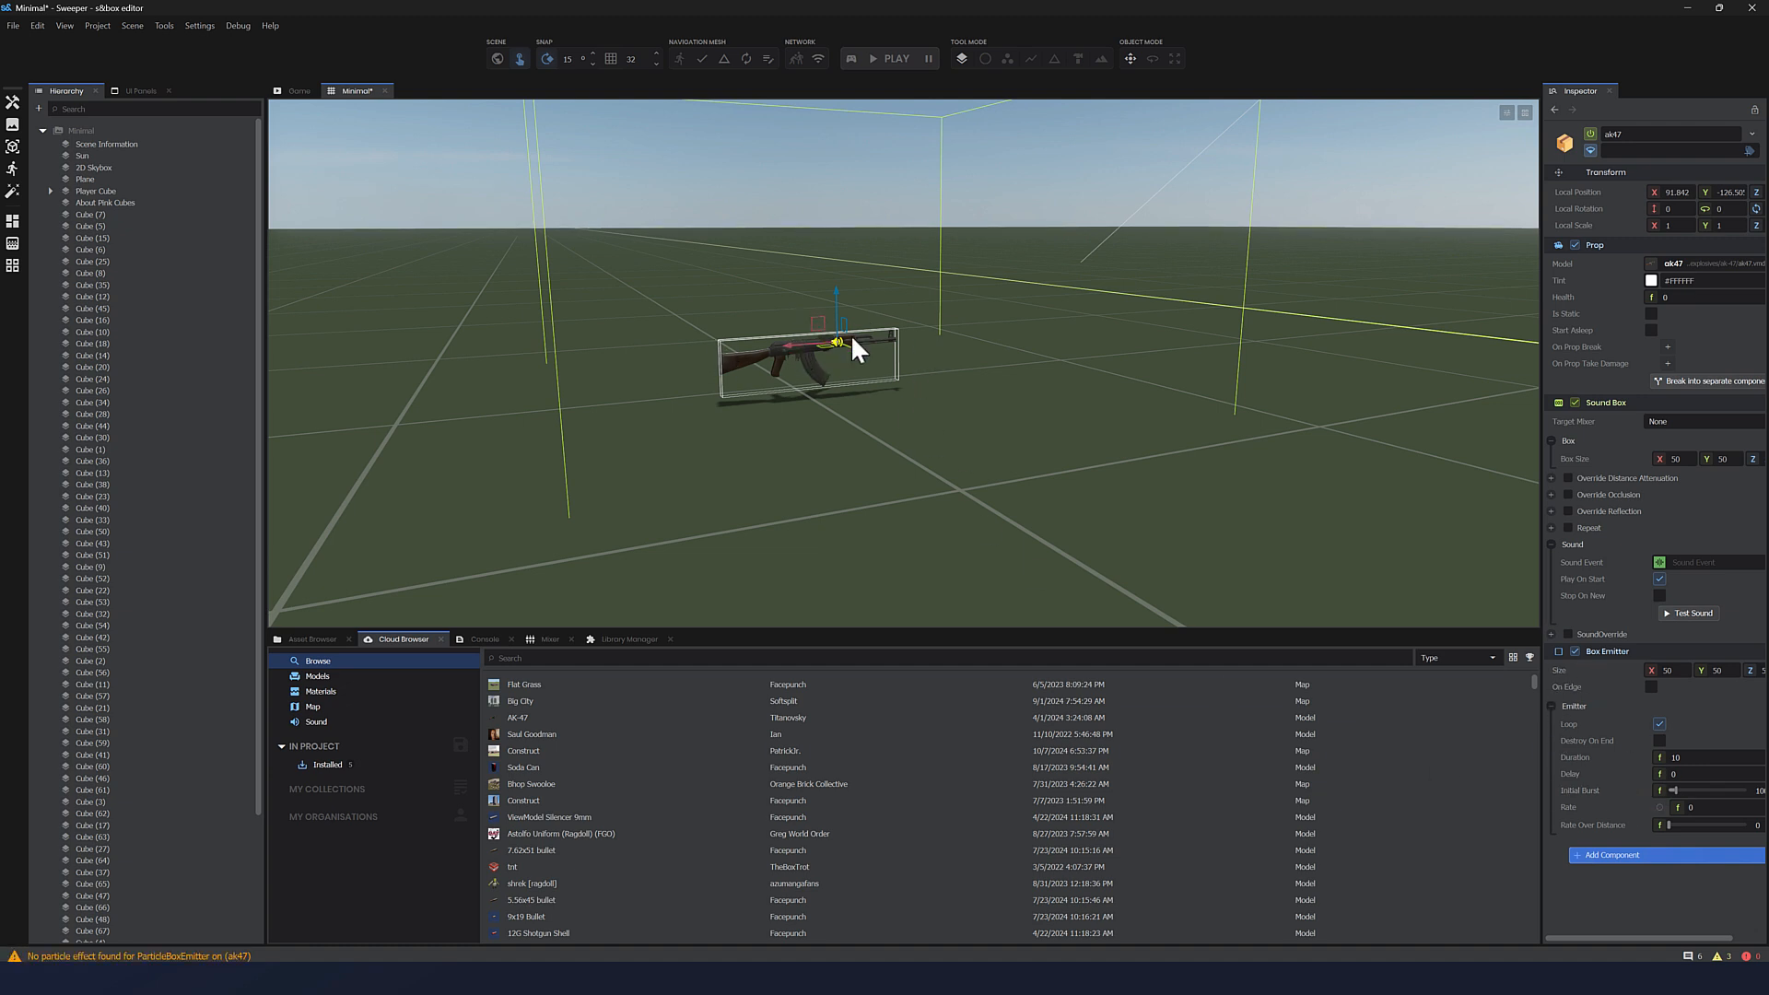
scroll(down, 3)
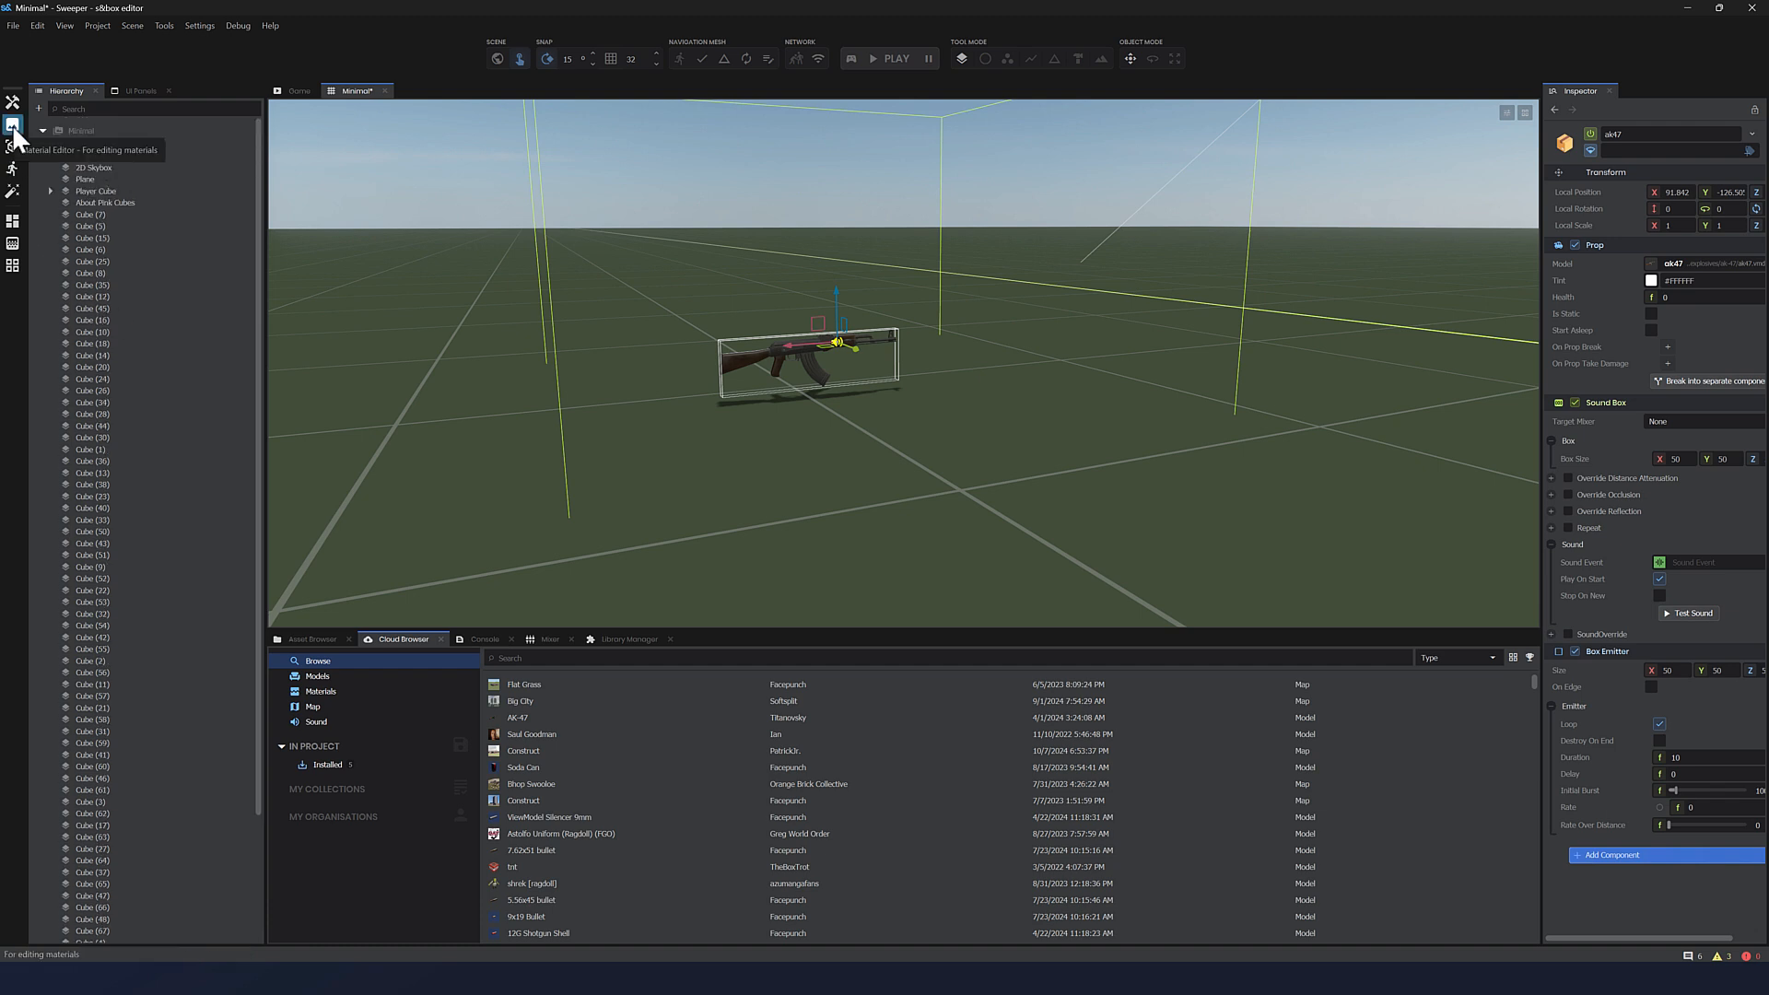
click(12, 125)
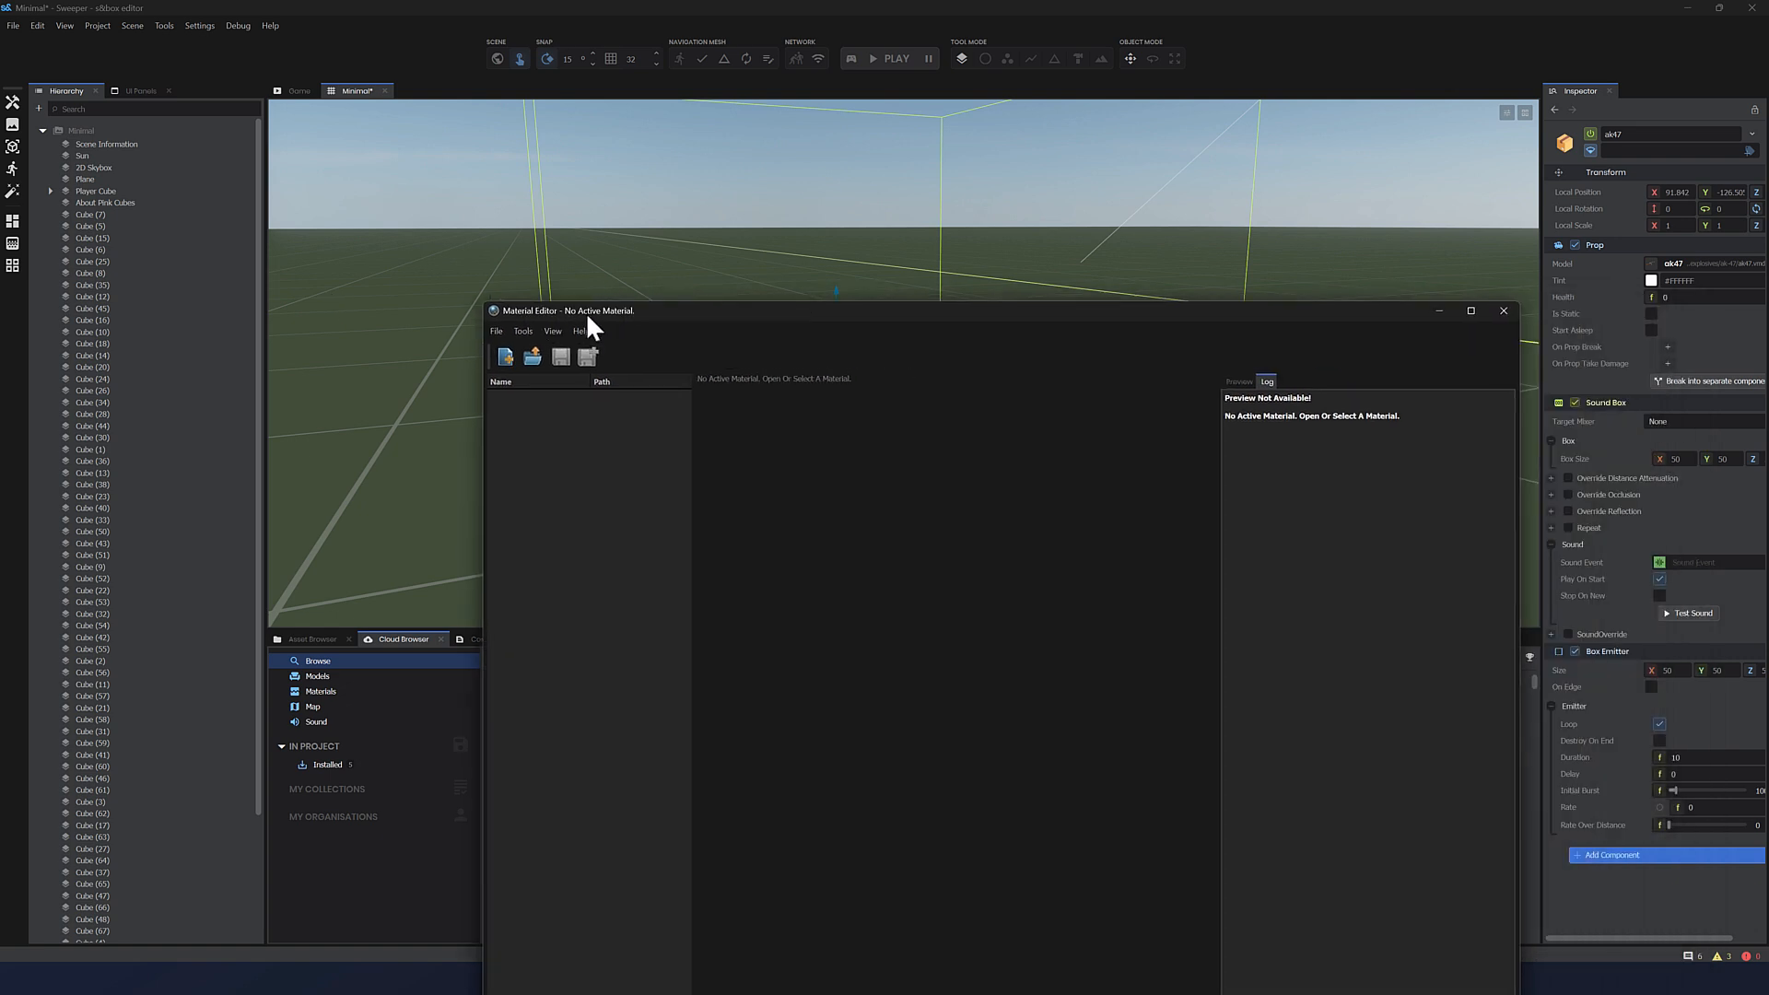
click(1502, 311)
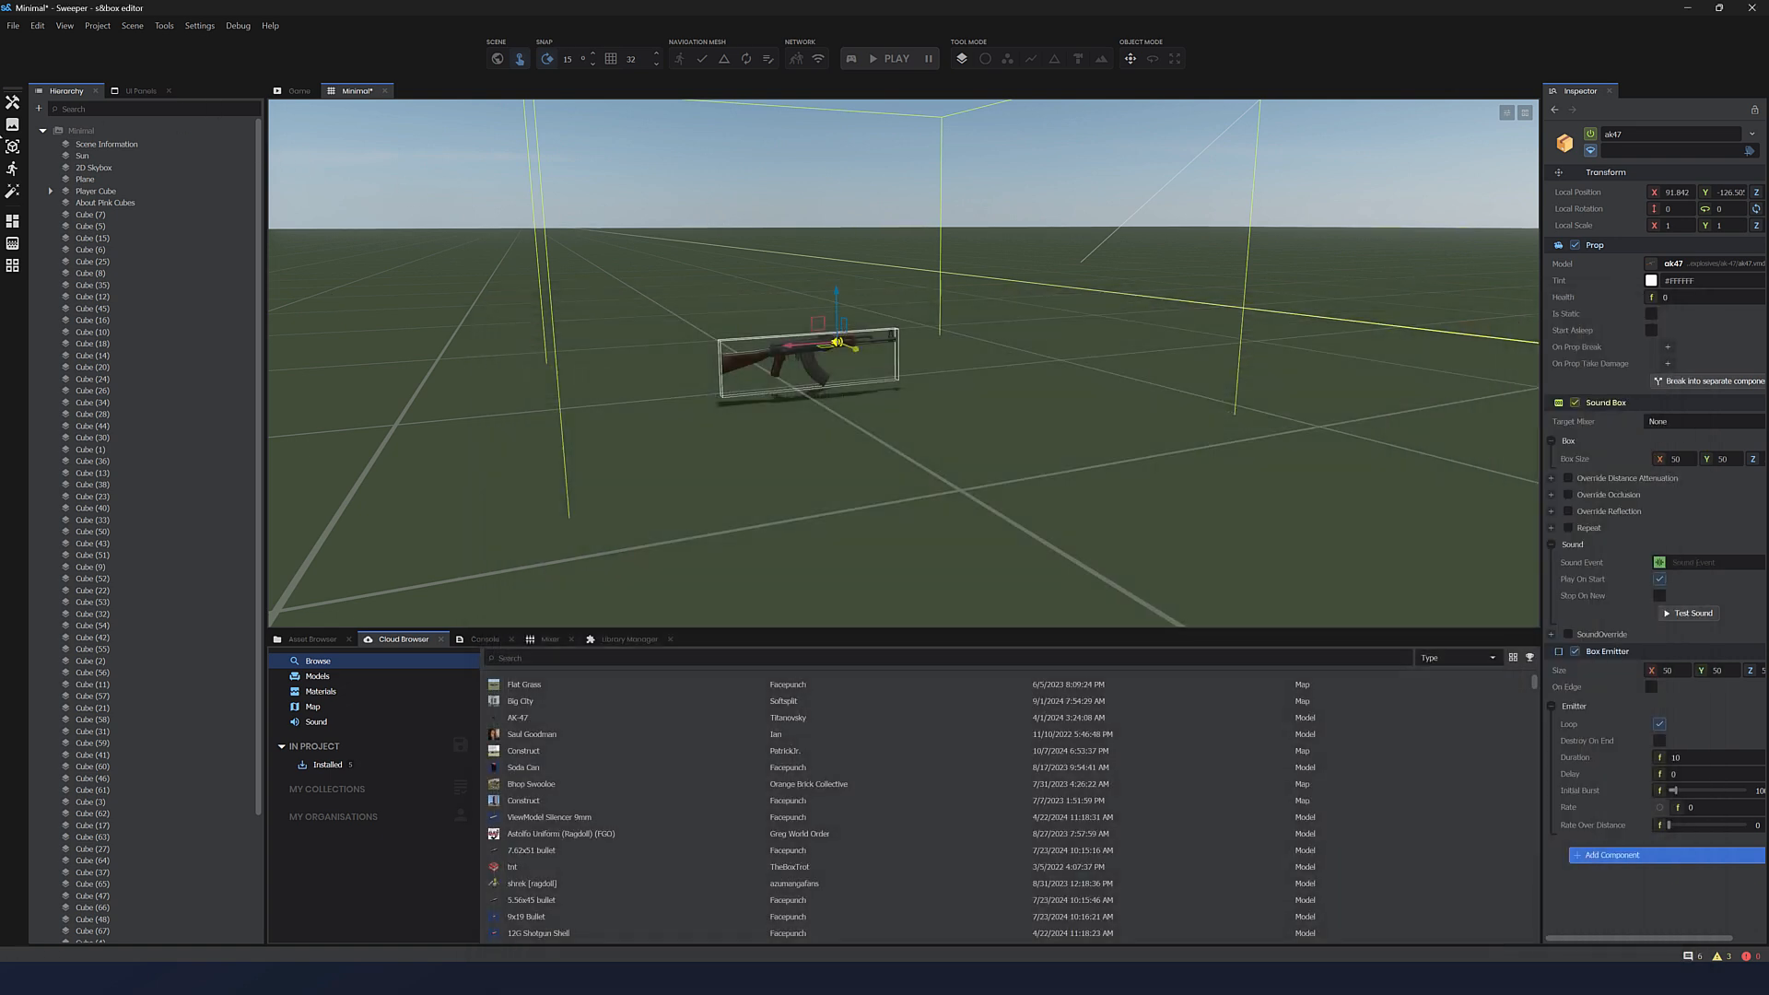
mouse_move(13, 191)
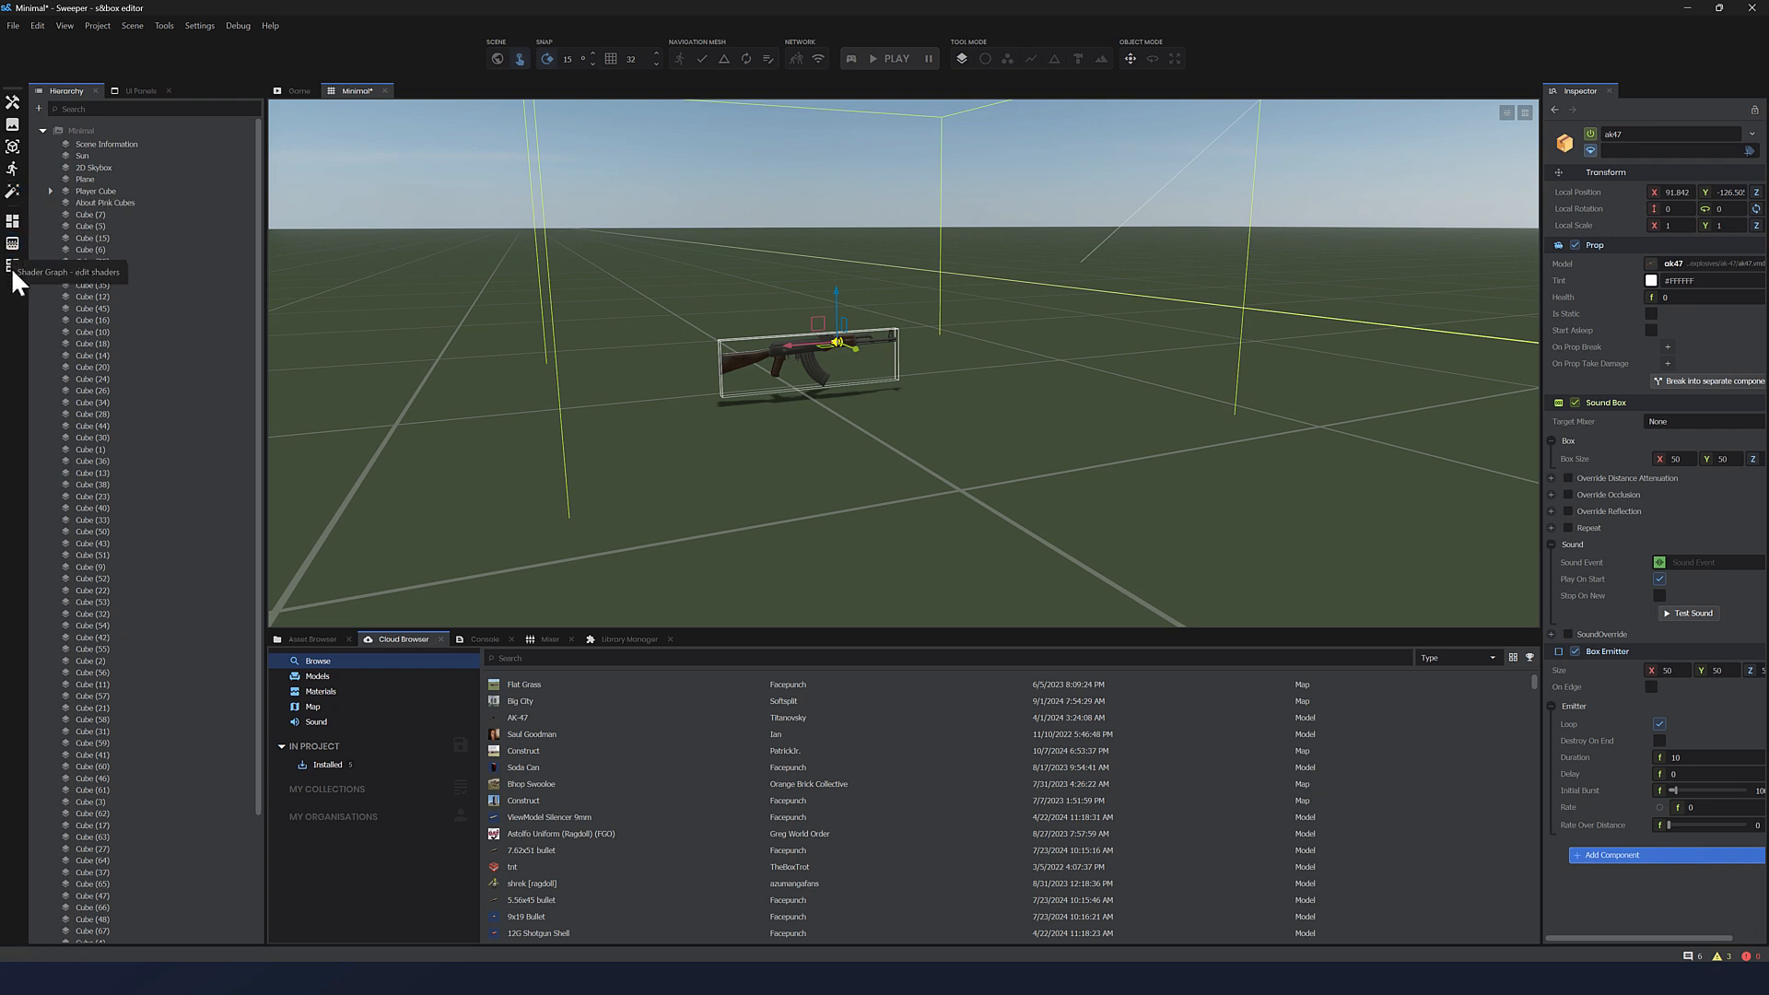
mouse_move(152, 70)
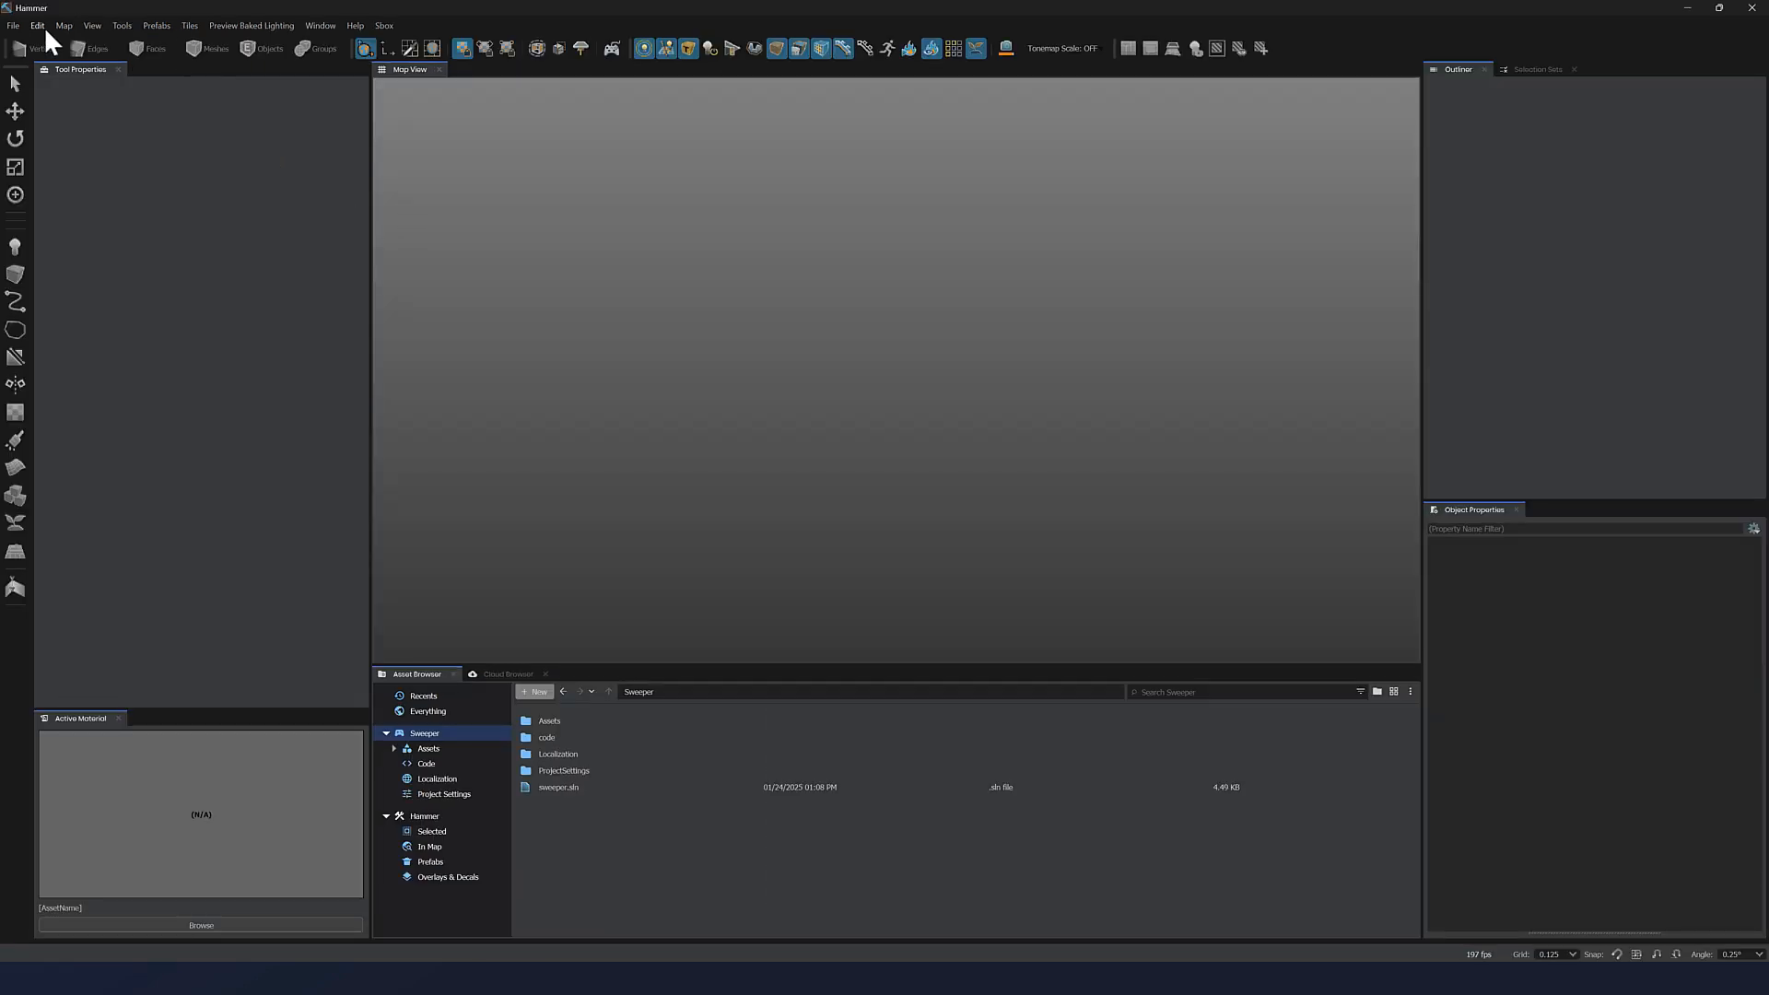
mouse_move(596, 28)
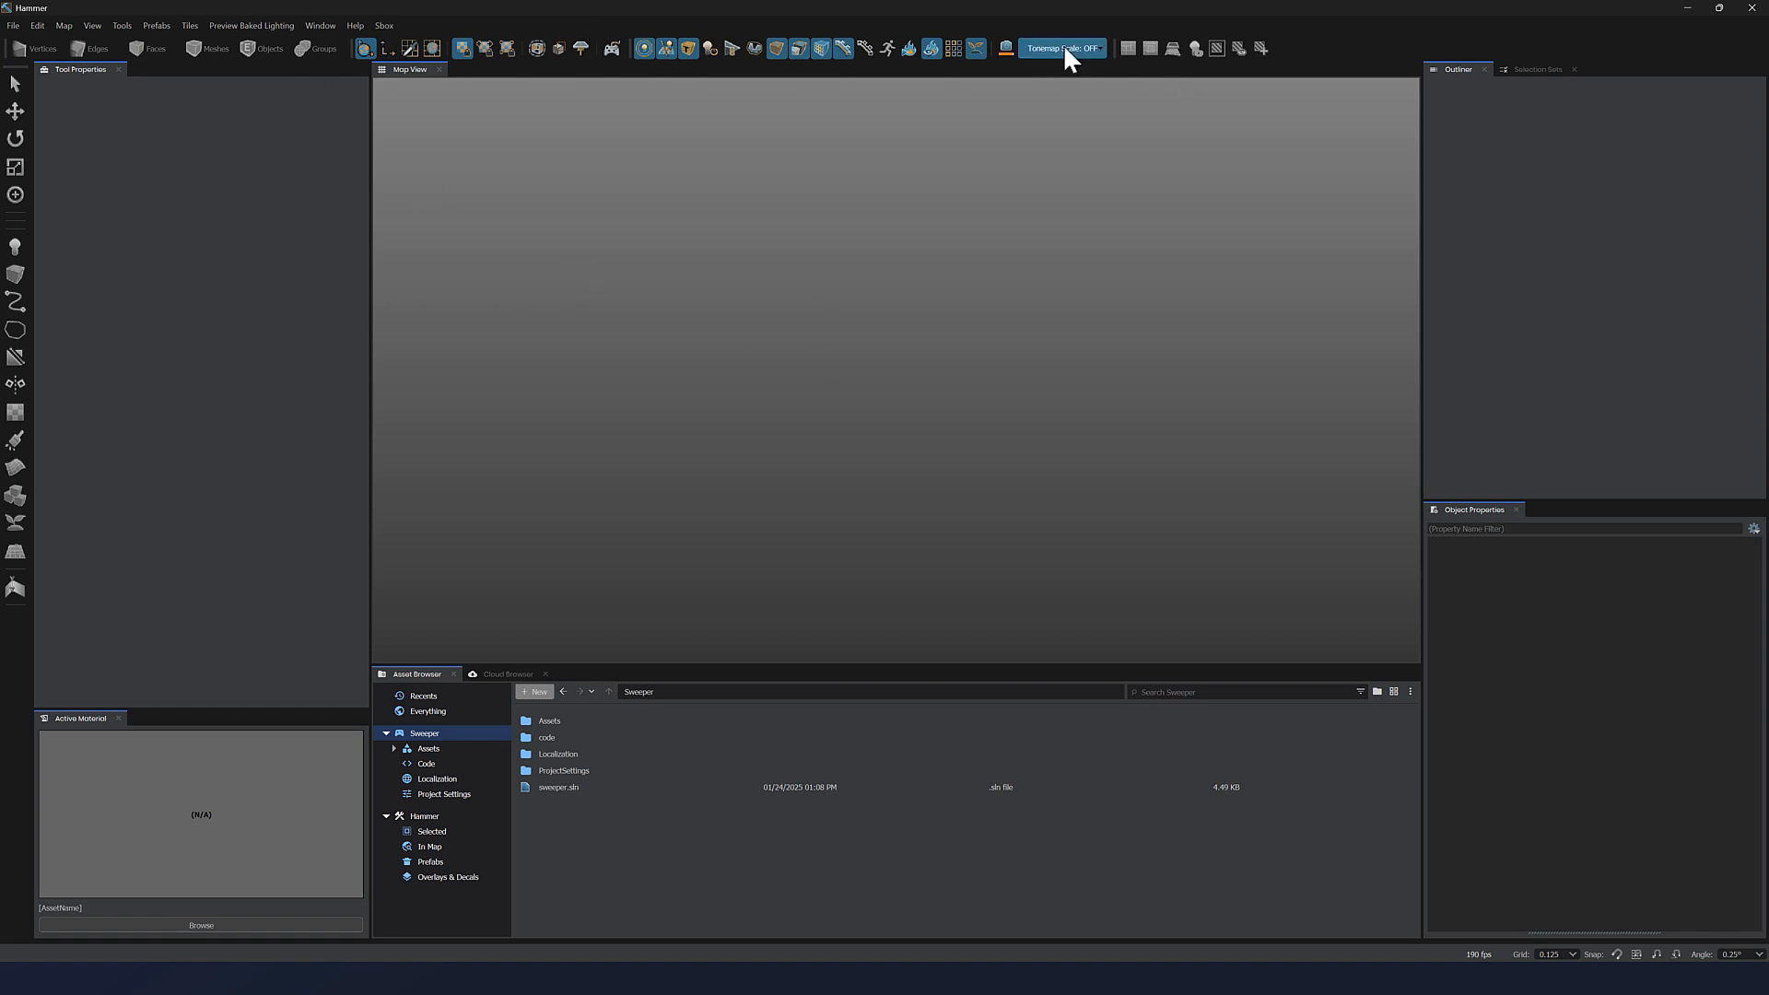
mouse_move(438, 74)
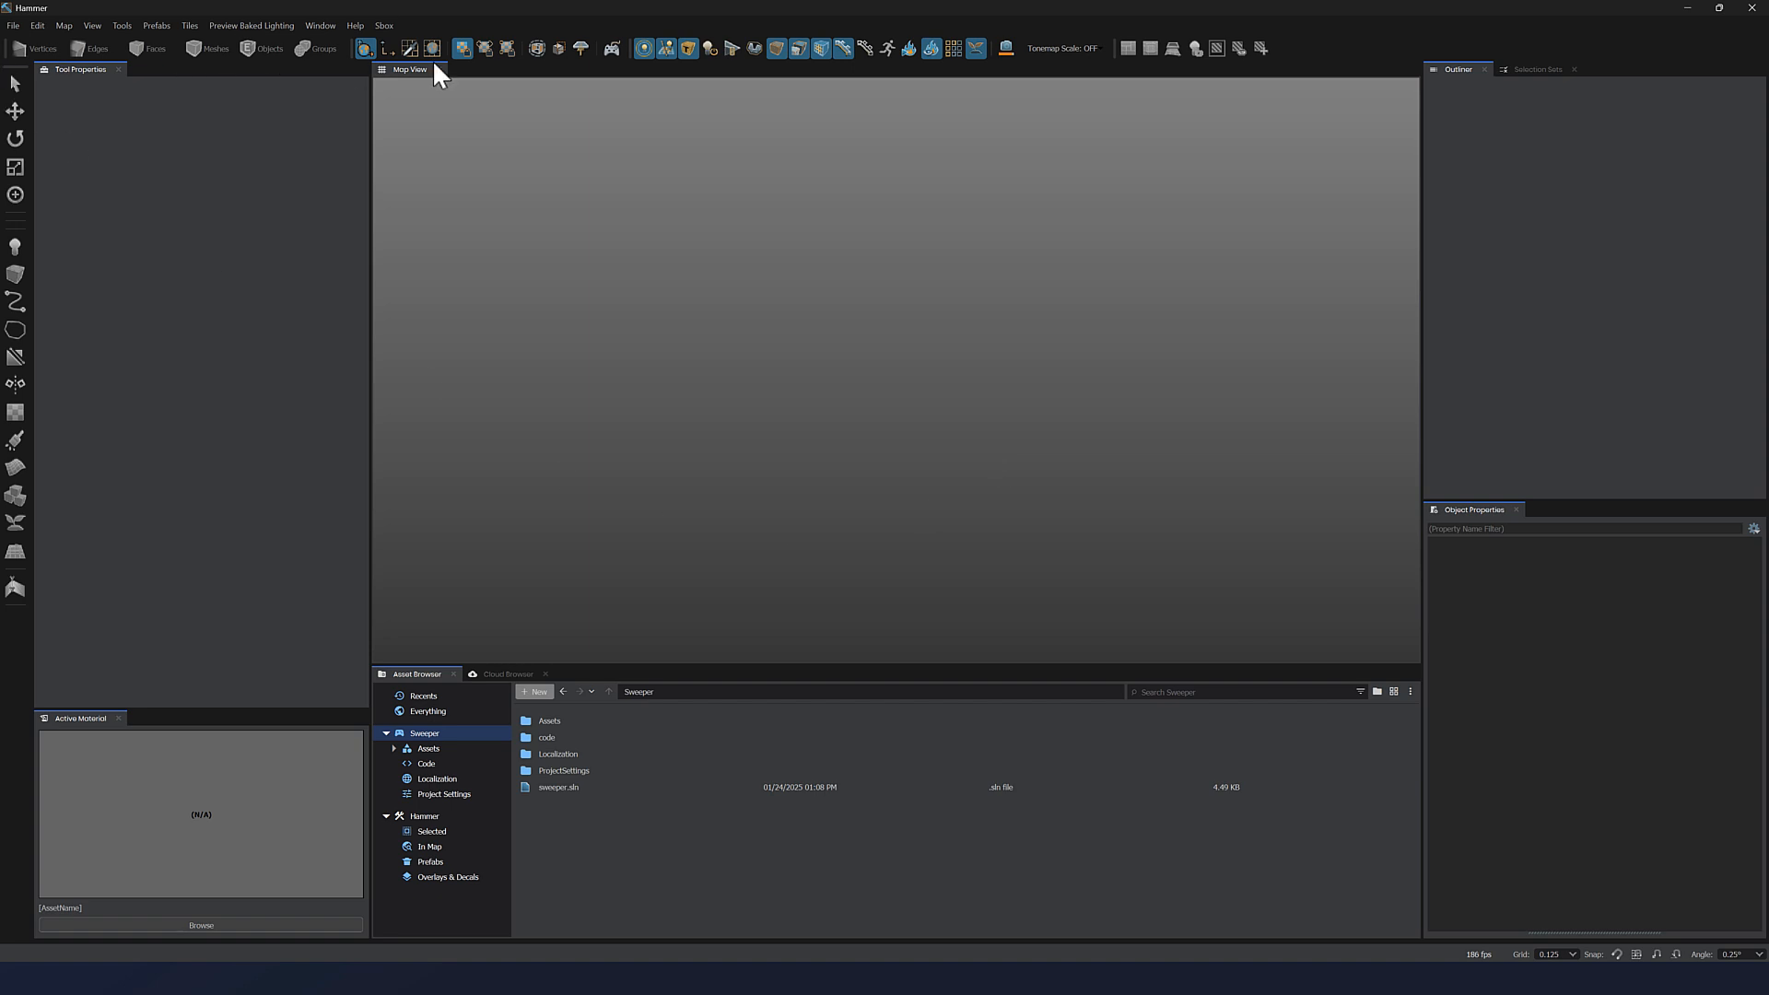
mouse_move(531, 130)
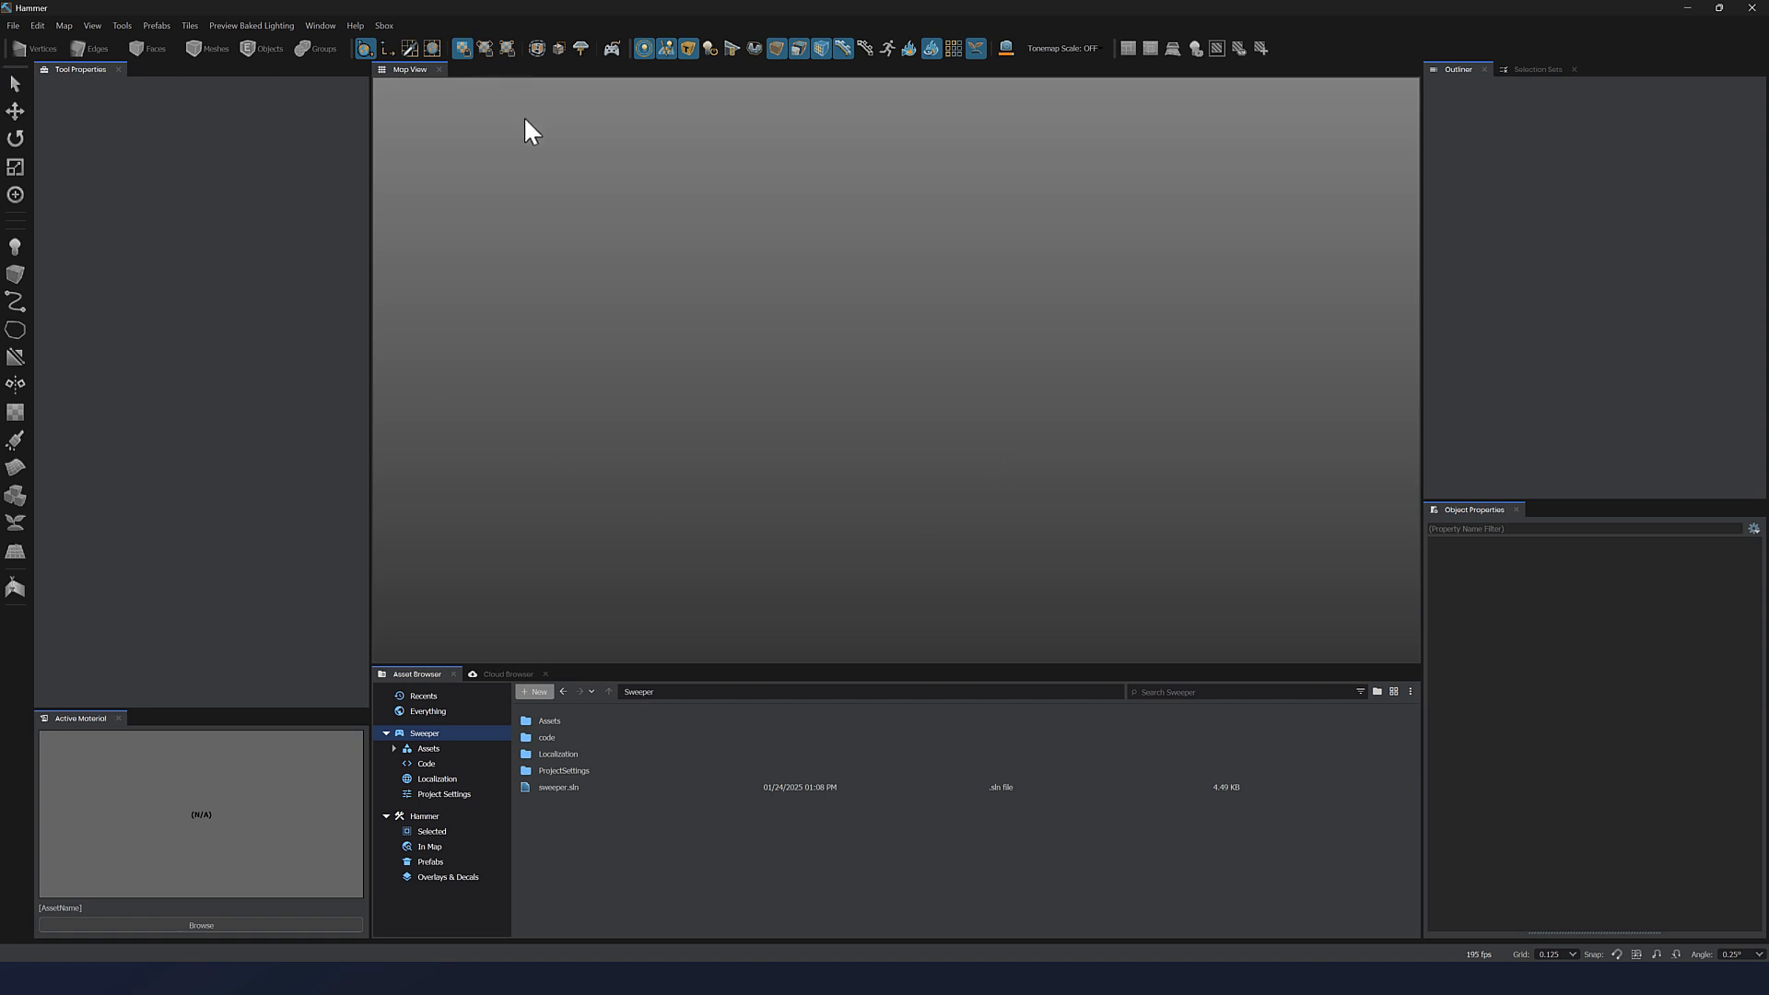
mouse_move(121, 25)
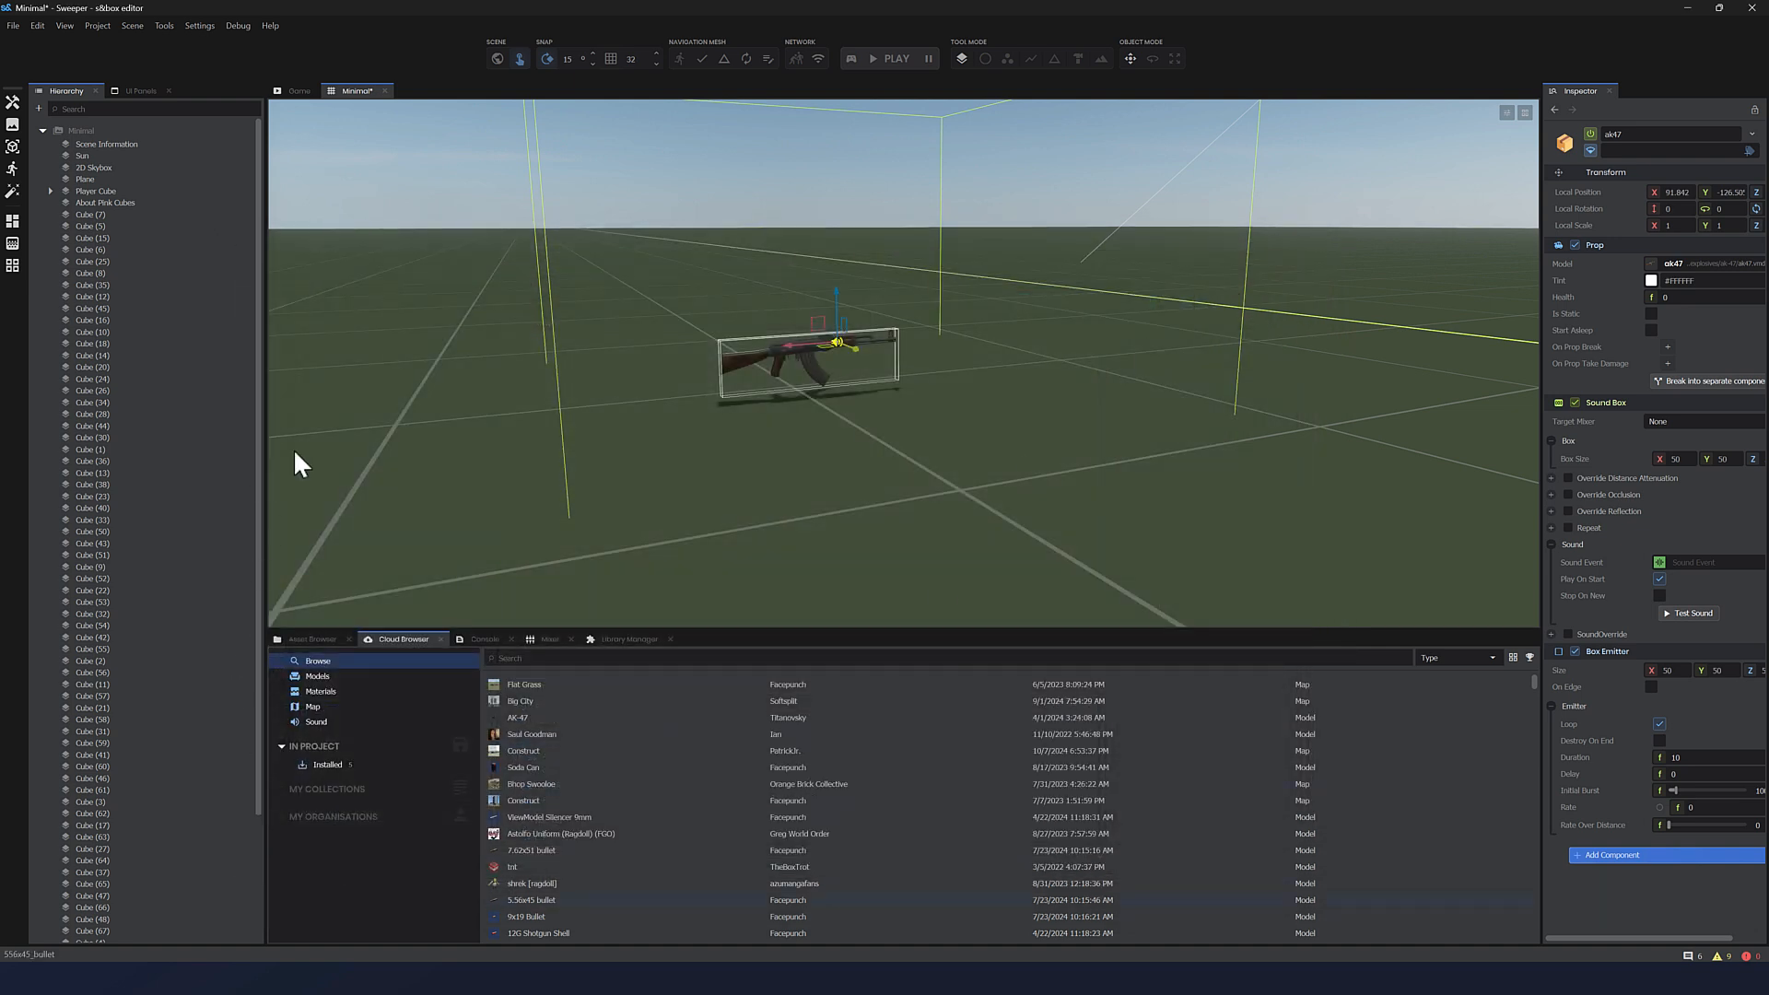
mouse_move(834, 377)
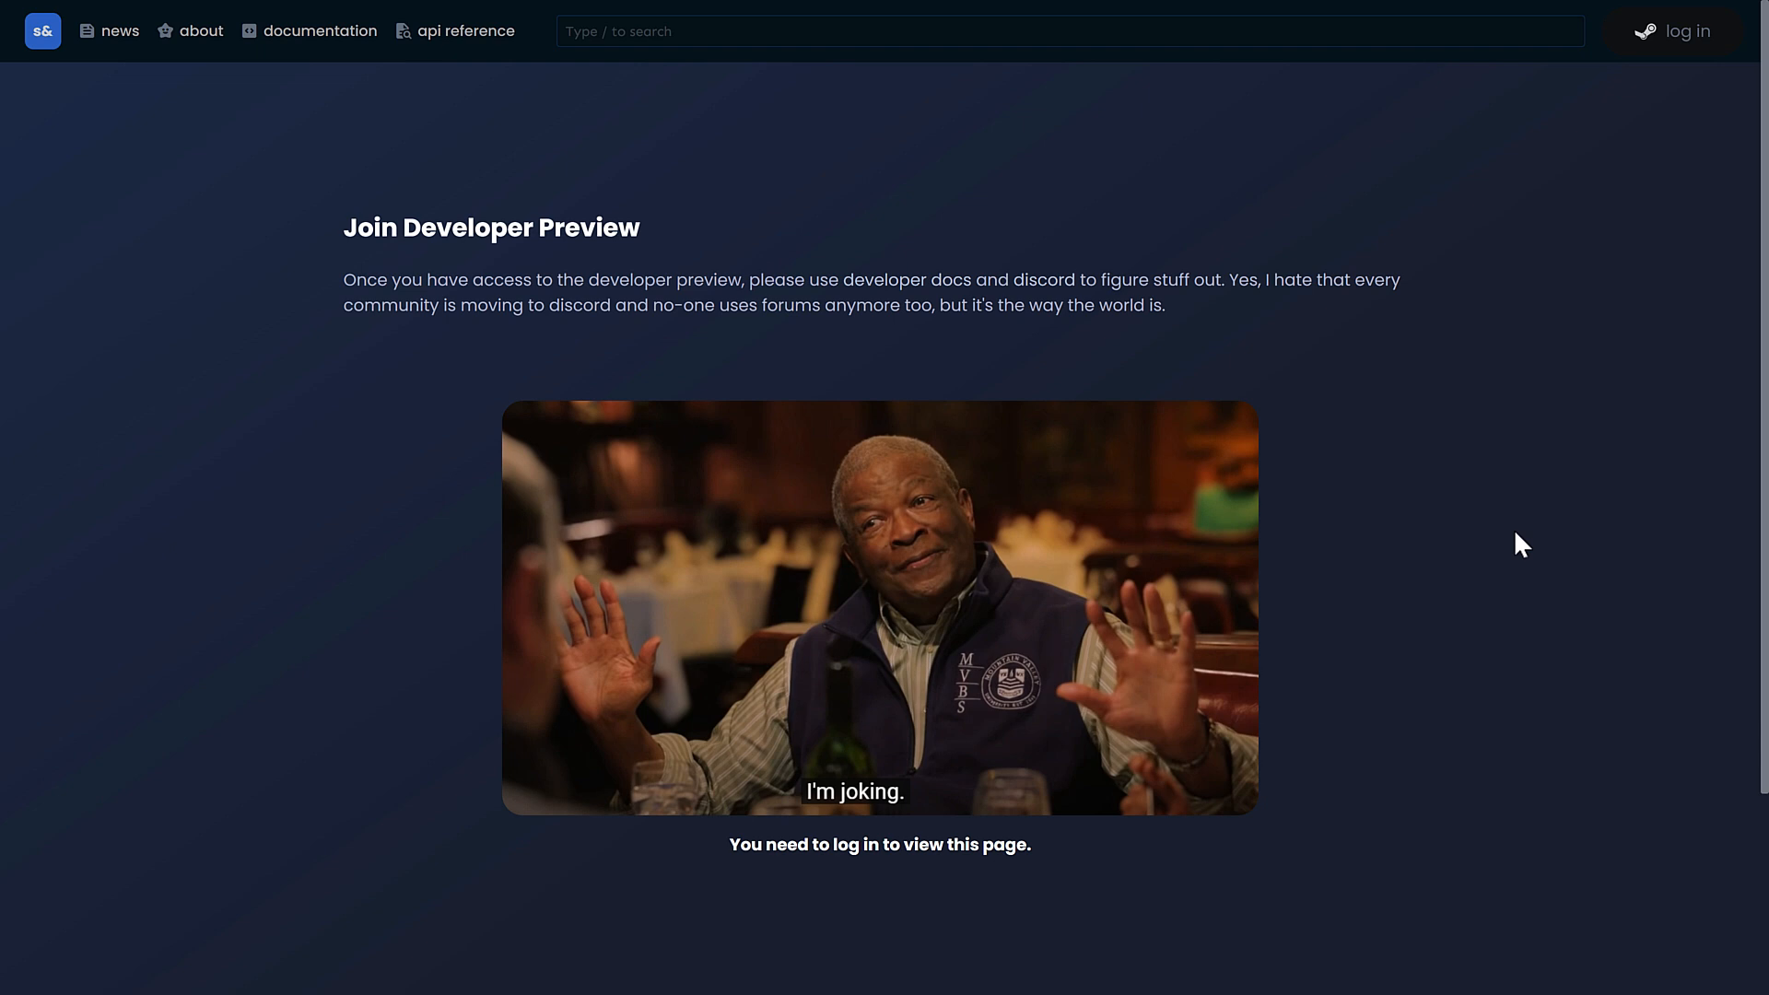
Step: Switch to the browser tab showing the s&box Join Developer Preview page
click(200, 31)
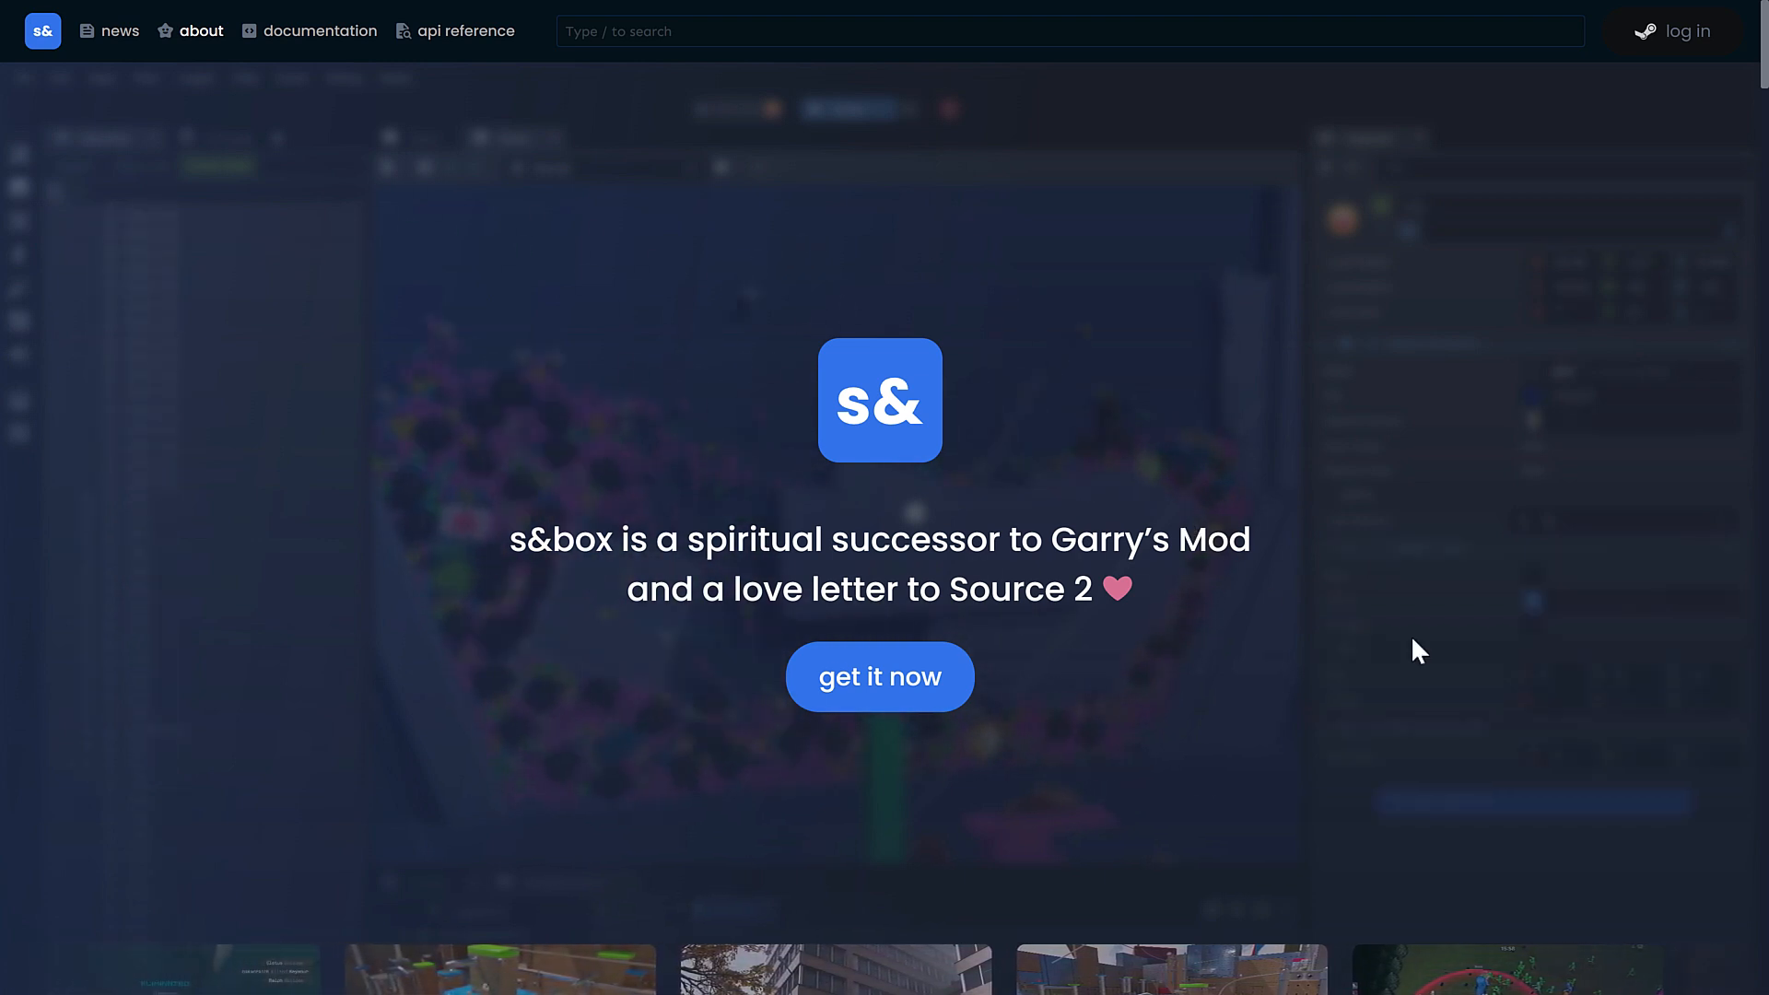
Step: Scroll the s&box about page down and back up around the What's s&box? section
scroll(down, 3)
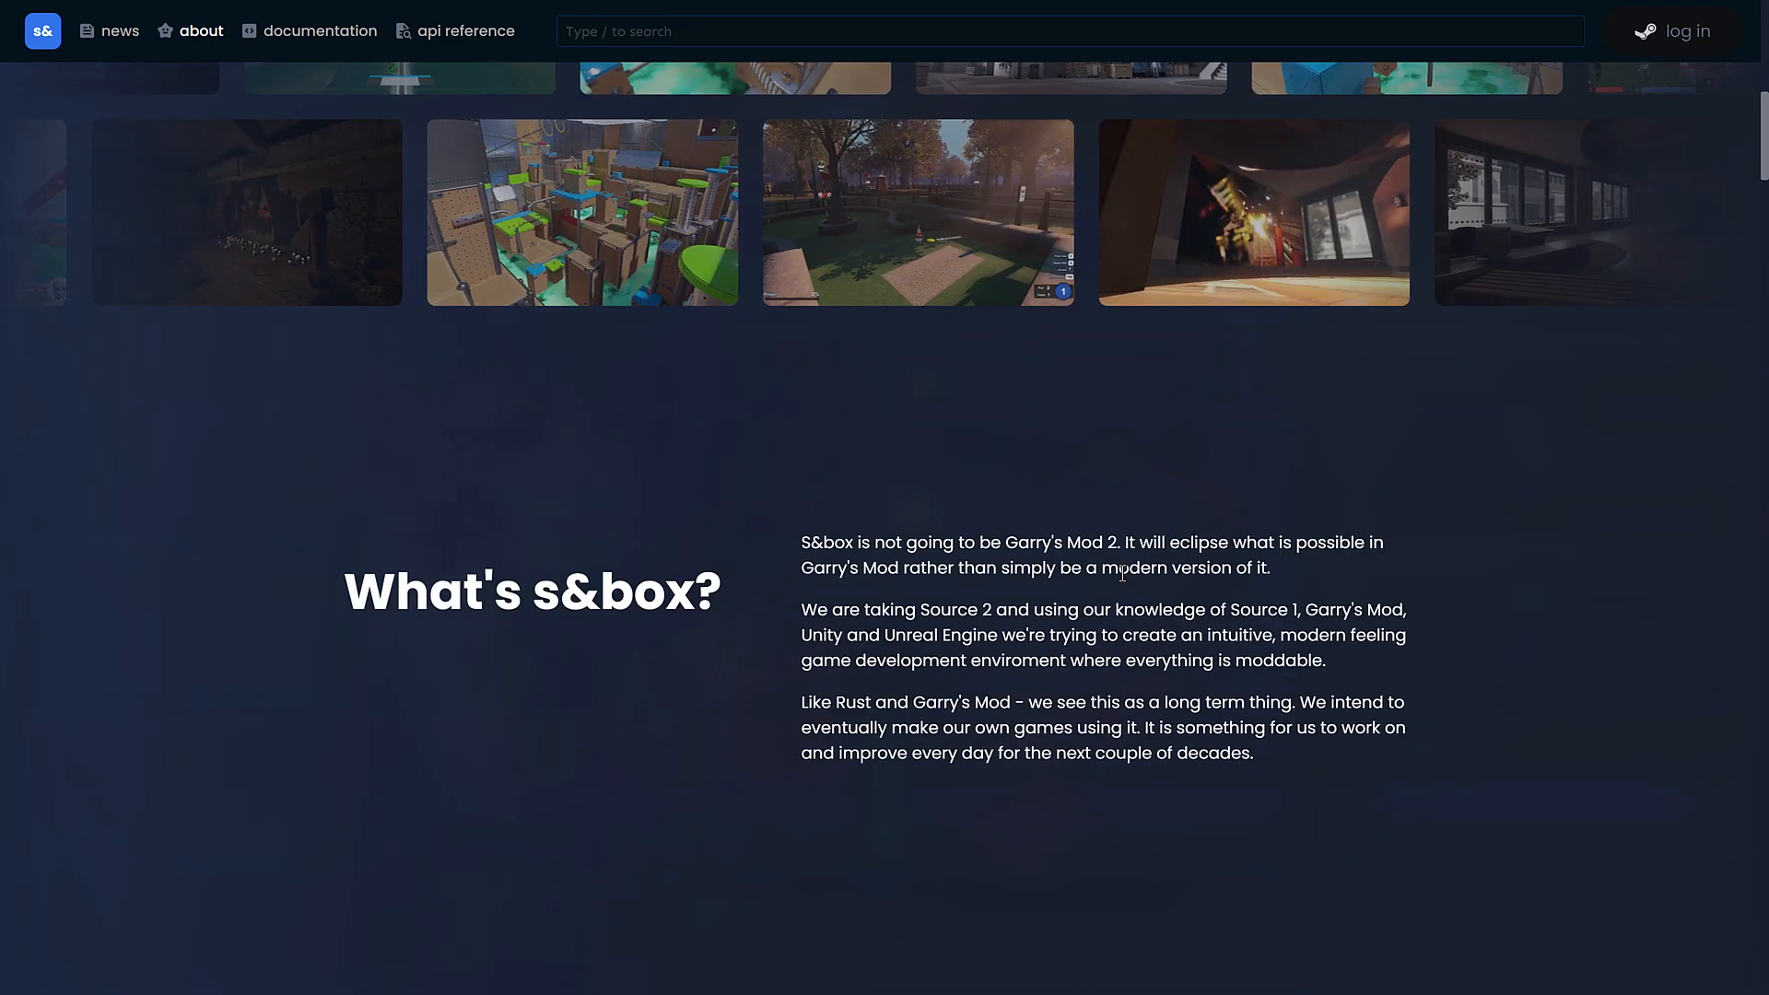
scroll(up, 3)
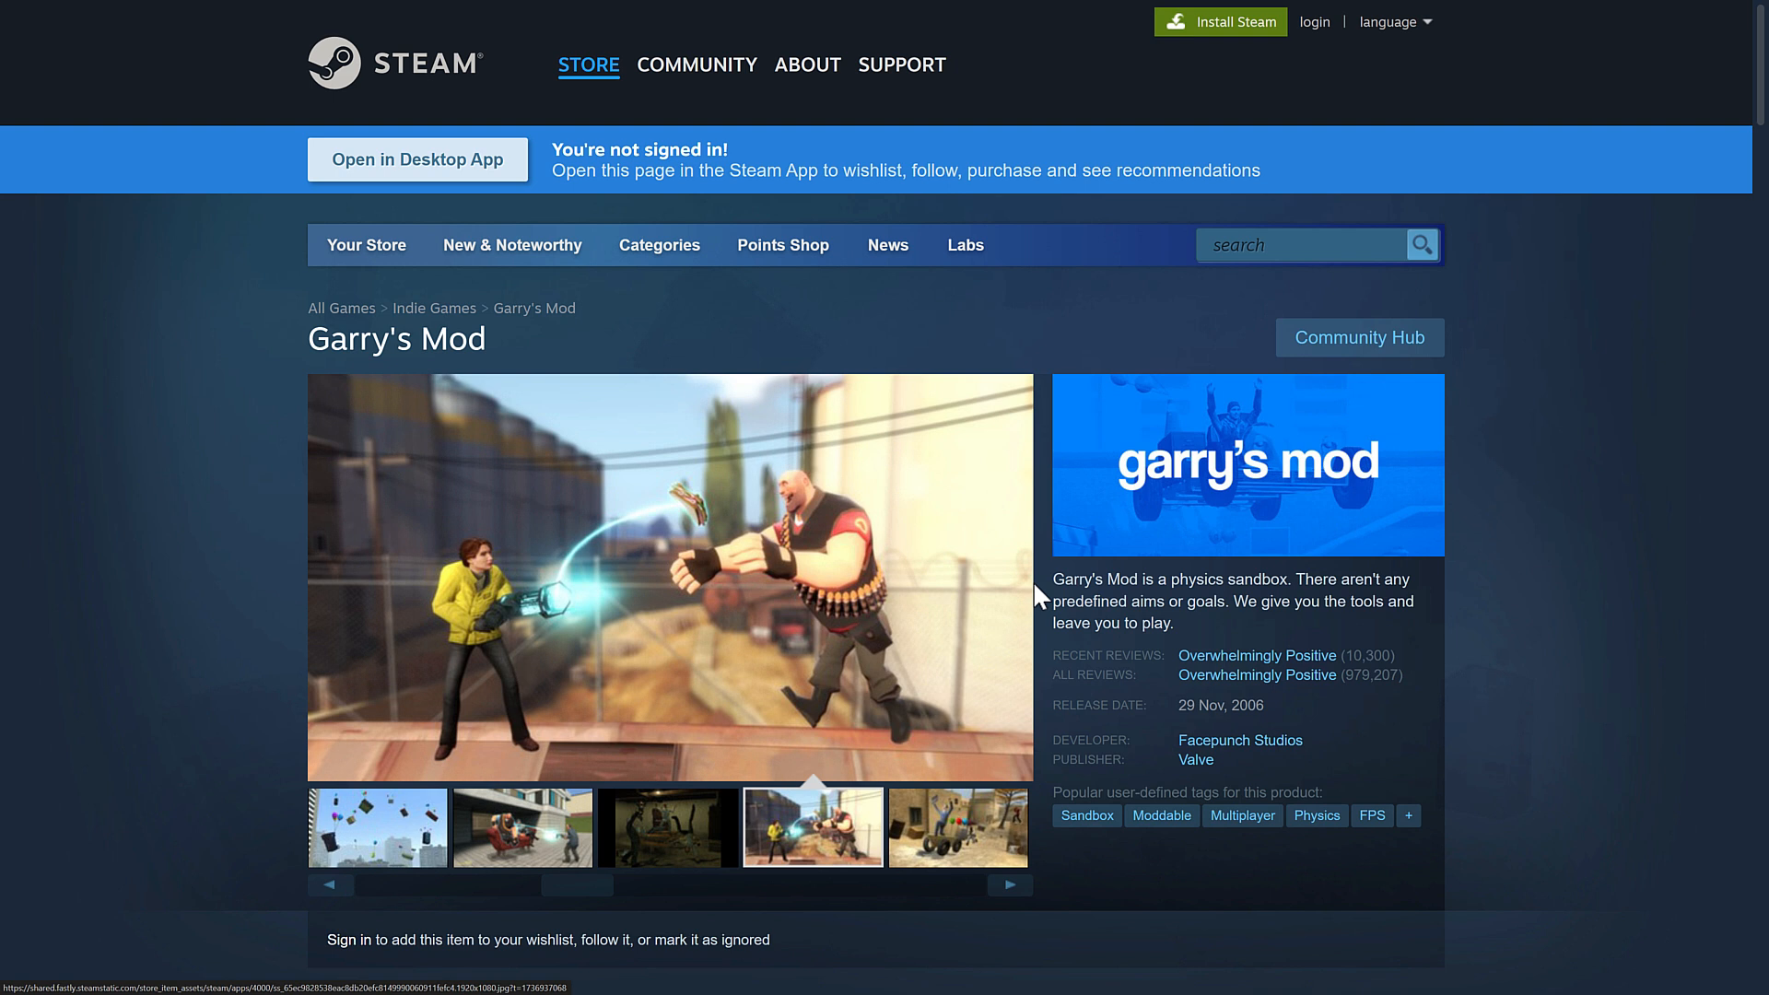
mouse_move(434, 627)
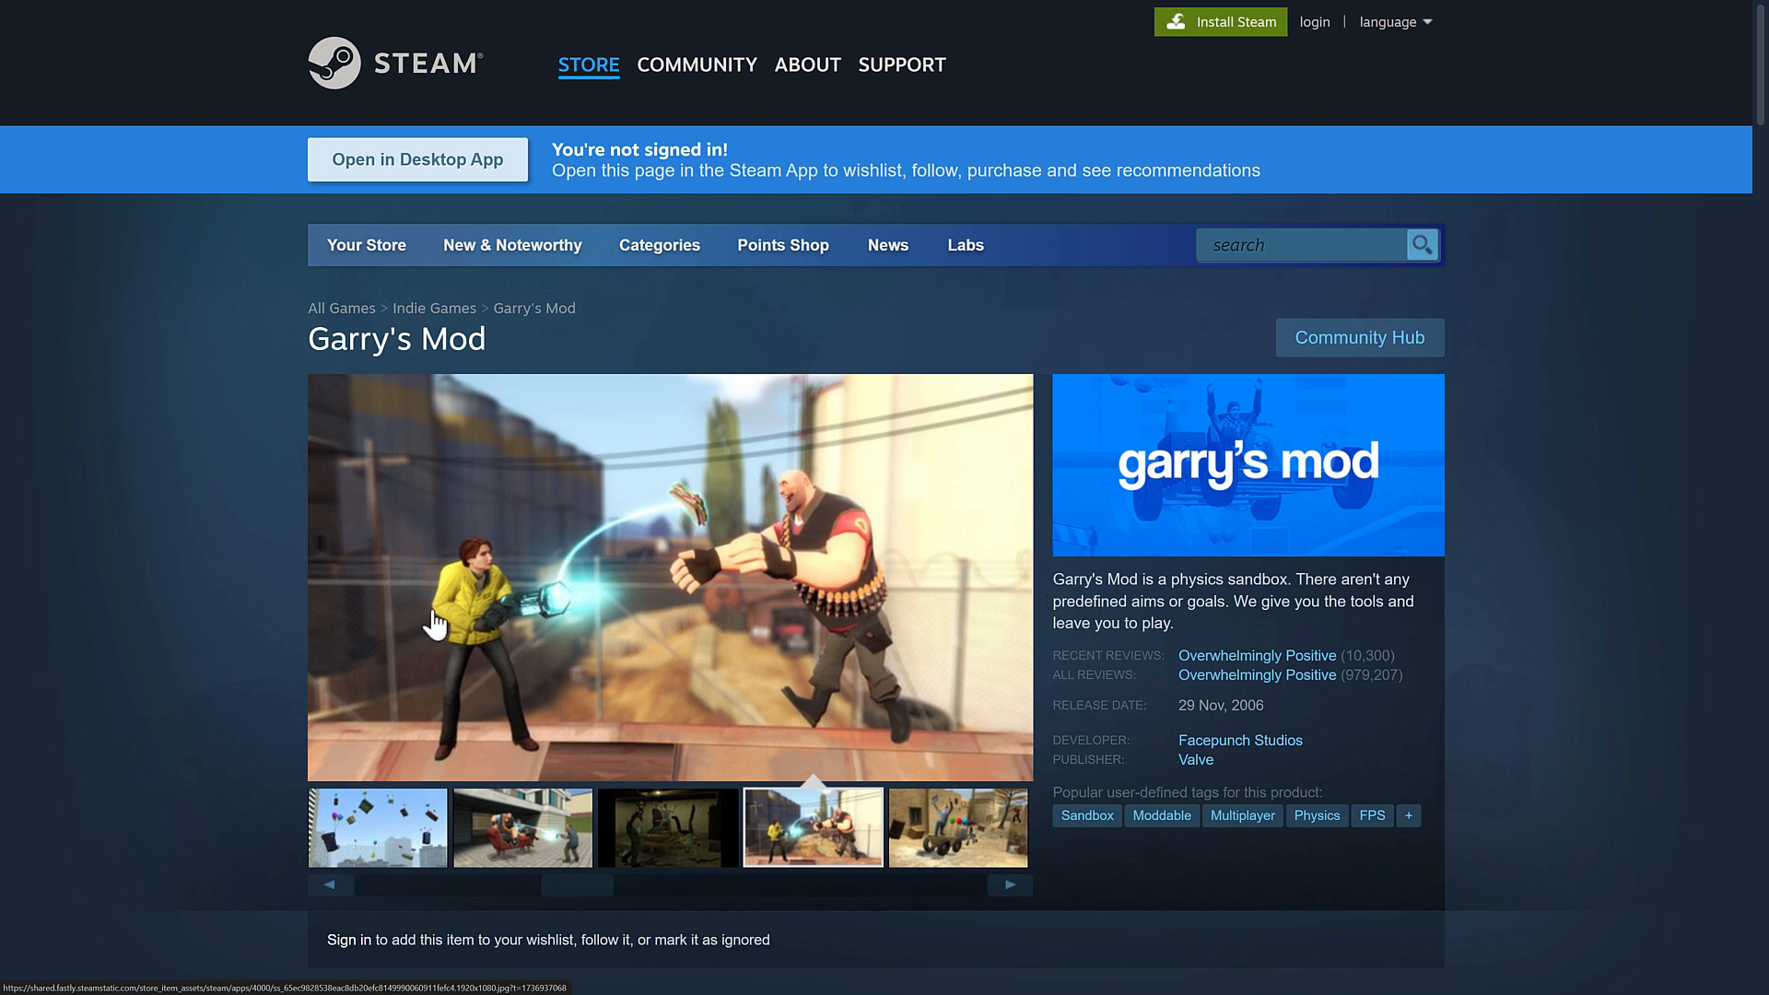
mouse_move(1024, 513)
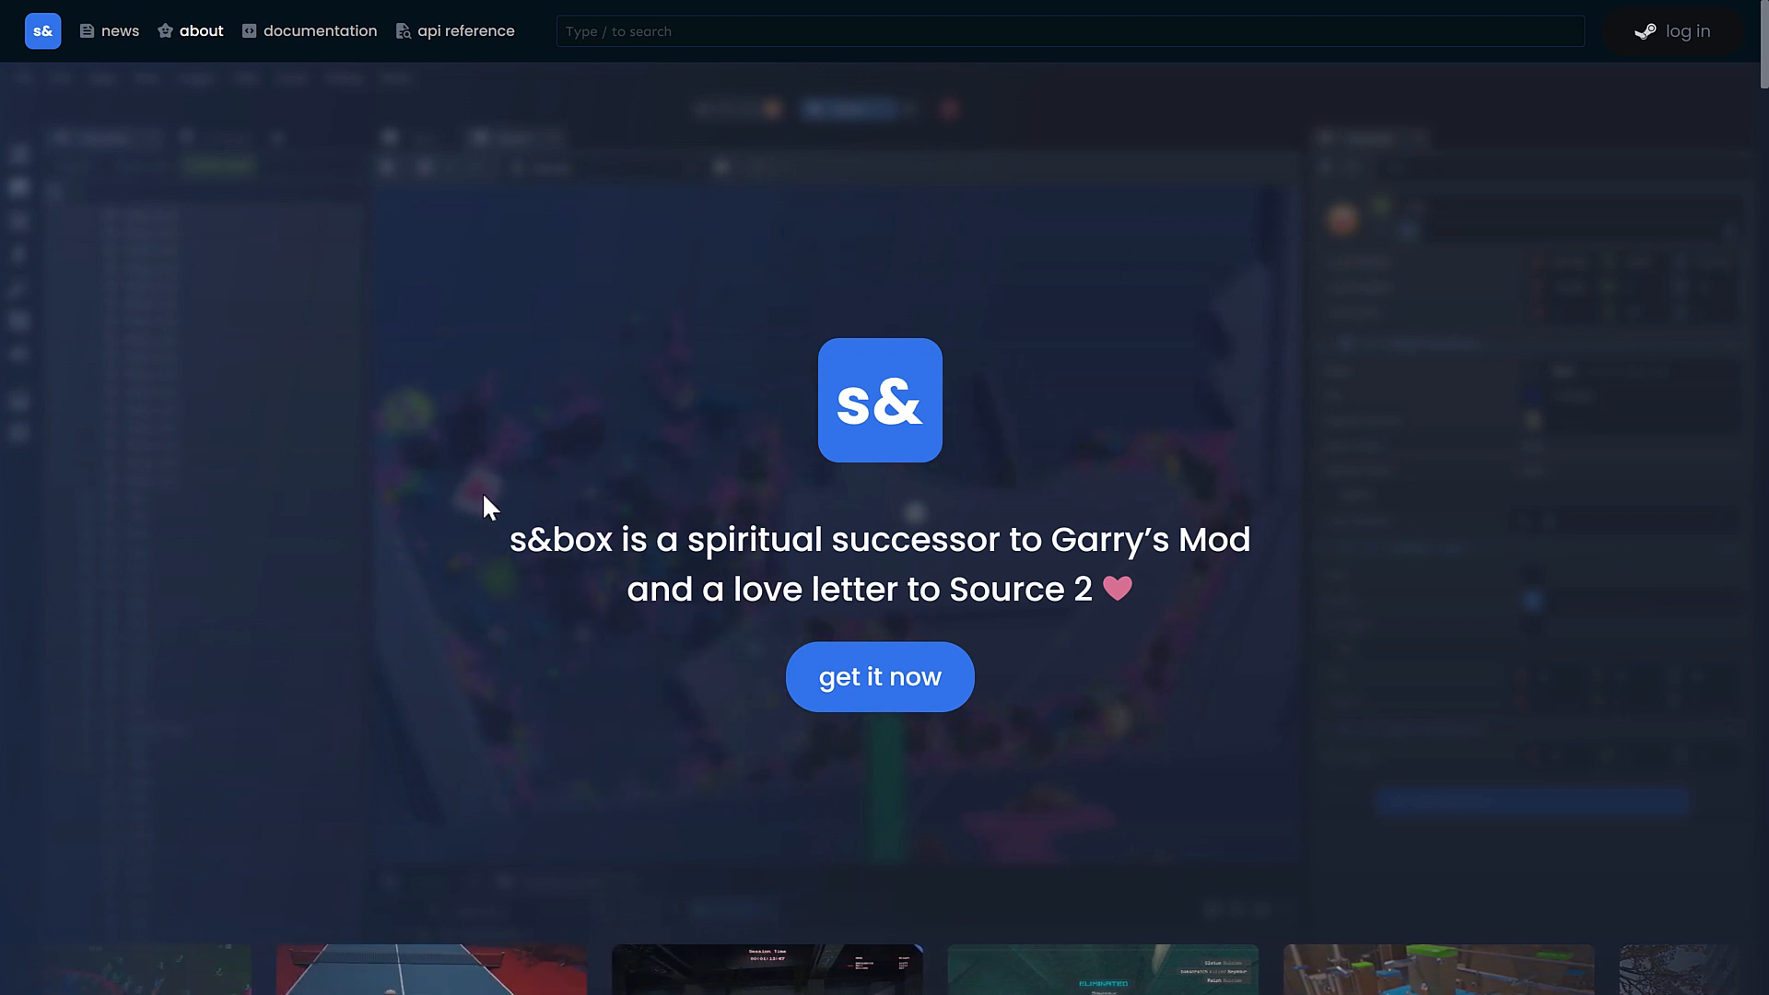
mouse_move(879, 677)
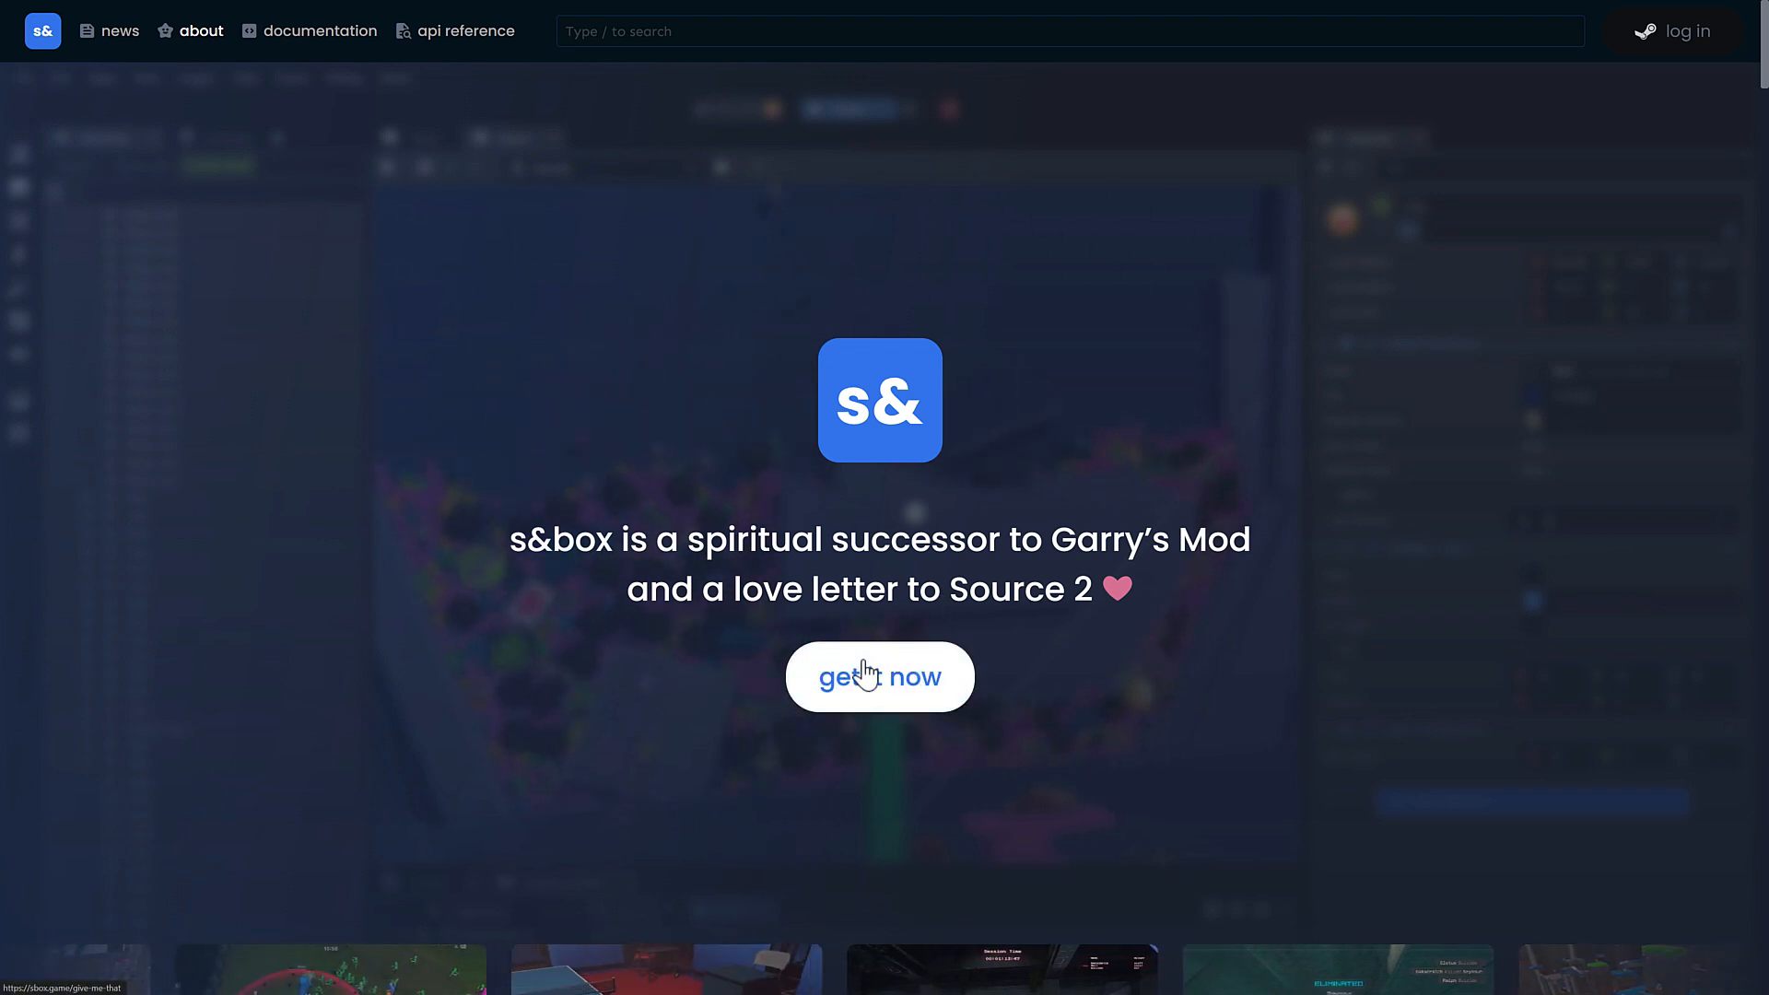
Step: Follow the about page's 'get it now' button to the Join Developer Preview page
click(879, 677)
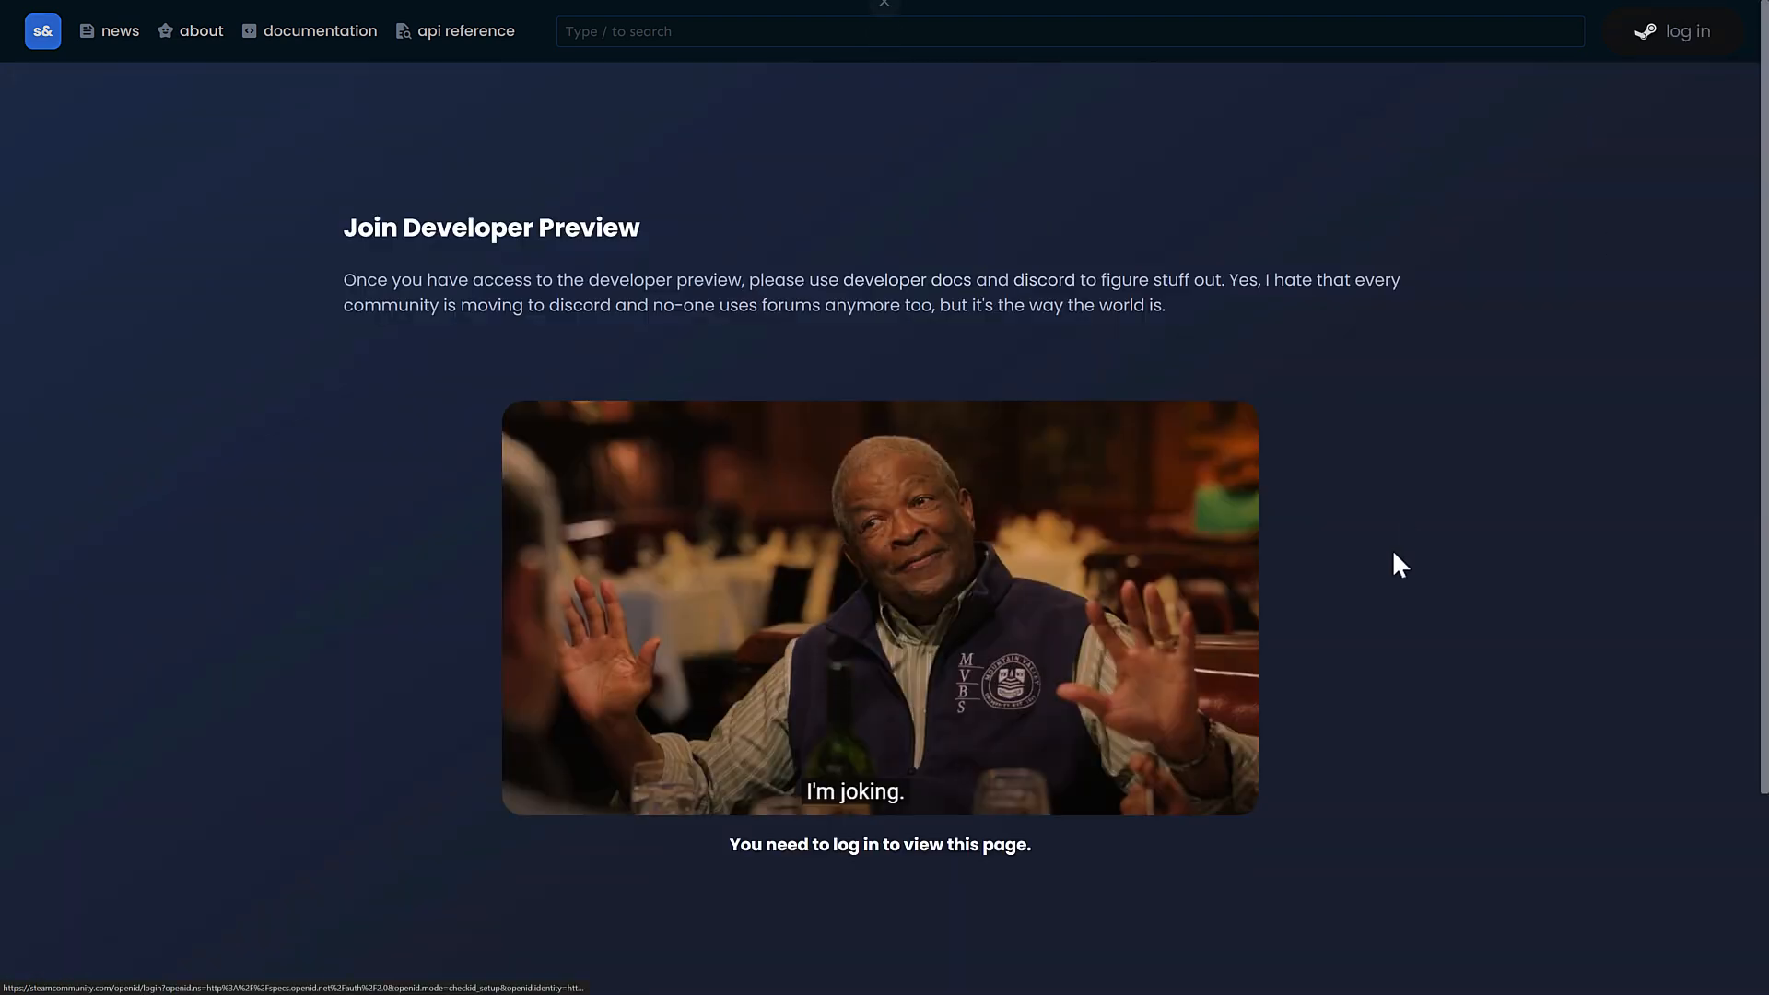
mouse_move(1407, 590)
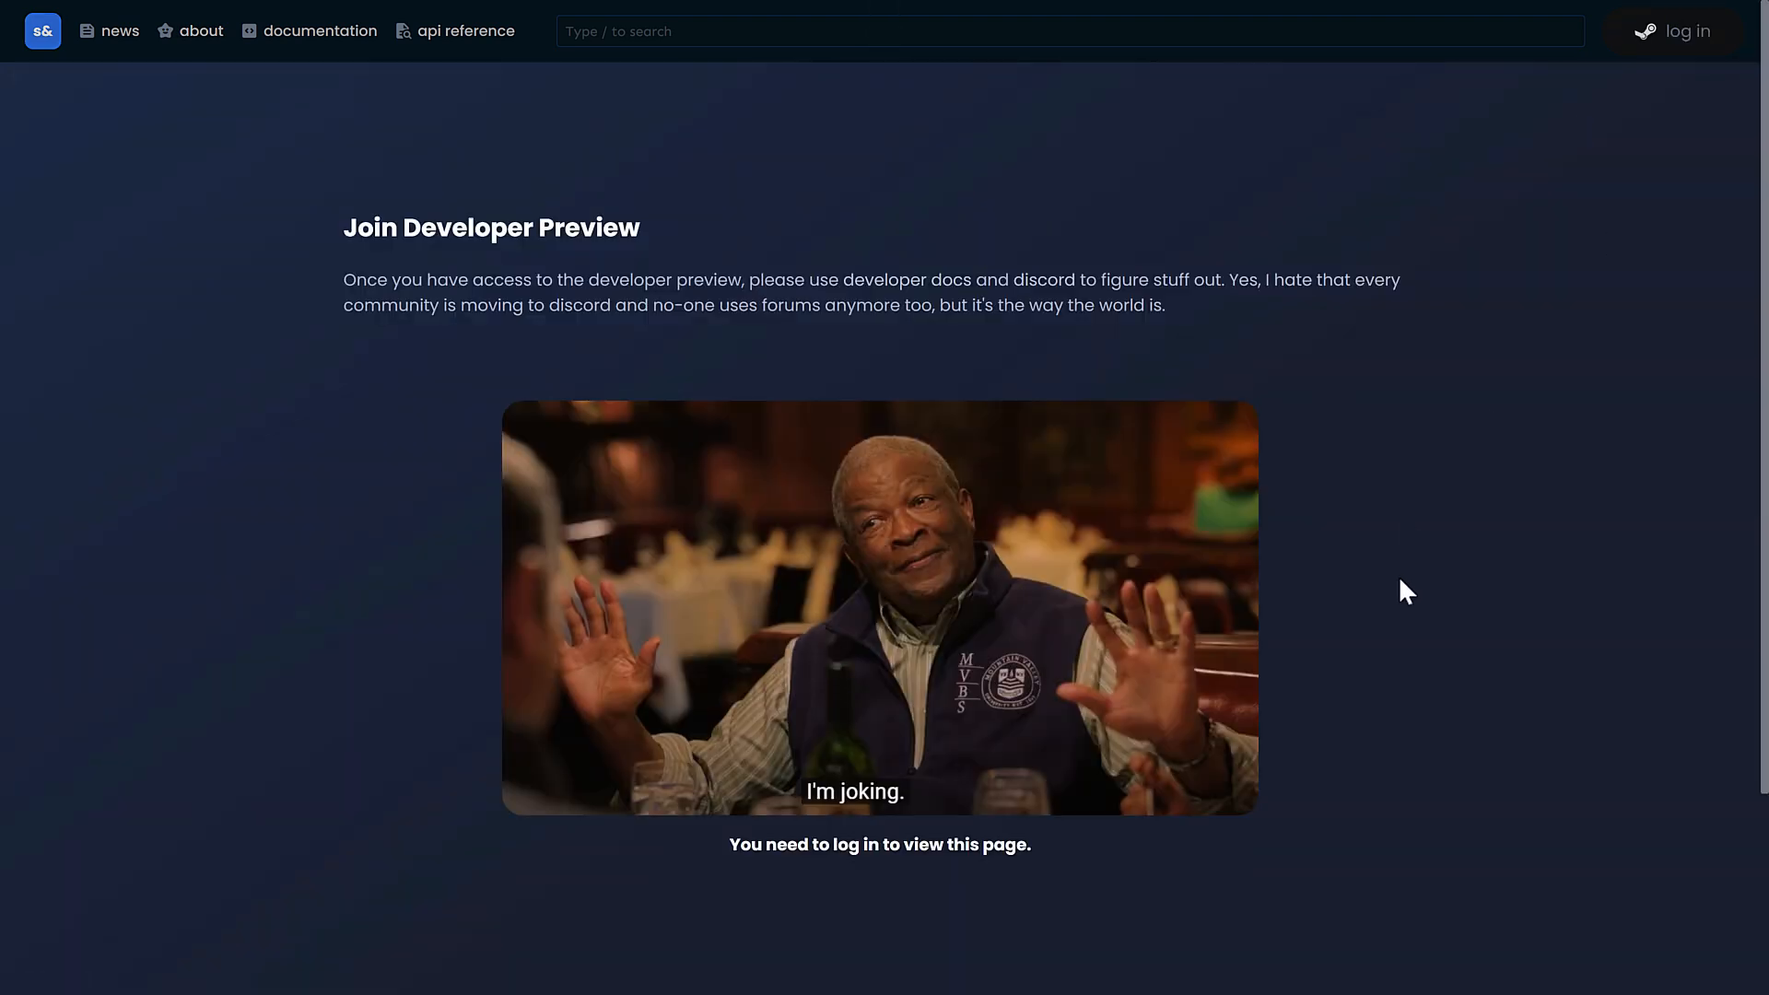